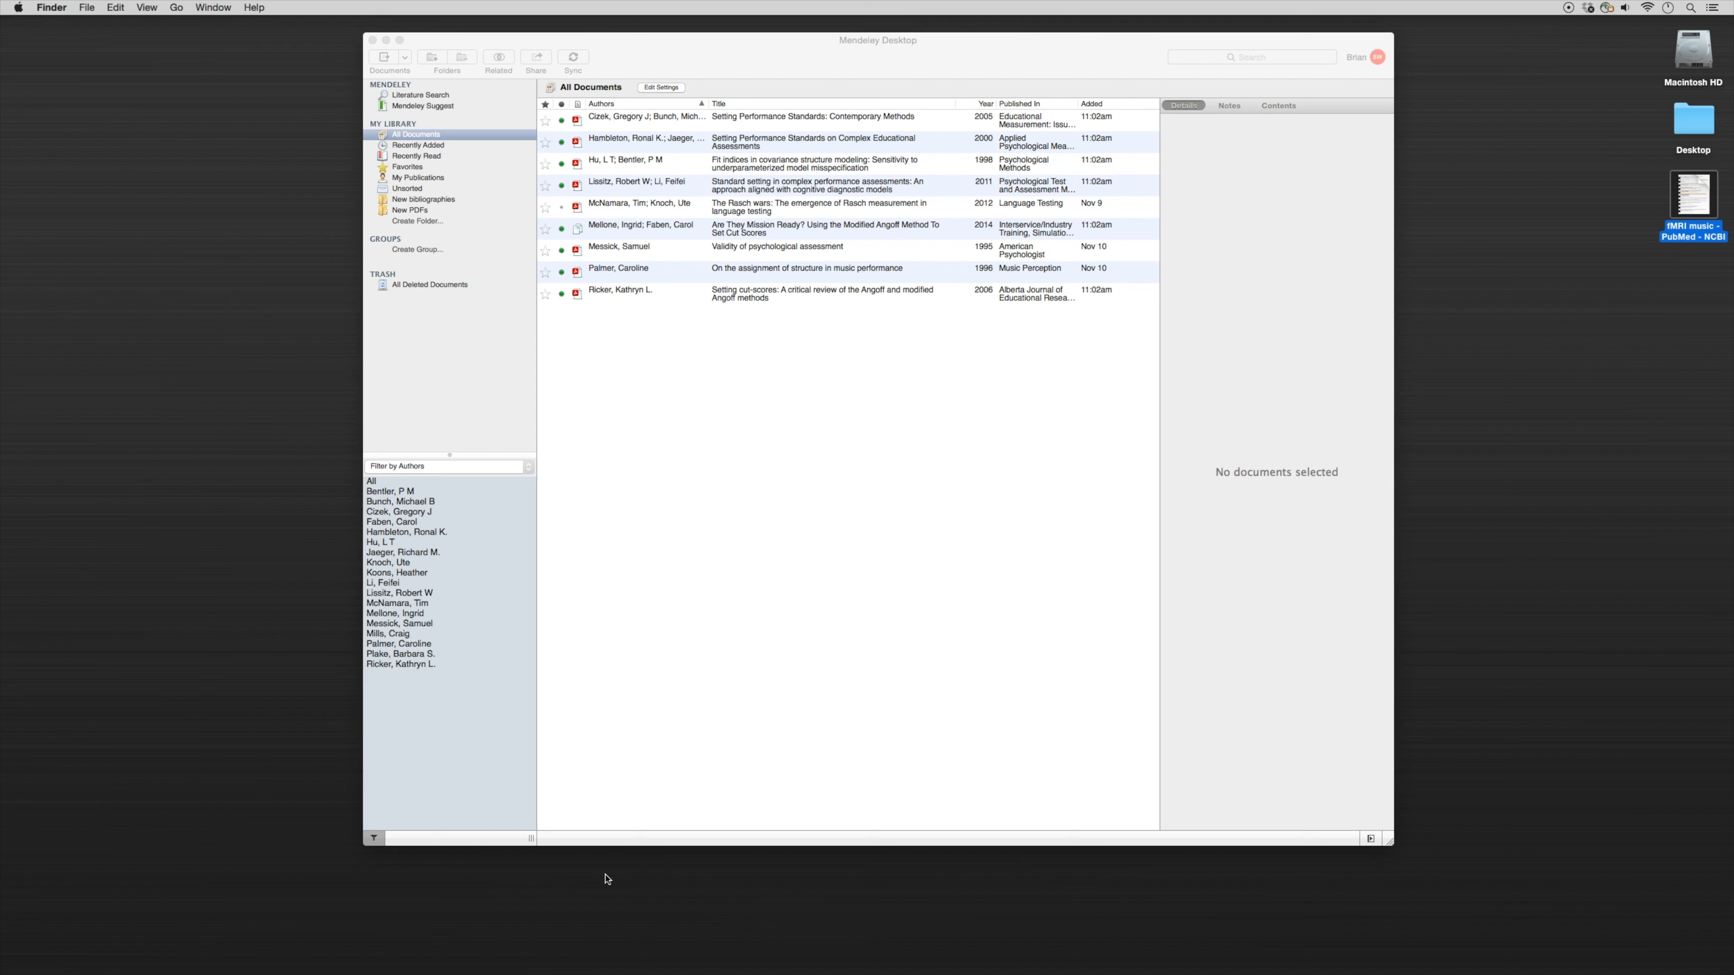
mouse_move(619, 881)
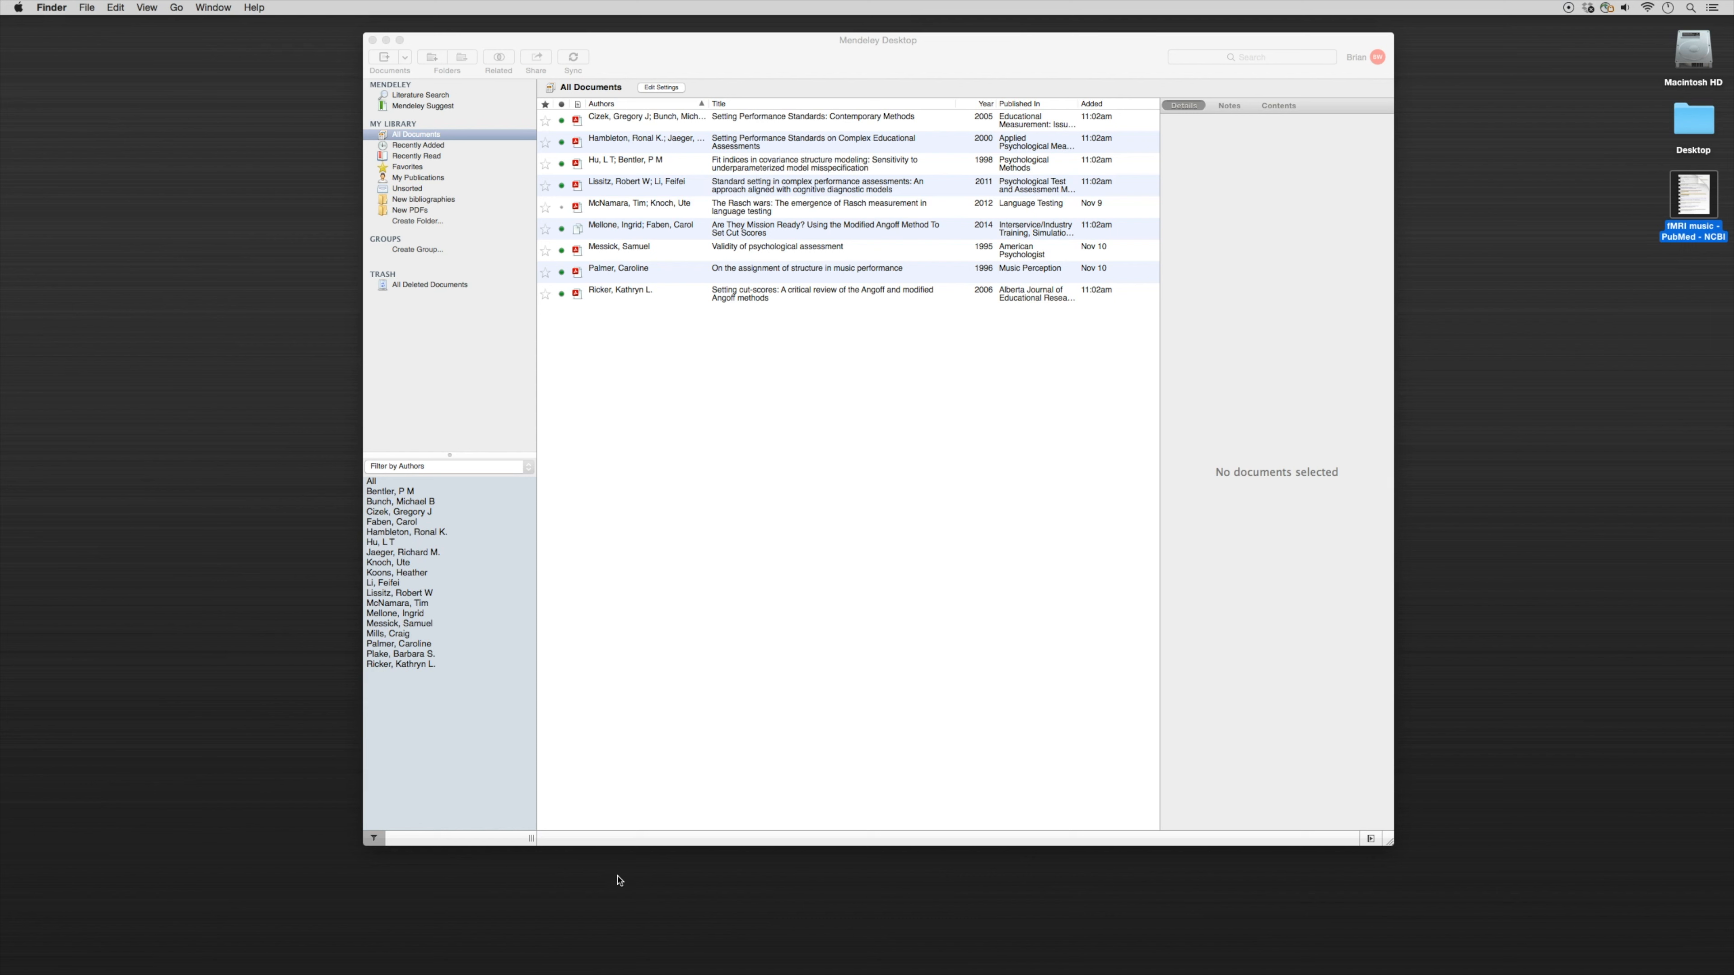
mouse_move(438, 135)
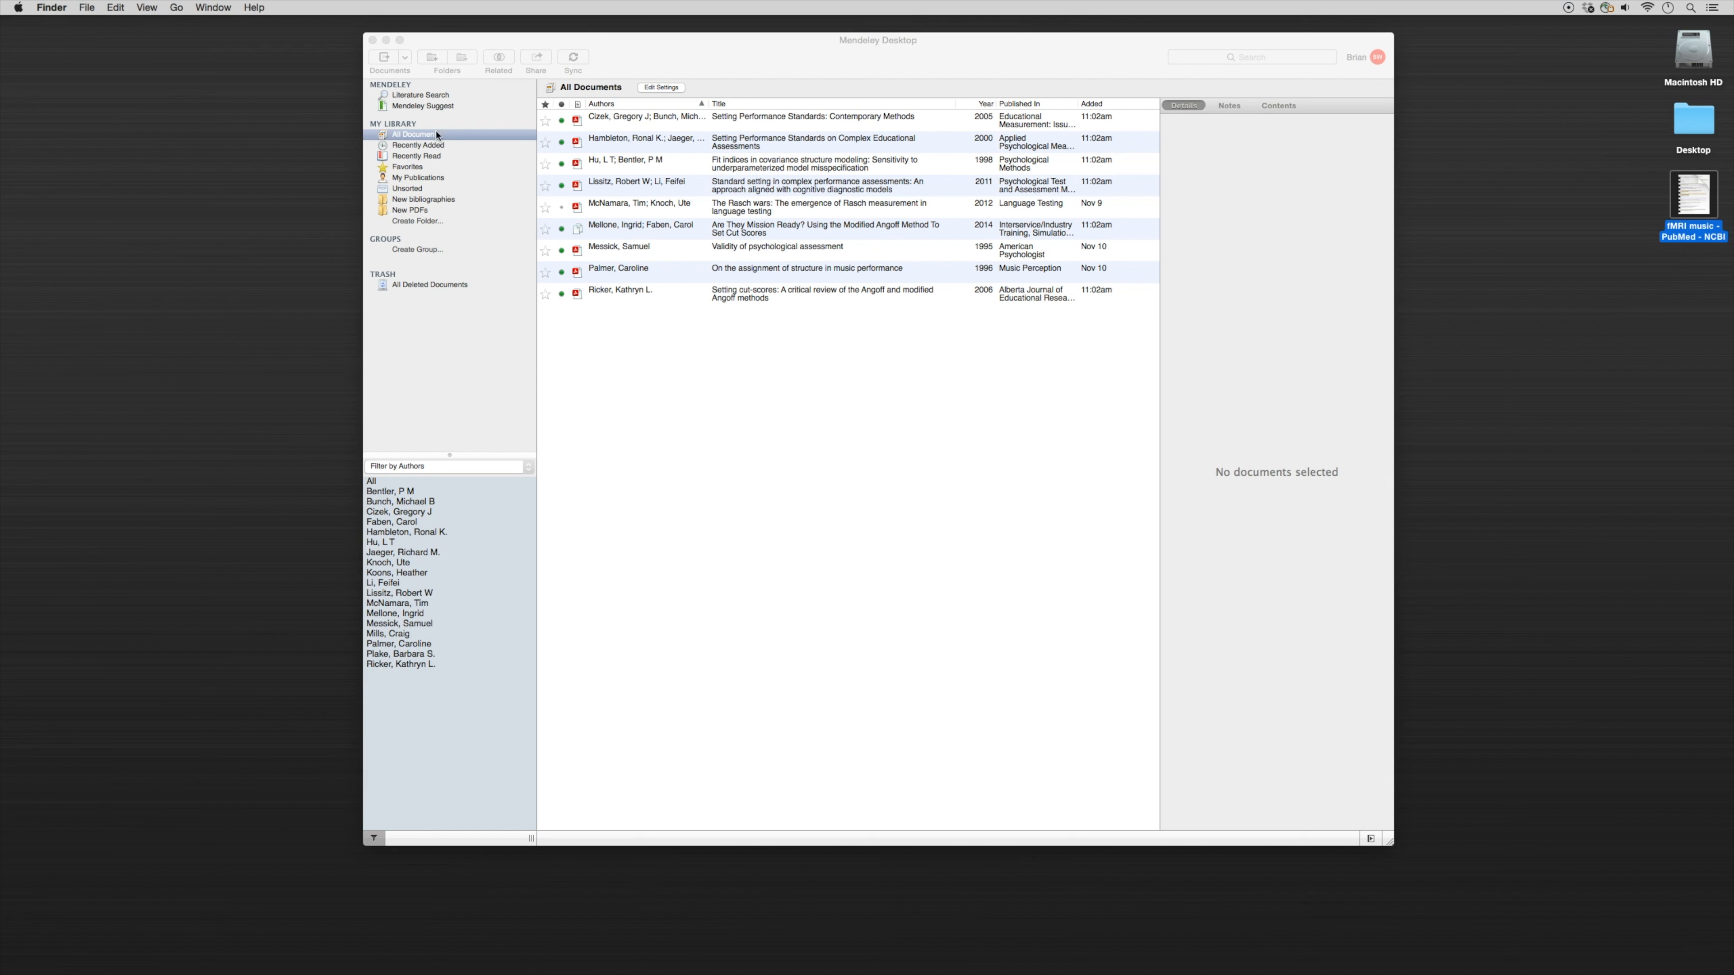
Step: Start a manual journal-article entry and scroll the New Document form to Catalog IDs
left_click(405, 56)
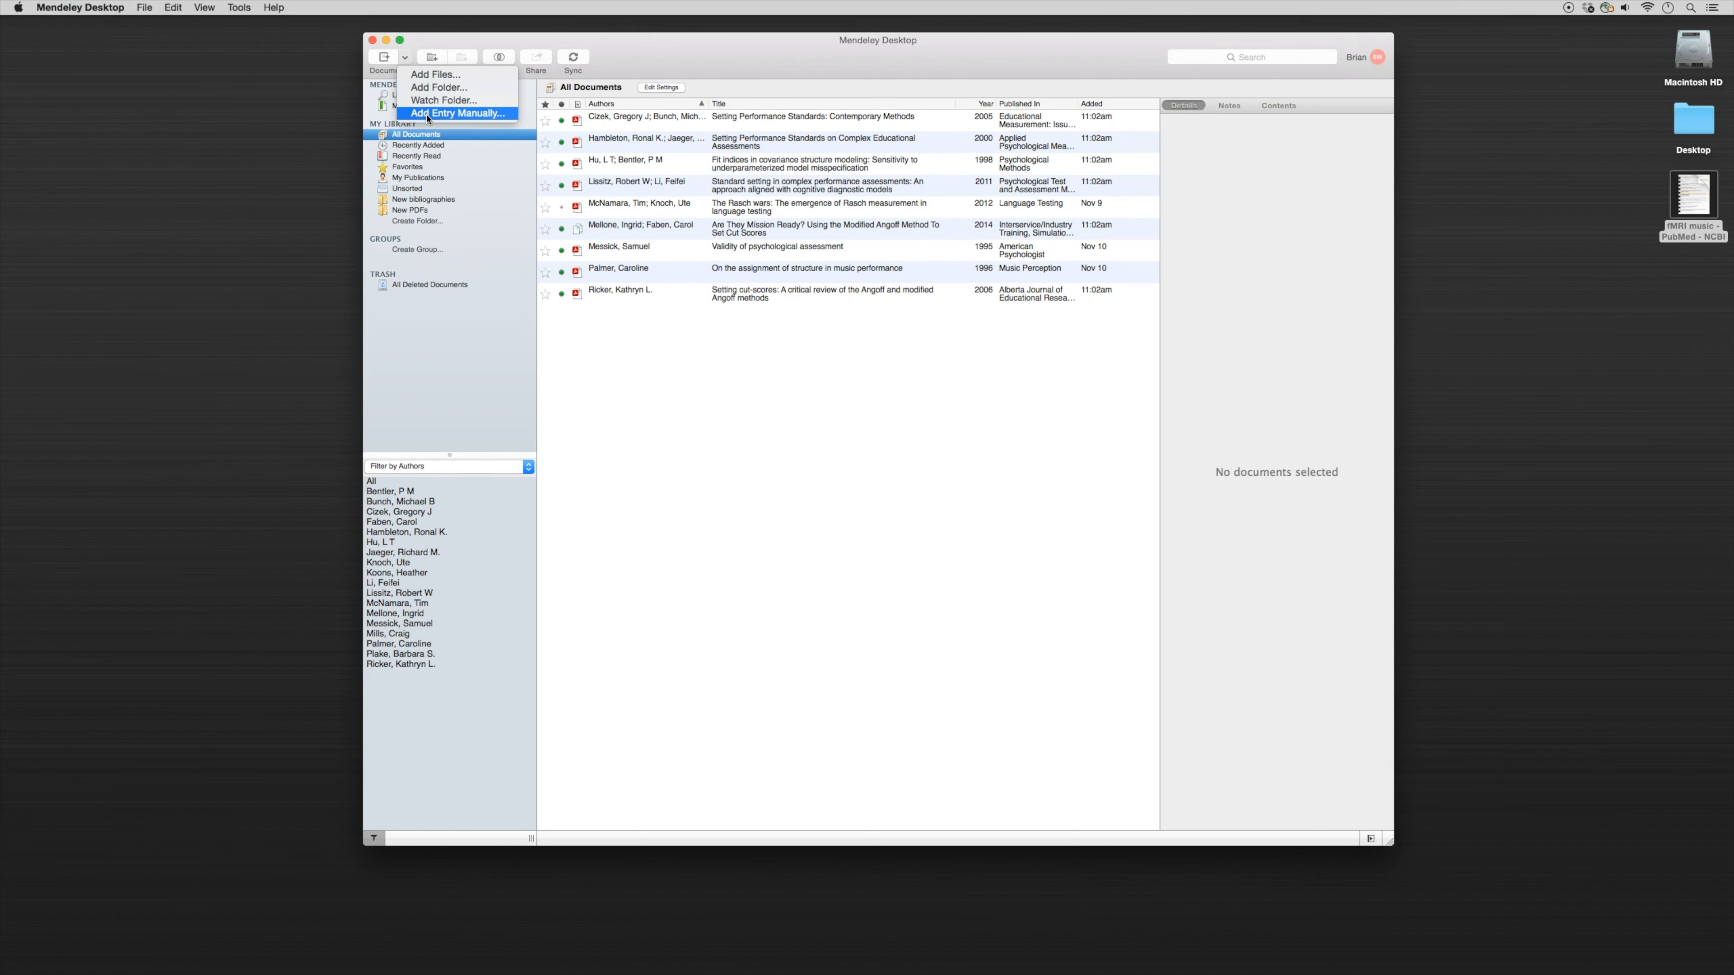
left_click(458, 113)
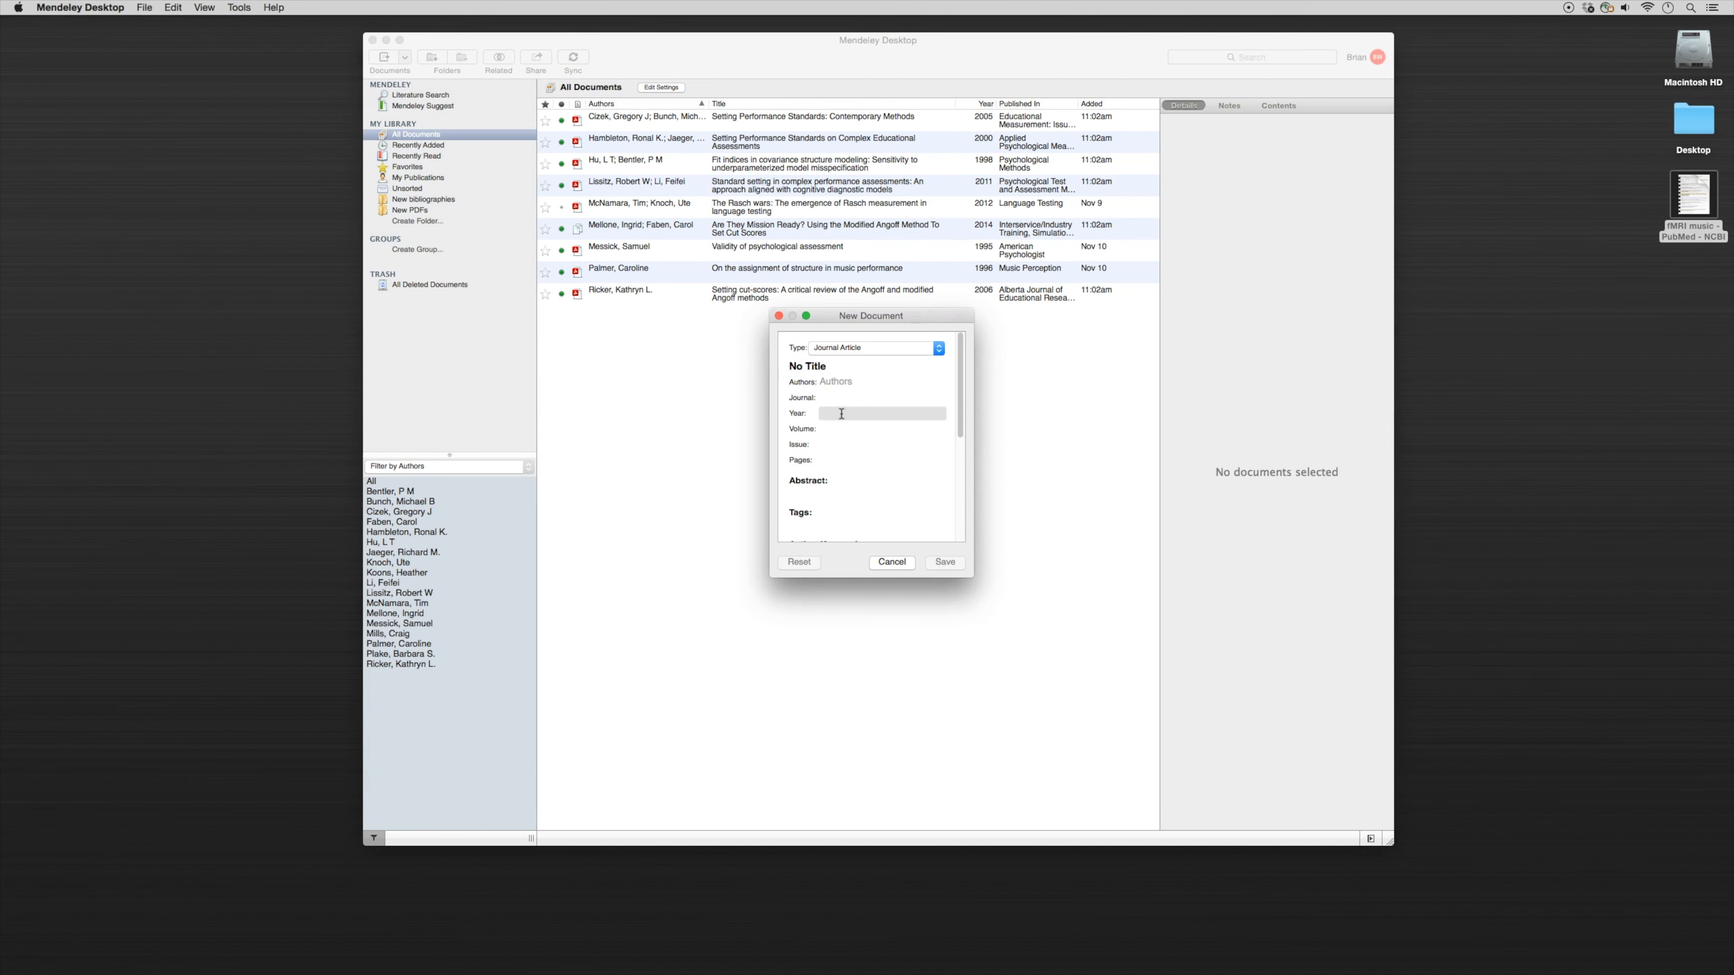
scroll("down", 3)
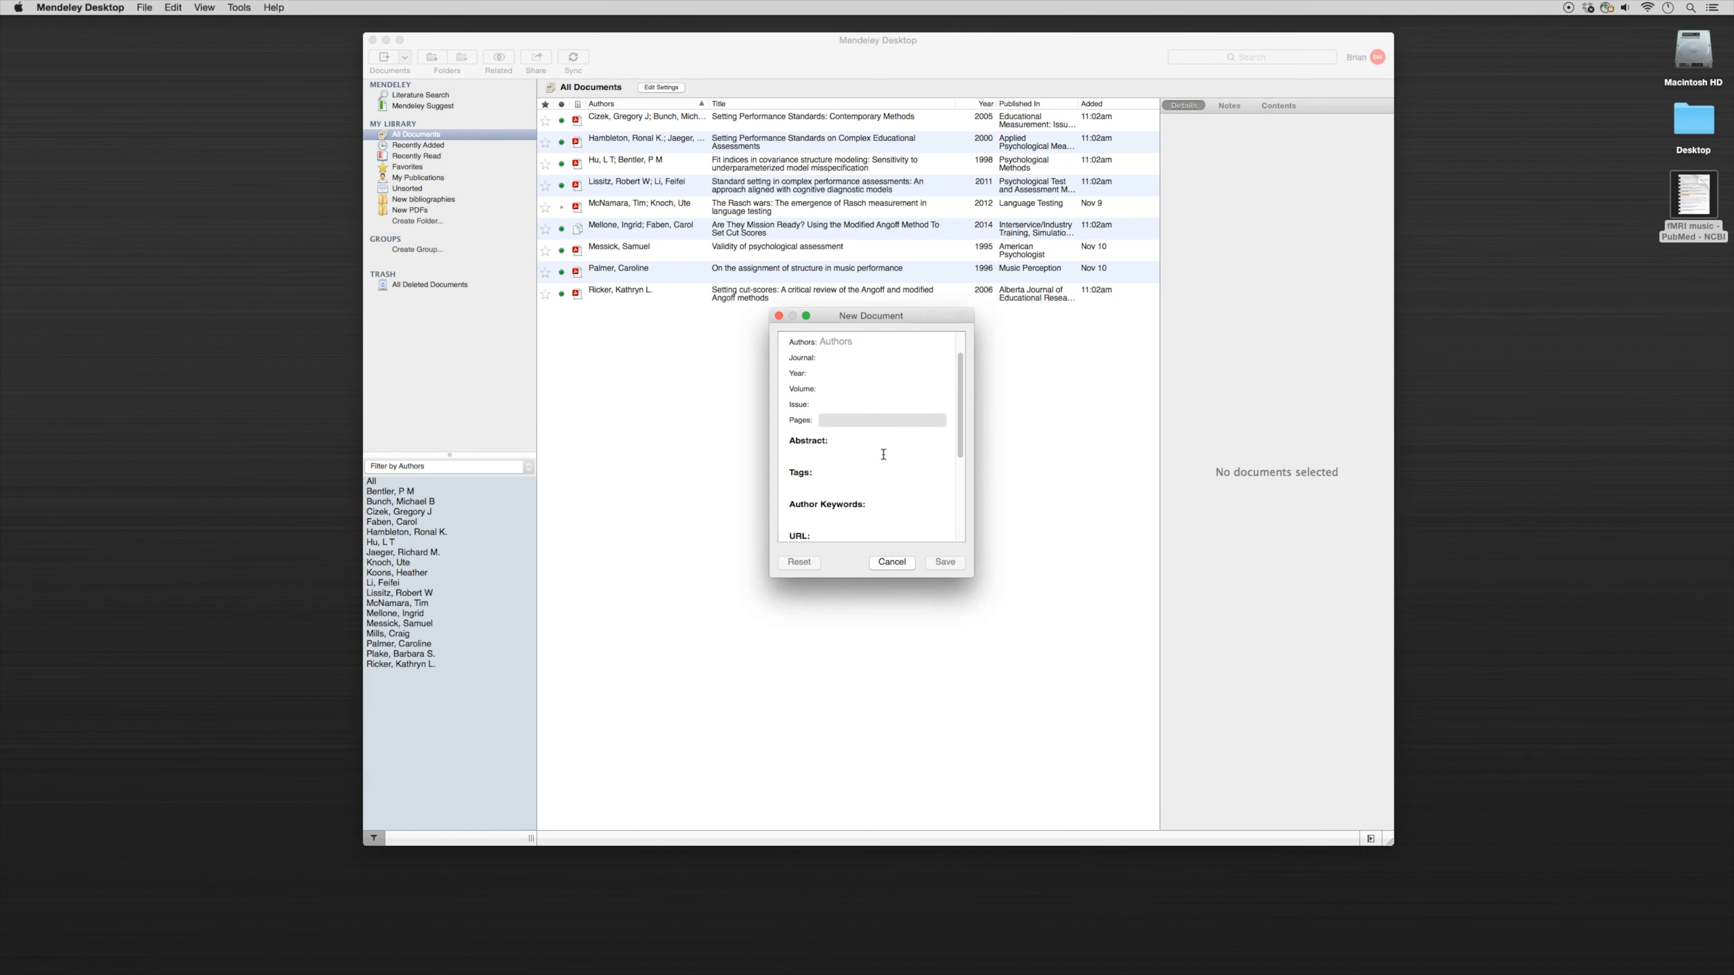
scroll("down", 3)
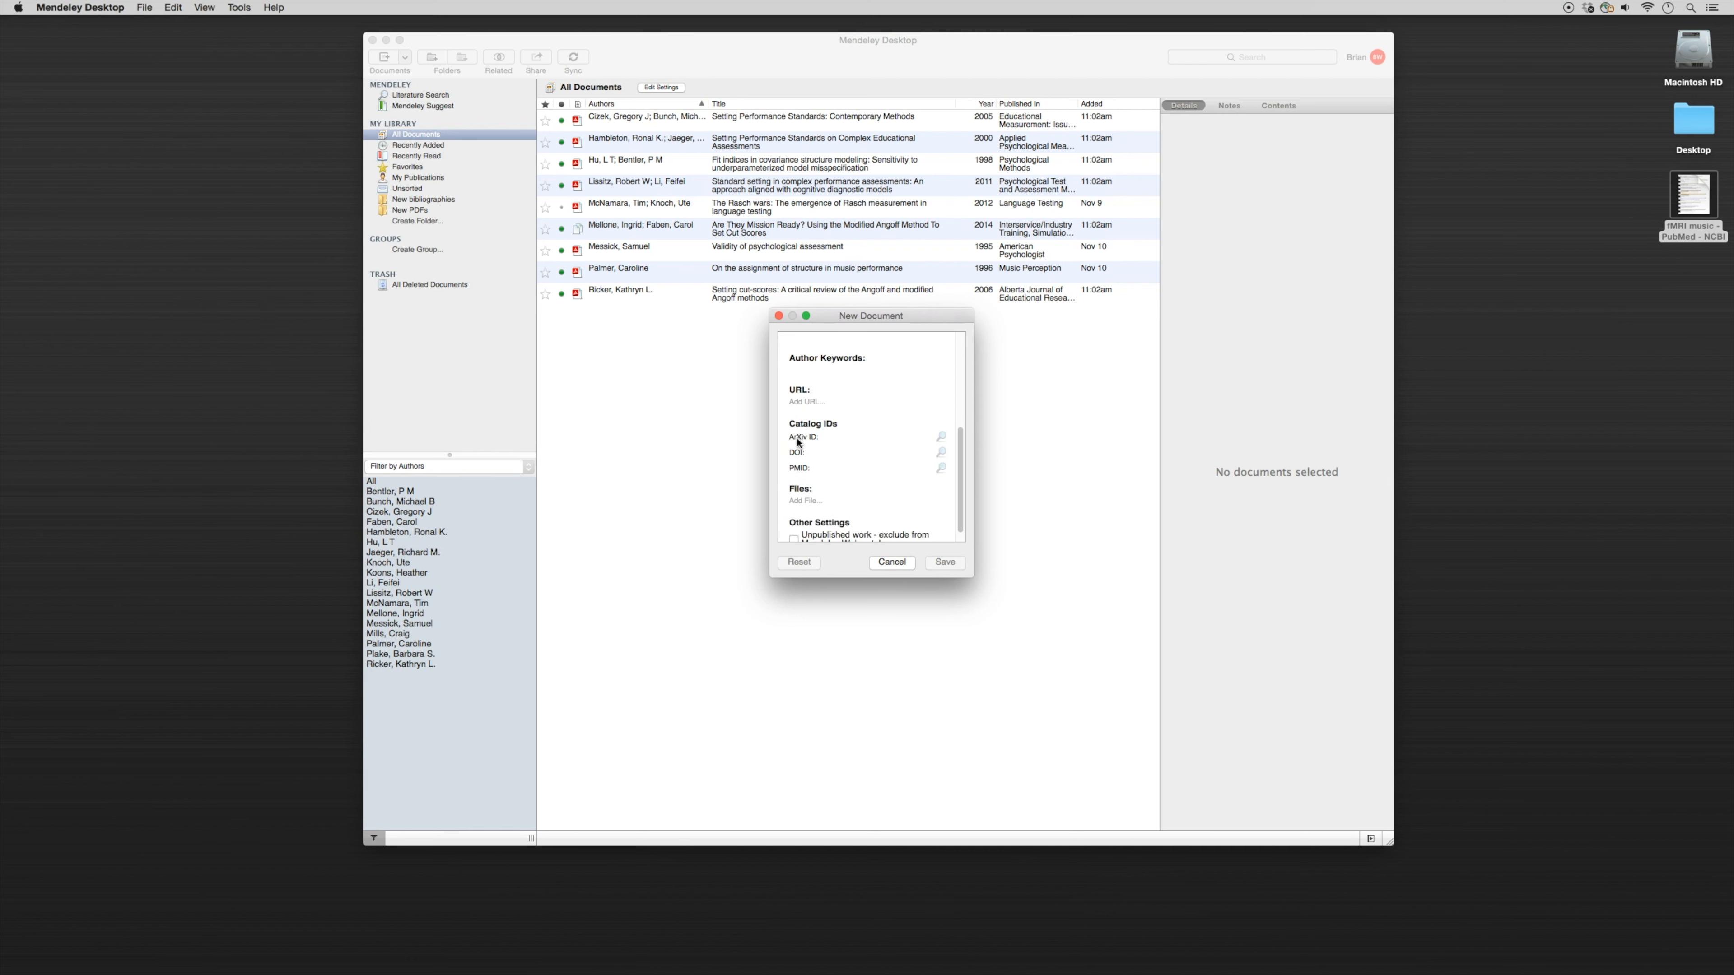
mouse_move(801, 472)
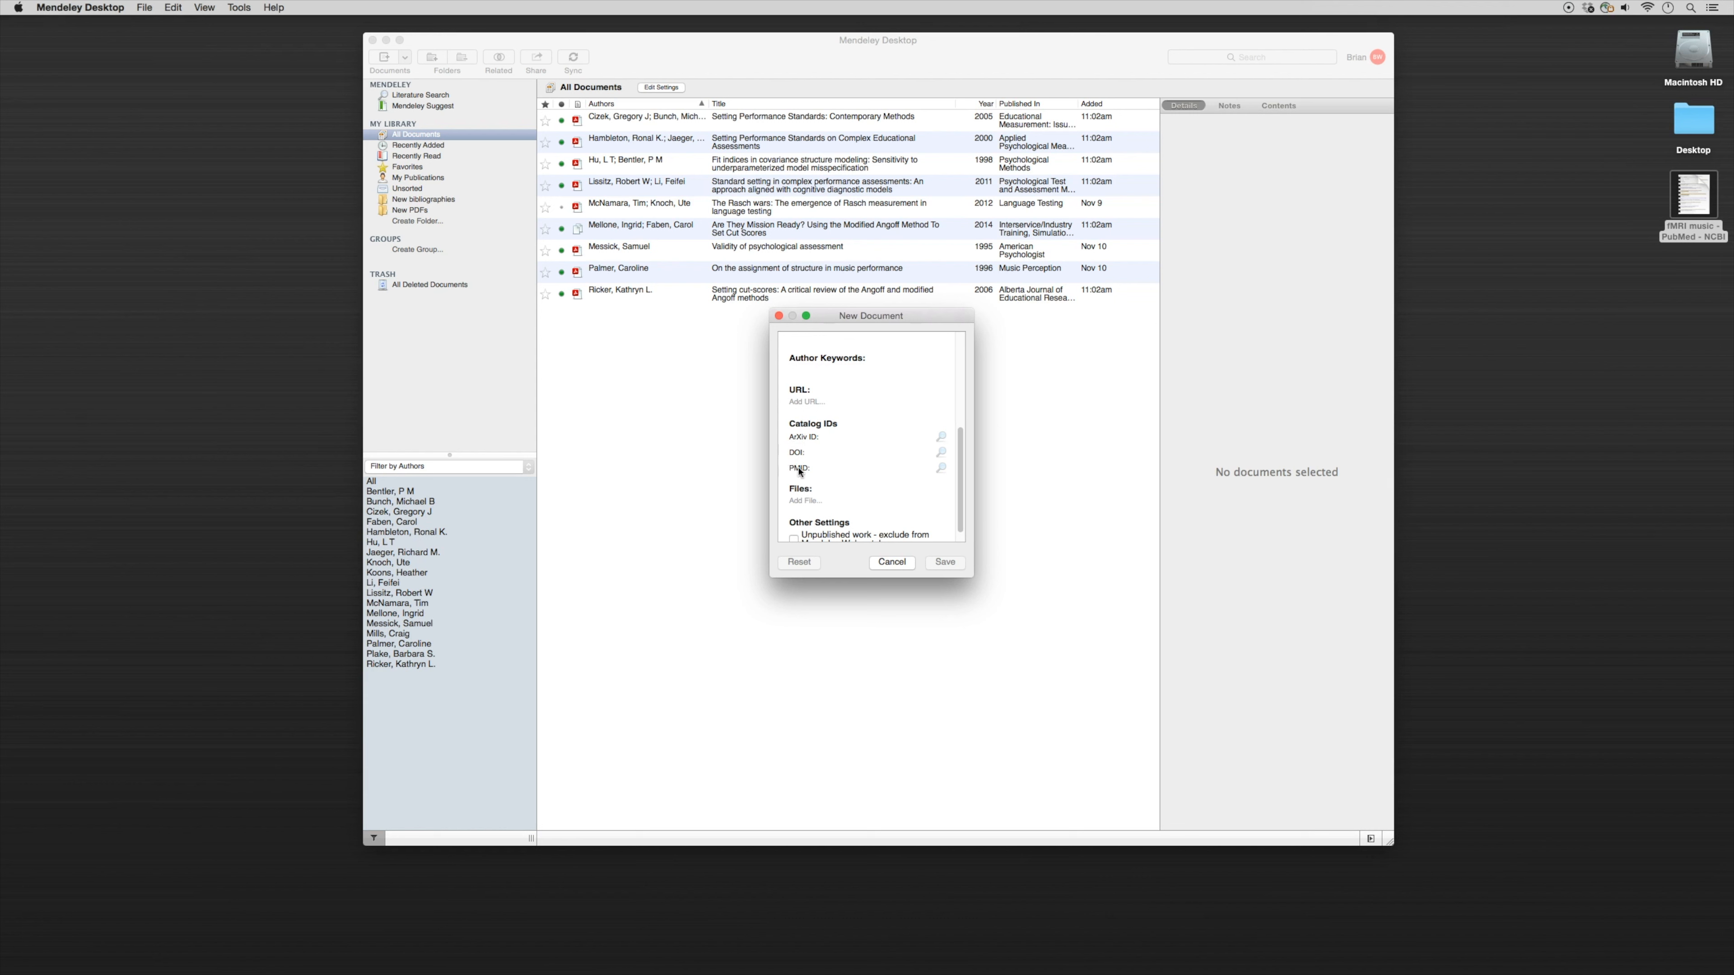
mouse_move(901, 881)
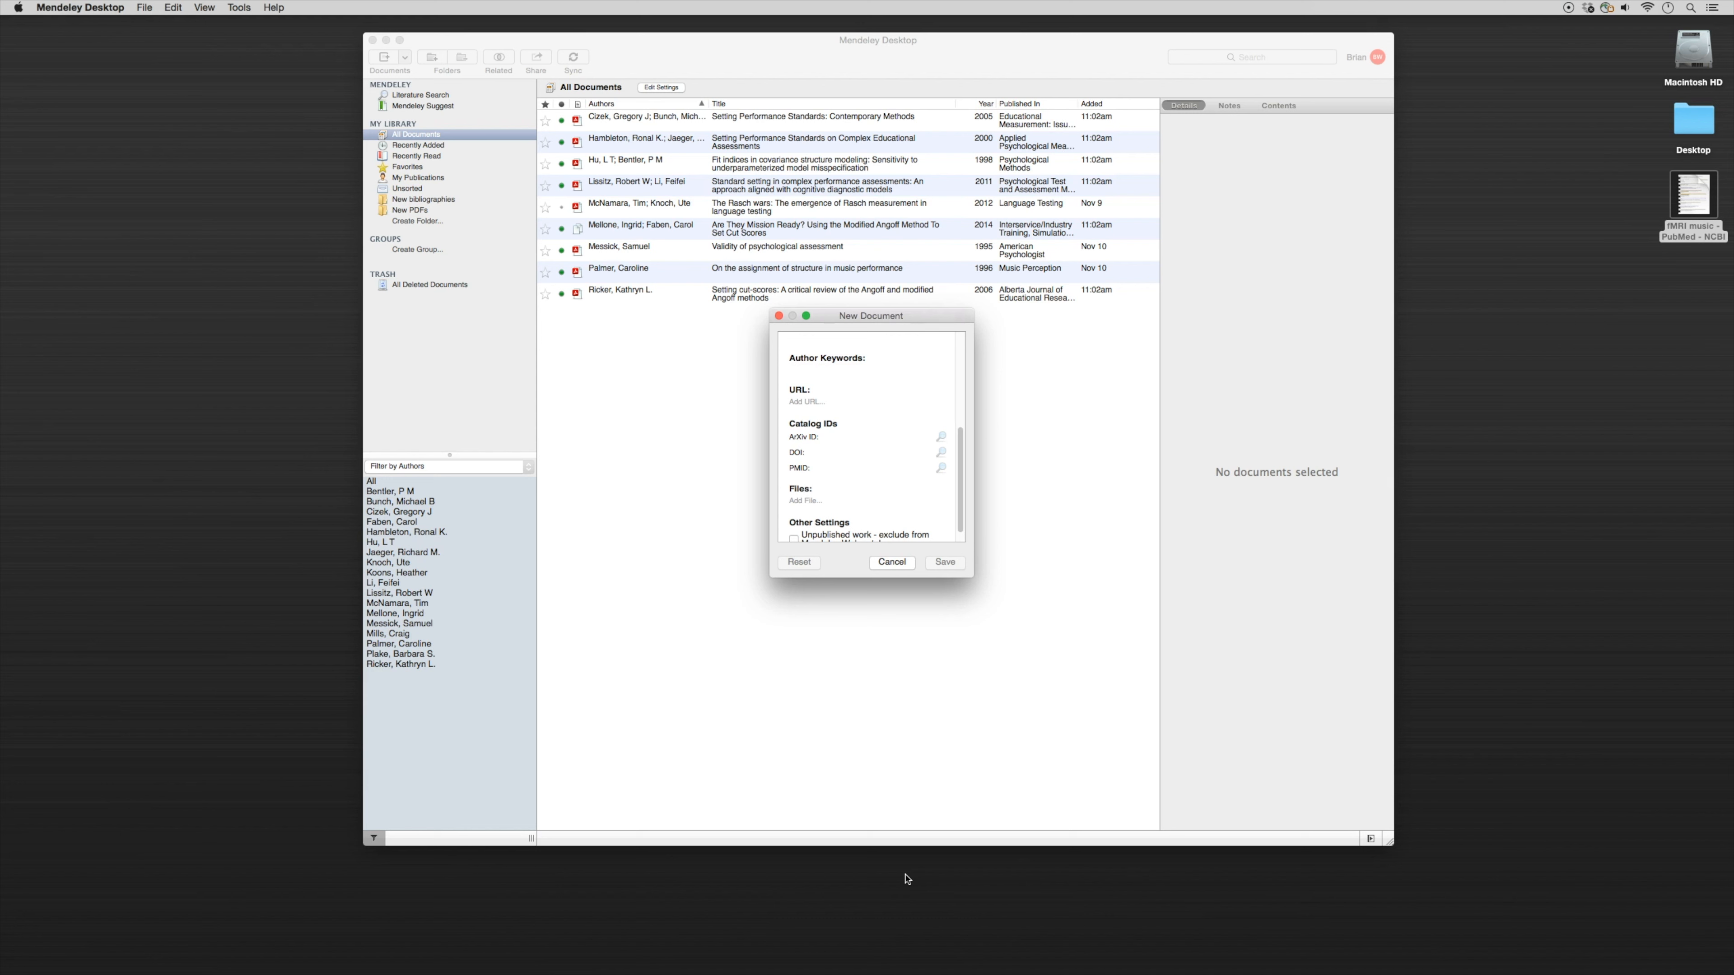
Step: From the UGA Libraries 'P' database list, open PubMed (NCBI/NIH) in Chrome
left_click(877, 467)
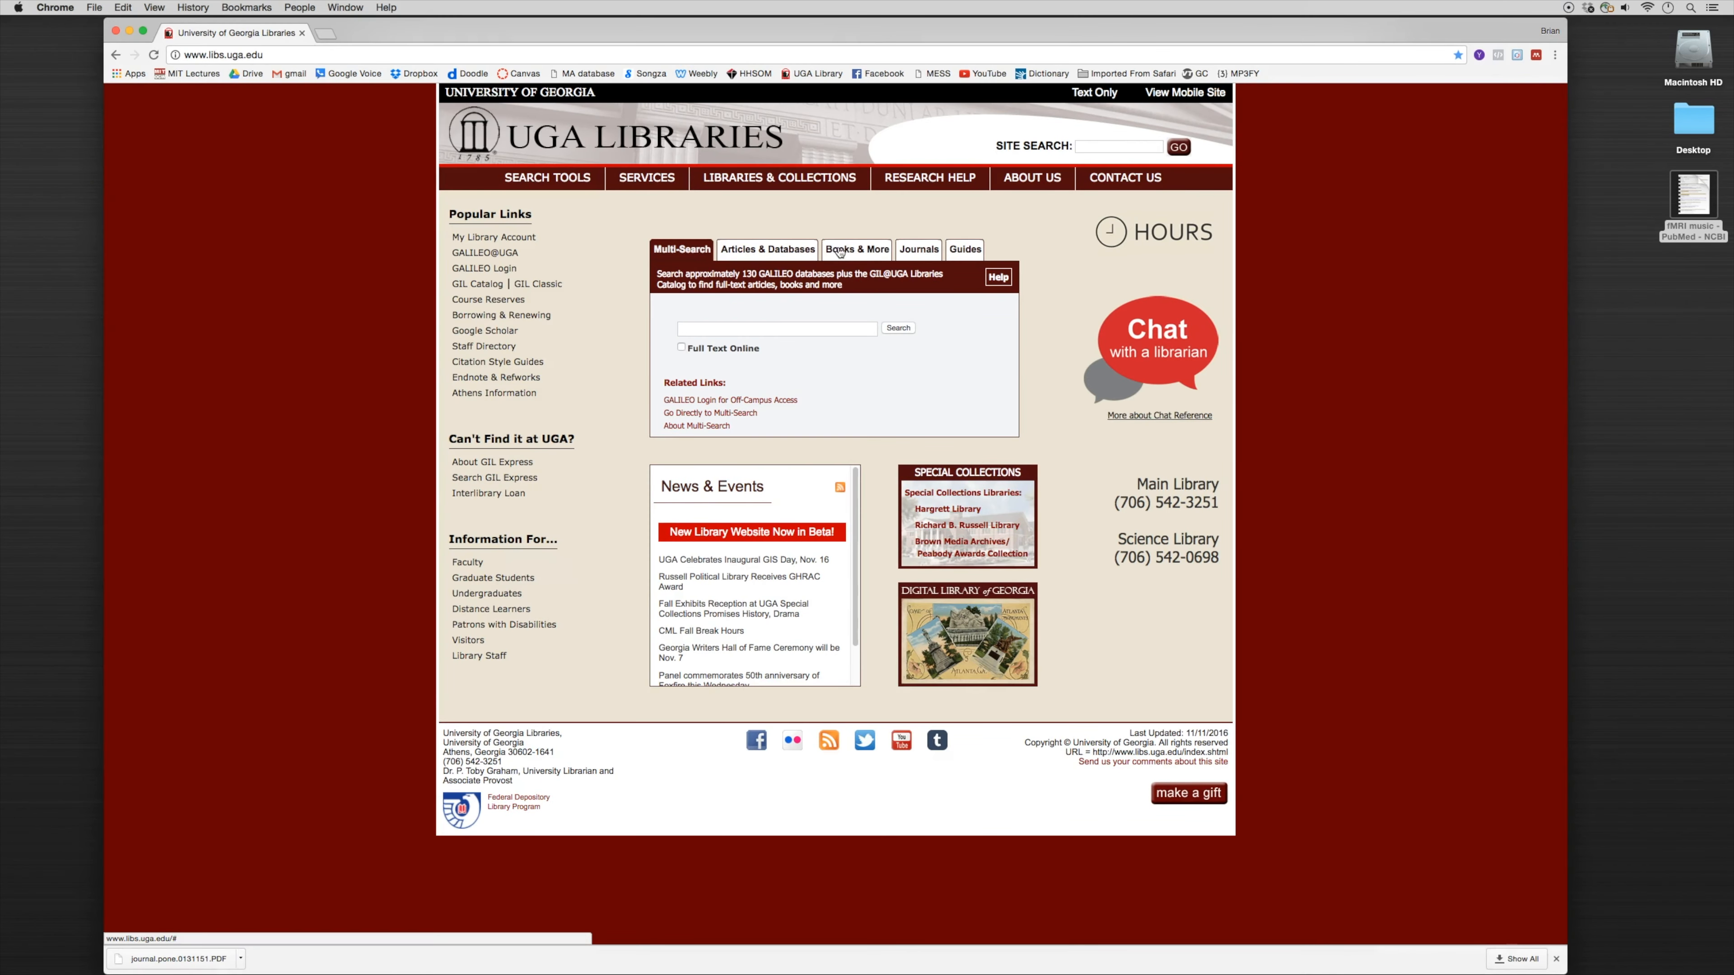
left_click(768, 249)
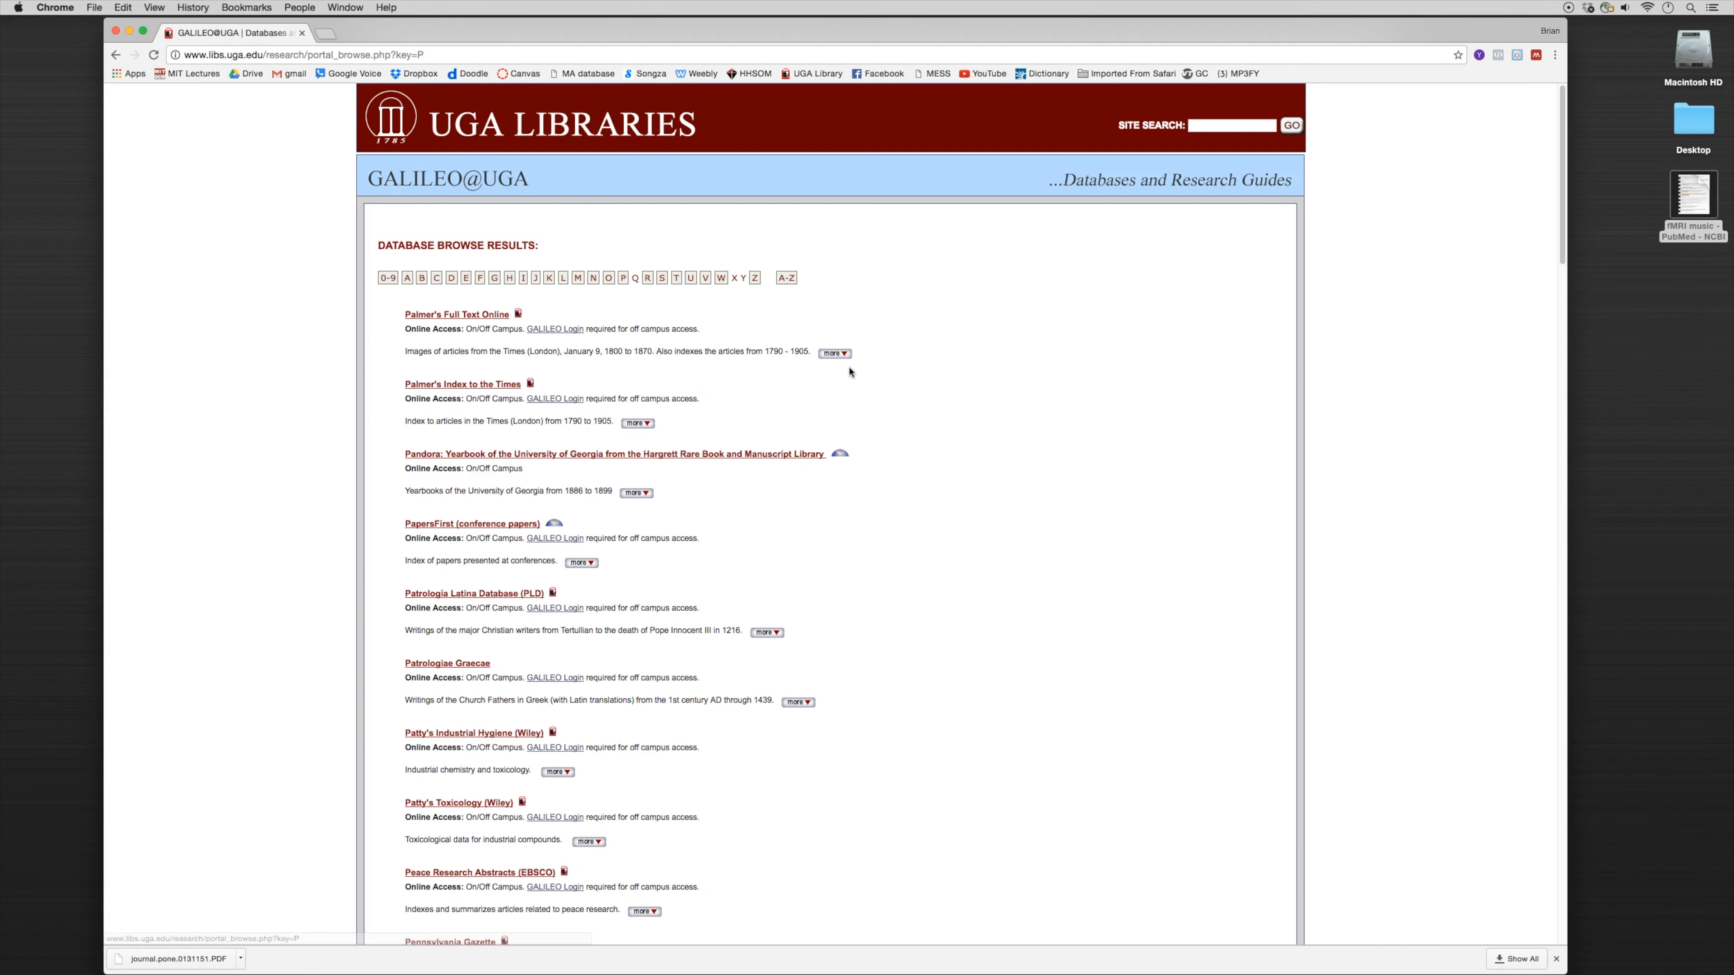
scroll("down", 3)
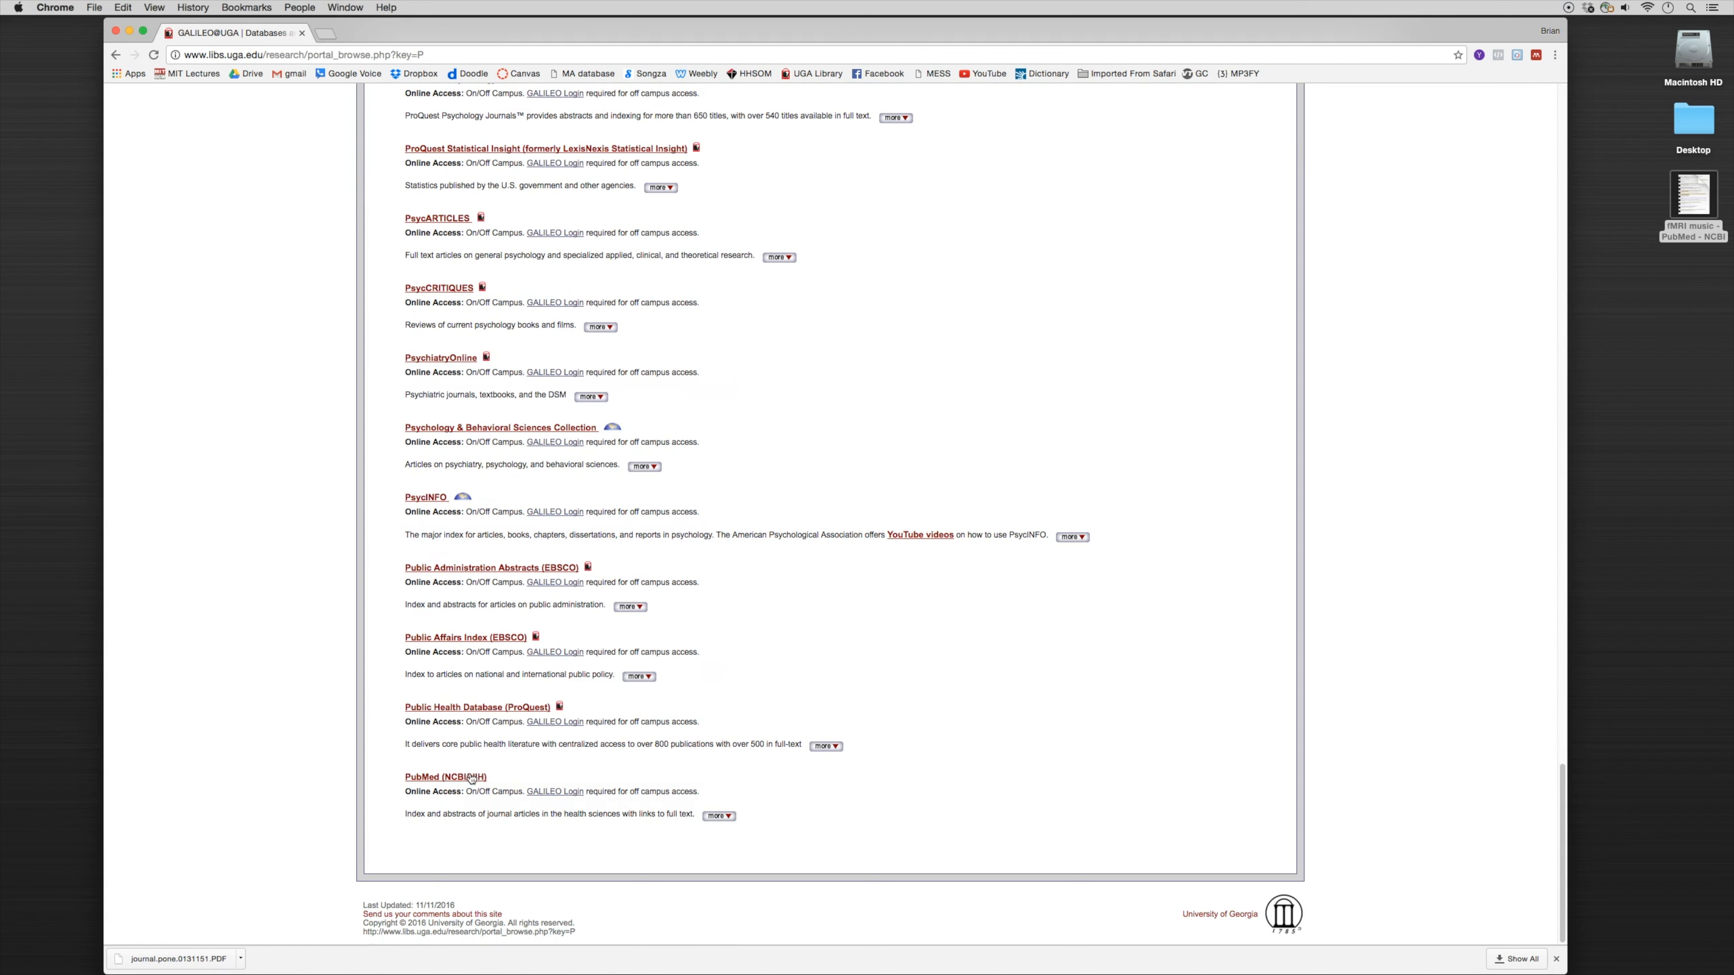
left_click(447, 776)
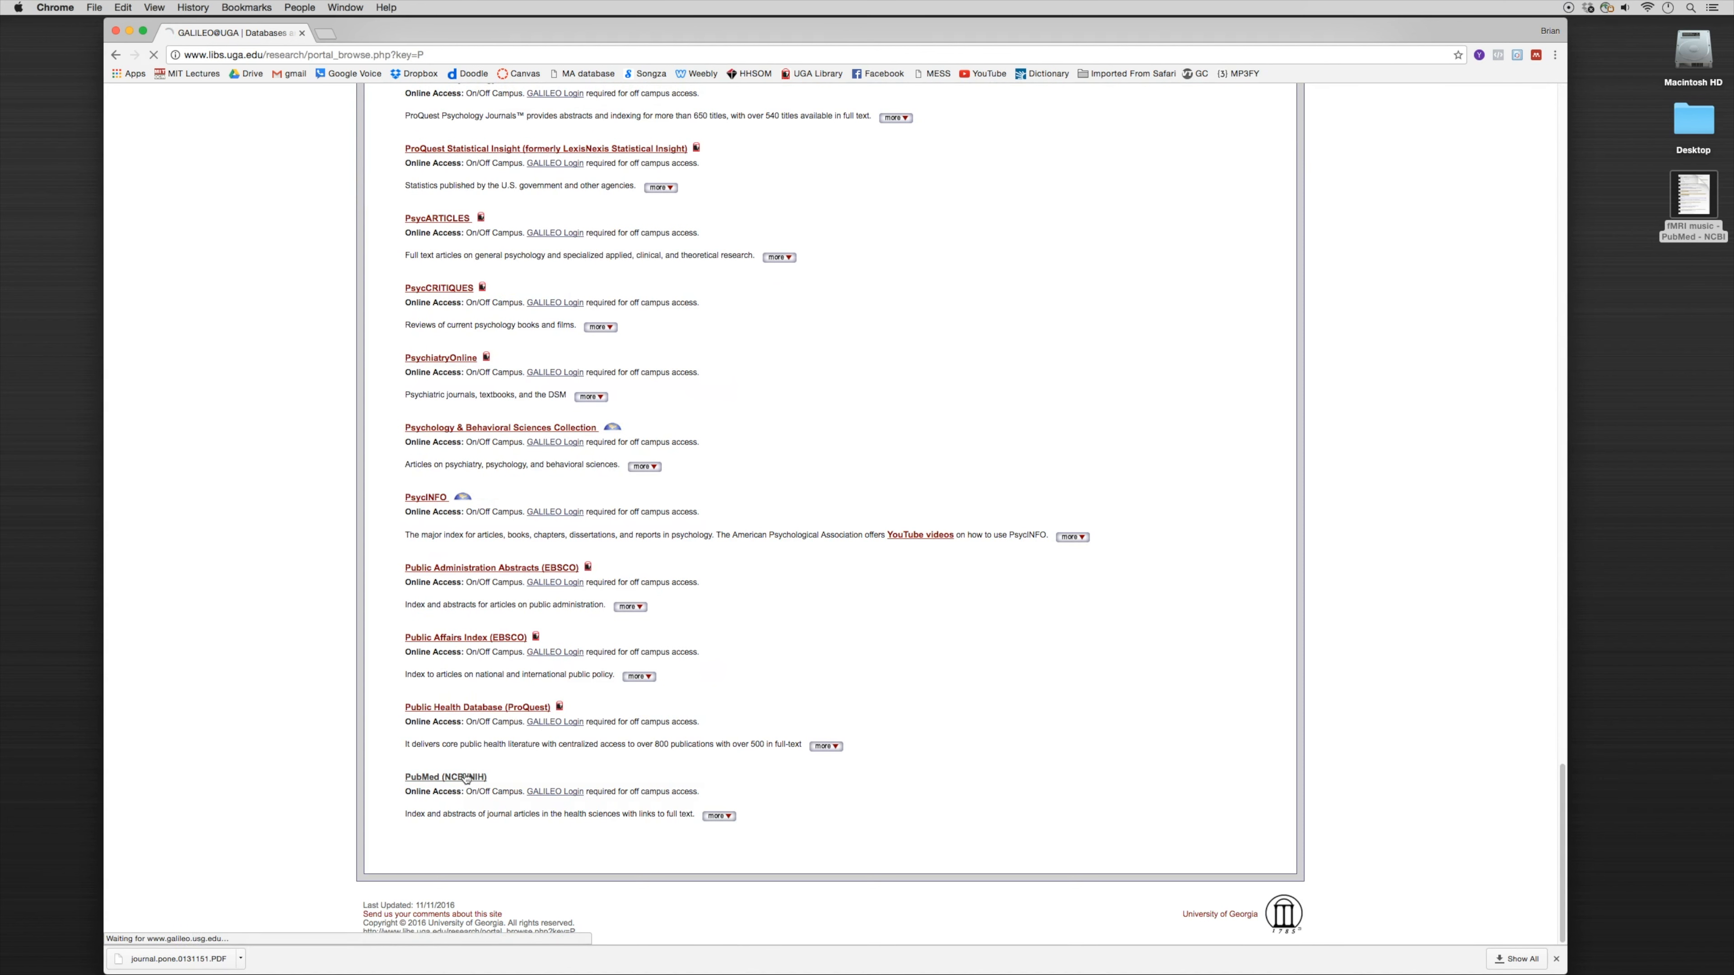
left_click(446, 777)
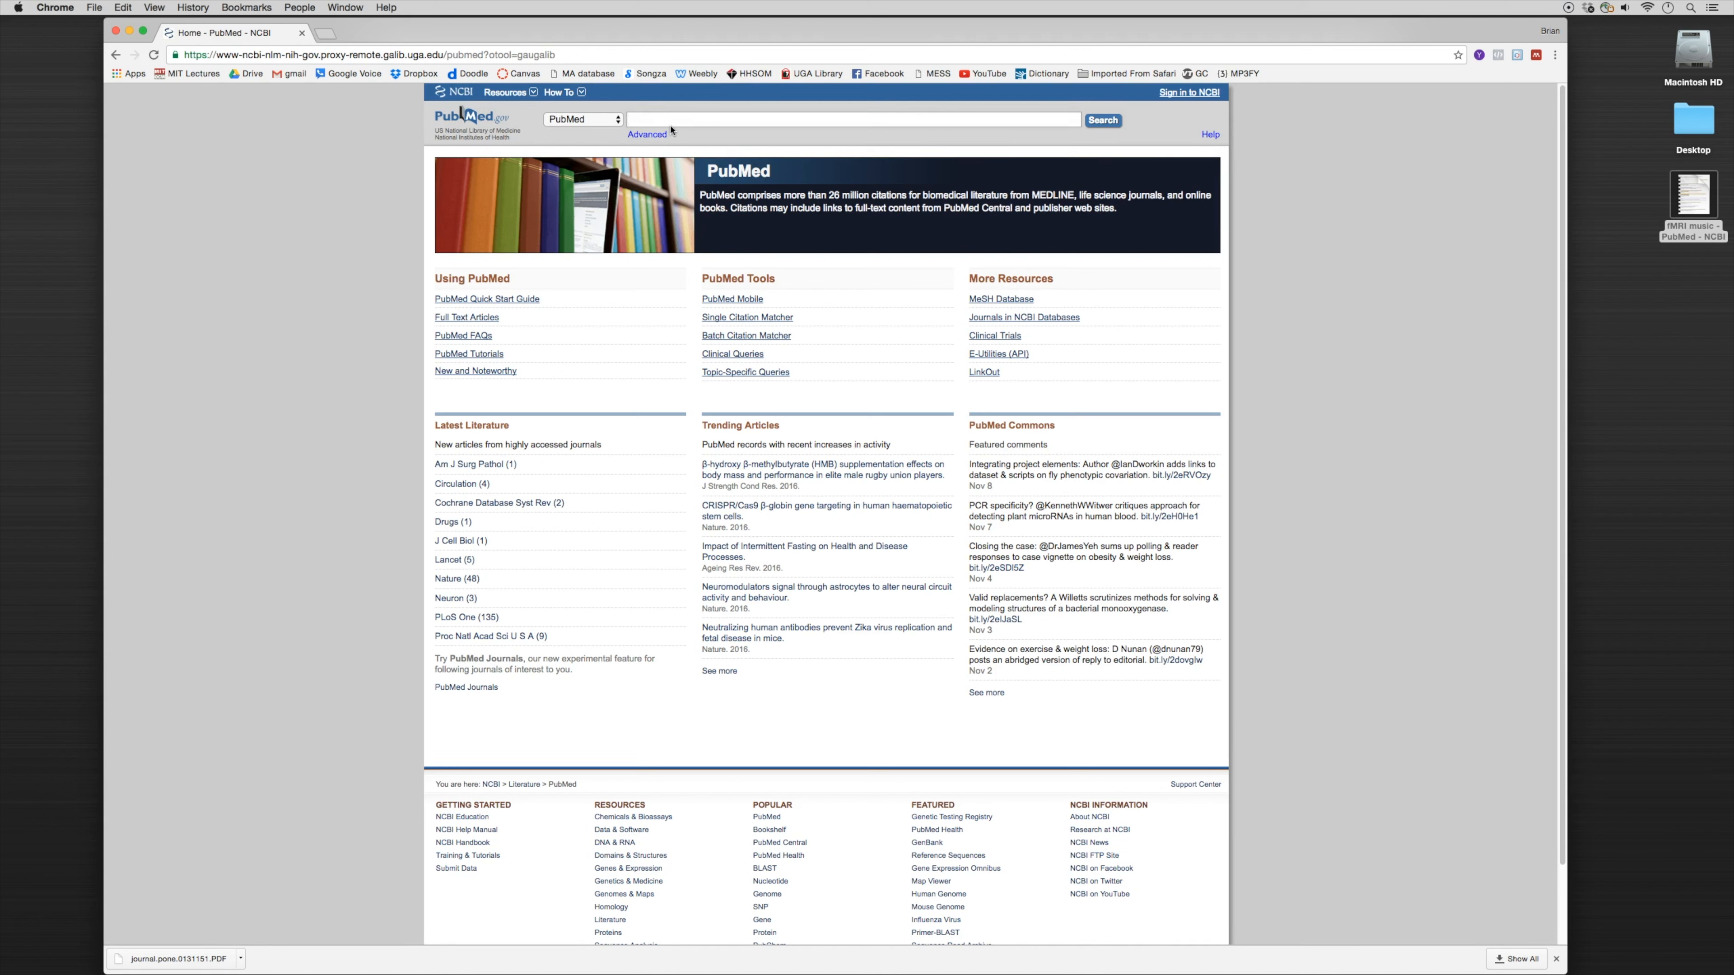
Step: Run a PubMed search for 'fmri music'
type("fmri music")
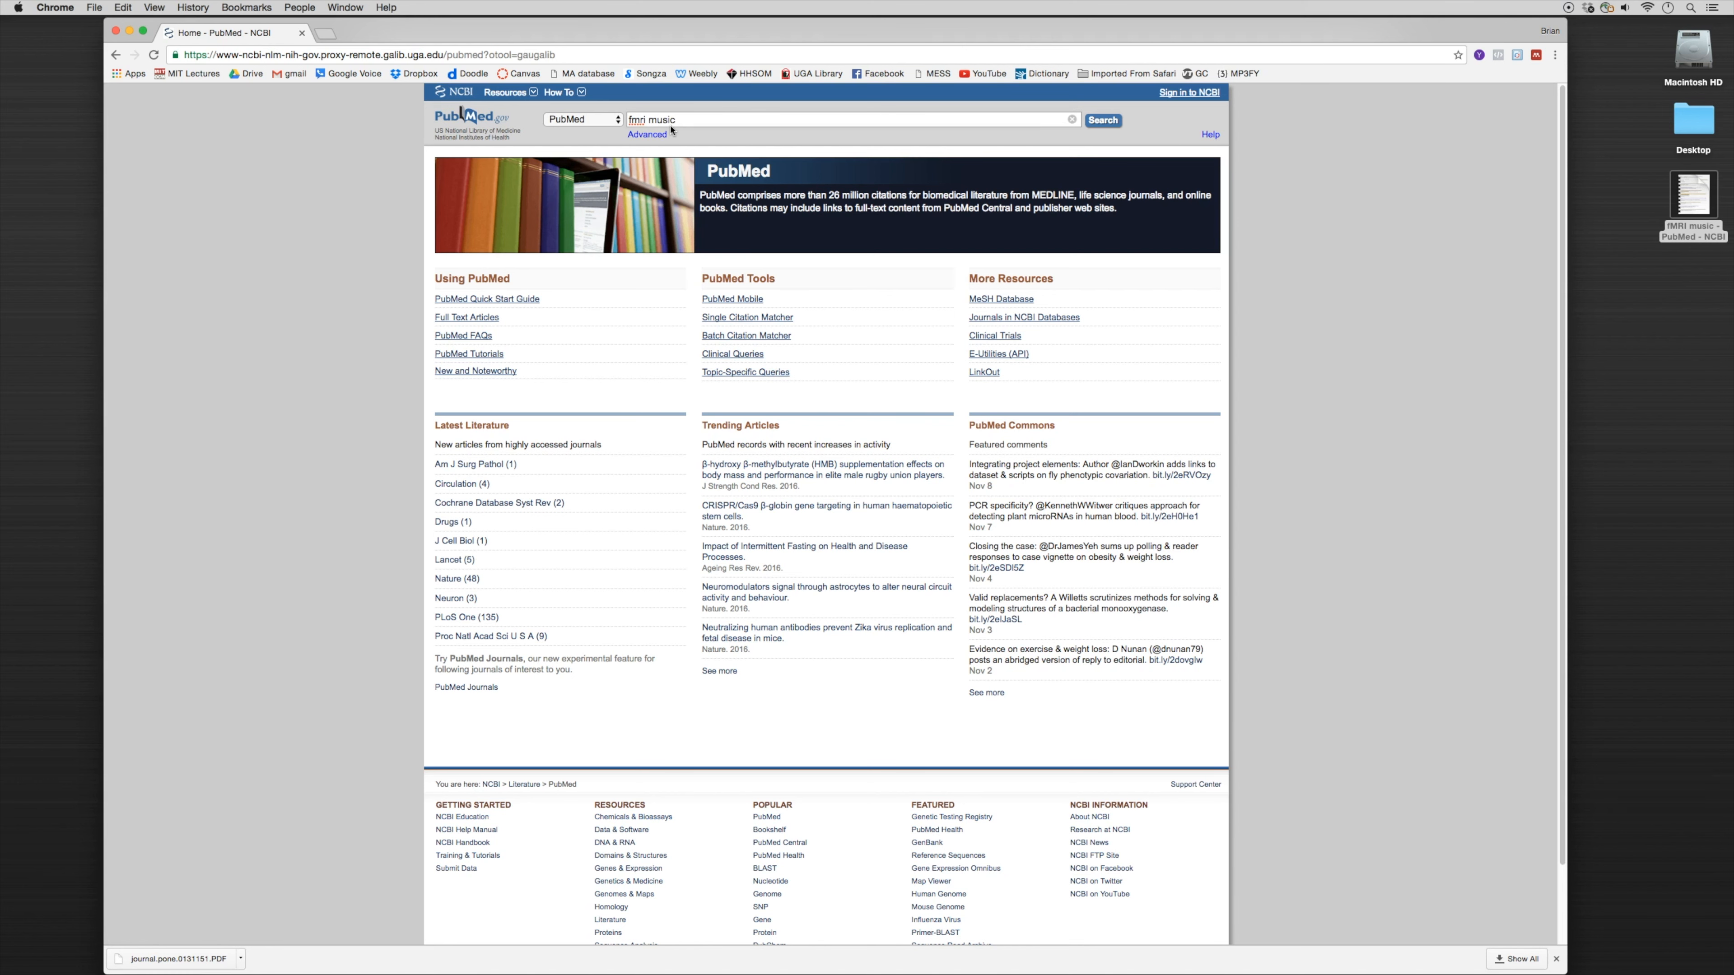
left_click(1103, 121)
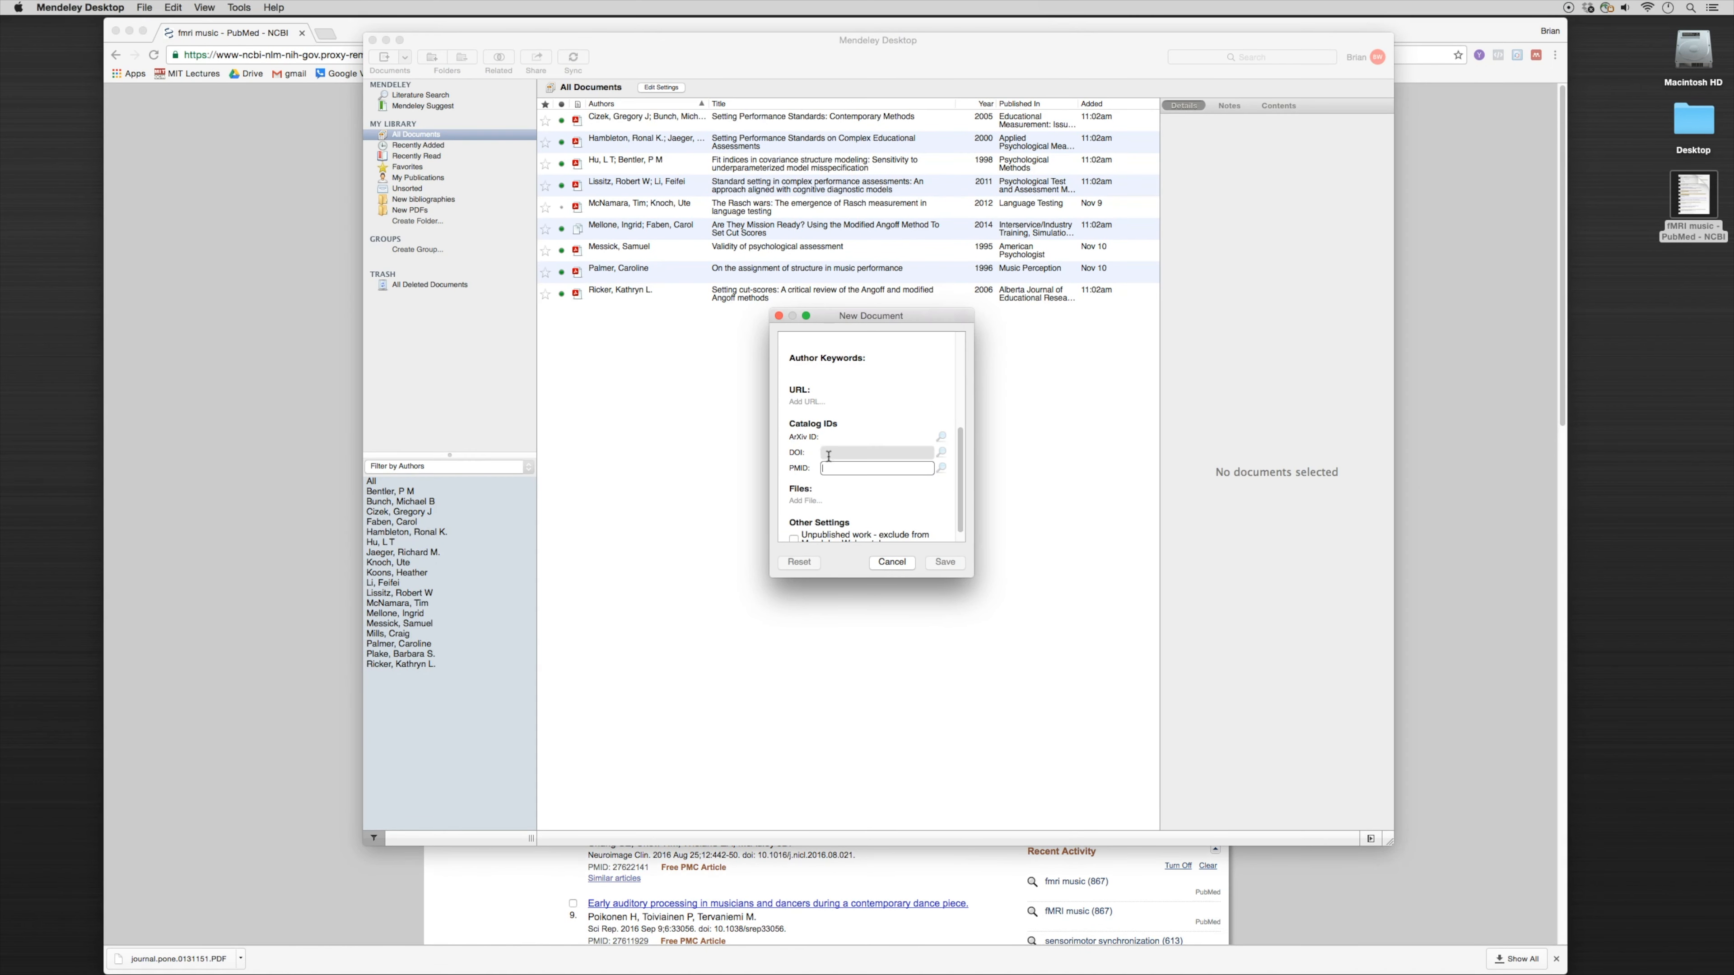
Step: Look up PMID 27814379 to fill the article details and save it to the library
type("27814379")
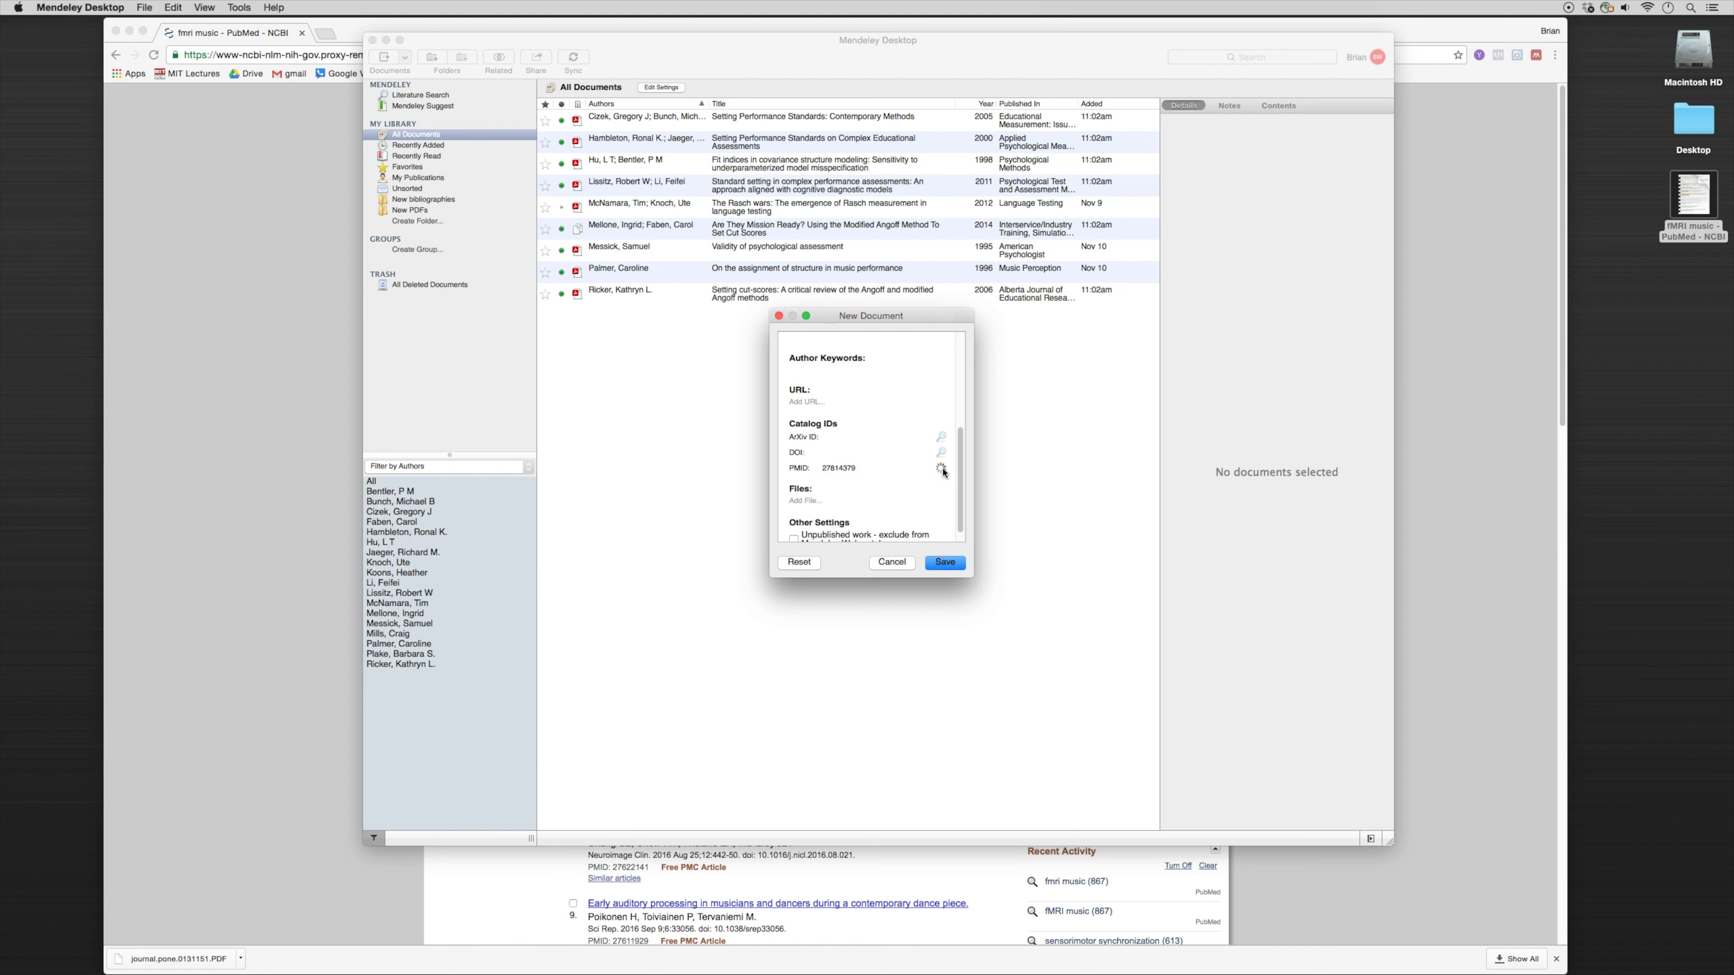
left_click(941, 468)
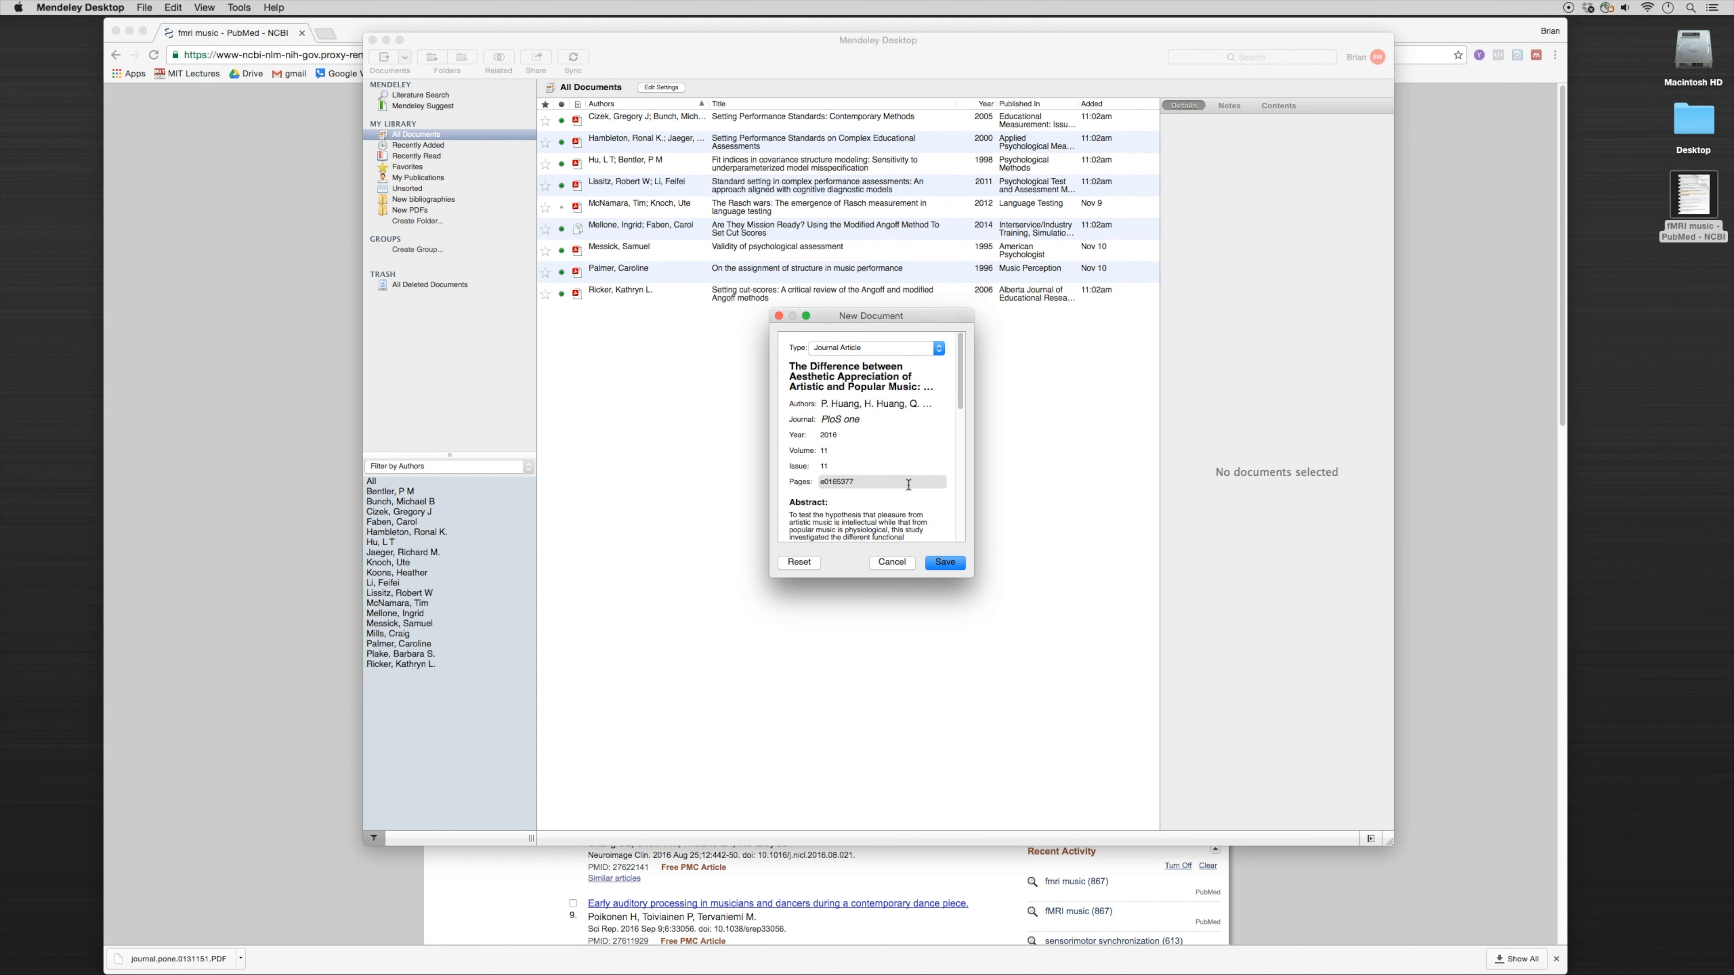
left_click(892, 563)
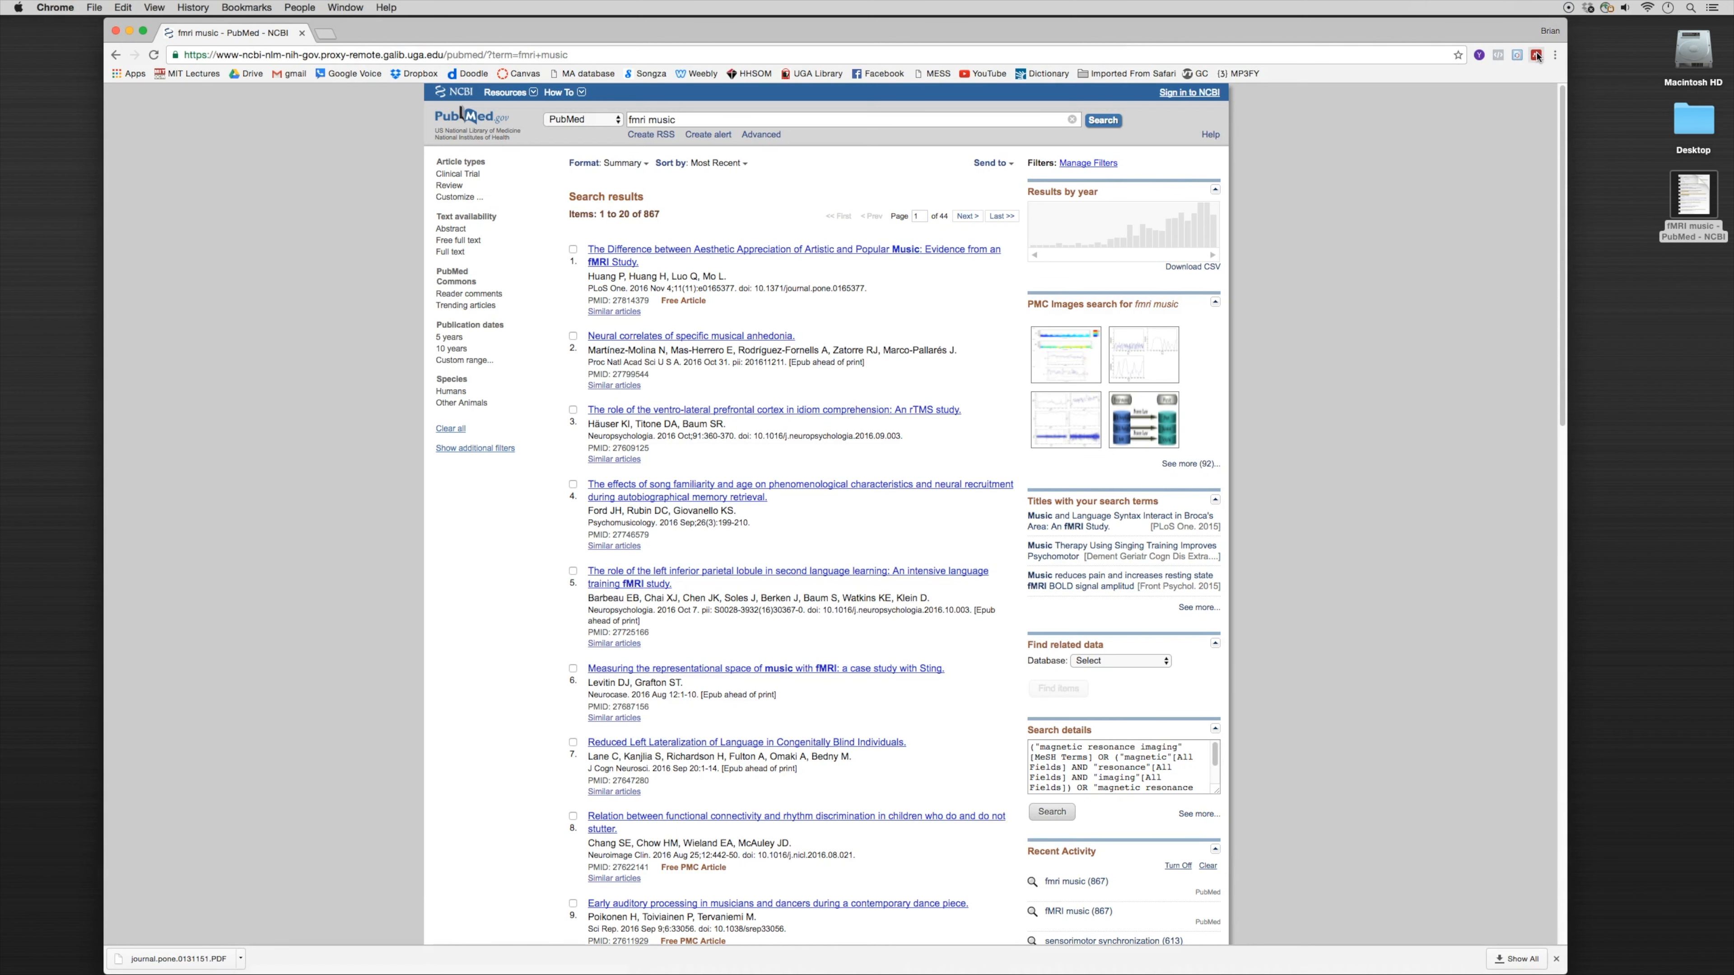
Step: Launch the Mendeley Web Importer on the results and target the New bibliographies folder
left_click(1537, 54)
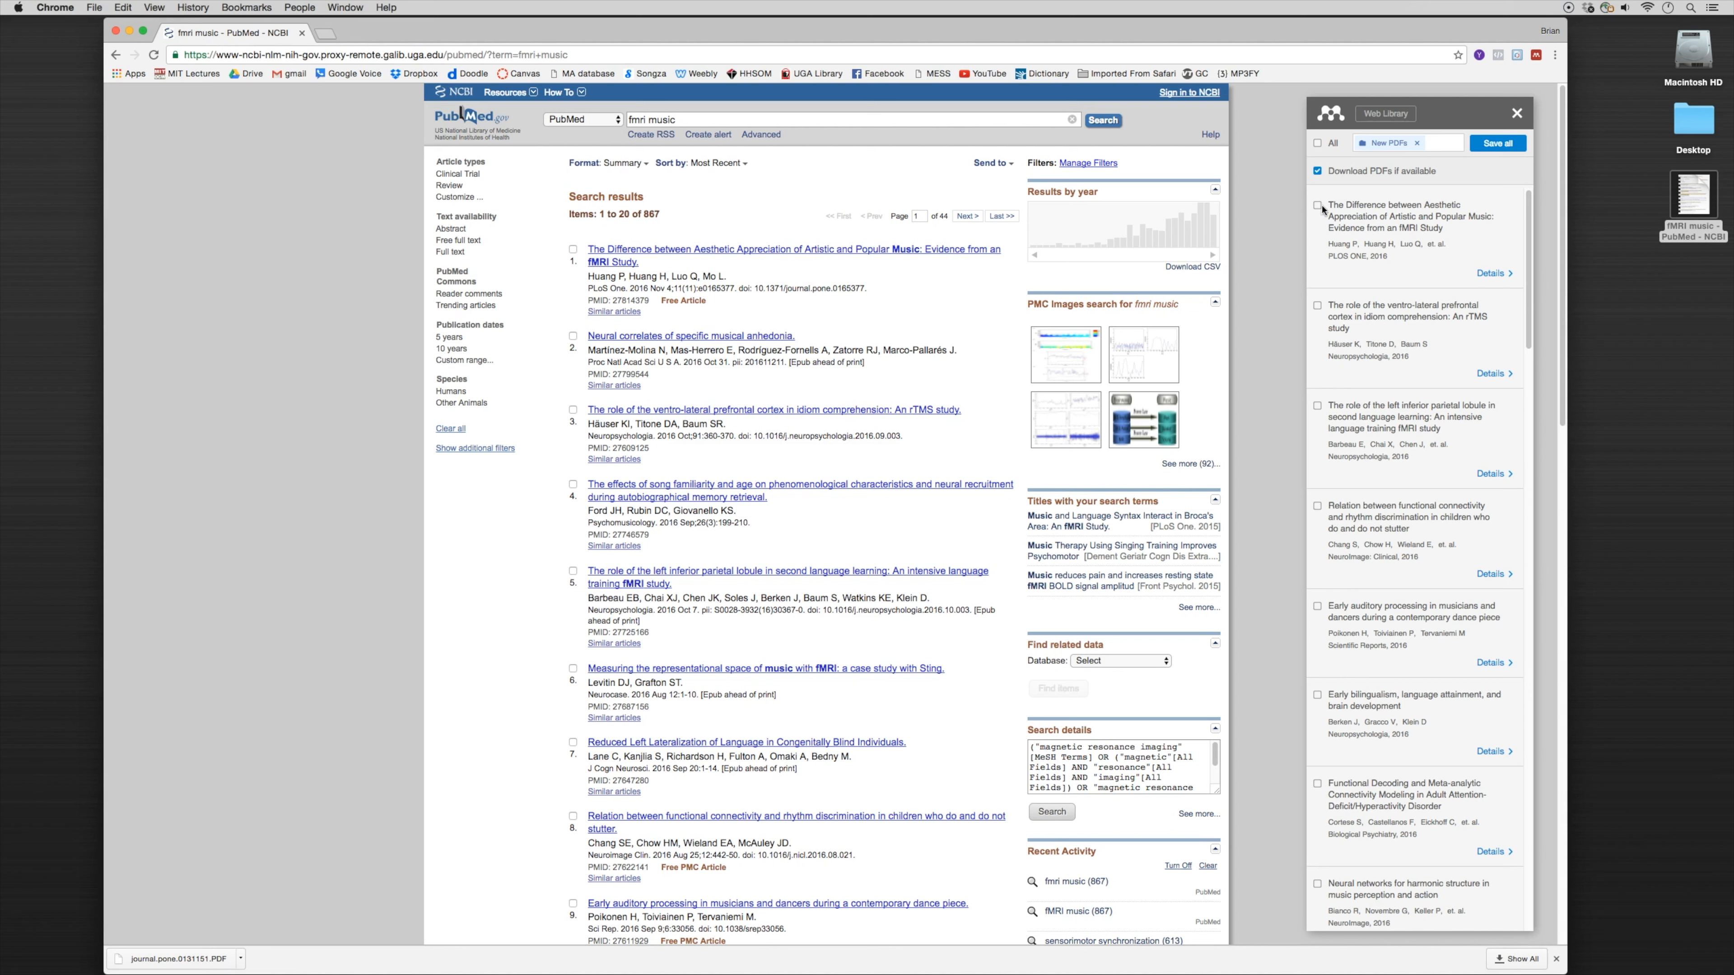
mouse_move(1316, 363)
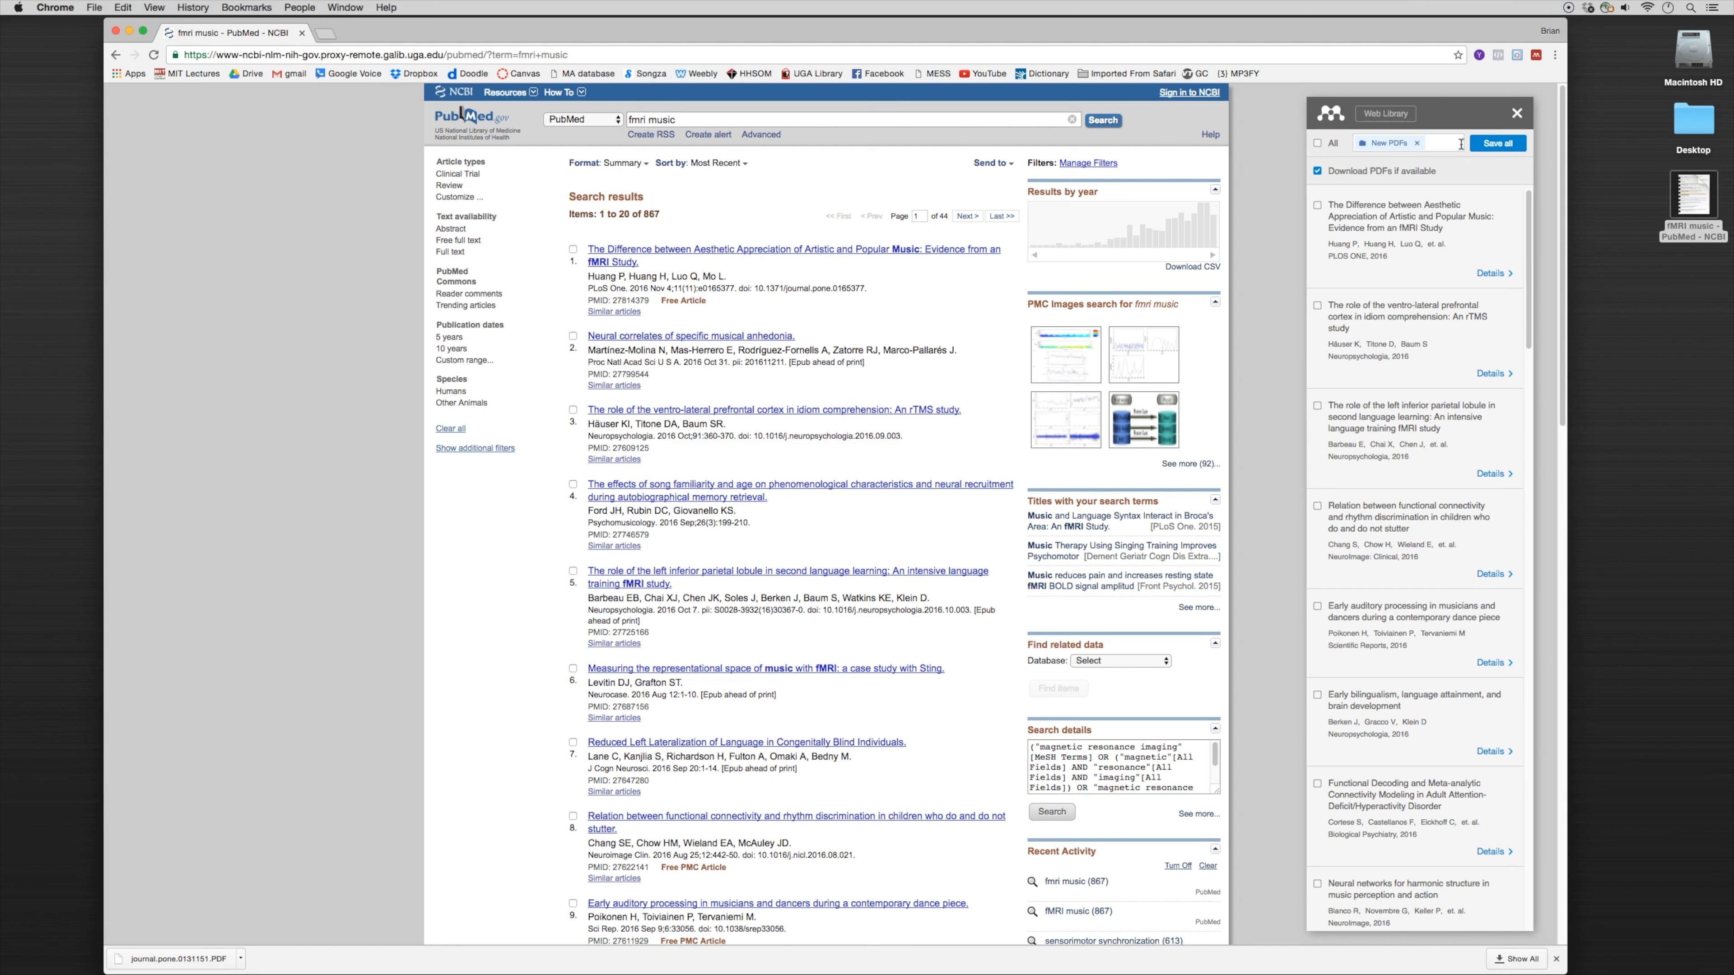
left_click(1418, 142)
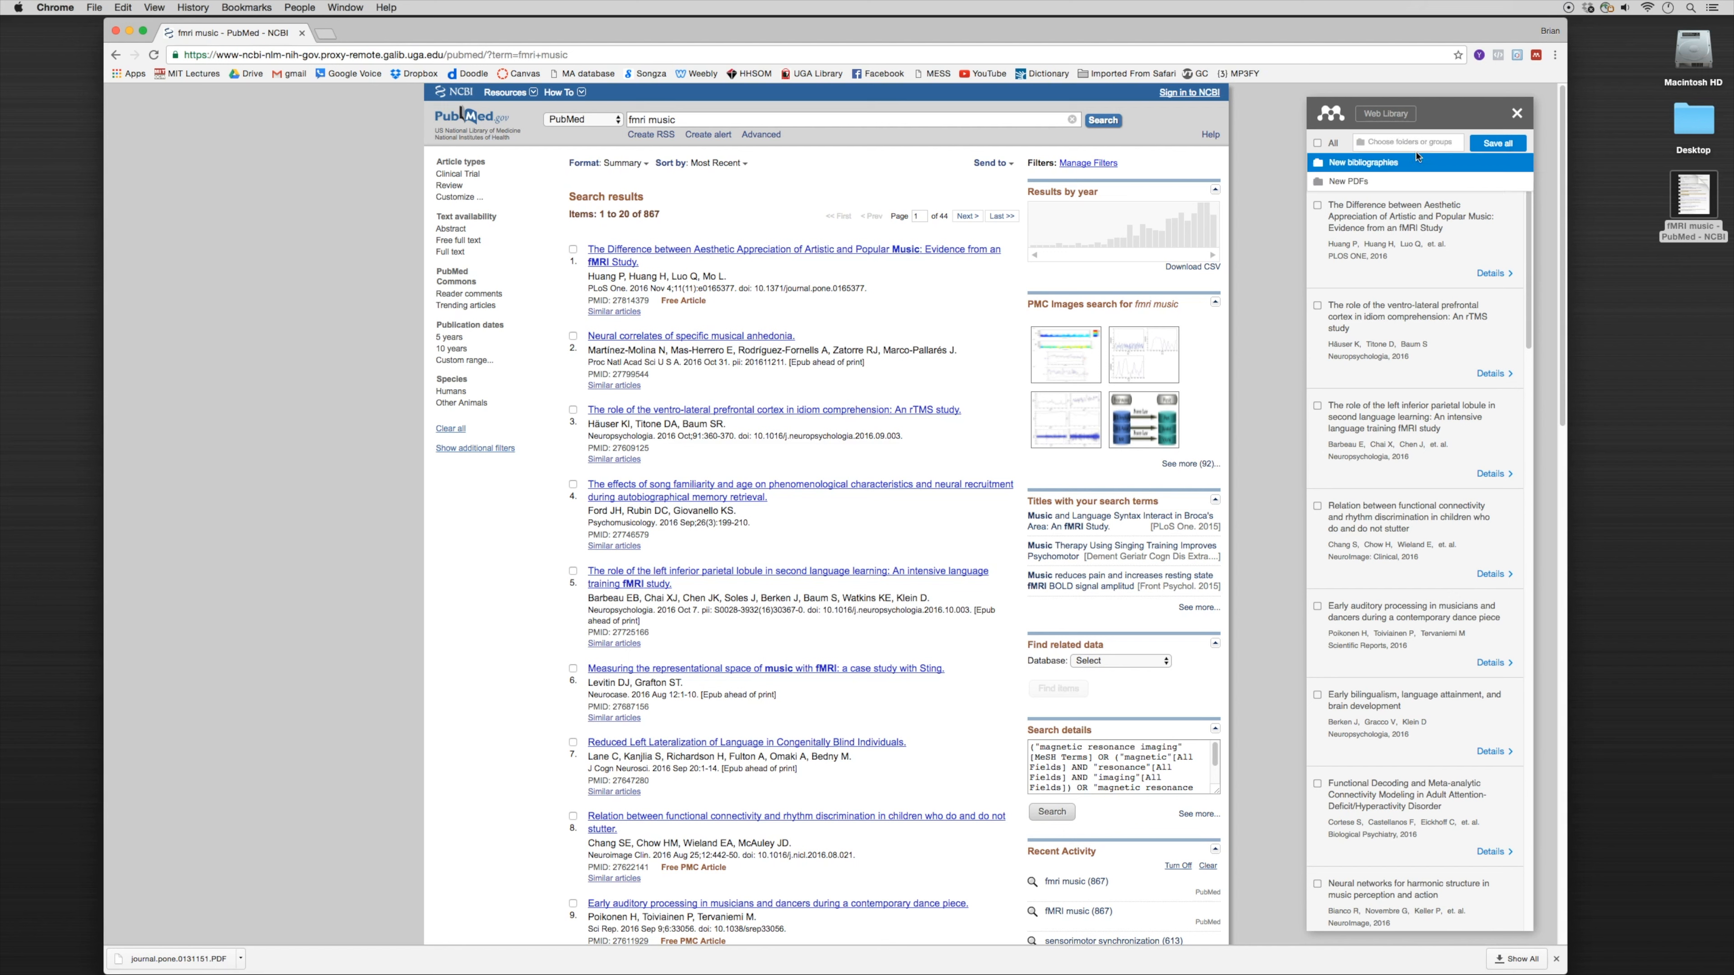
type("new bib")
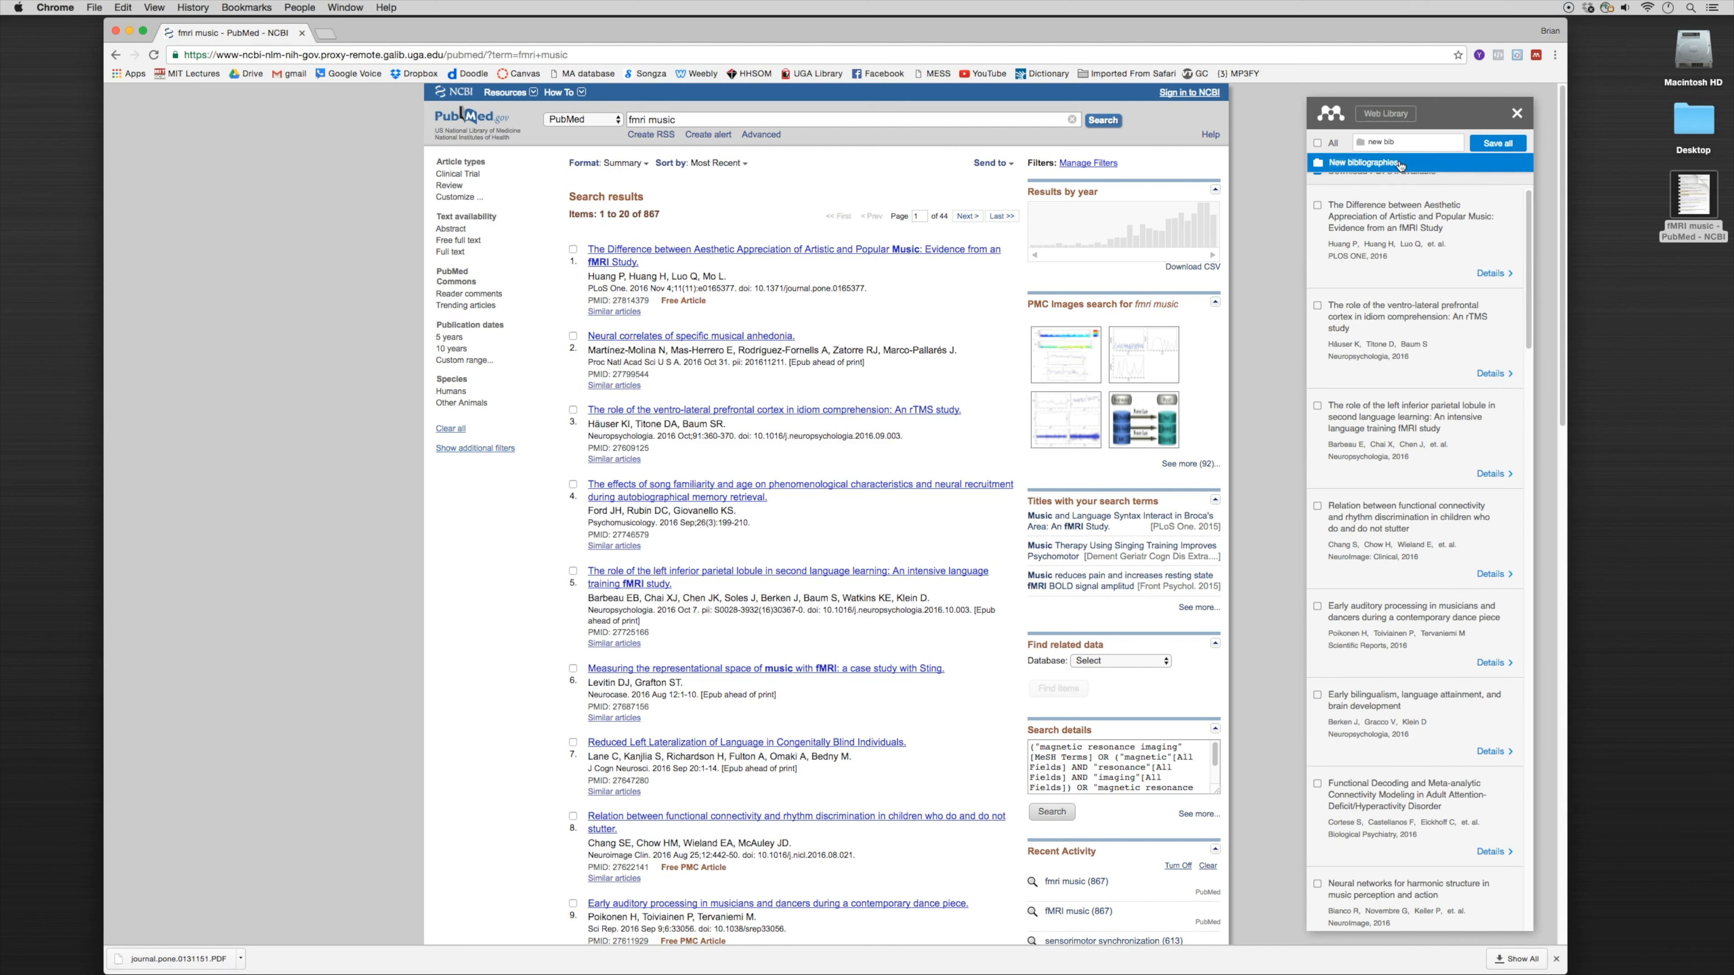
left_click(1364, 162)
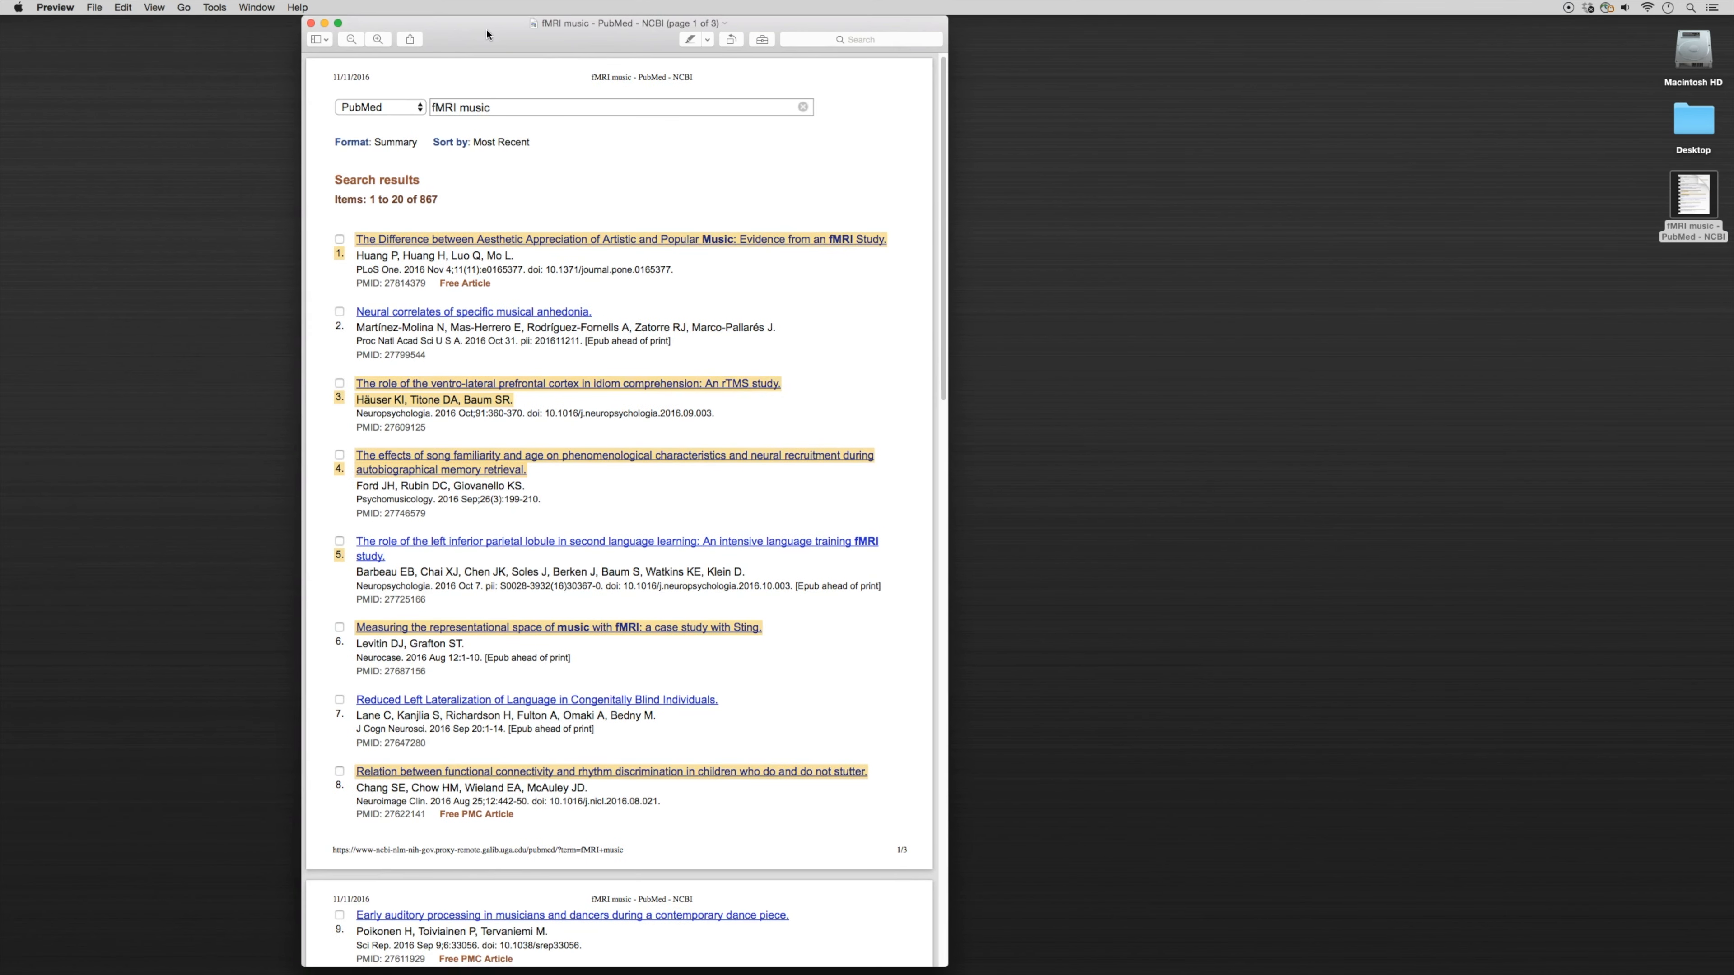
mouse_move(479, 263)
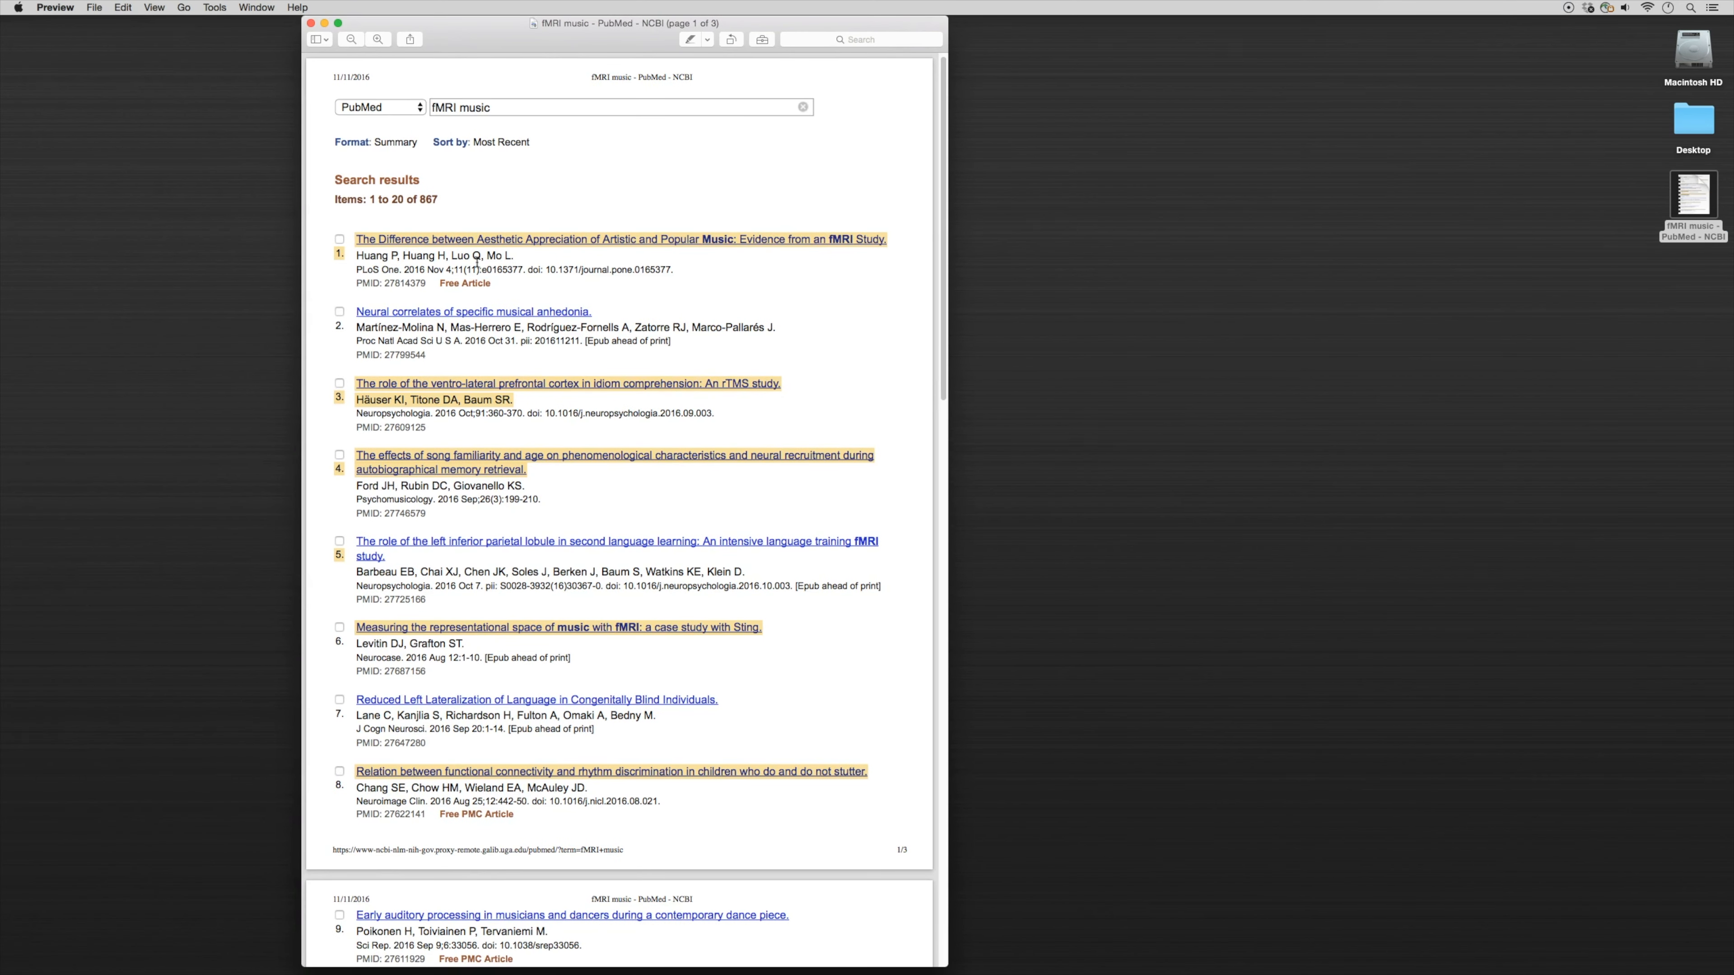
Step: Scroll through the highlighted fMRI music PubMed results PDF in Preview
scroll("down", 3)
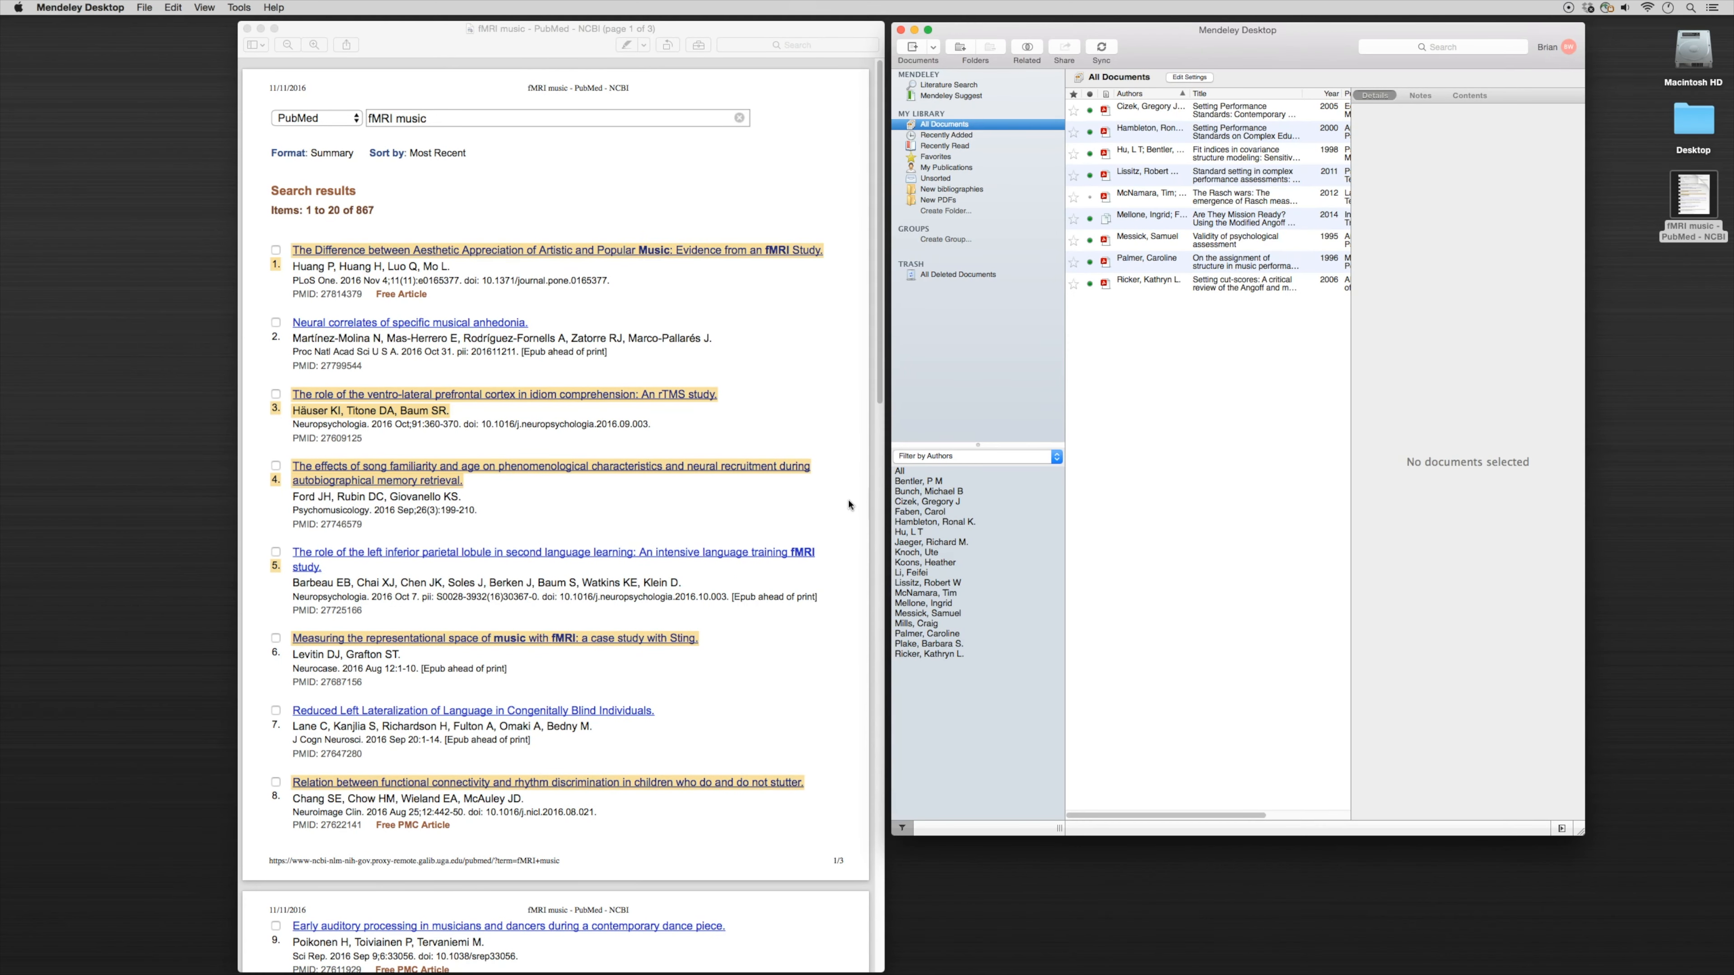
Step: Create a manual entry, look up PMID 27814379 and save the aesthetic appreciation article
left_click(933, 47)
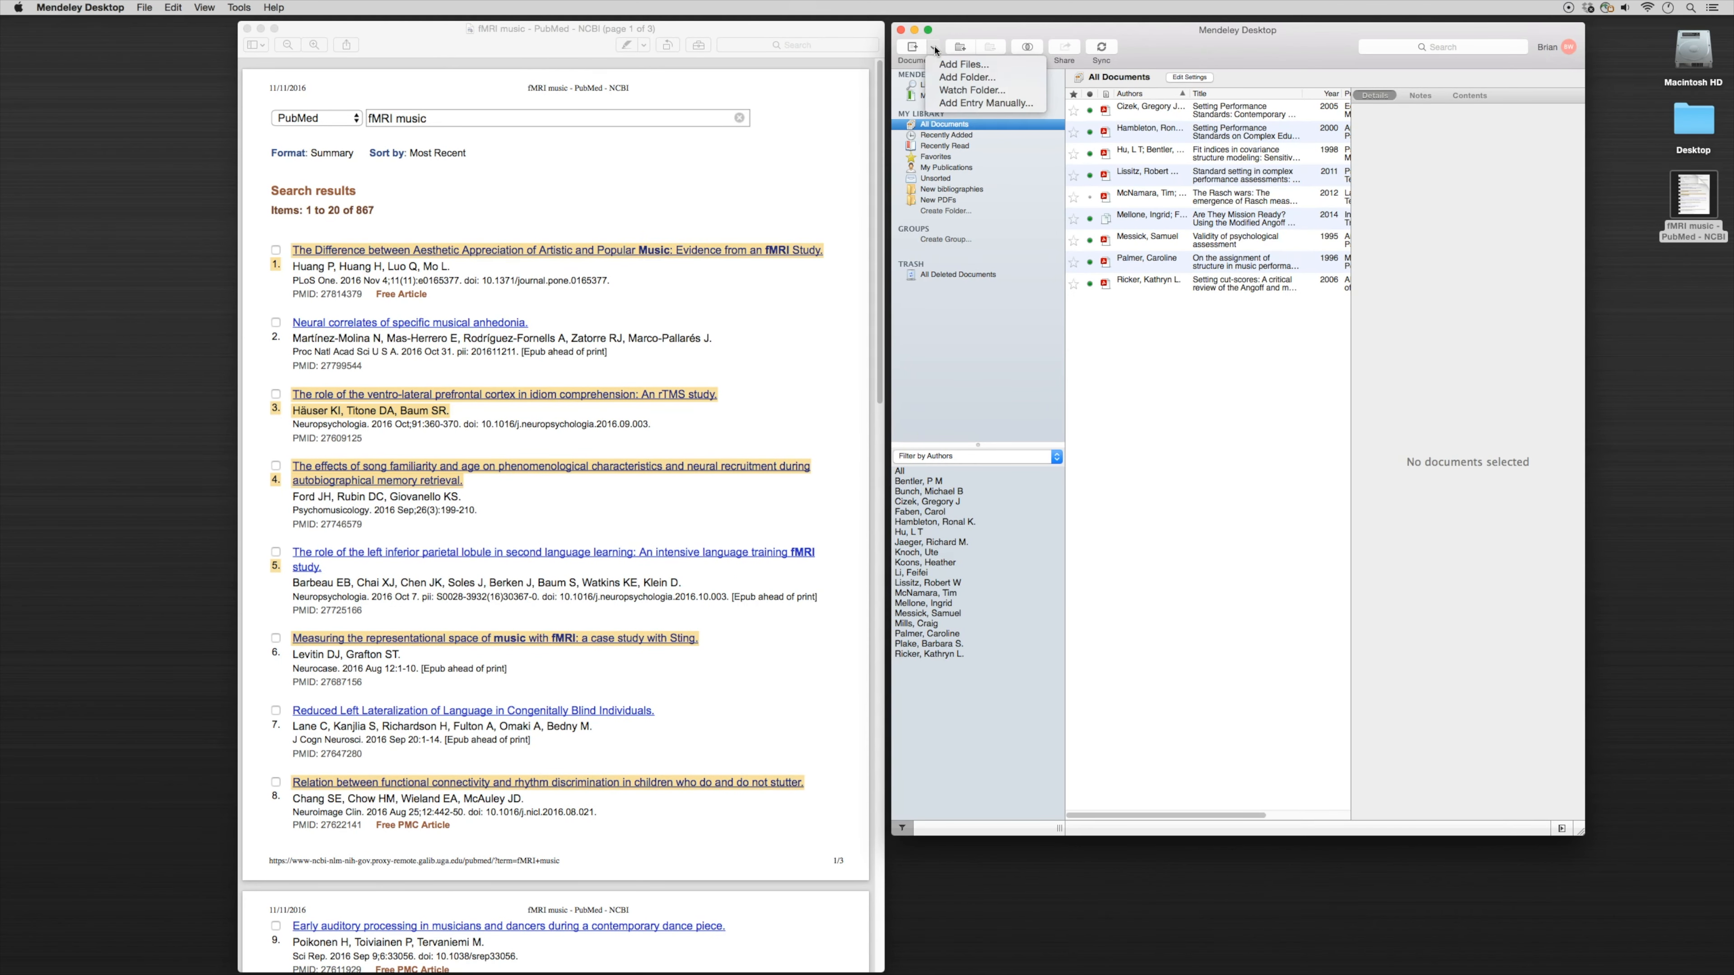
left_click(986, 103)
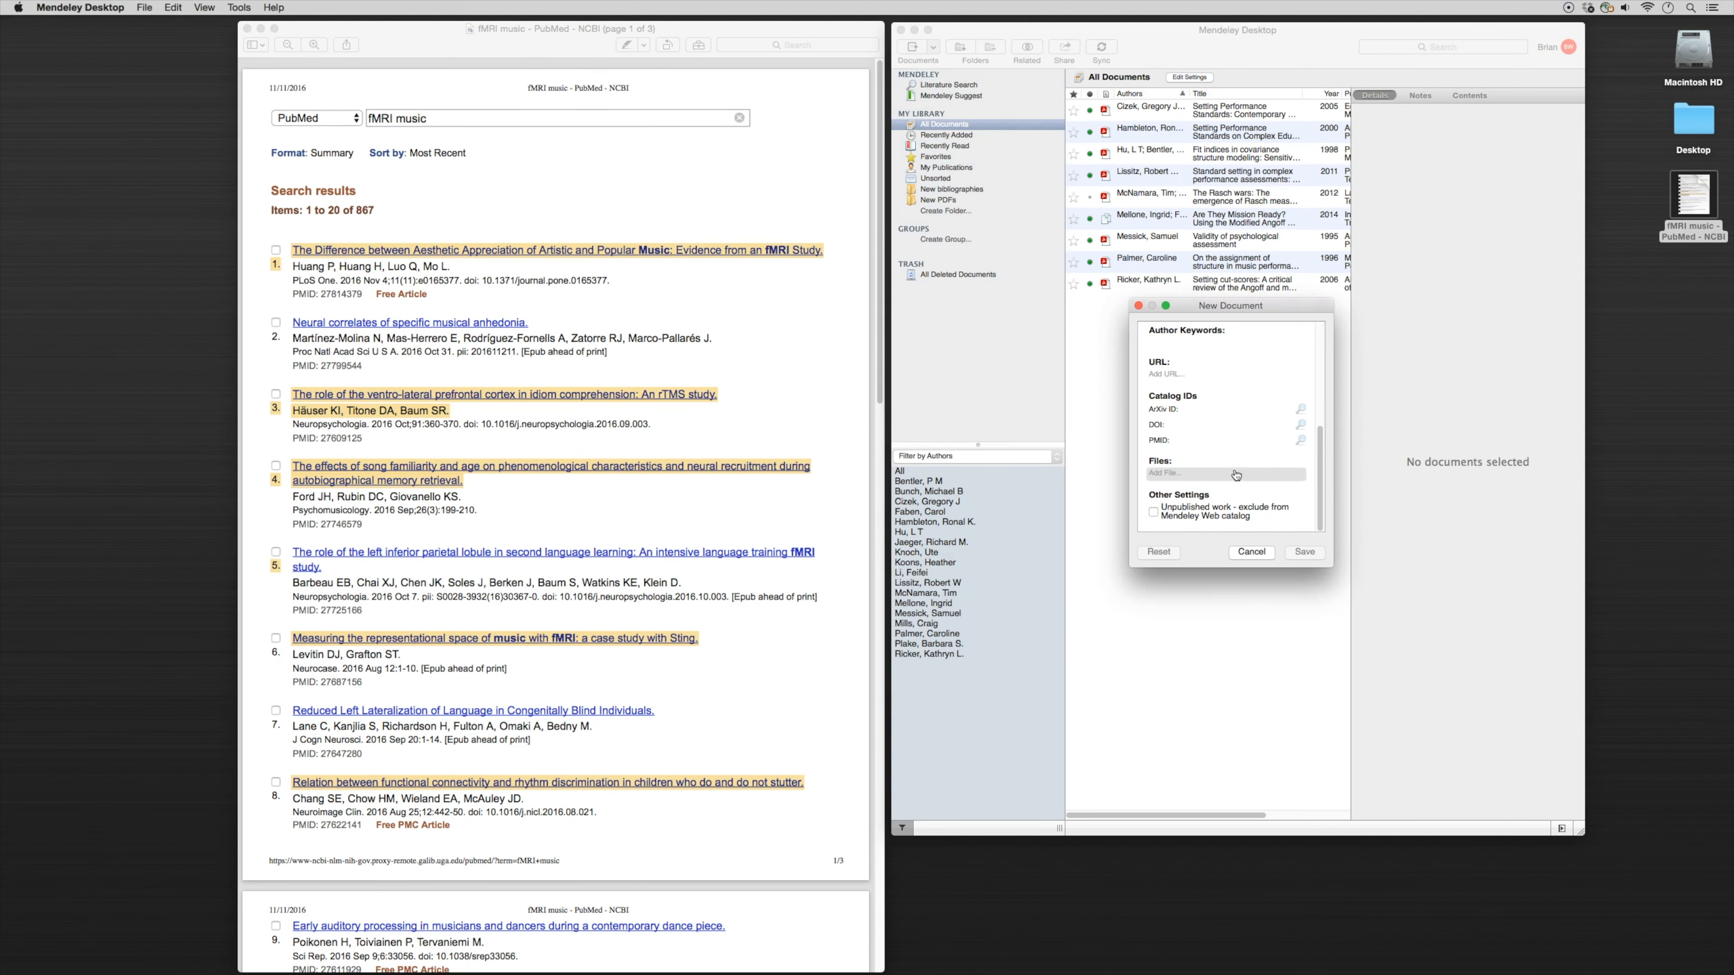
left_click(1229, 441)
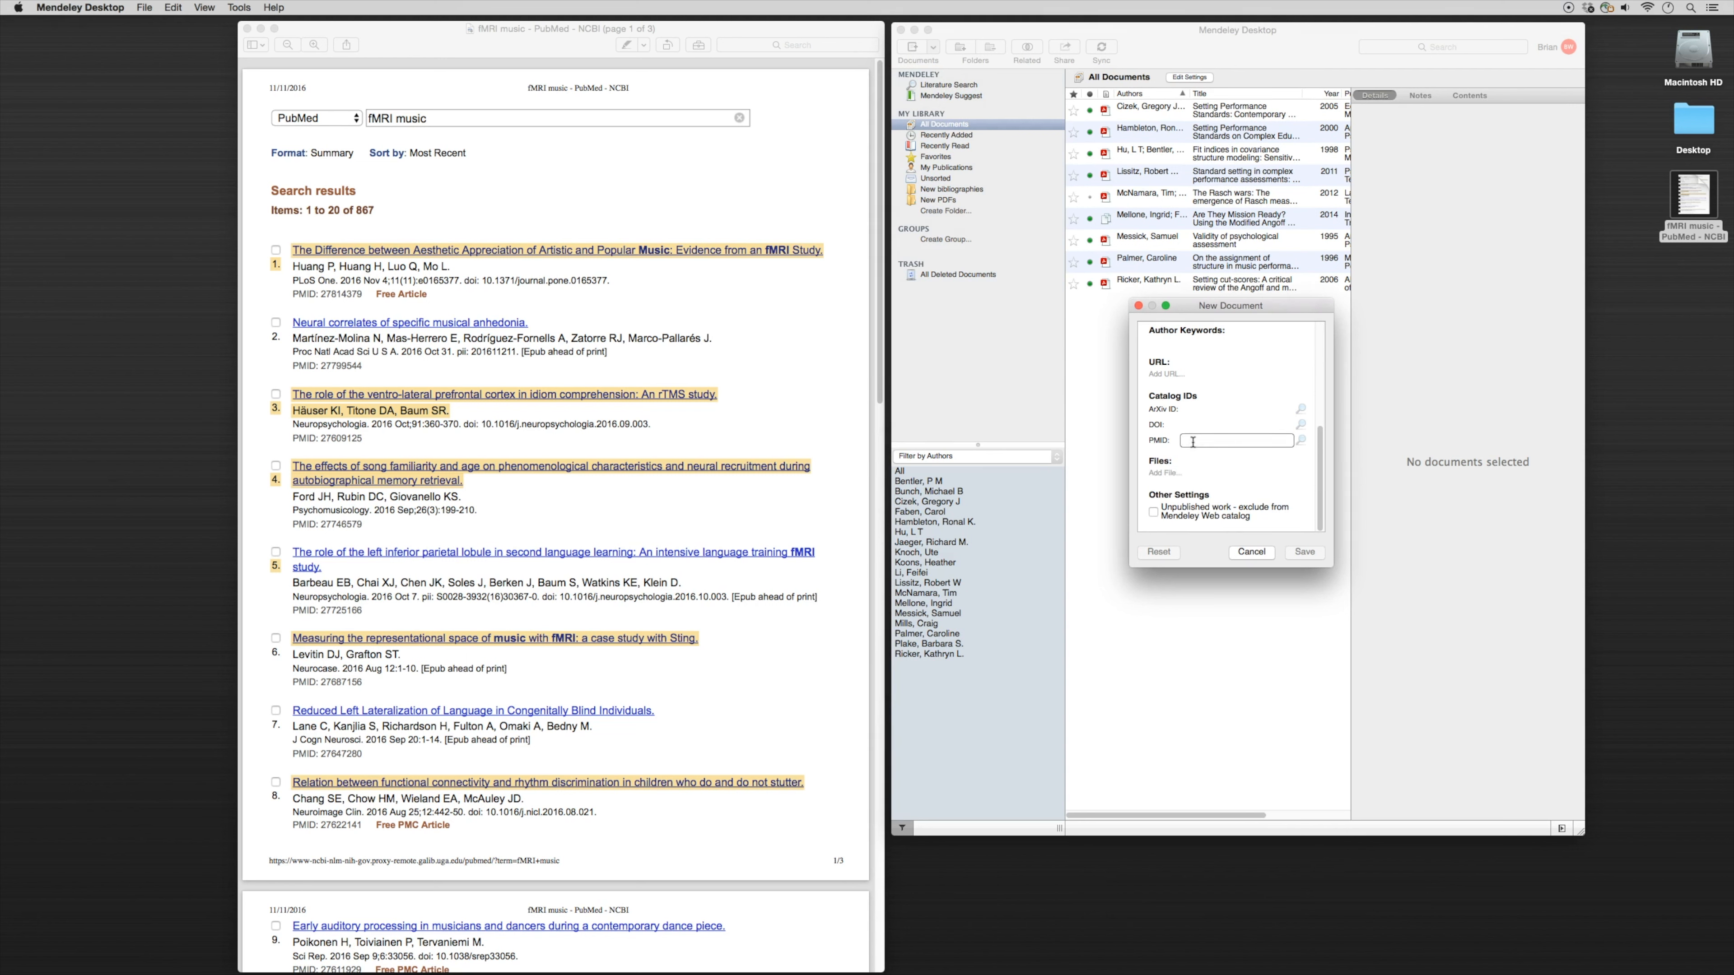
type("2")
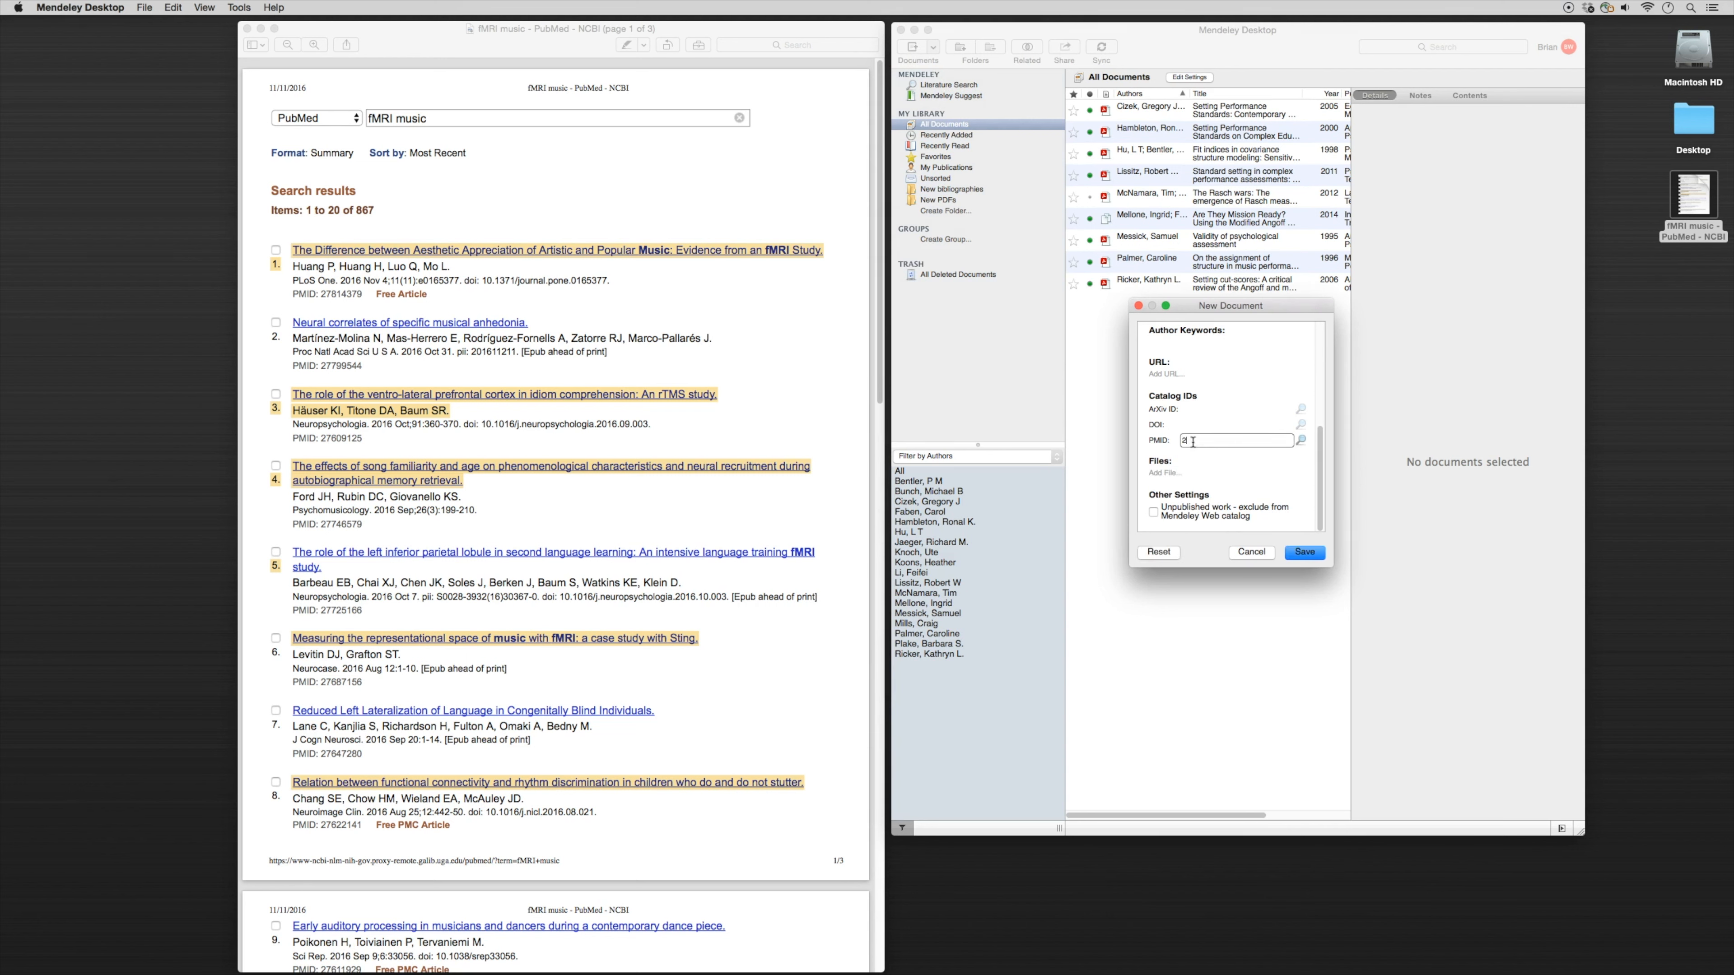
type("7814379")
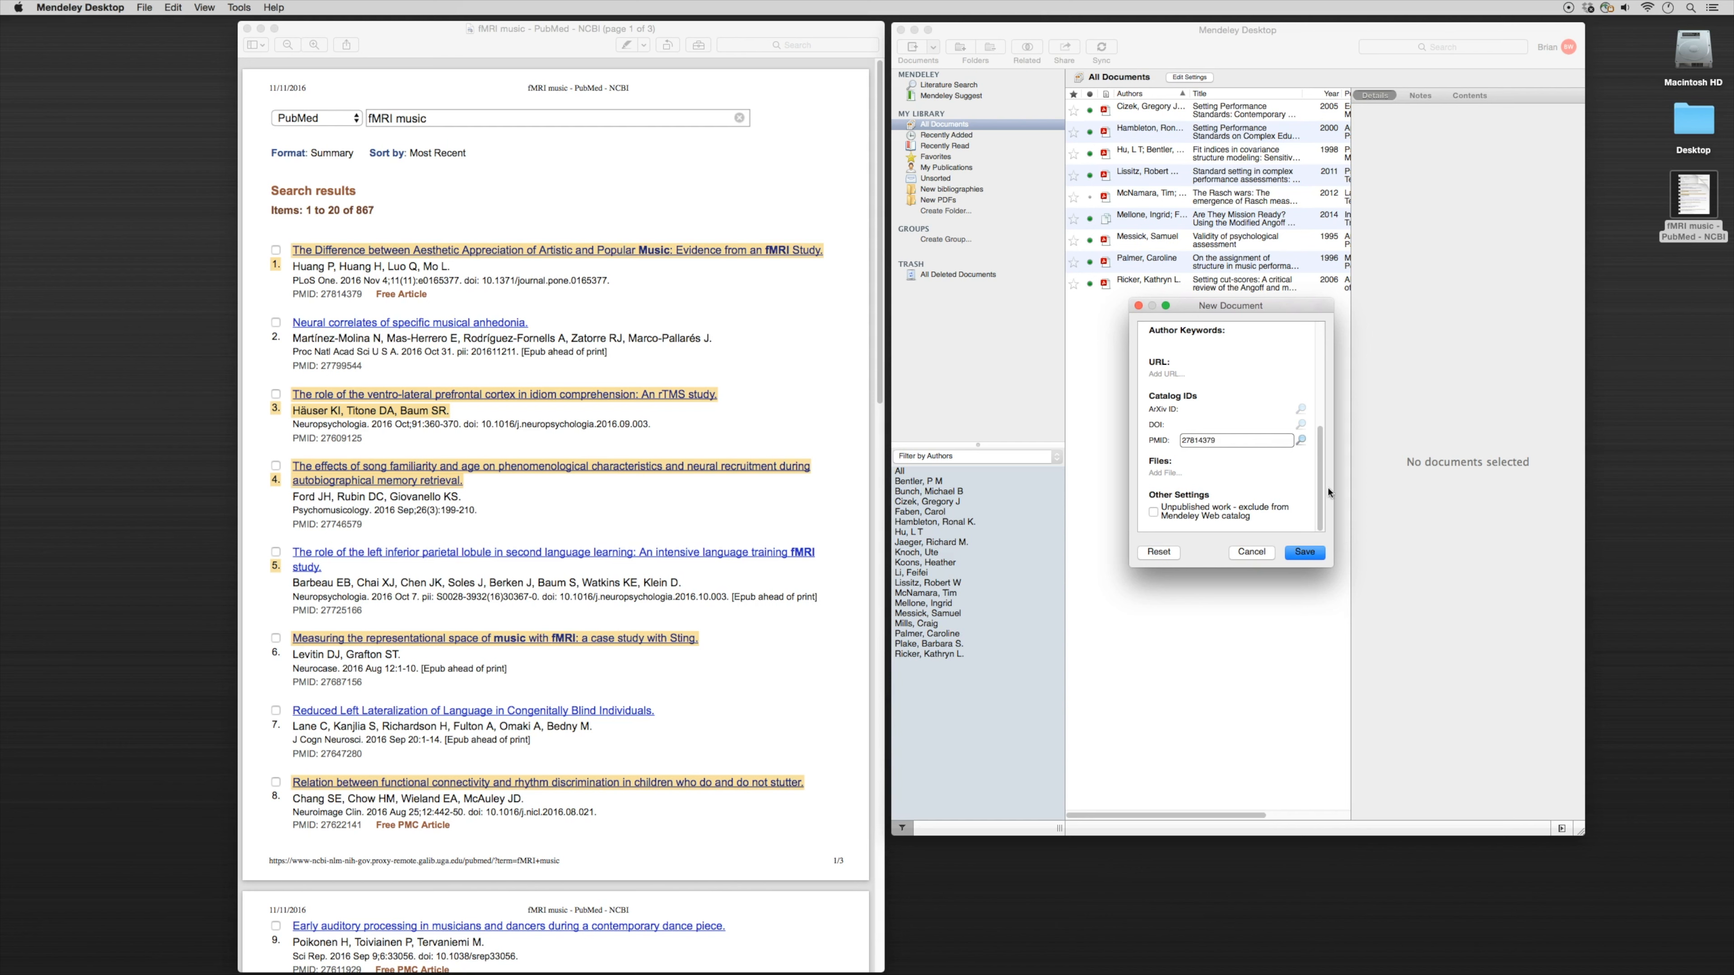
left_click(1300, 441)
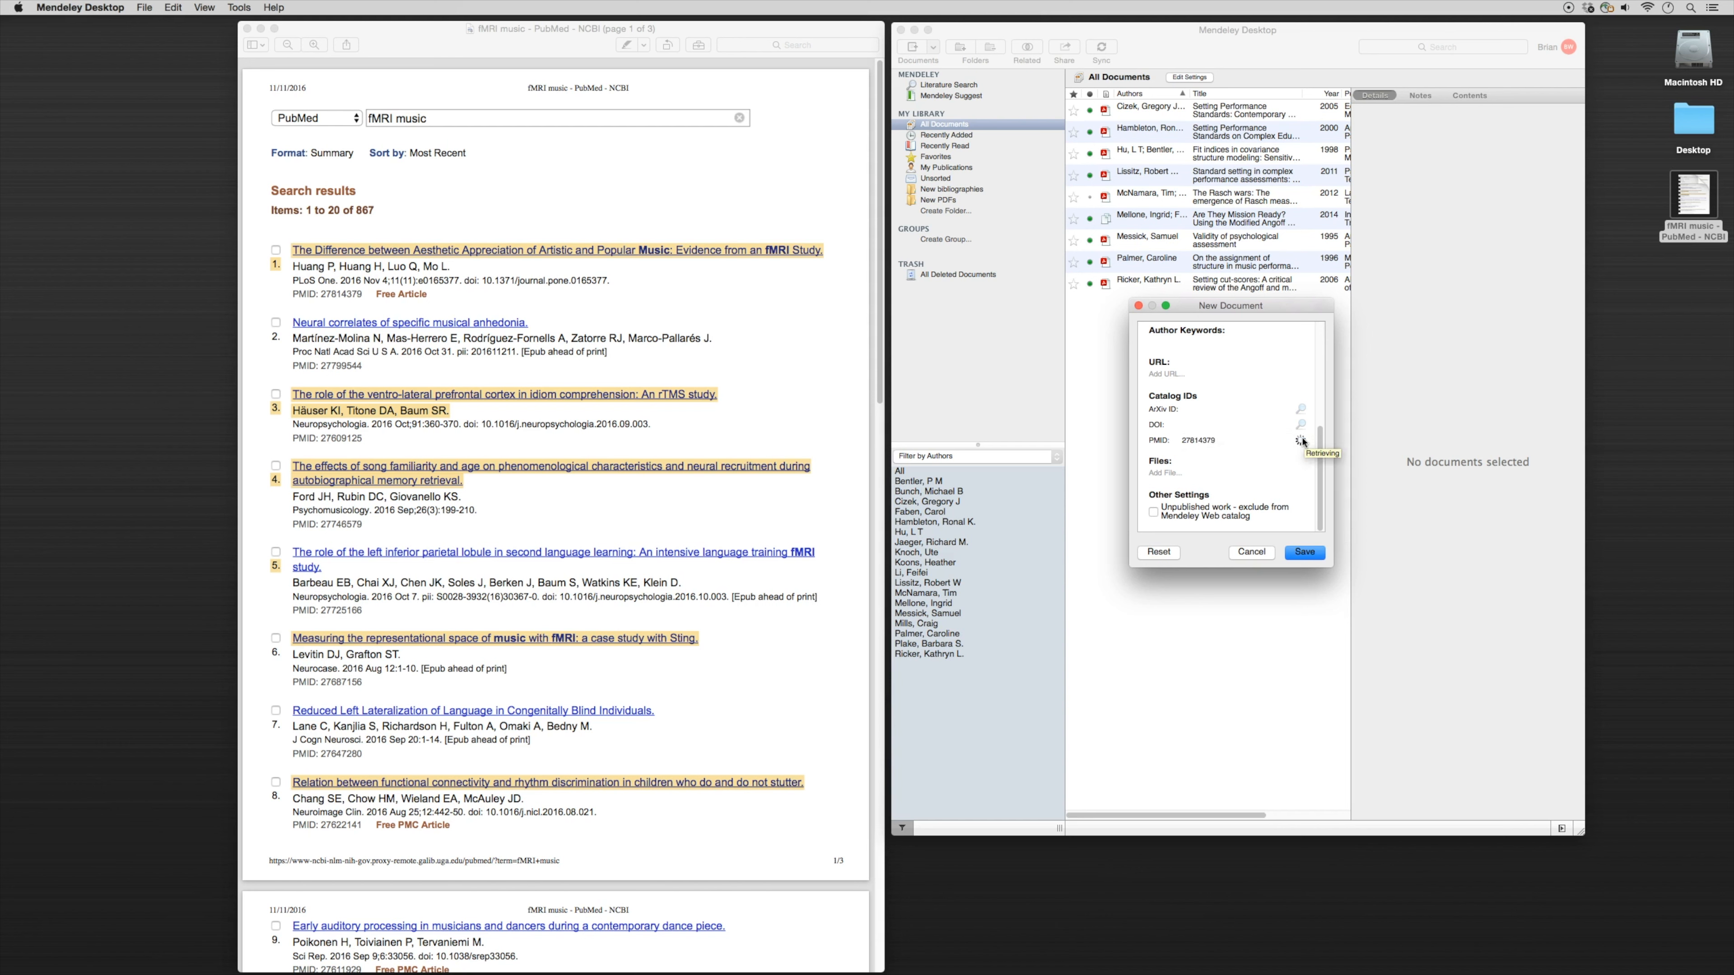
left_click(1304, 553)
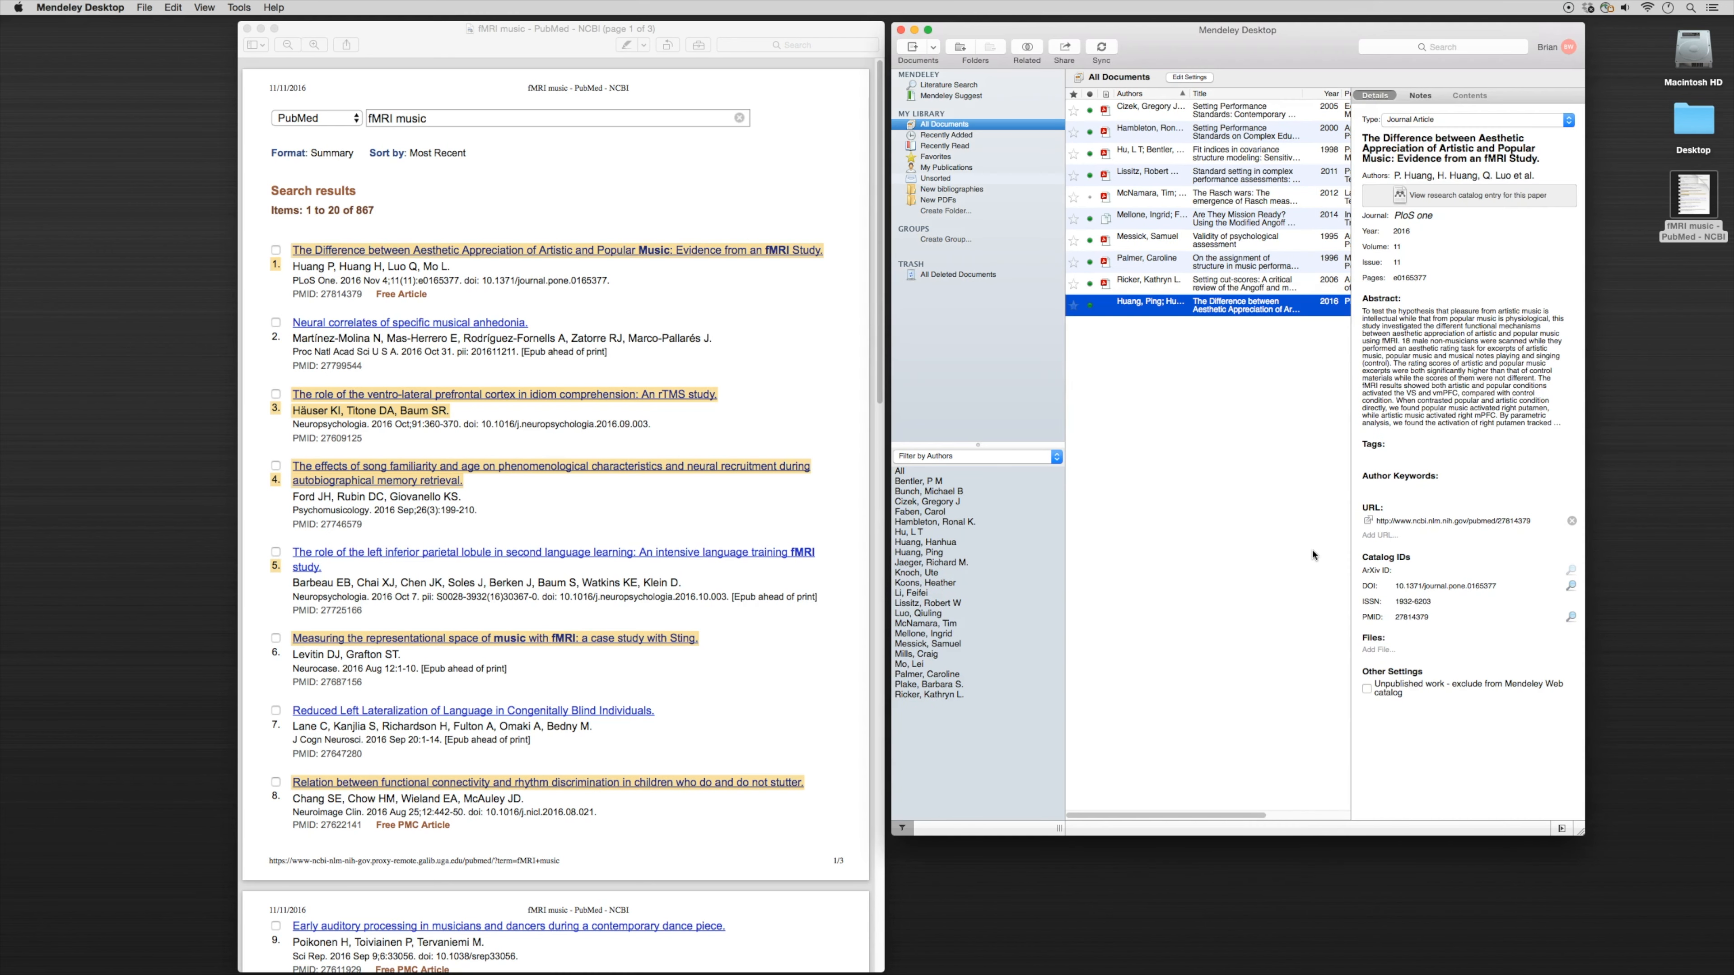
left_click(933, 47)
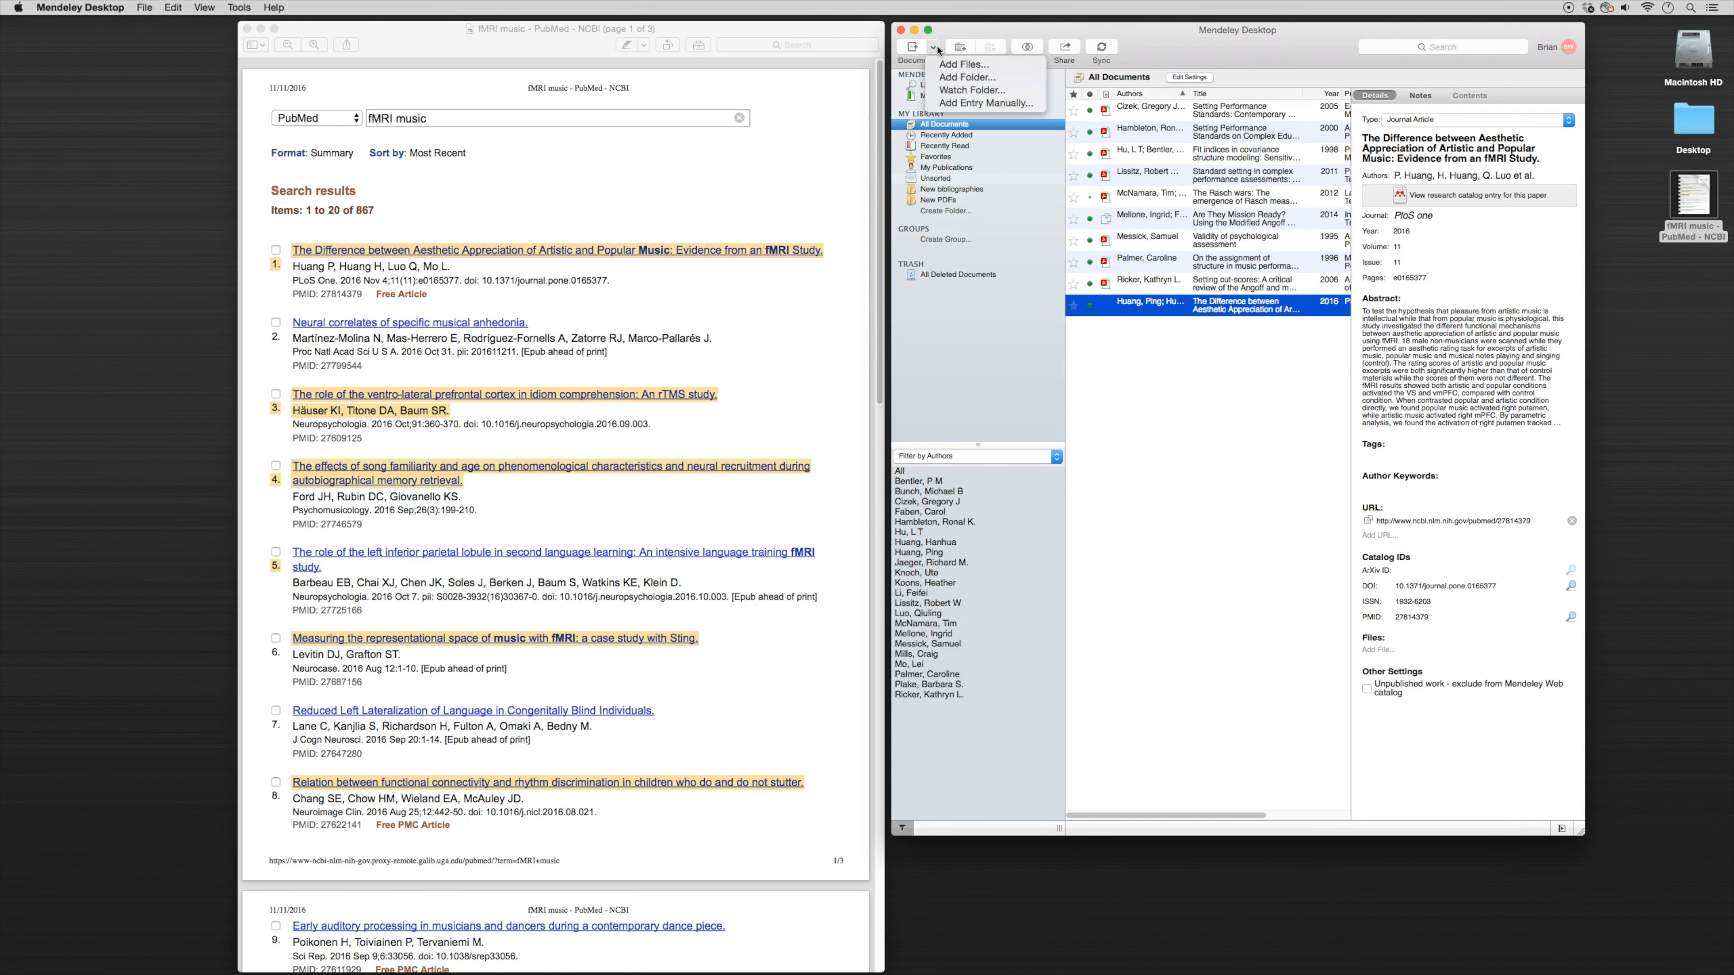
Step: Create another manual entry, look up PMID 27609125 and save the idiom comprehension rTMS article
left_click(990, 103)
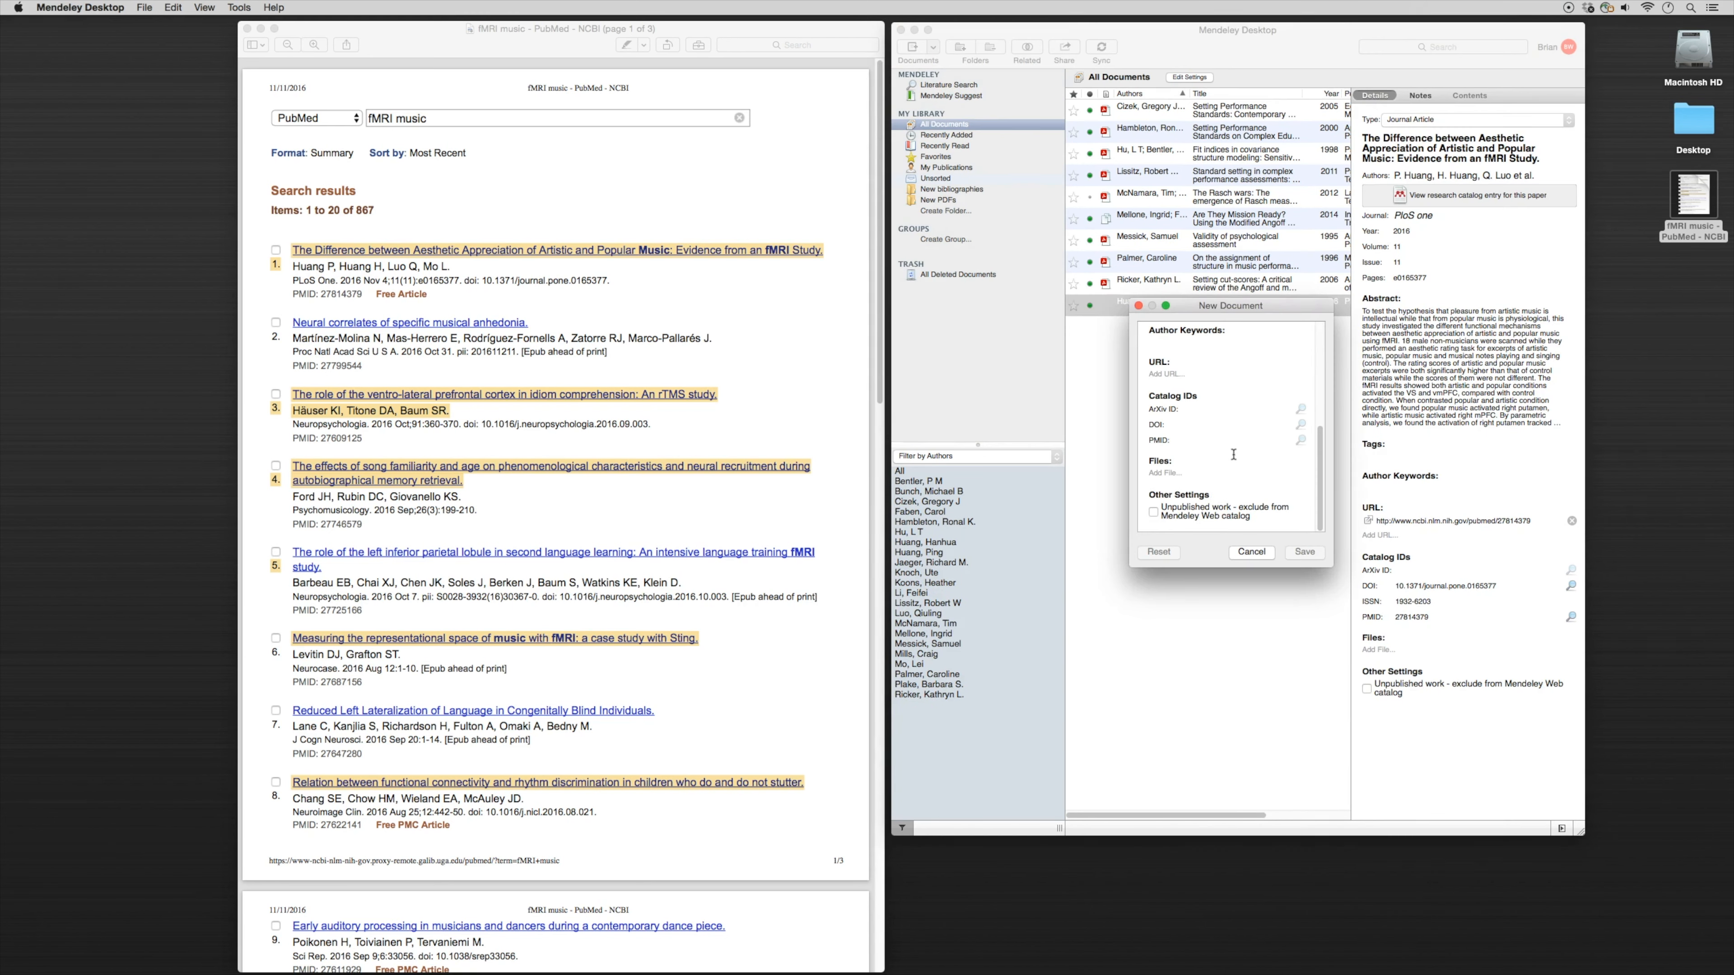
left_click(1236, 441)
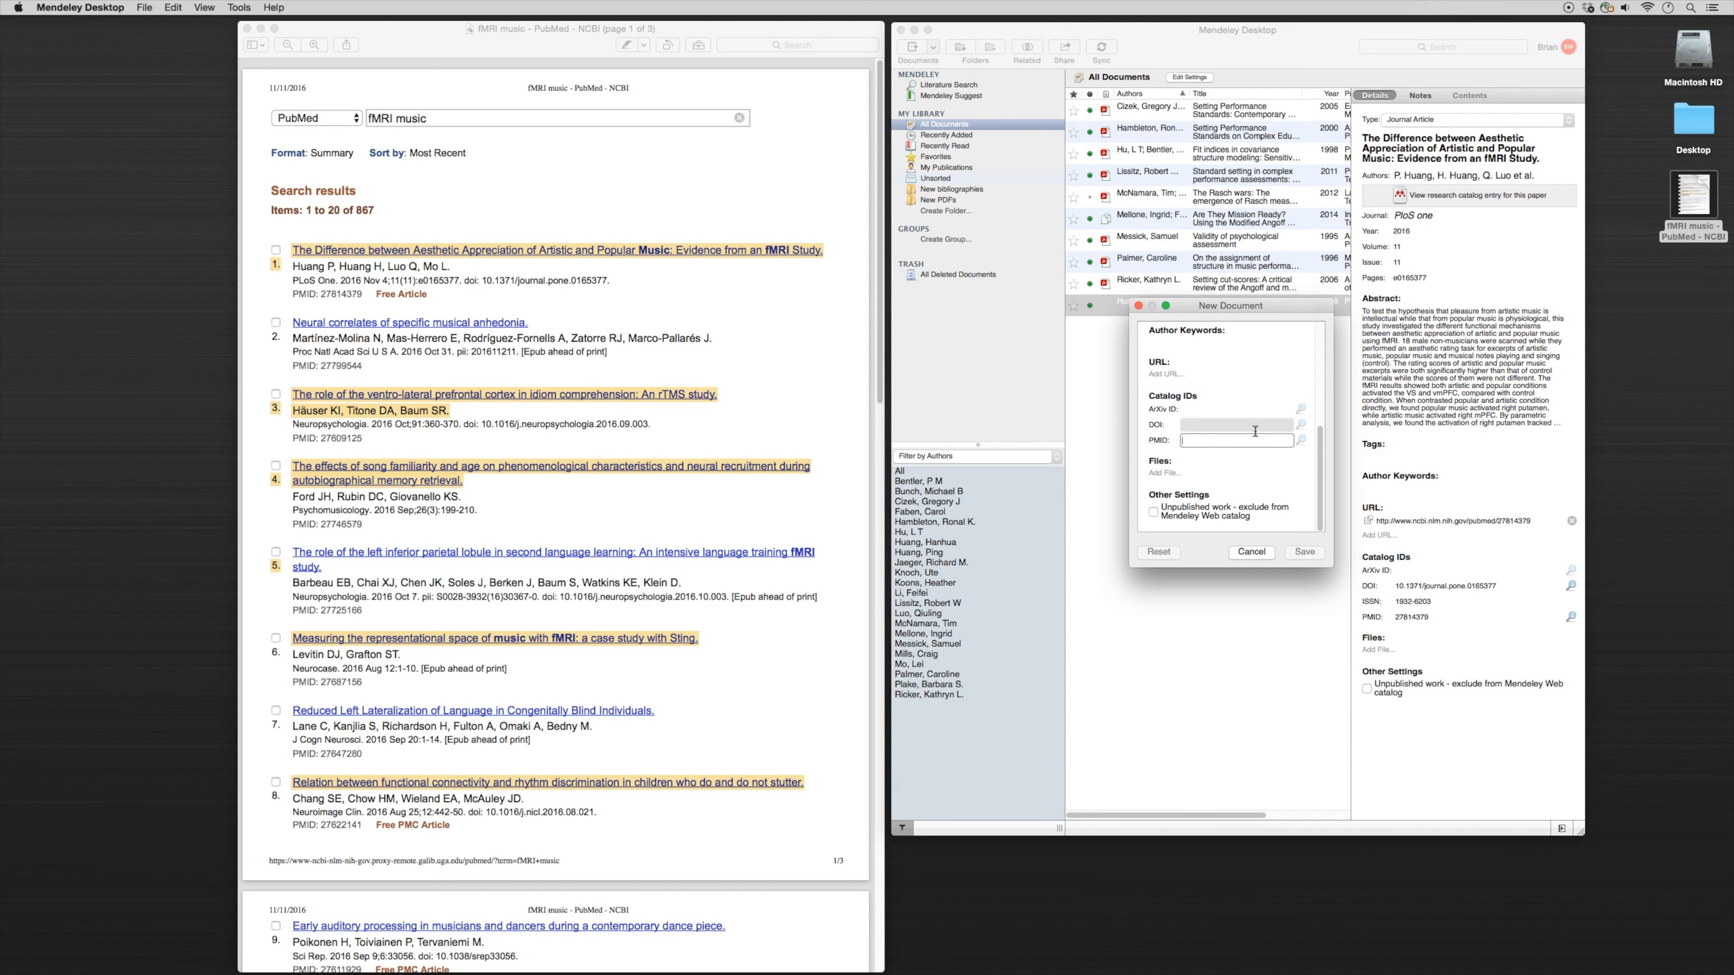
type("27609125")
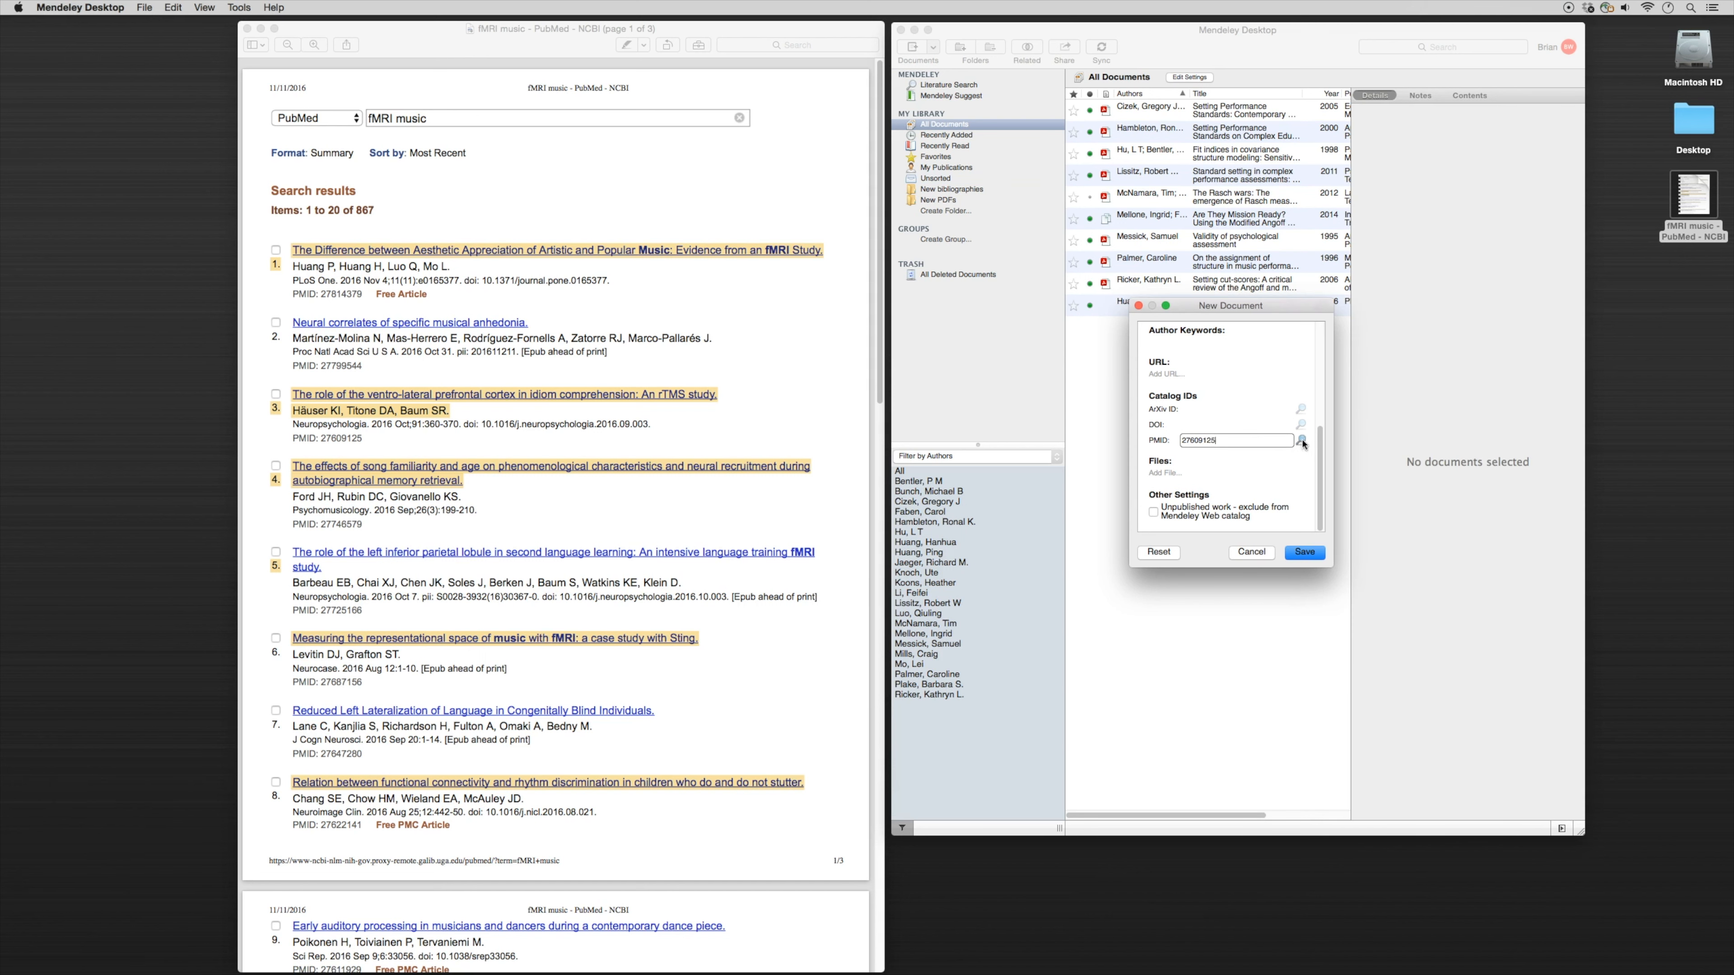
left_click(1301, 441)
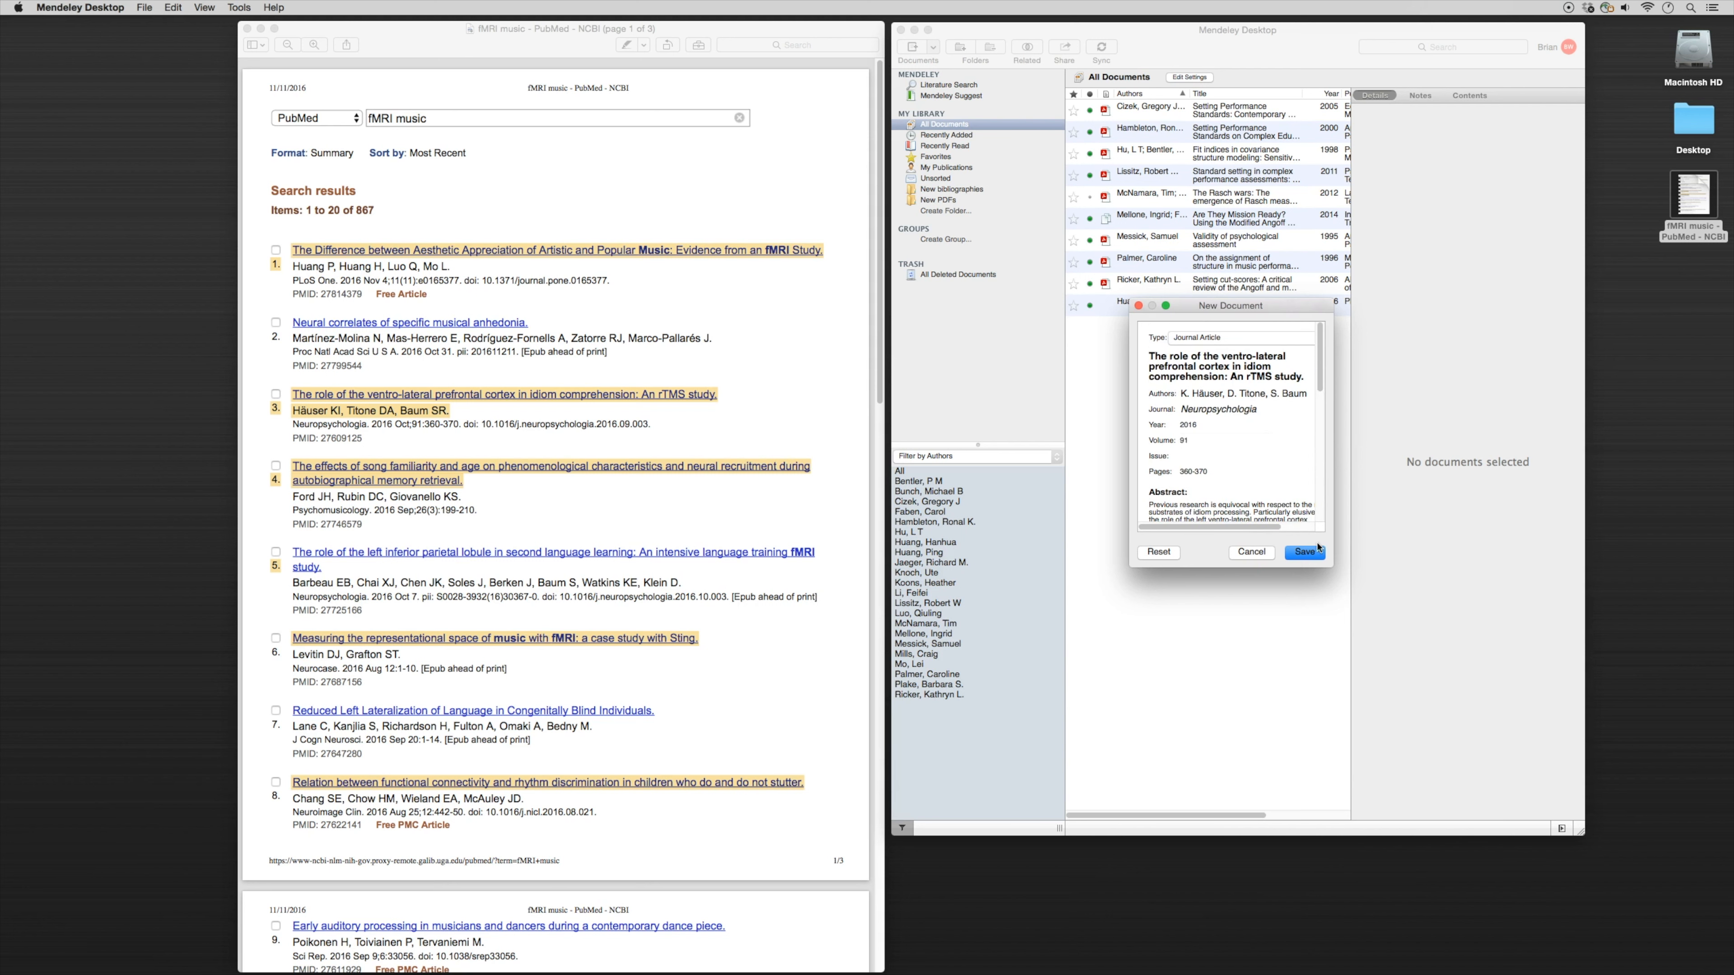
left_click(1303, 553)
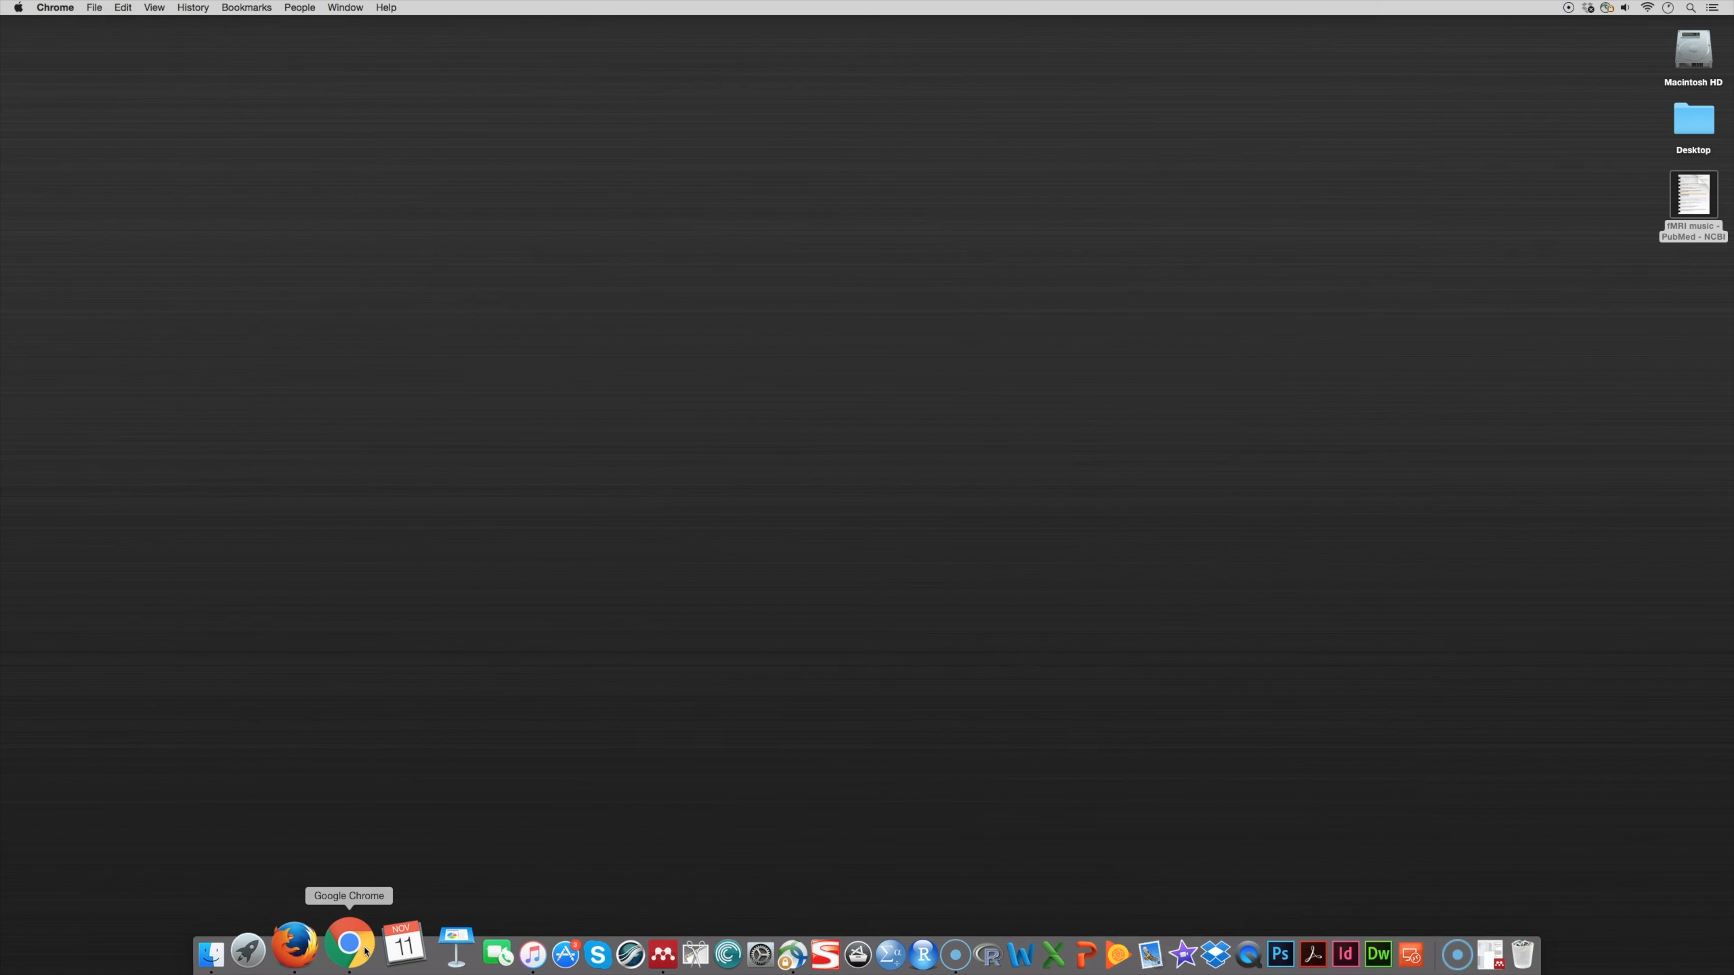
Step: Google 'plosone' and open the PLOS homepage from the results
left_click(349, 945)
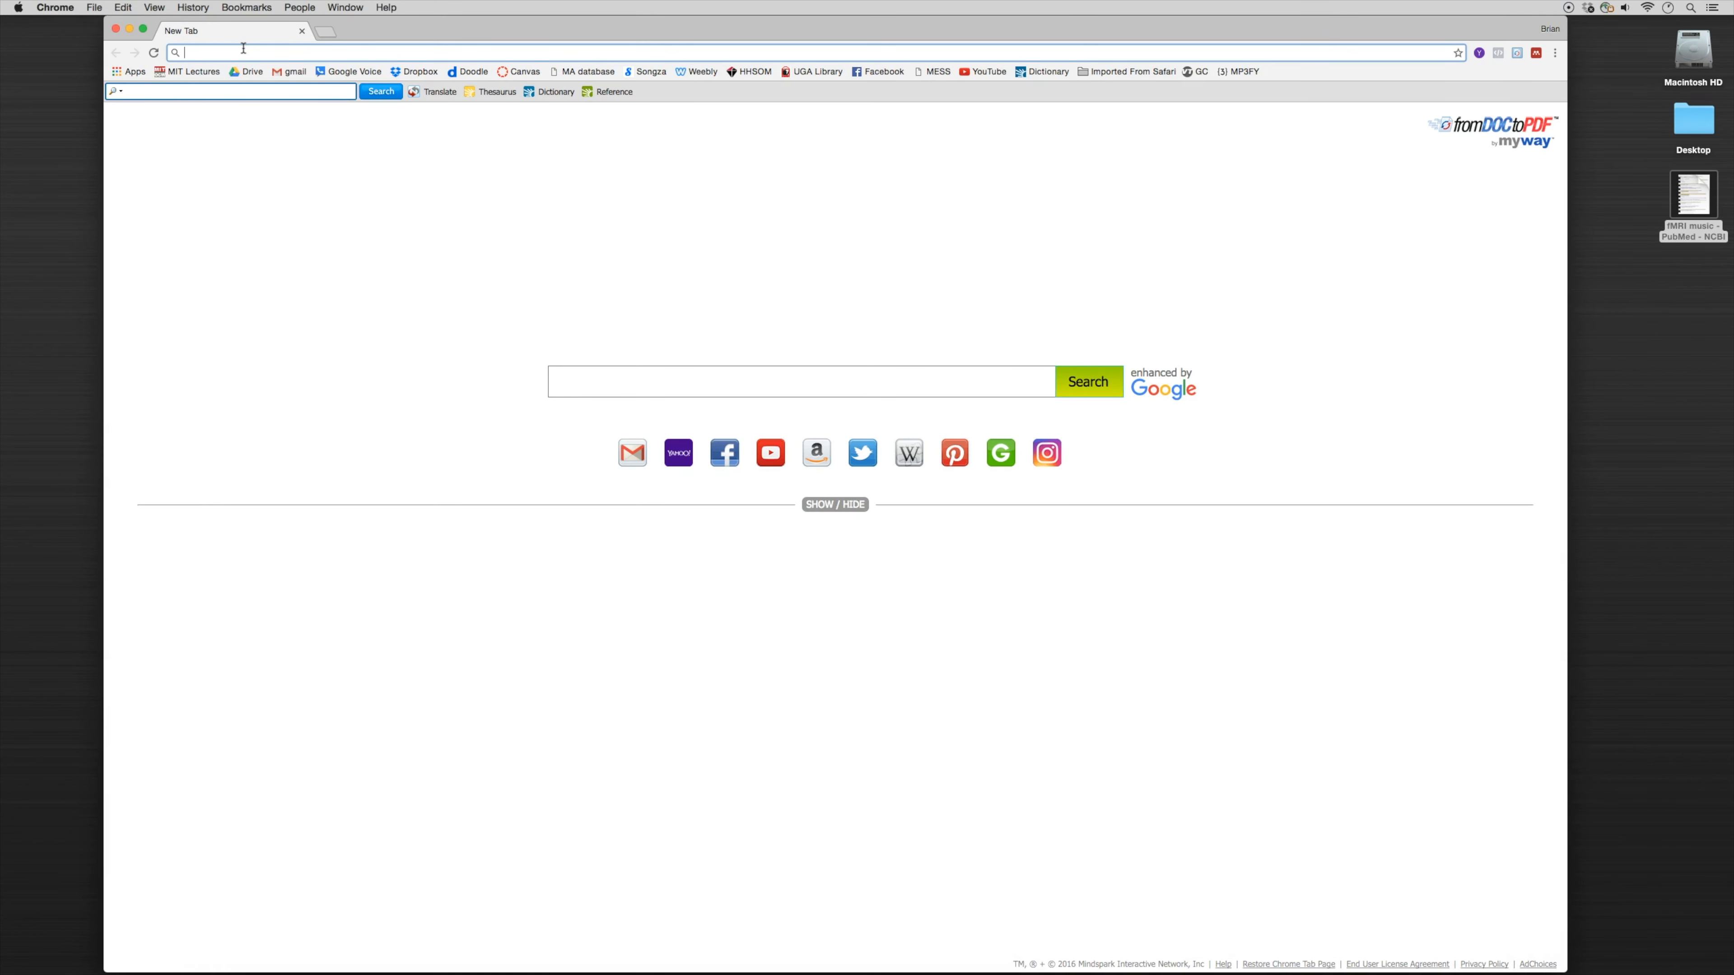
type("plosone")
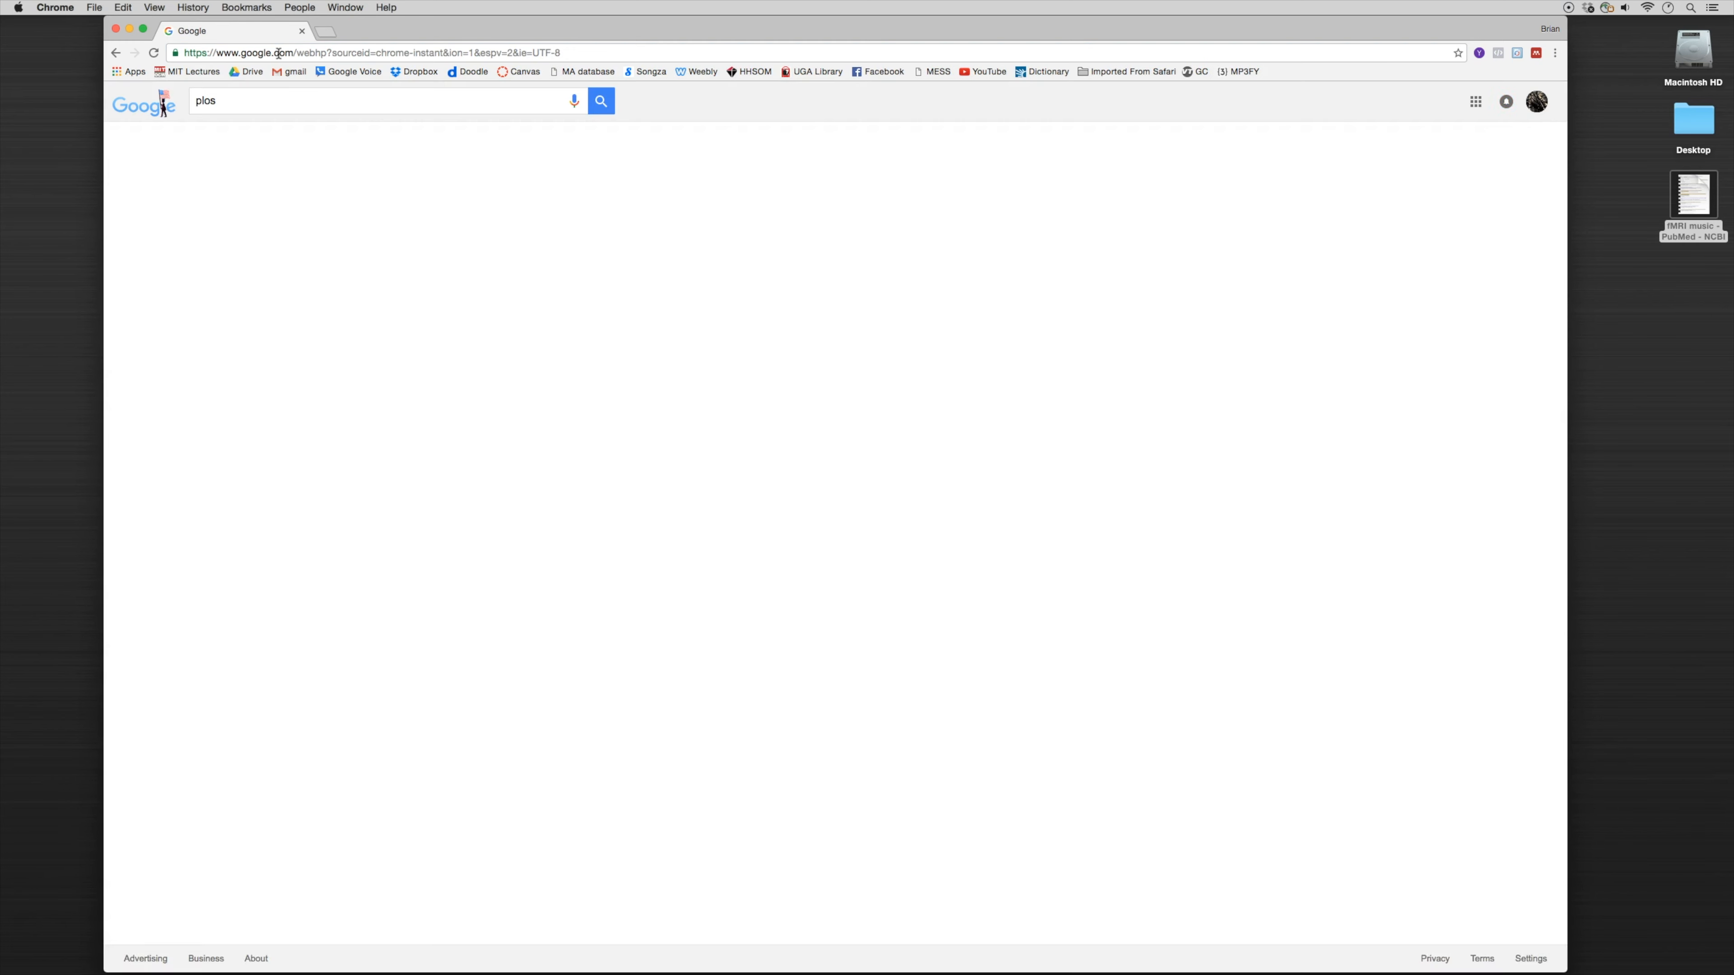
left_click(602, 101)
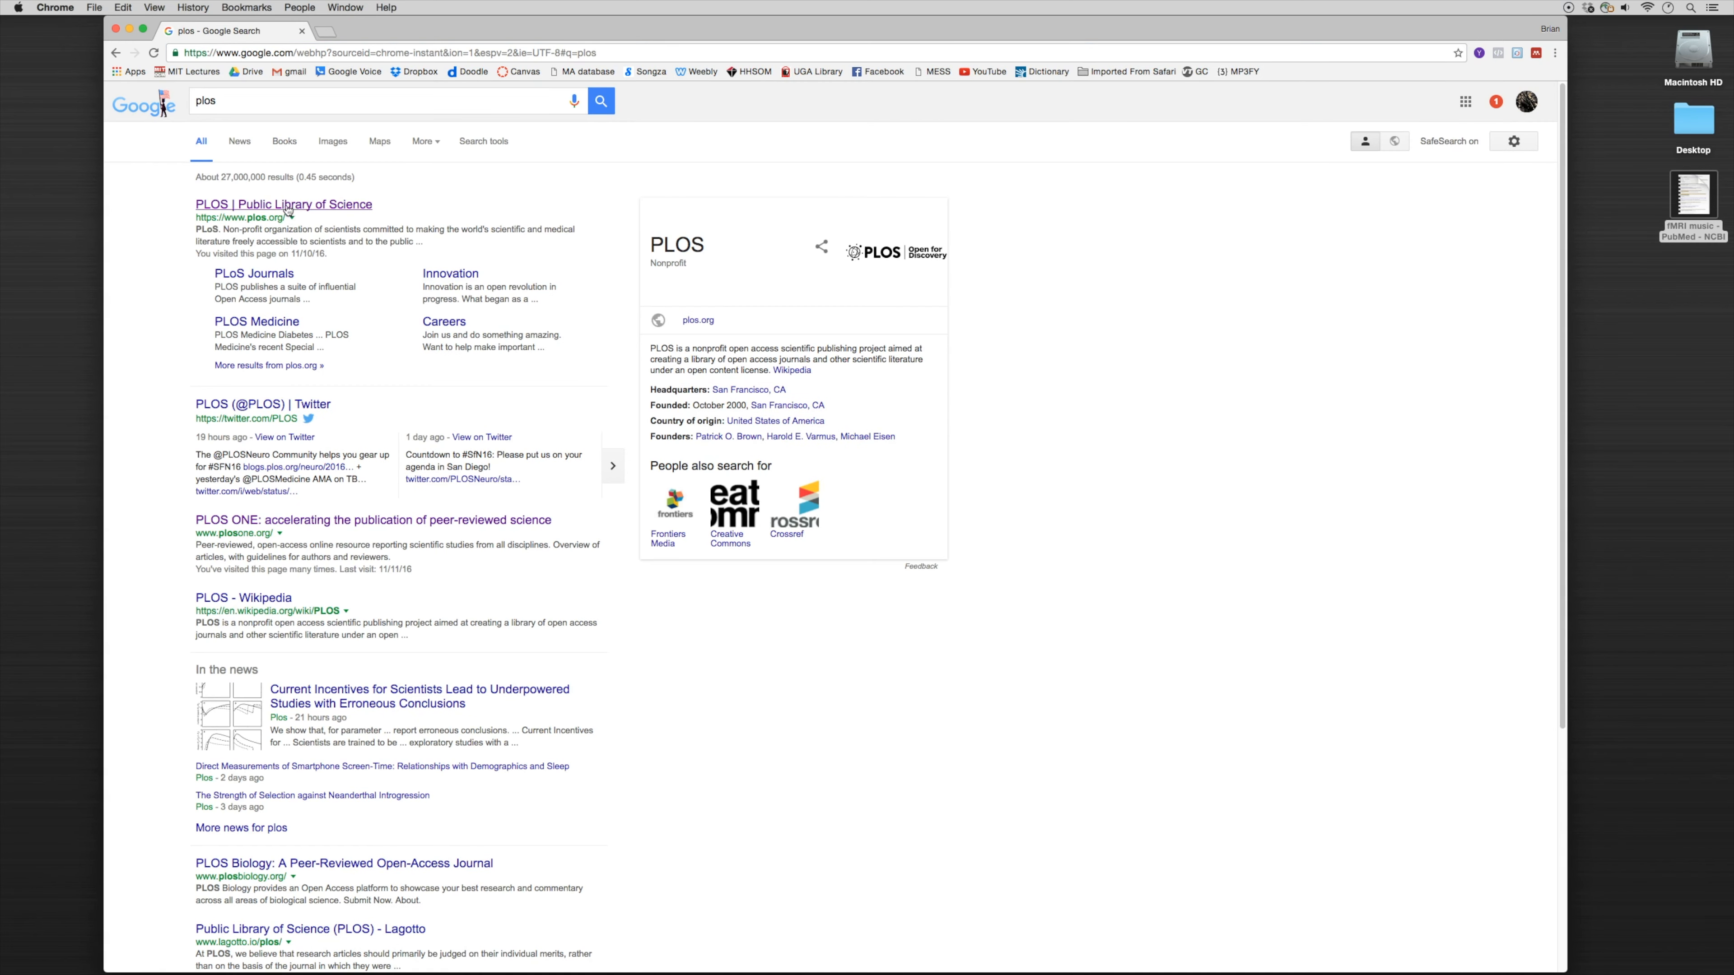
left_click(283, 204)
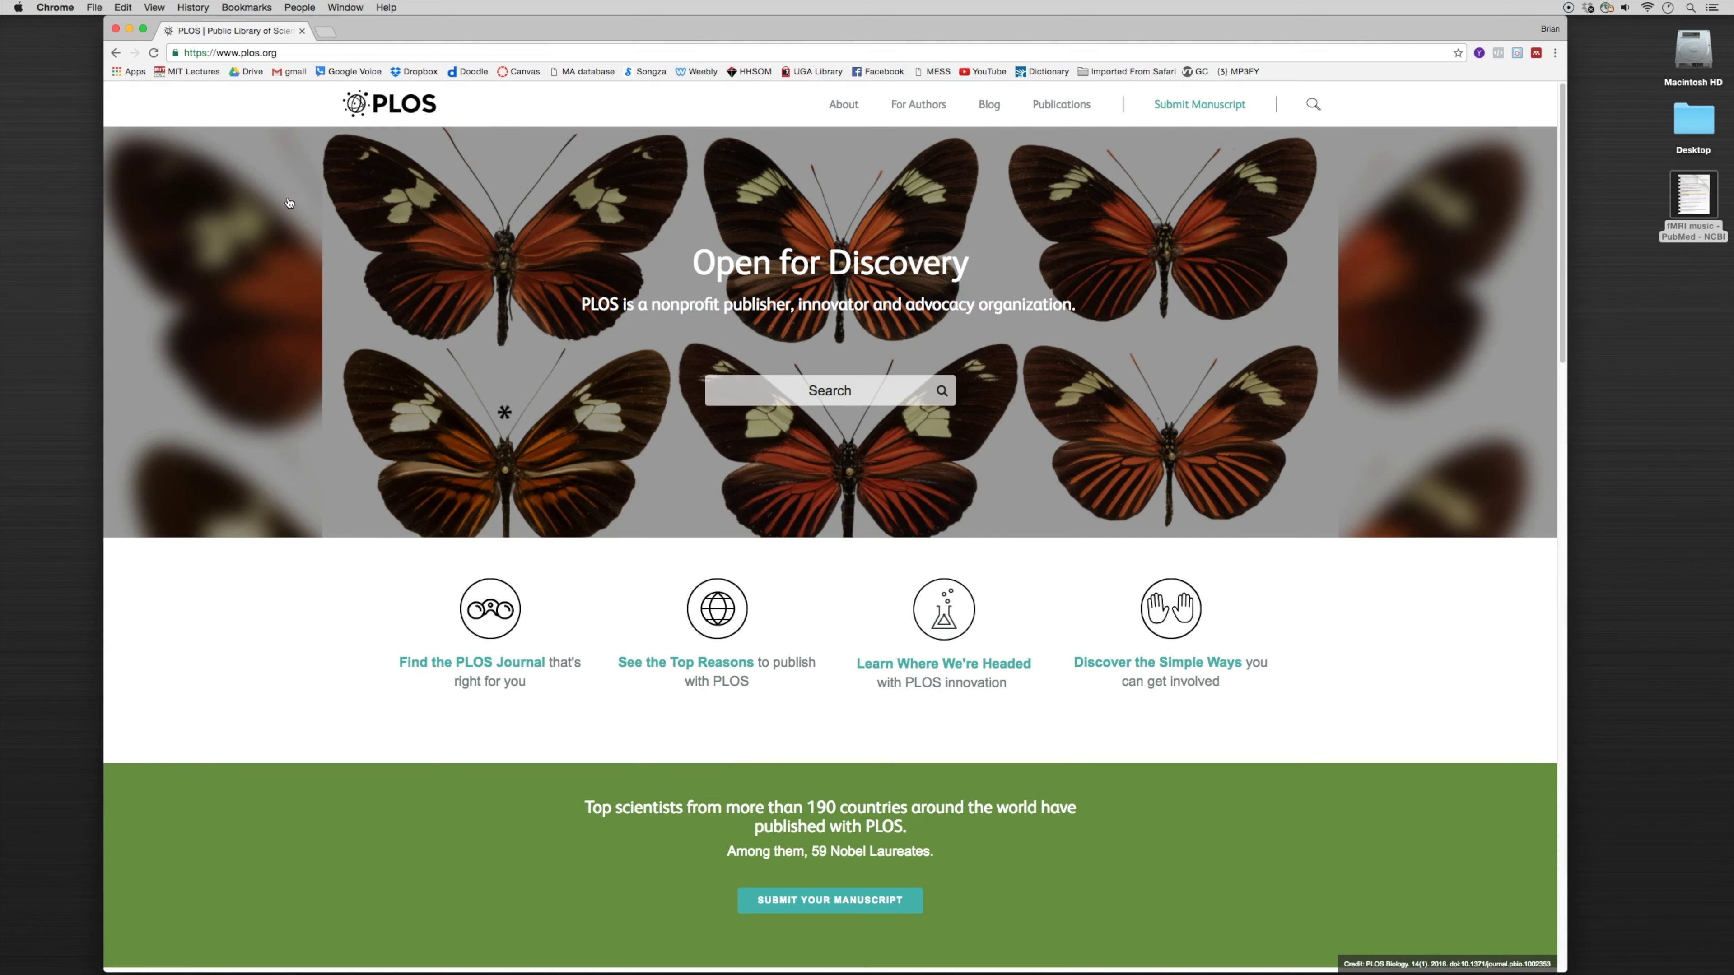
Step: Search the PLOS site for 'music cog' to reach the Musical Preferences article
left_click(810, 391)
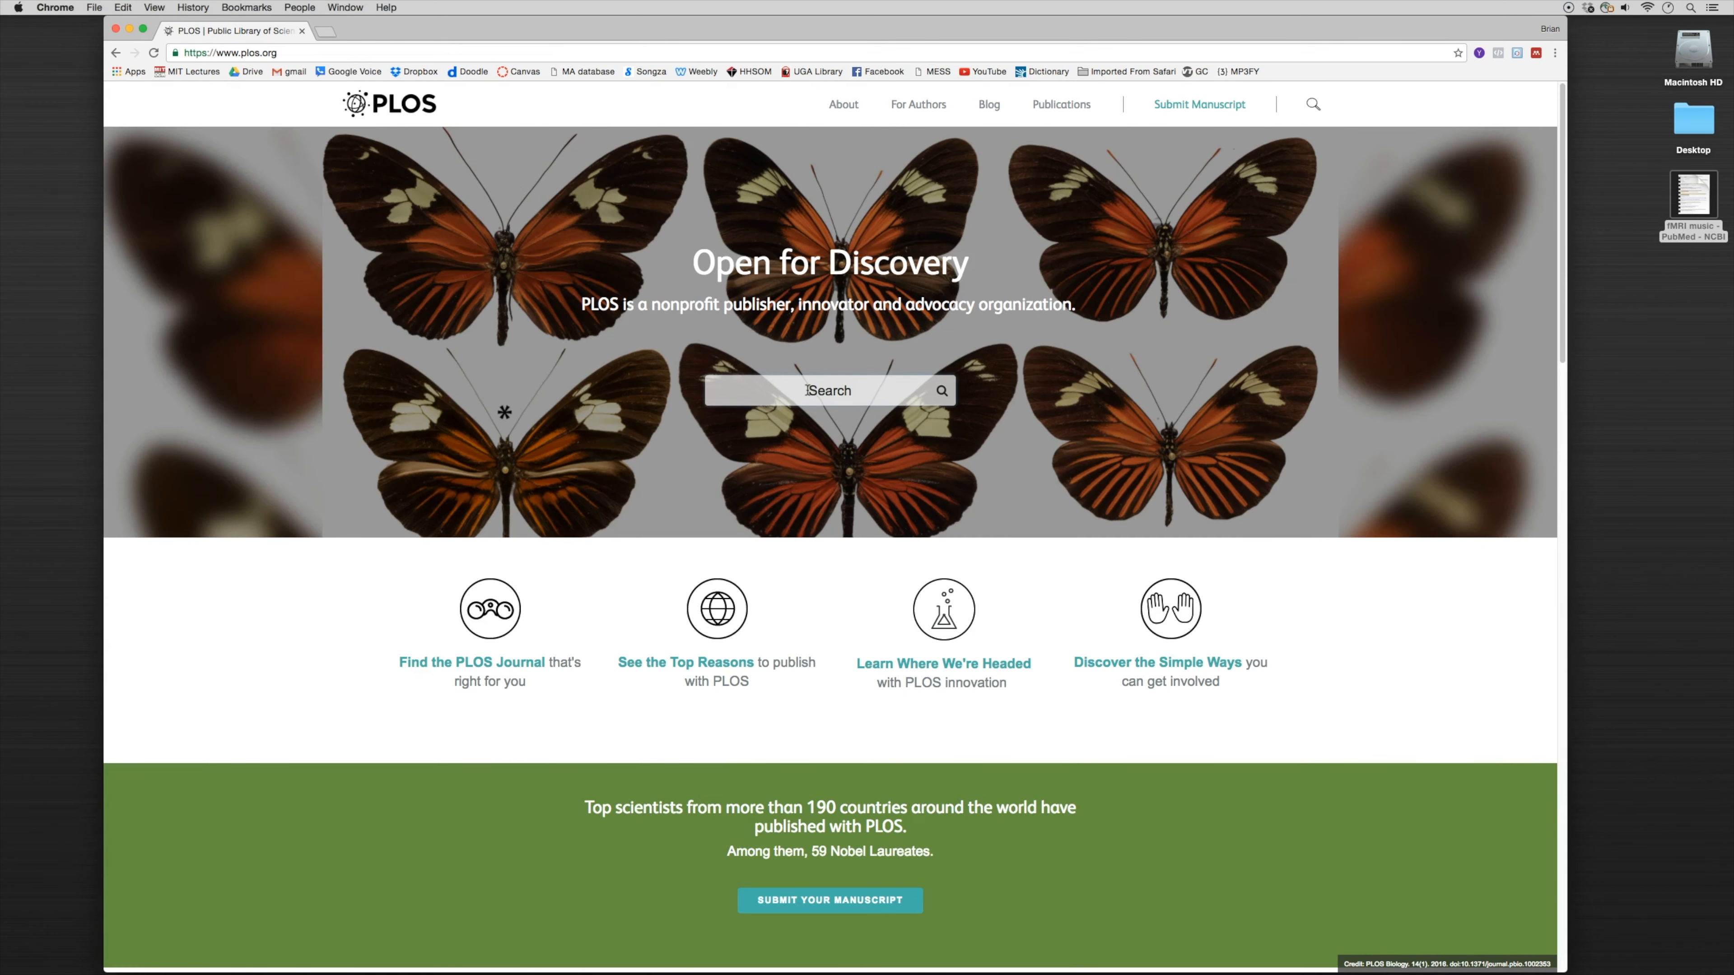
type("music cog")
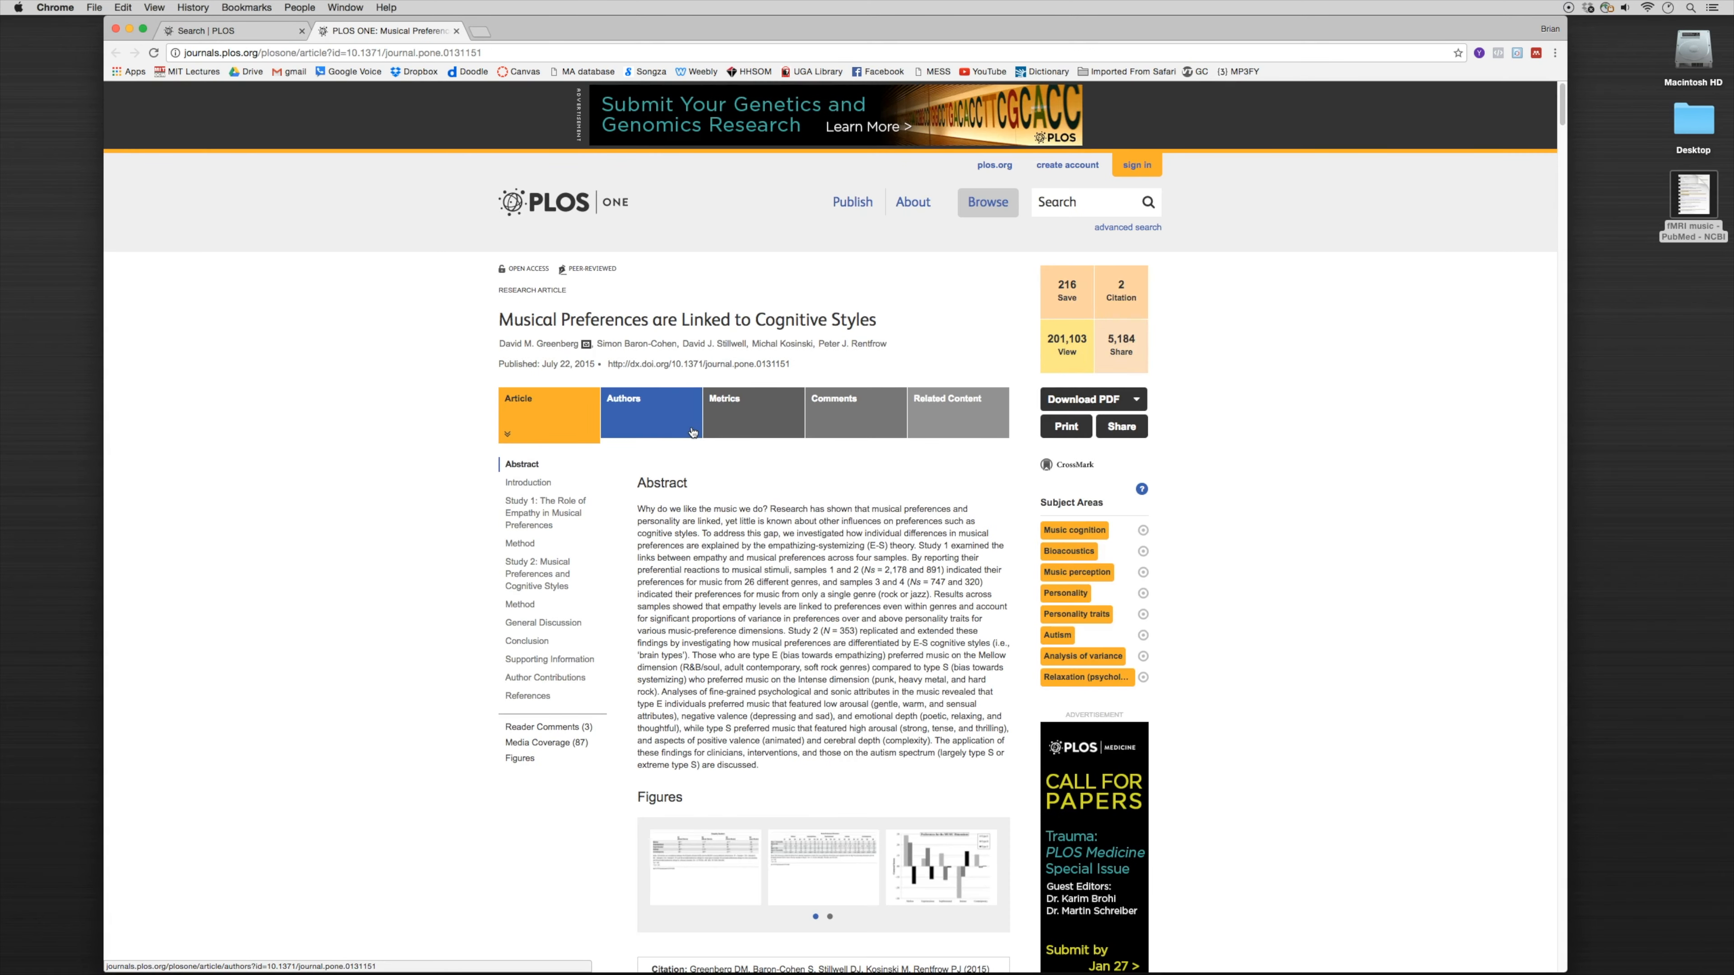
Step: Scroll to the article's References and launch the Mendeley Web Importer on it
scroll("down", 3)
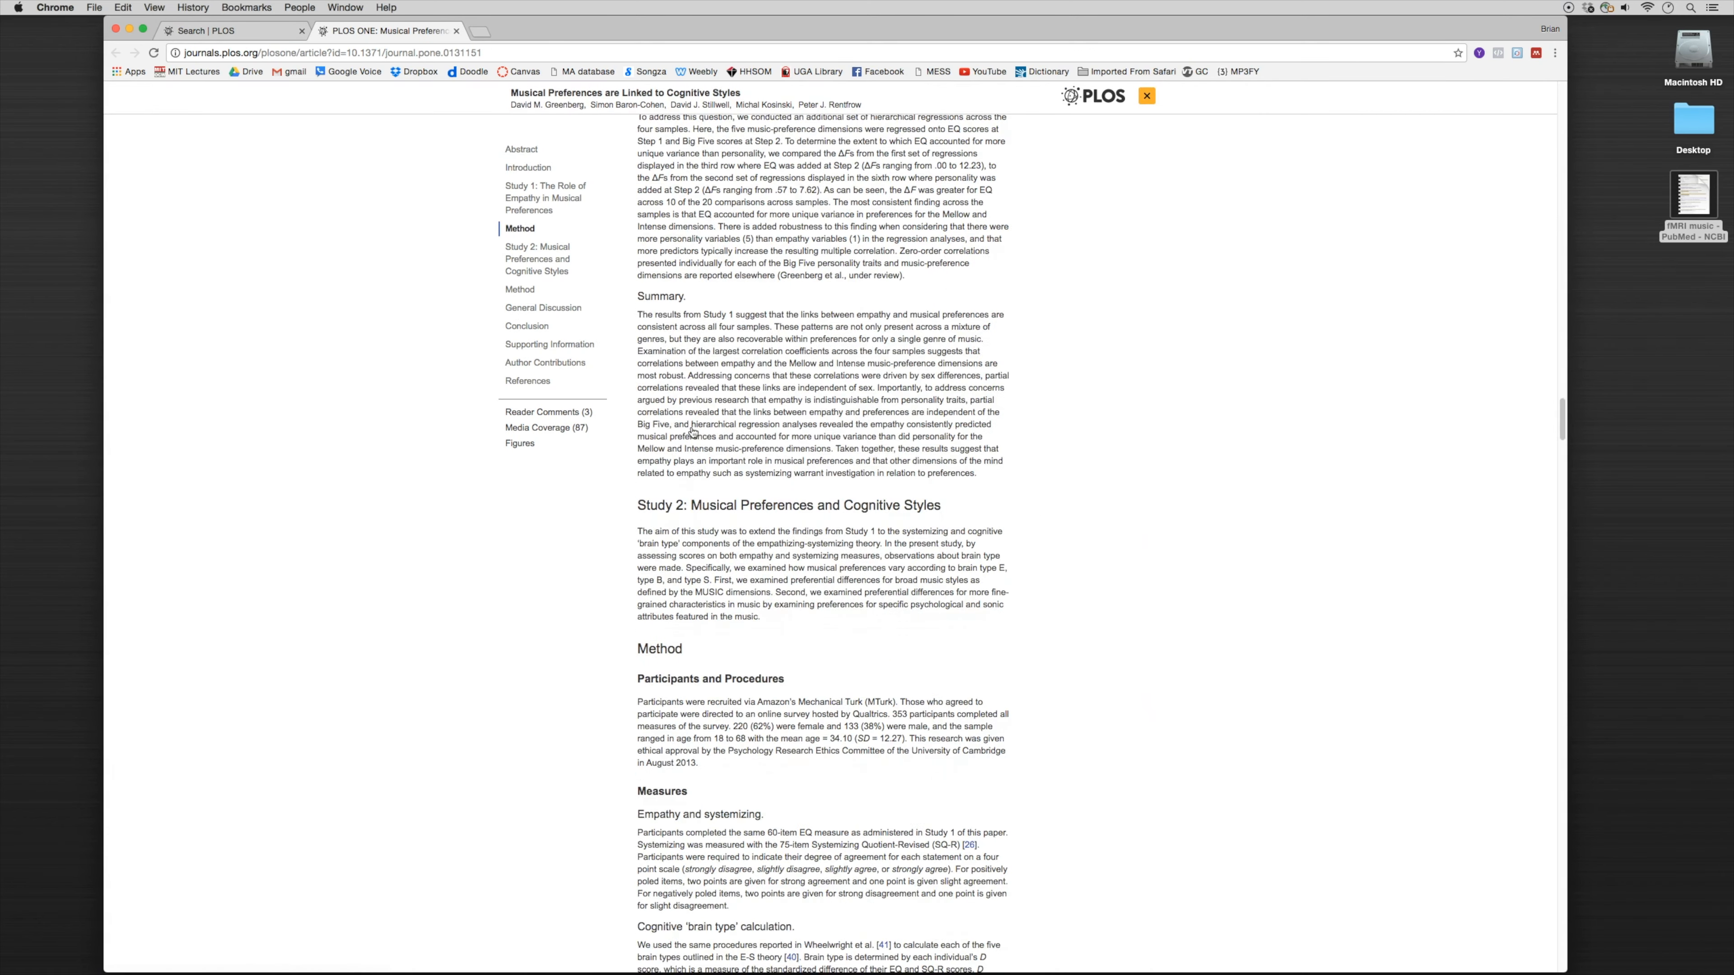
scroll("down", 3)
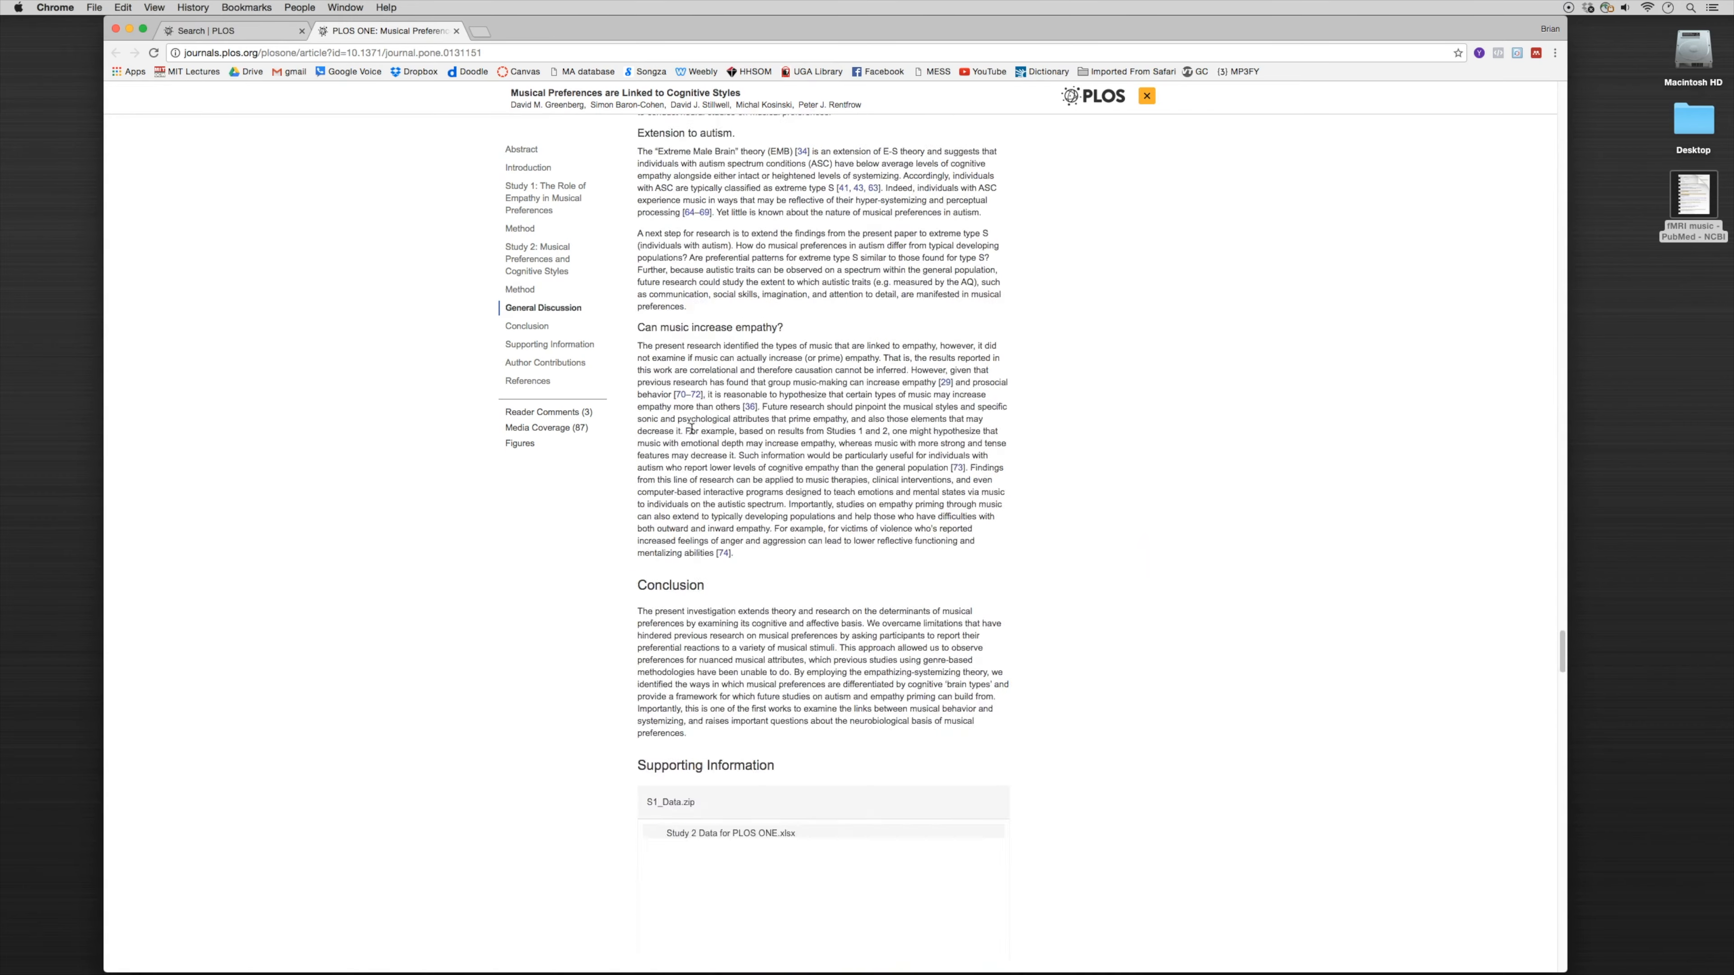
scroll("down", 3)
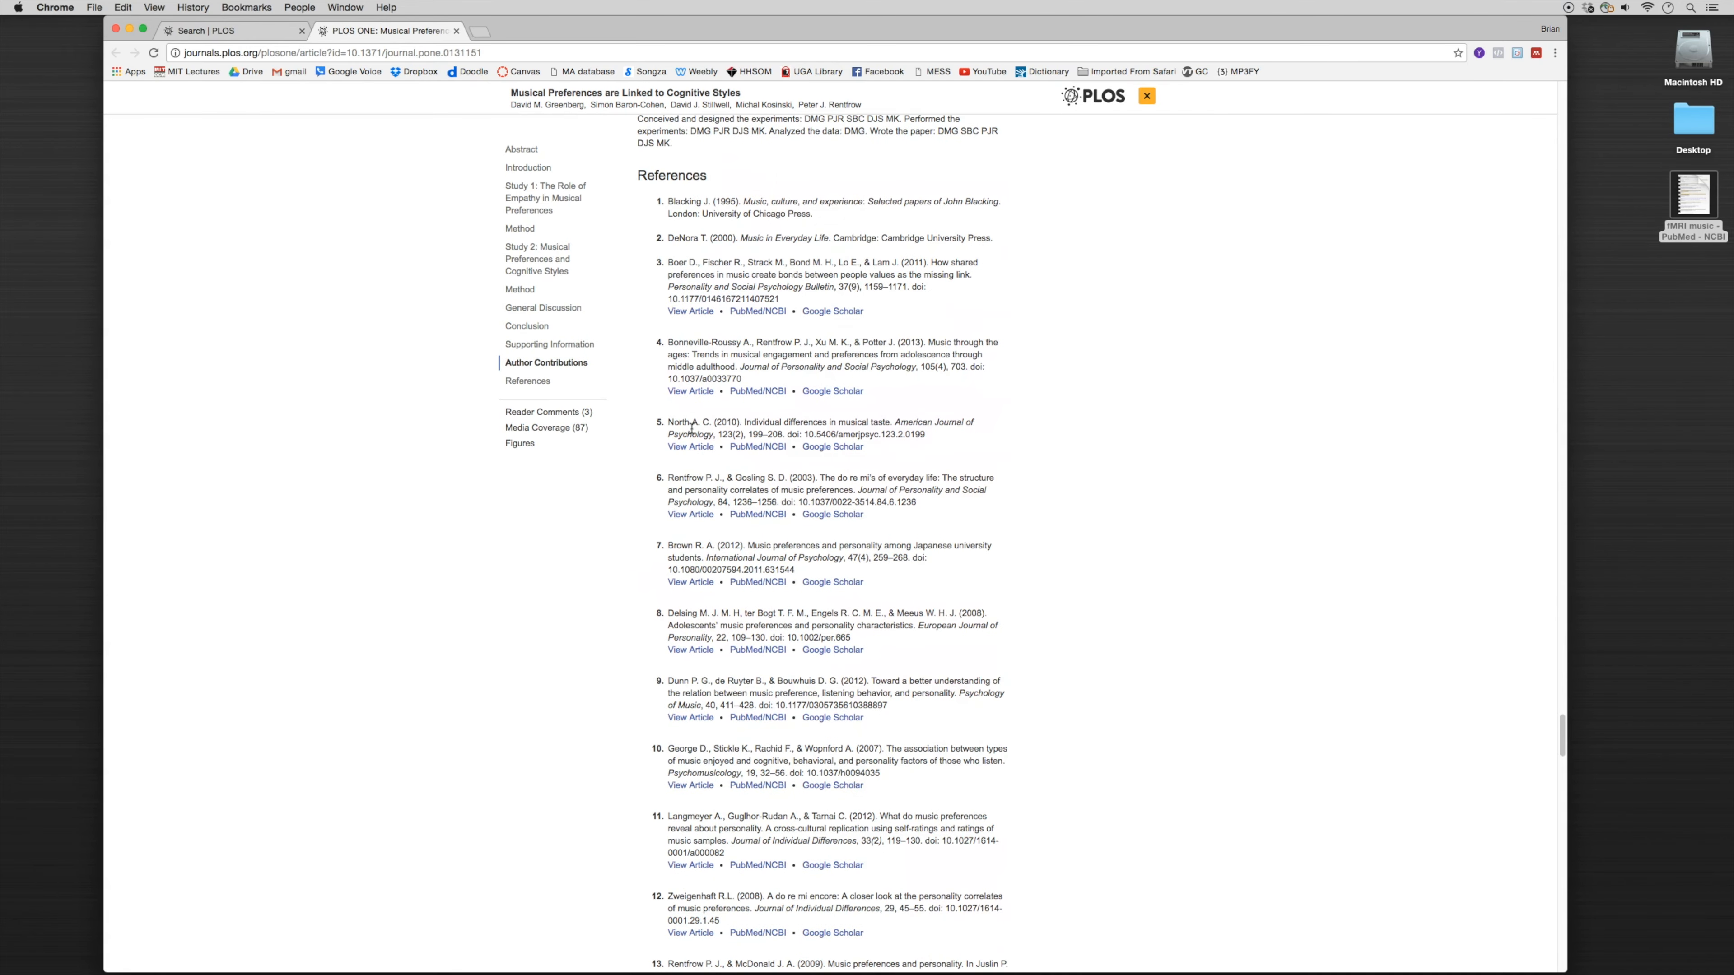
mouse_move(914, 288)
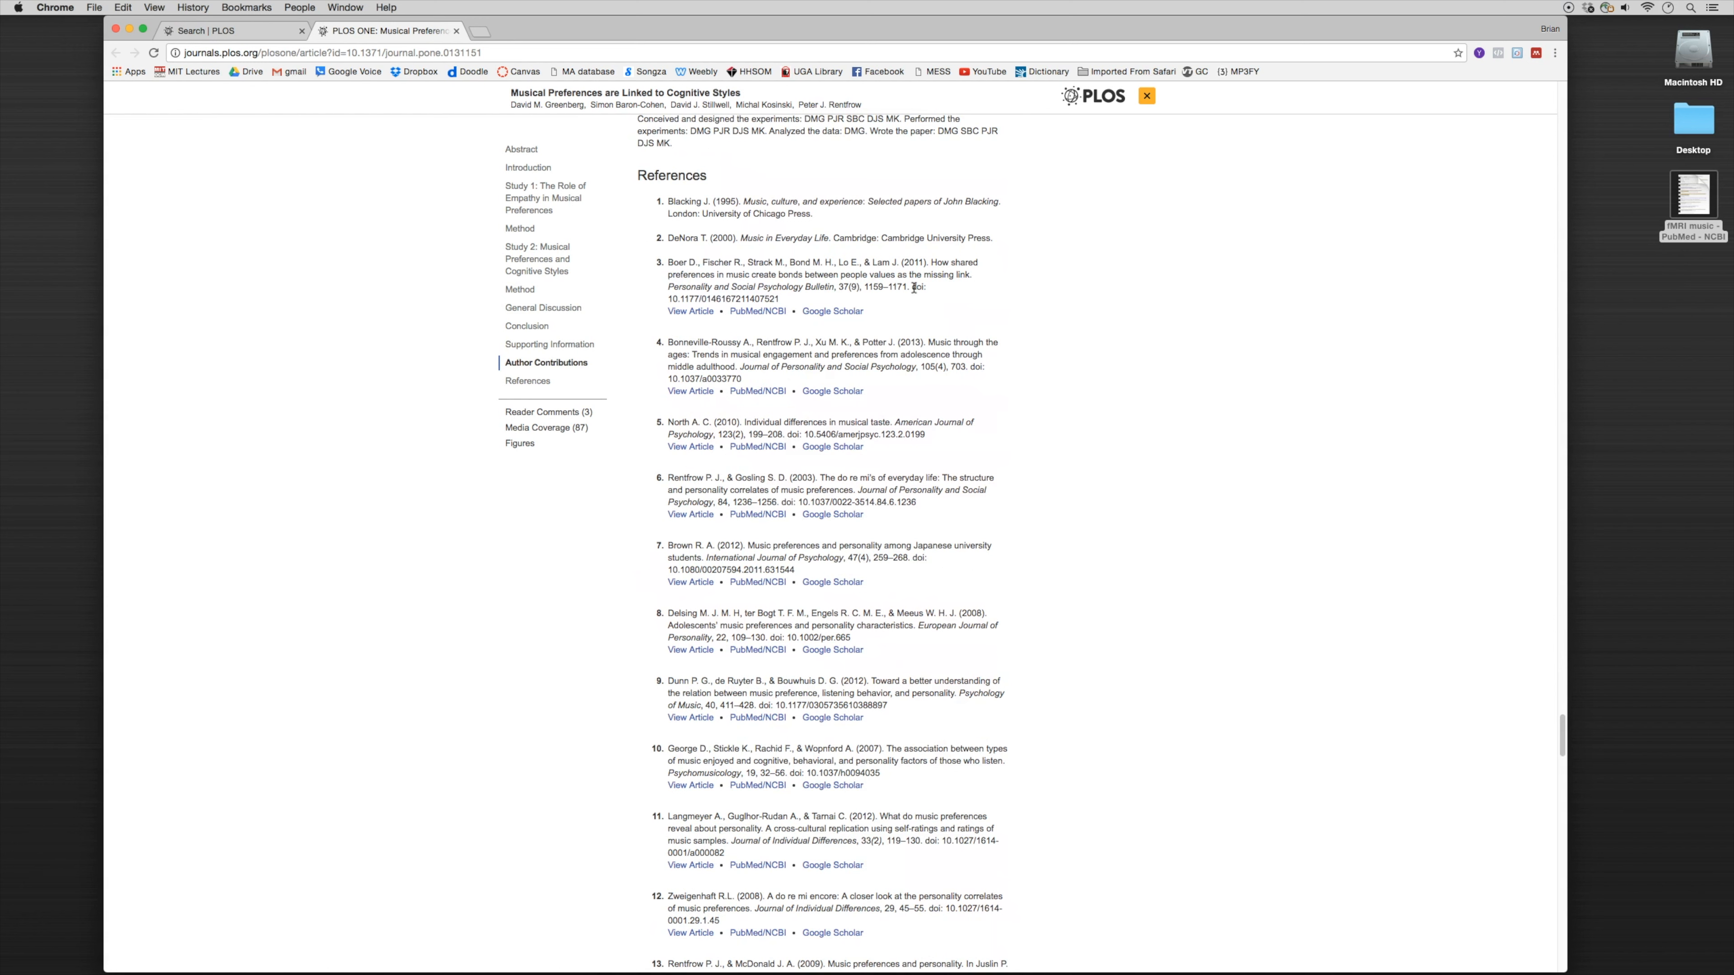
mouse_move(688, 297)
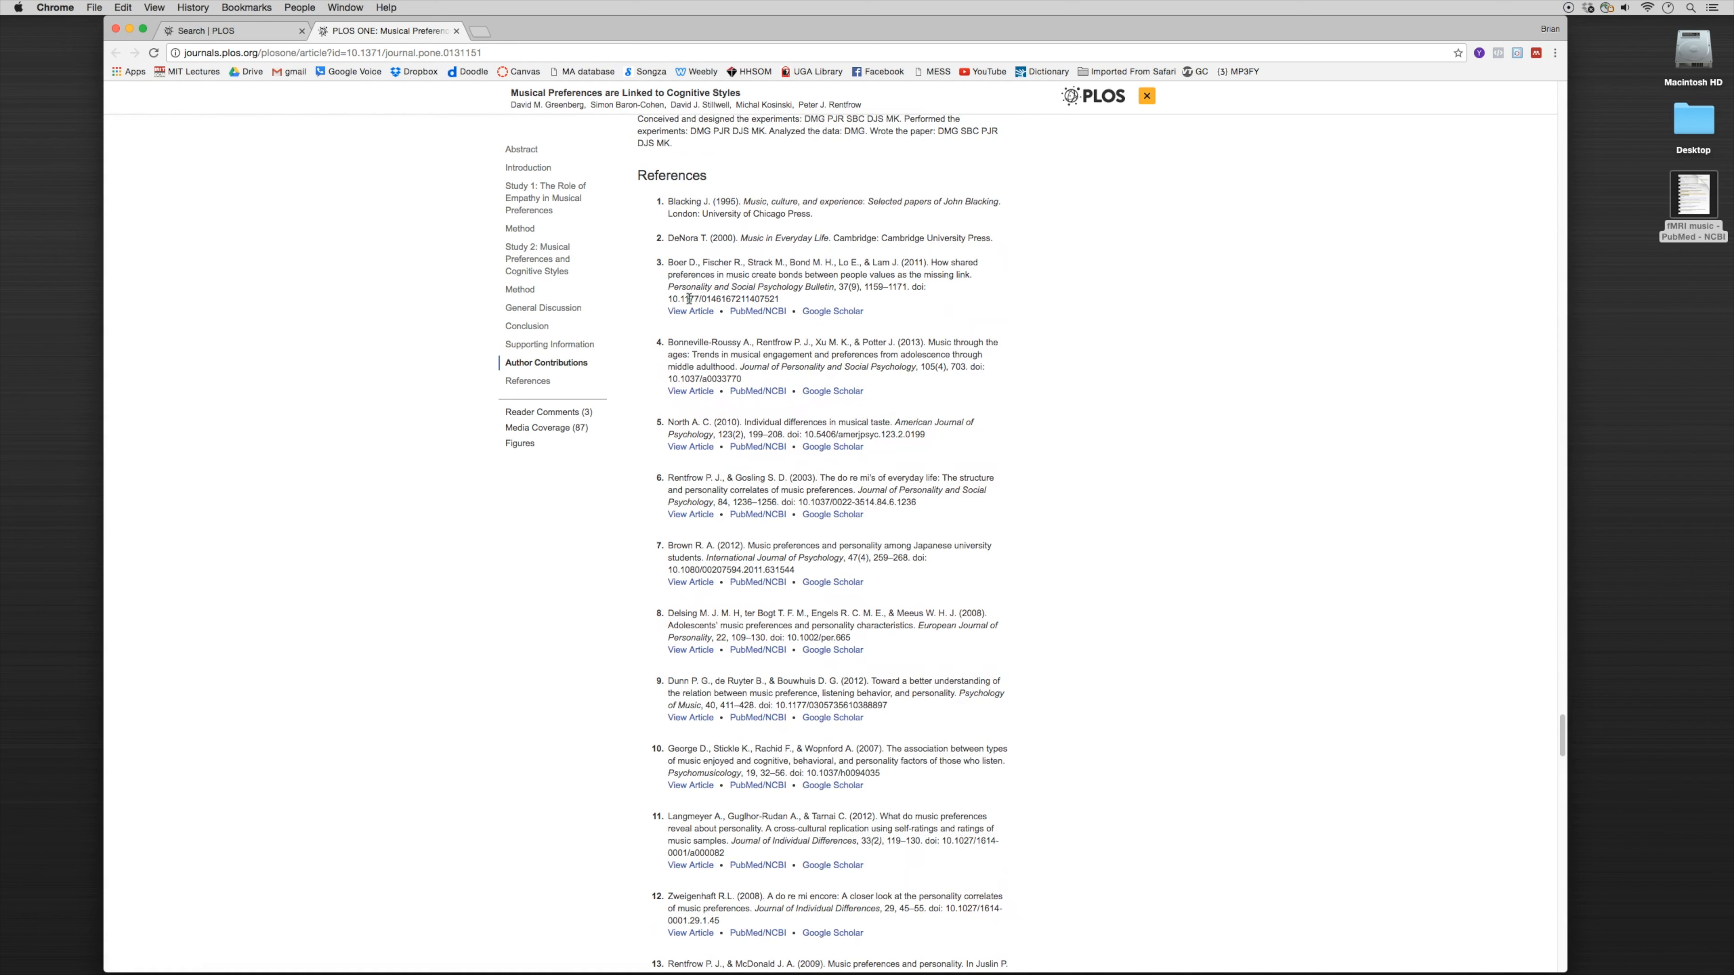
mouse_move(1455, 204)
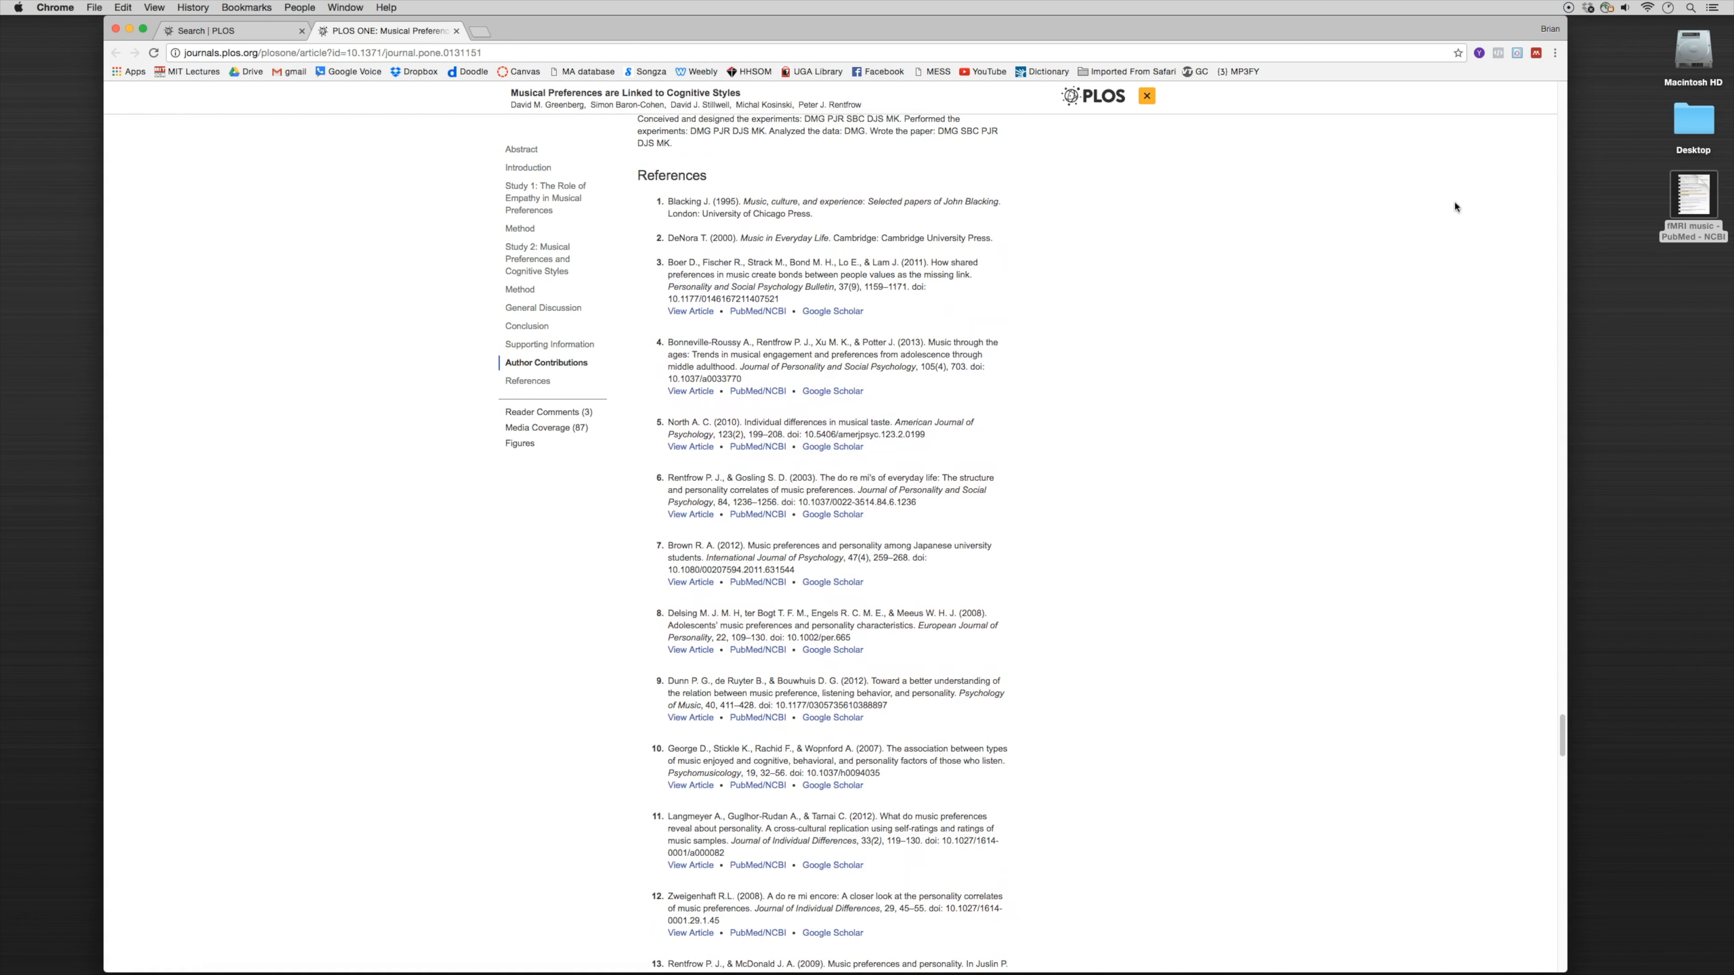
left_click(1536, 54)
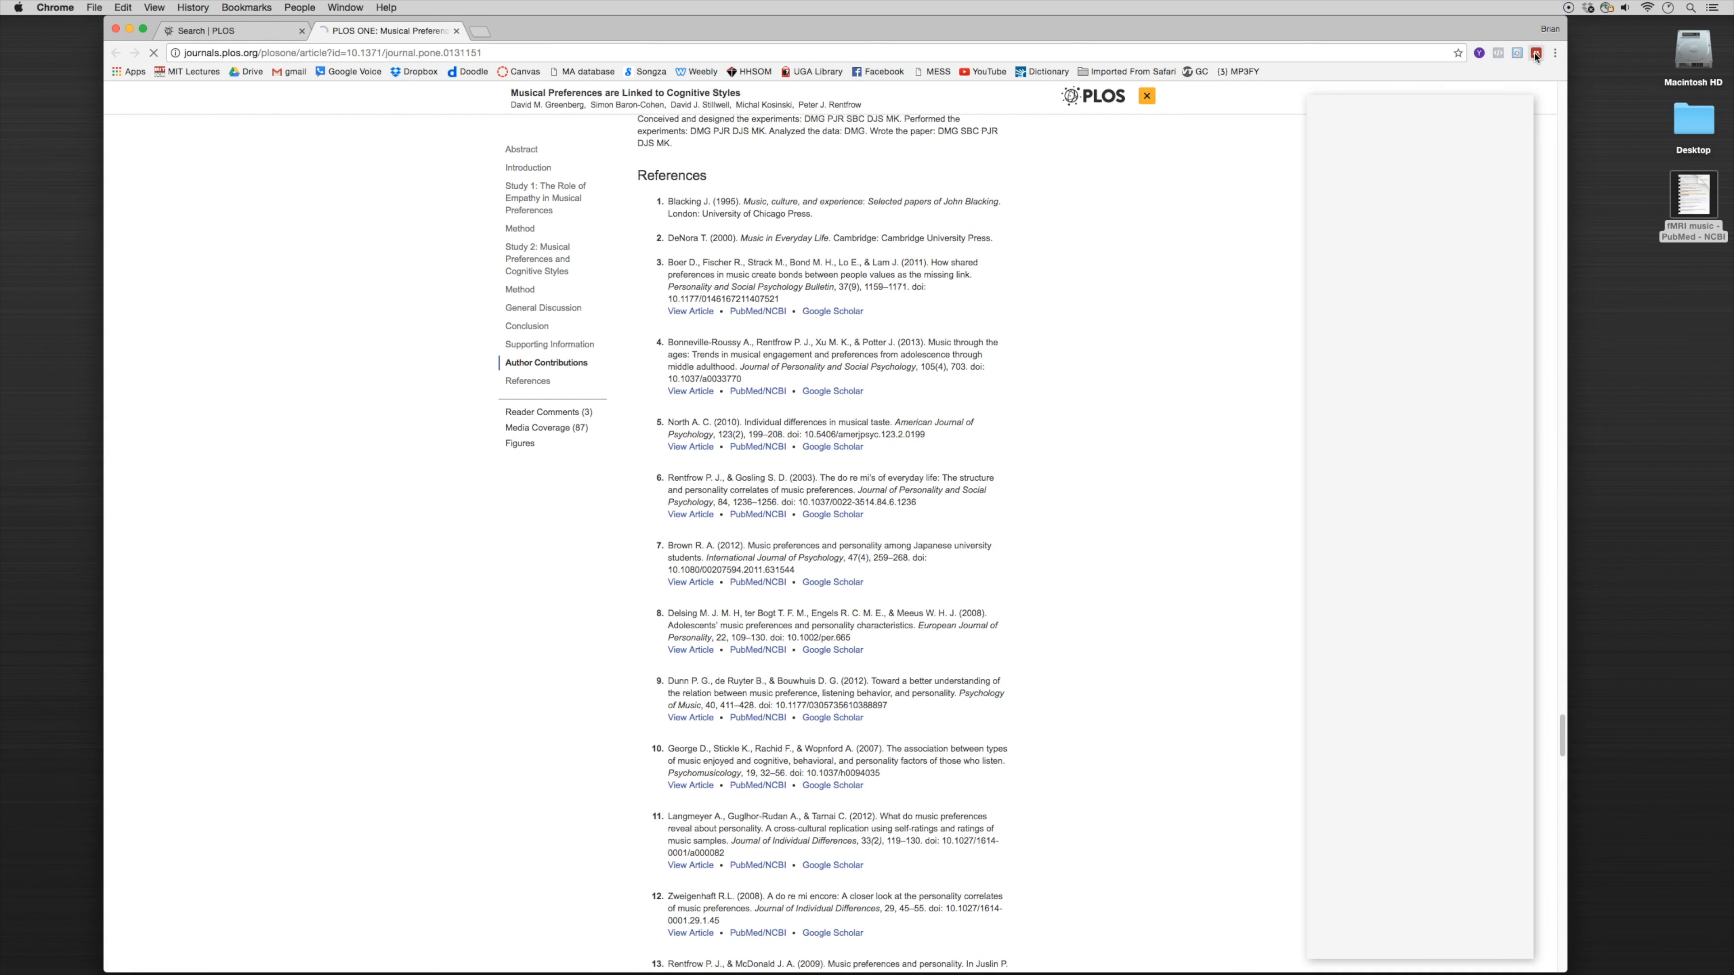
Step: Review the PLOS ONE article's captured metadata and scroll through its Related Papers list
left_click(1535, 53)
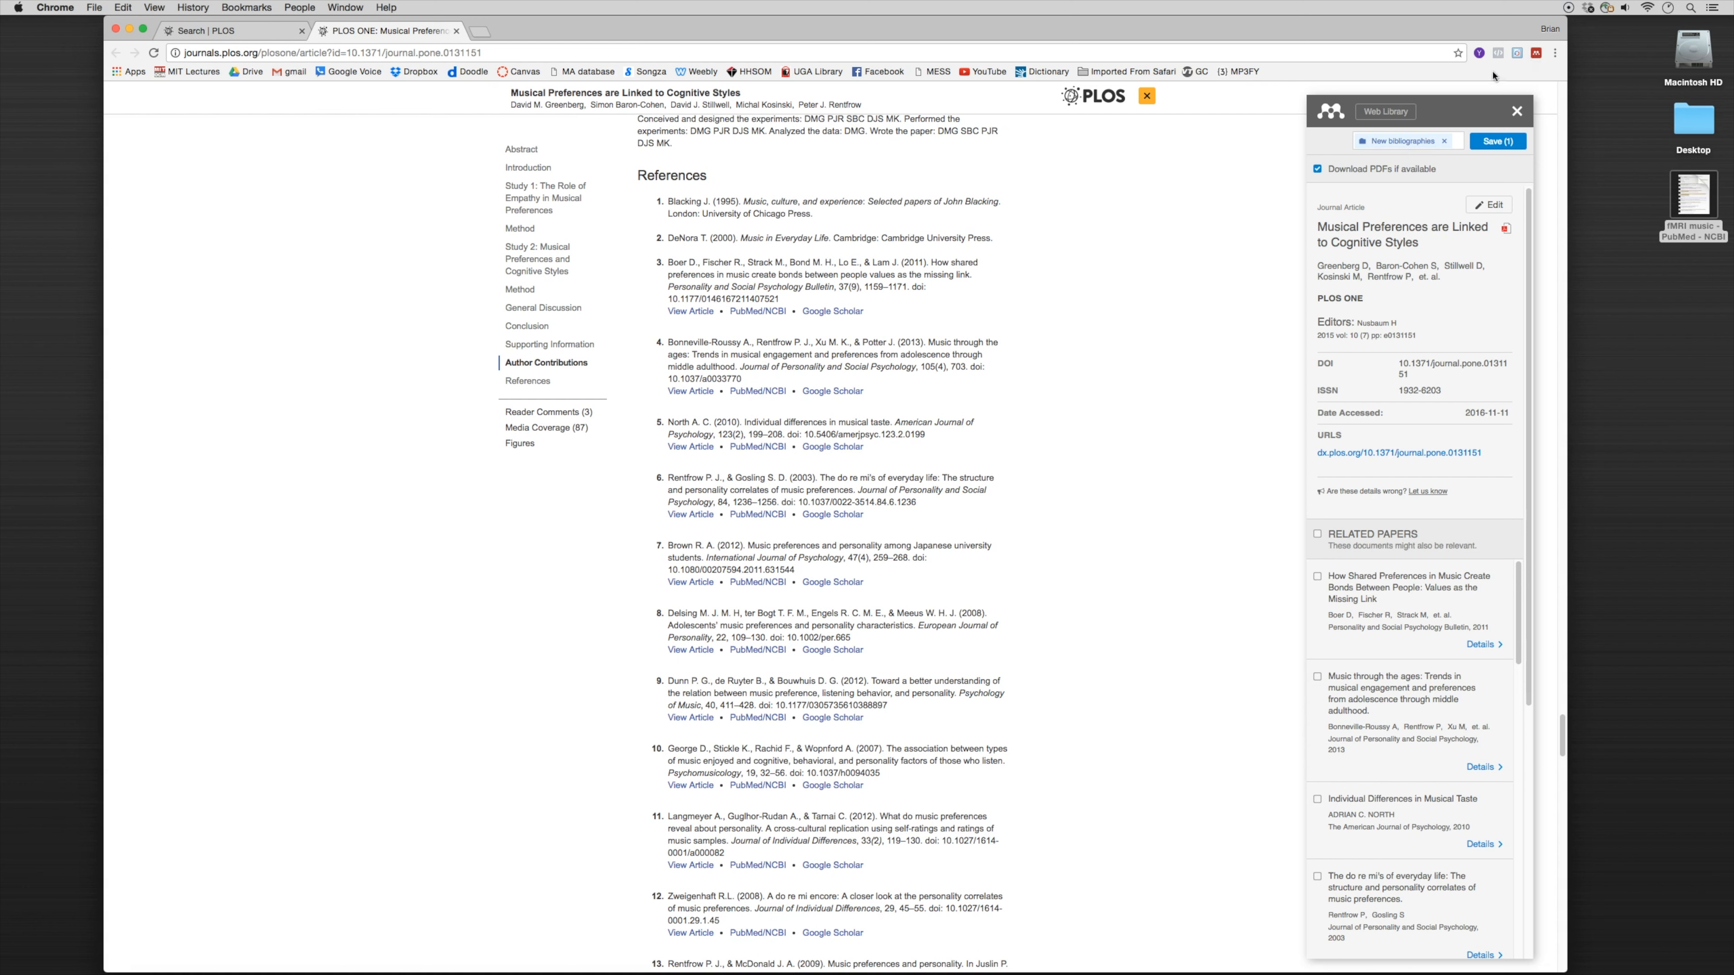
mouse_move(1375, 231)
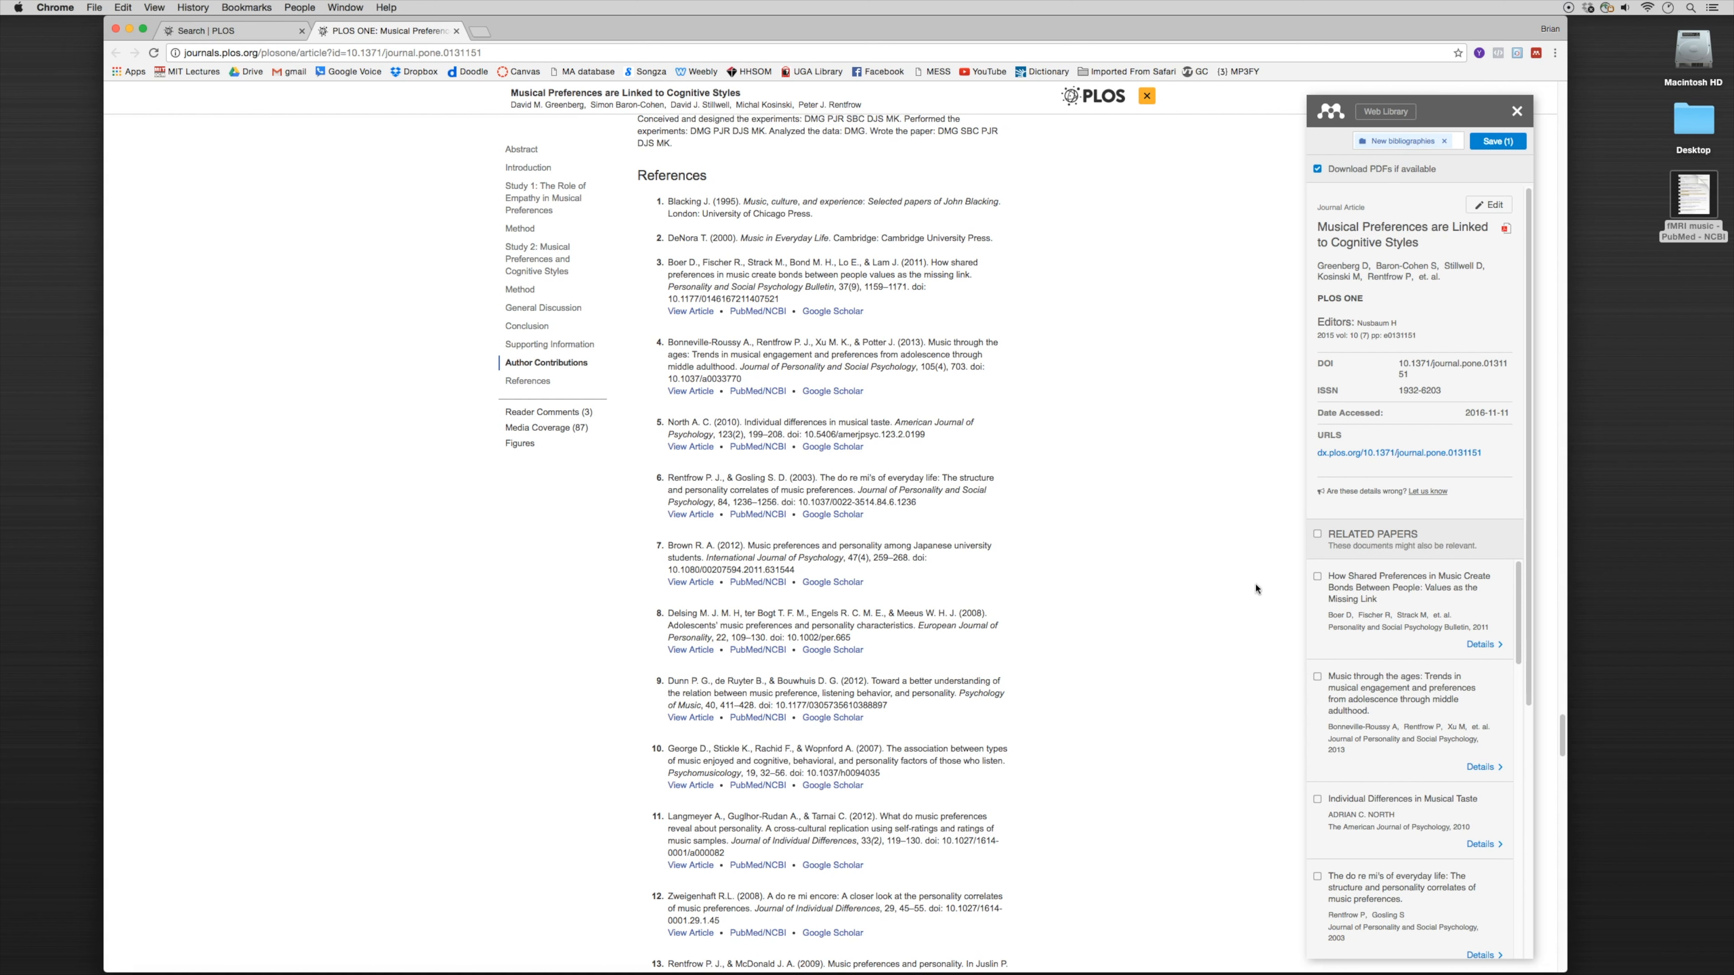
mouse_move(1396, 632)
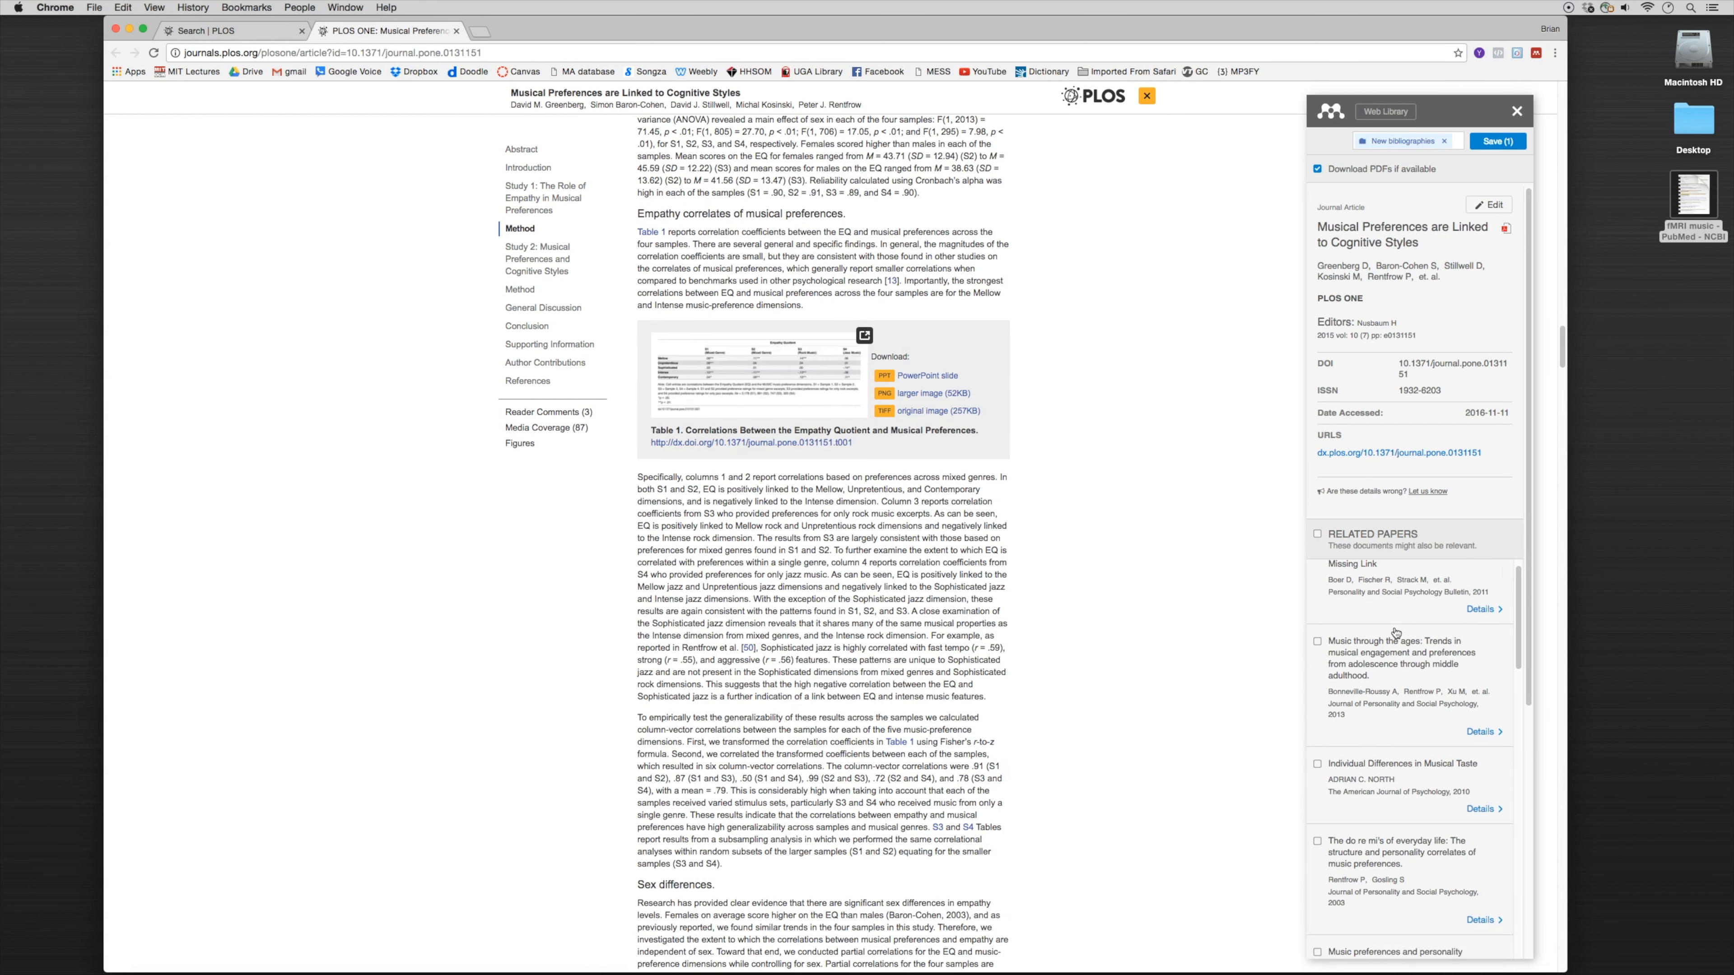
scroll("down", 3)
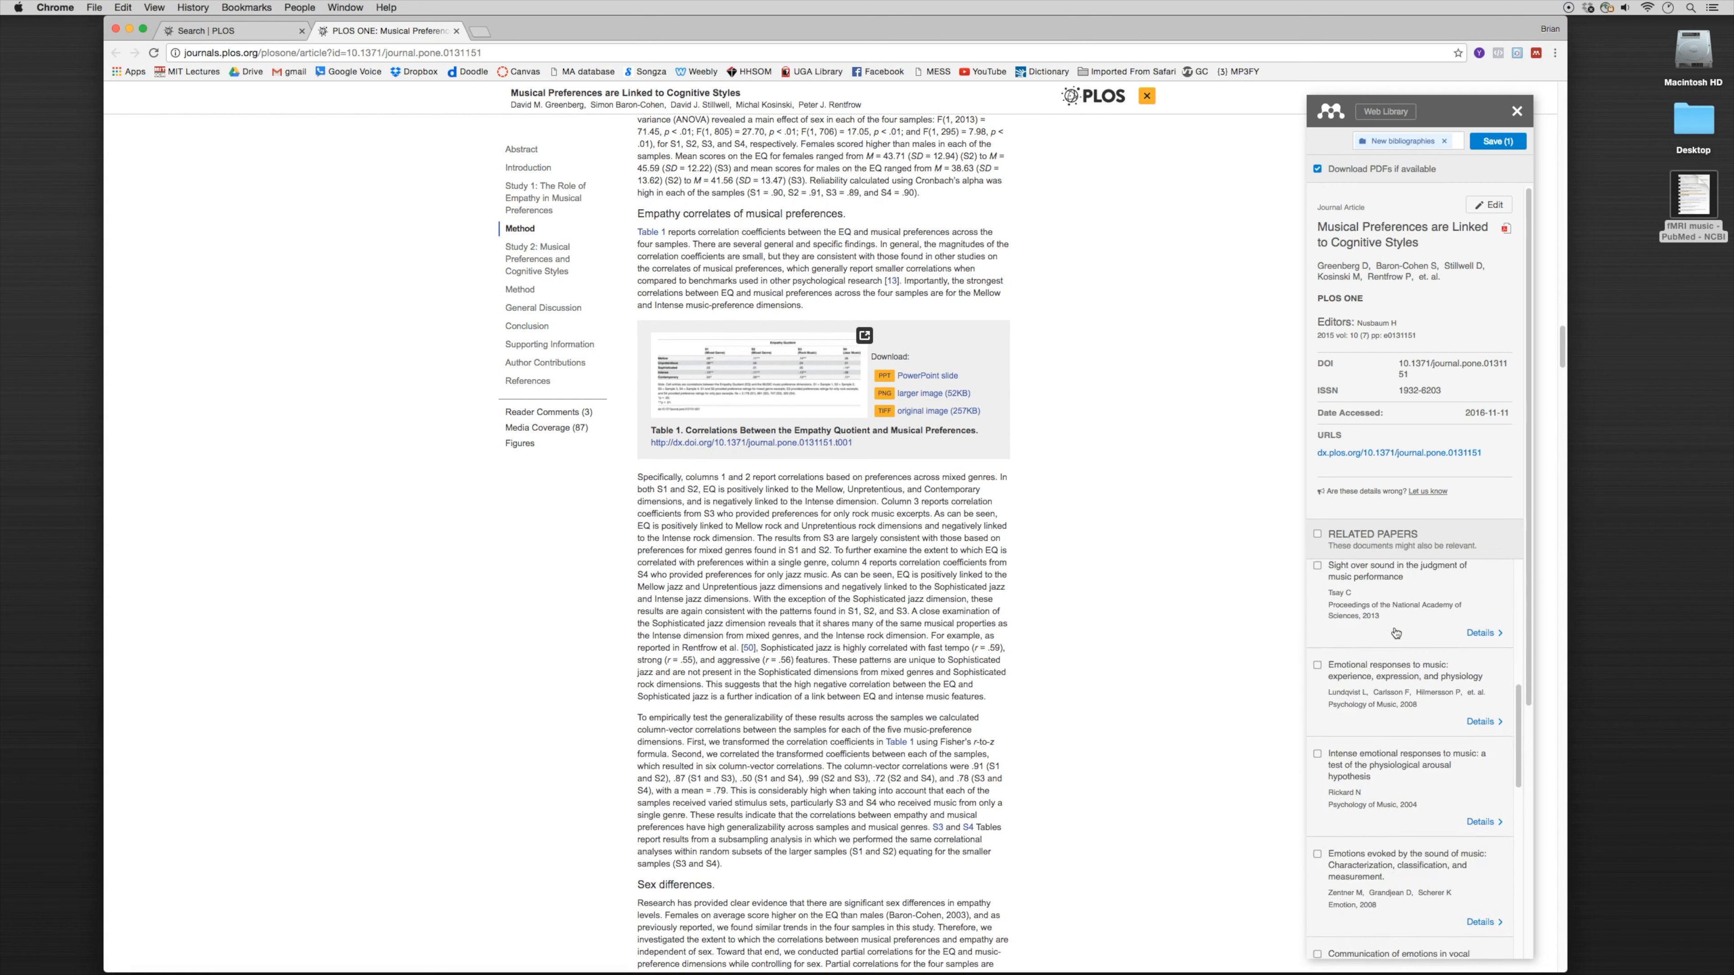
scroll("down", 3)
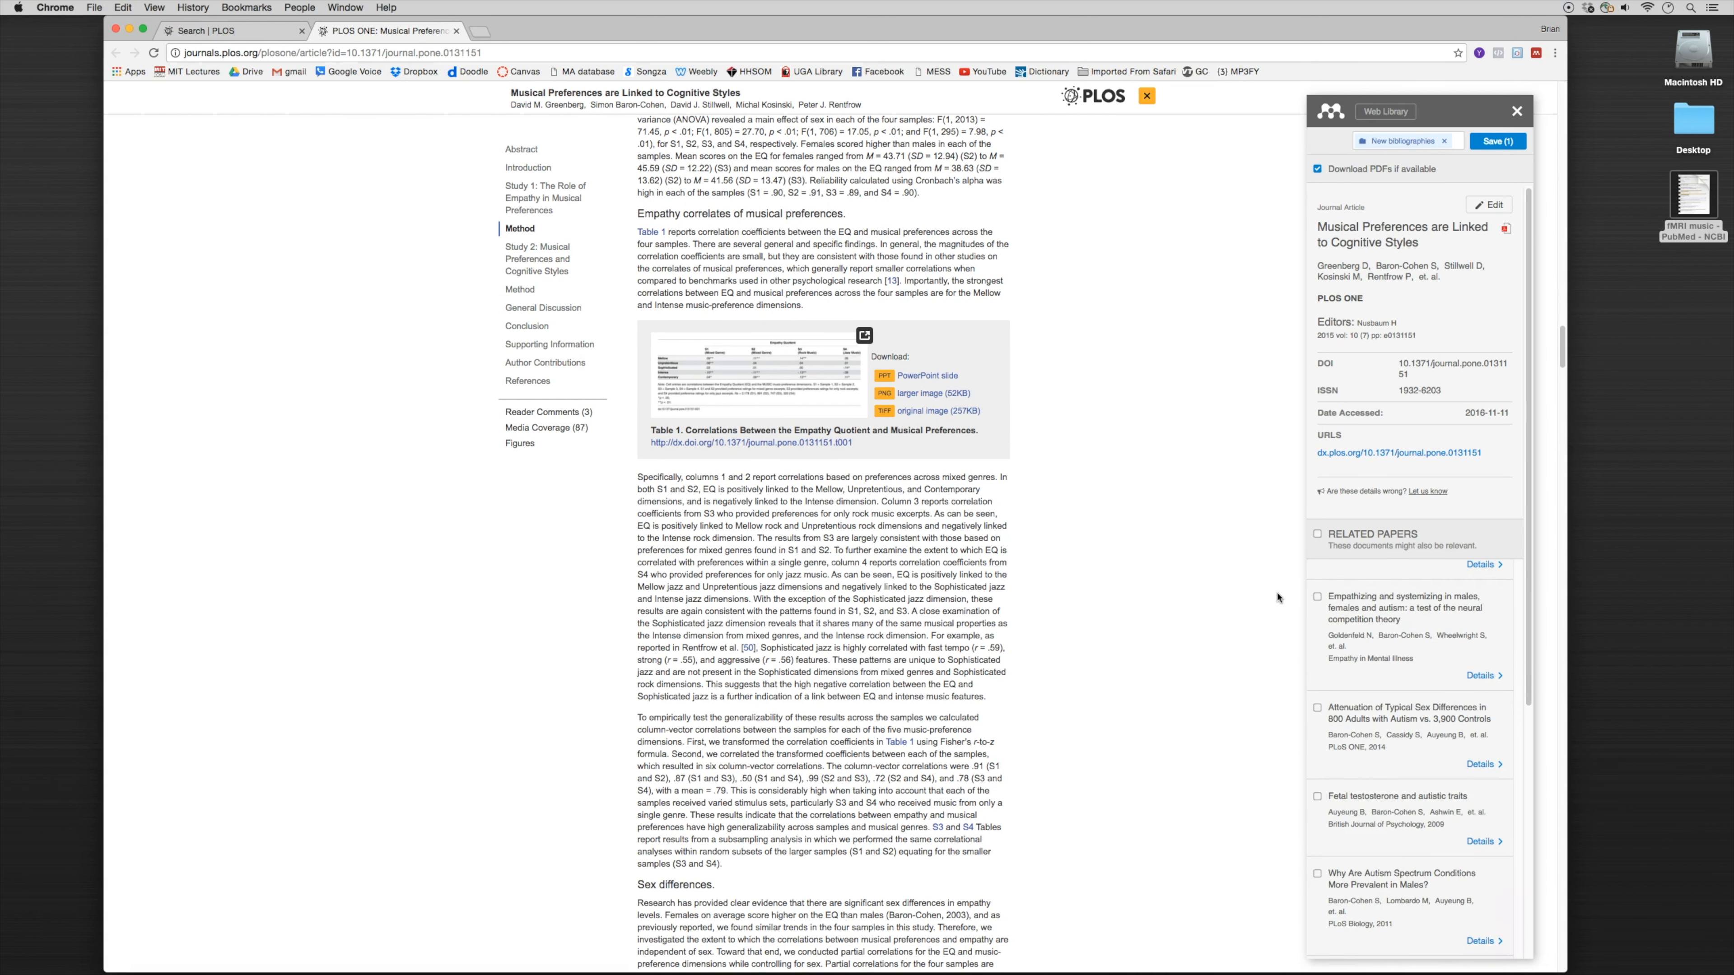
mouse_move(1175, 556)
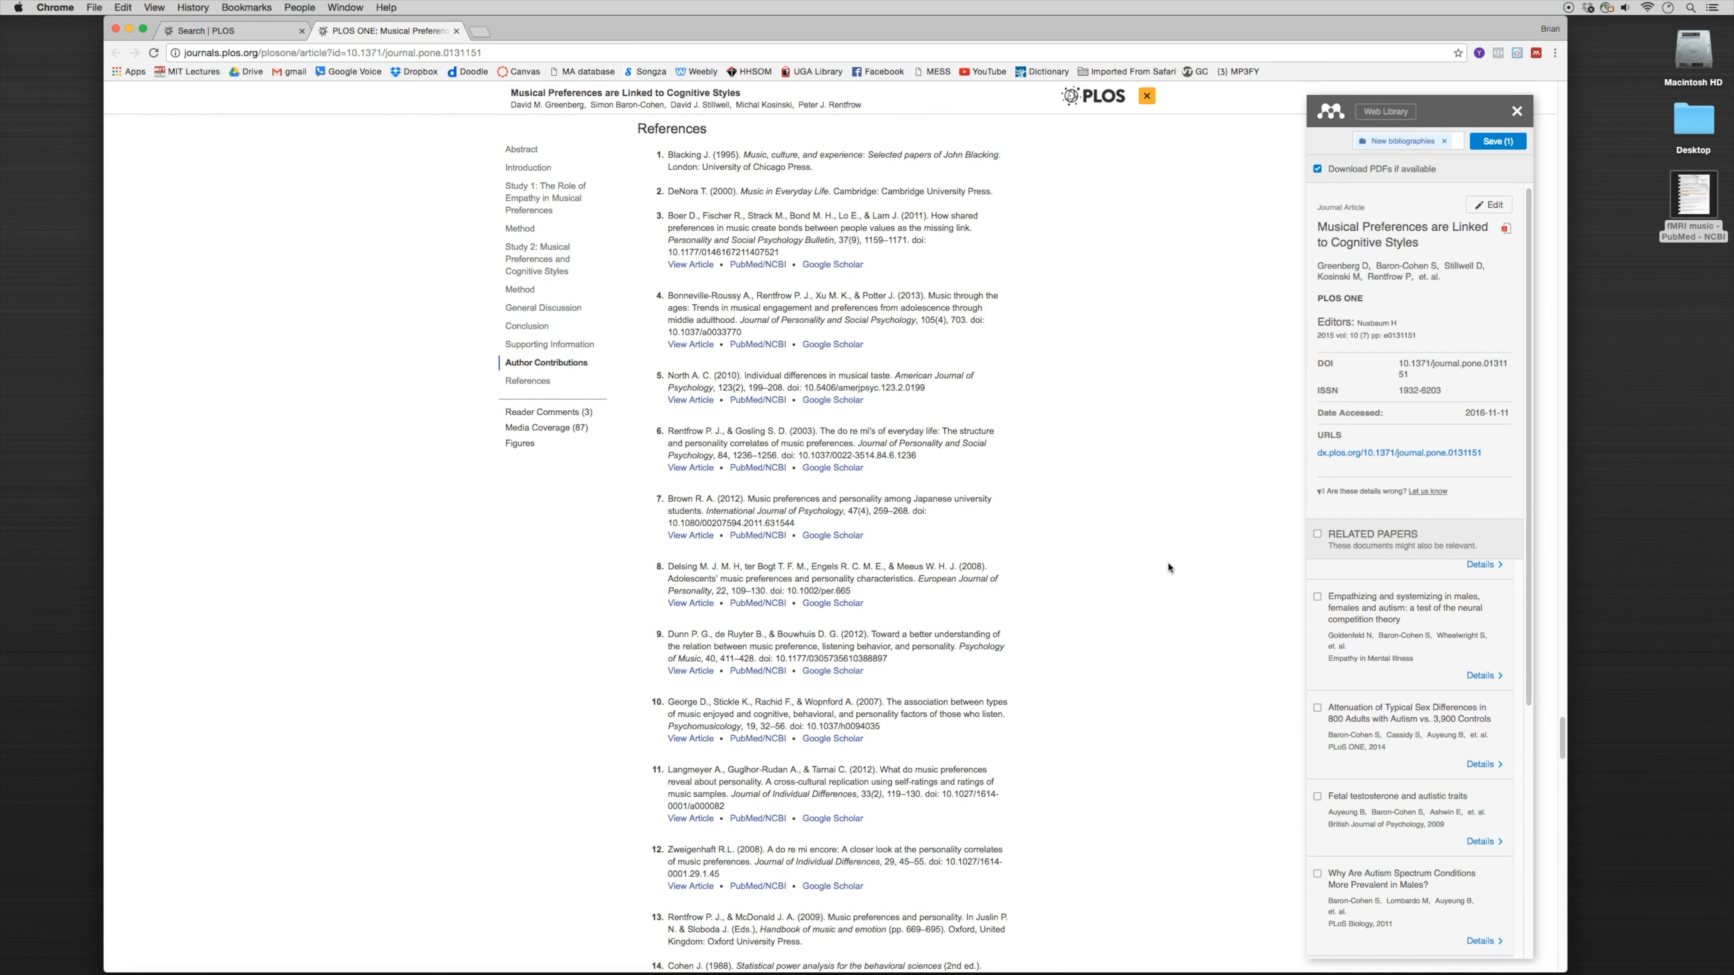
mouse_move(1012, 289)
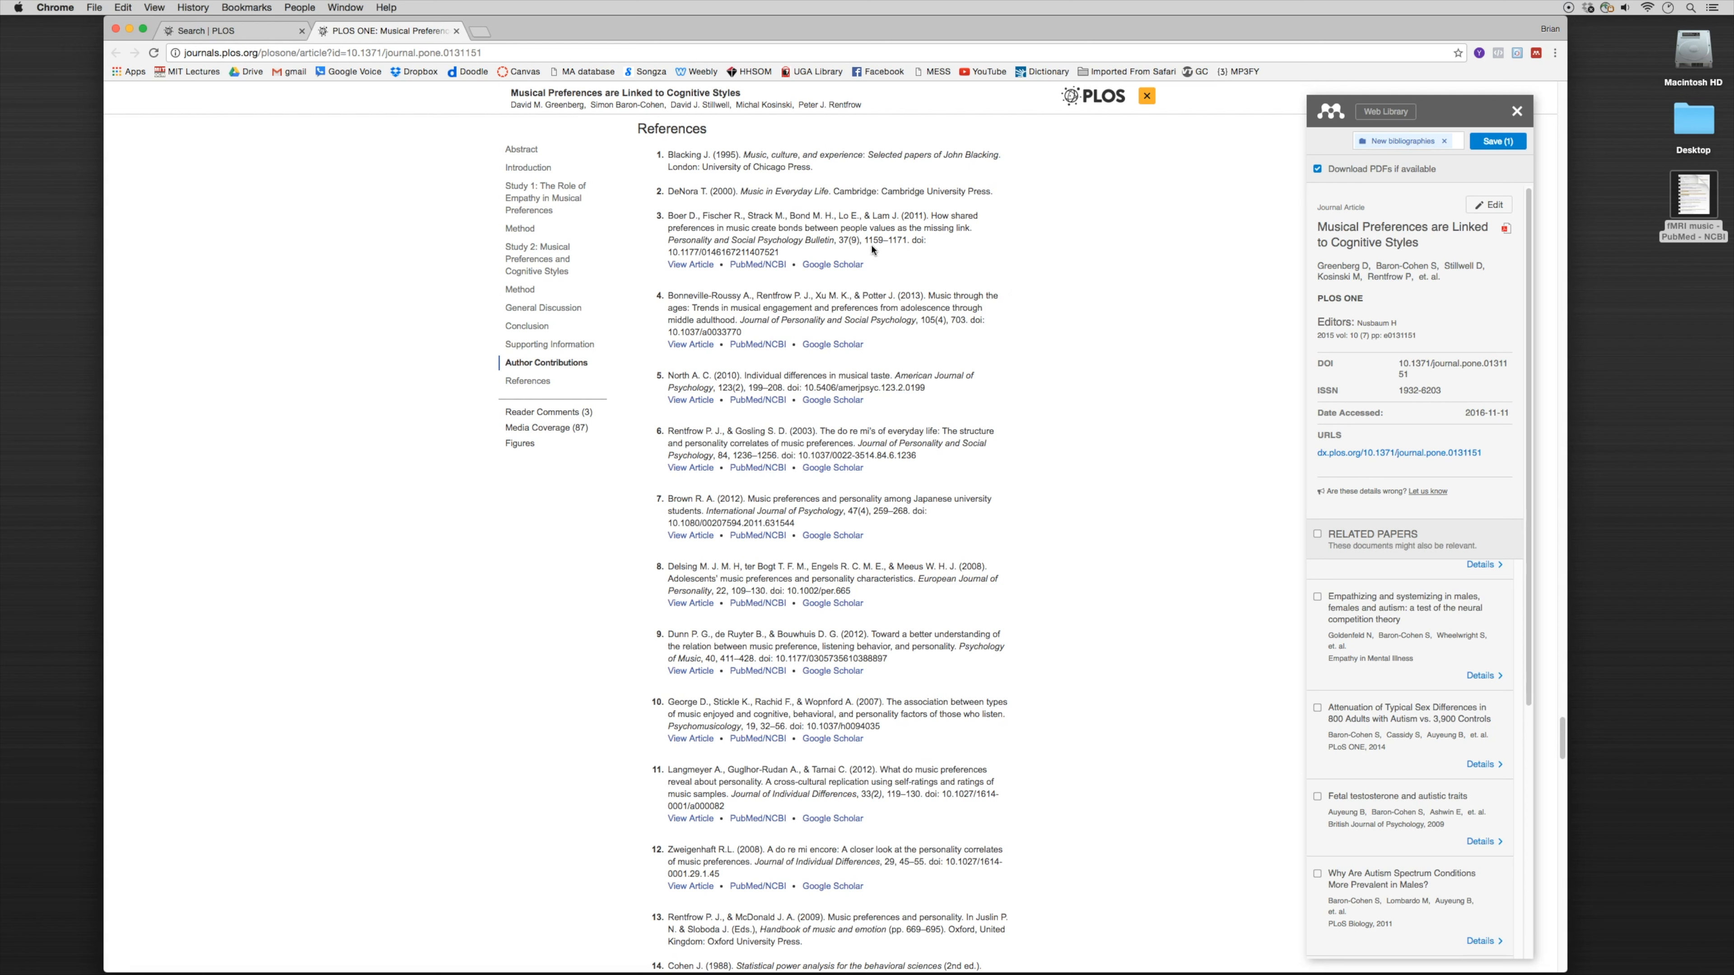
mouse_move(666, 256)
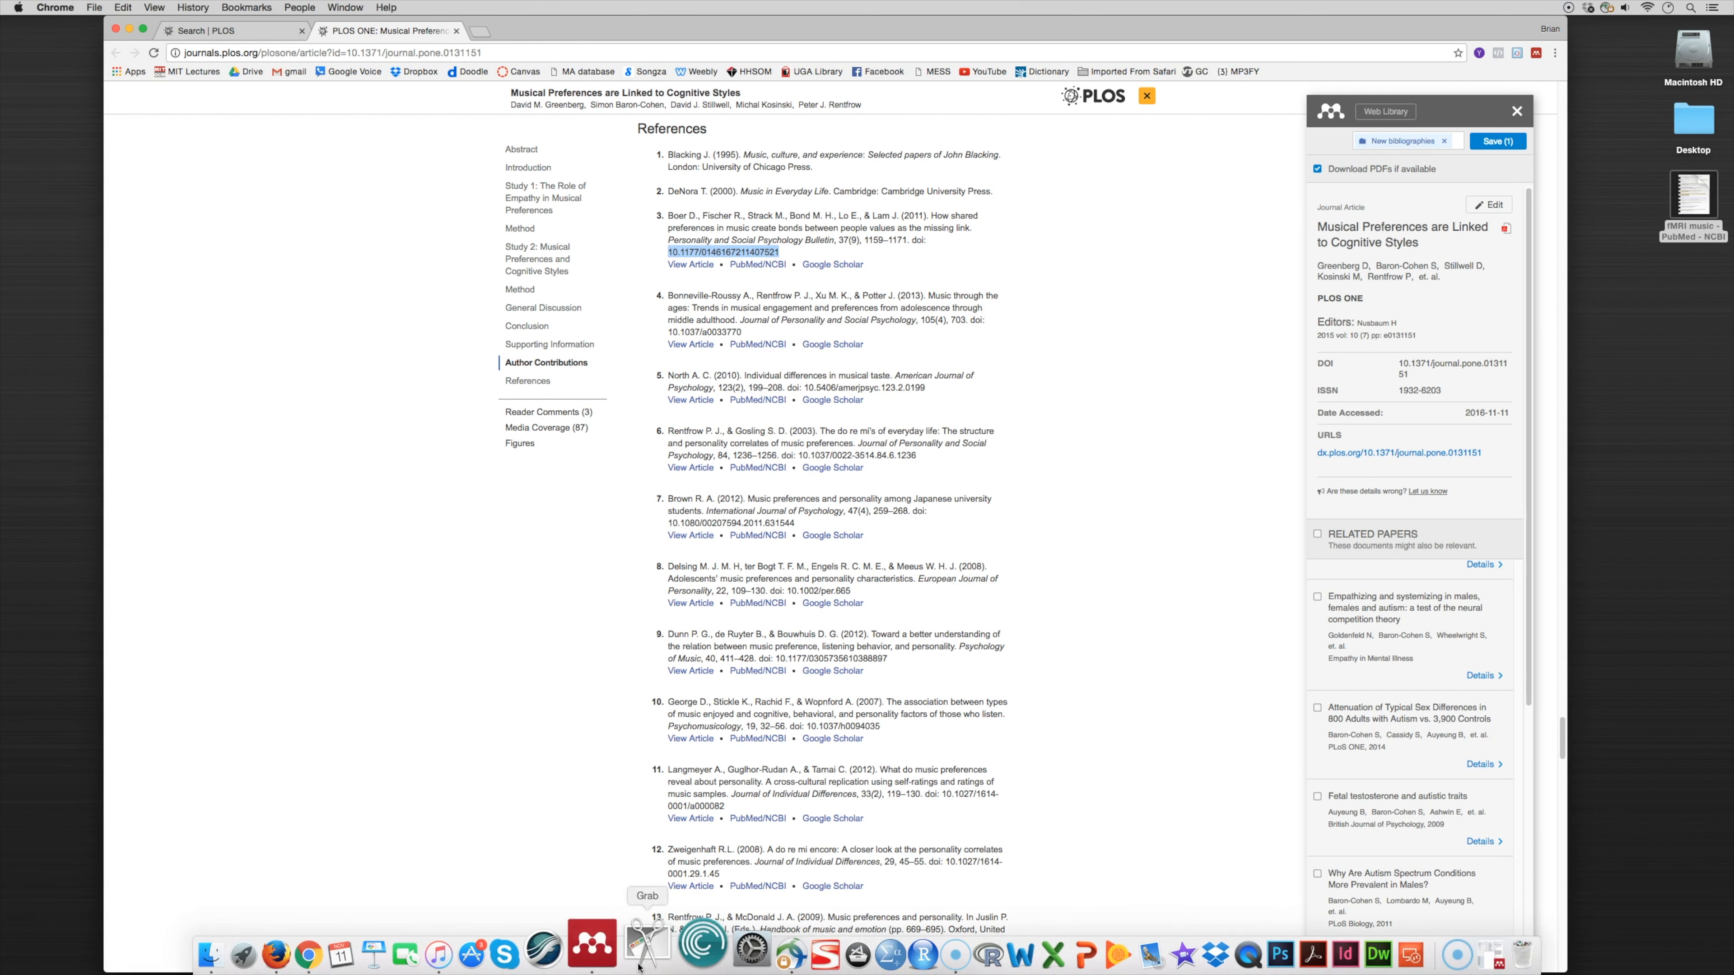
Step: Create a manual entry with reference 3's DOI and look up its details
left_click(593, 947)
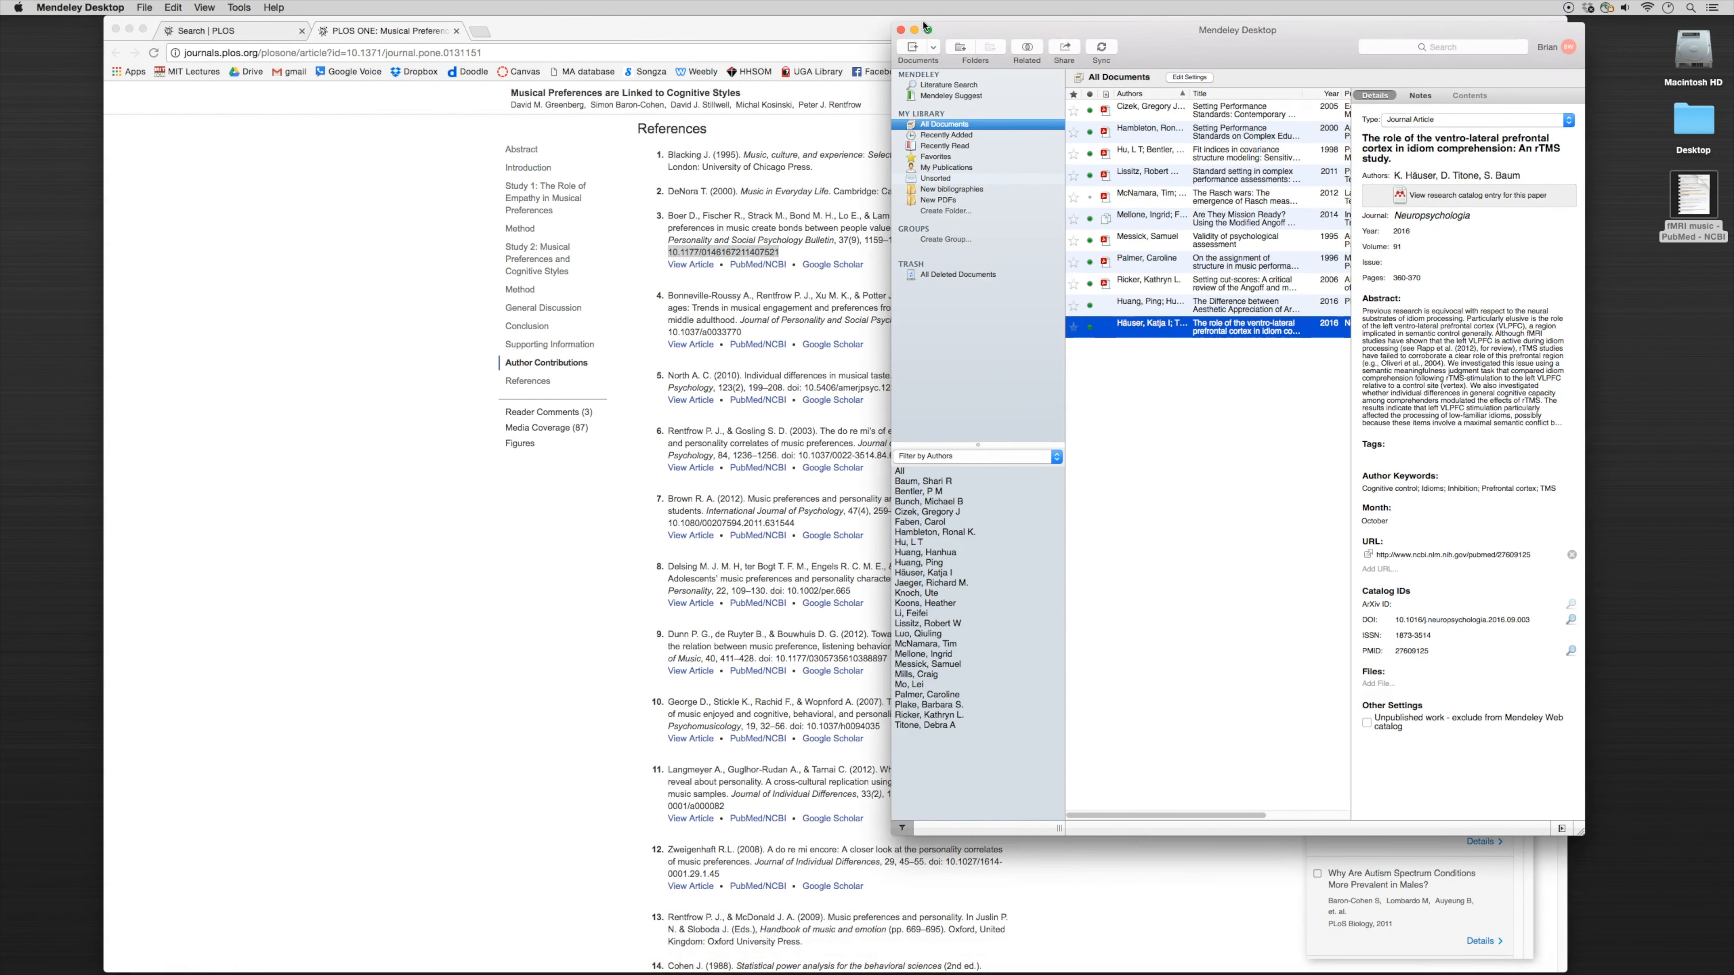
left_click(933, 47)
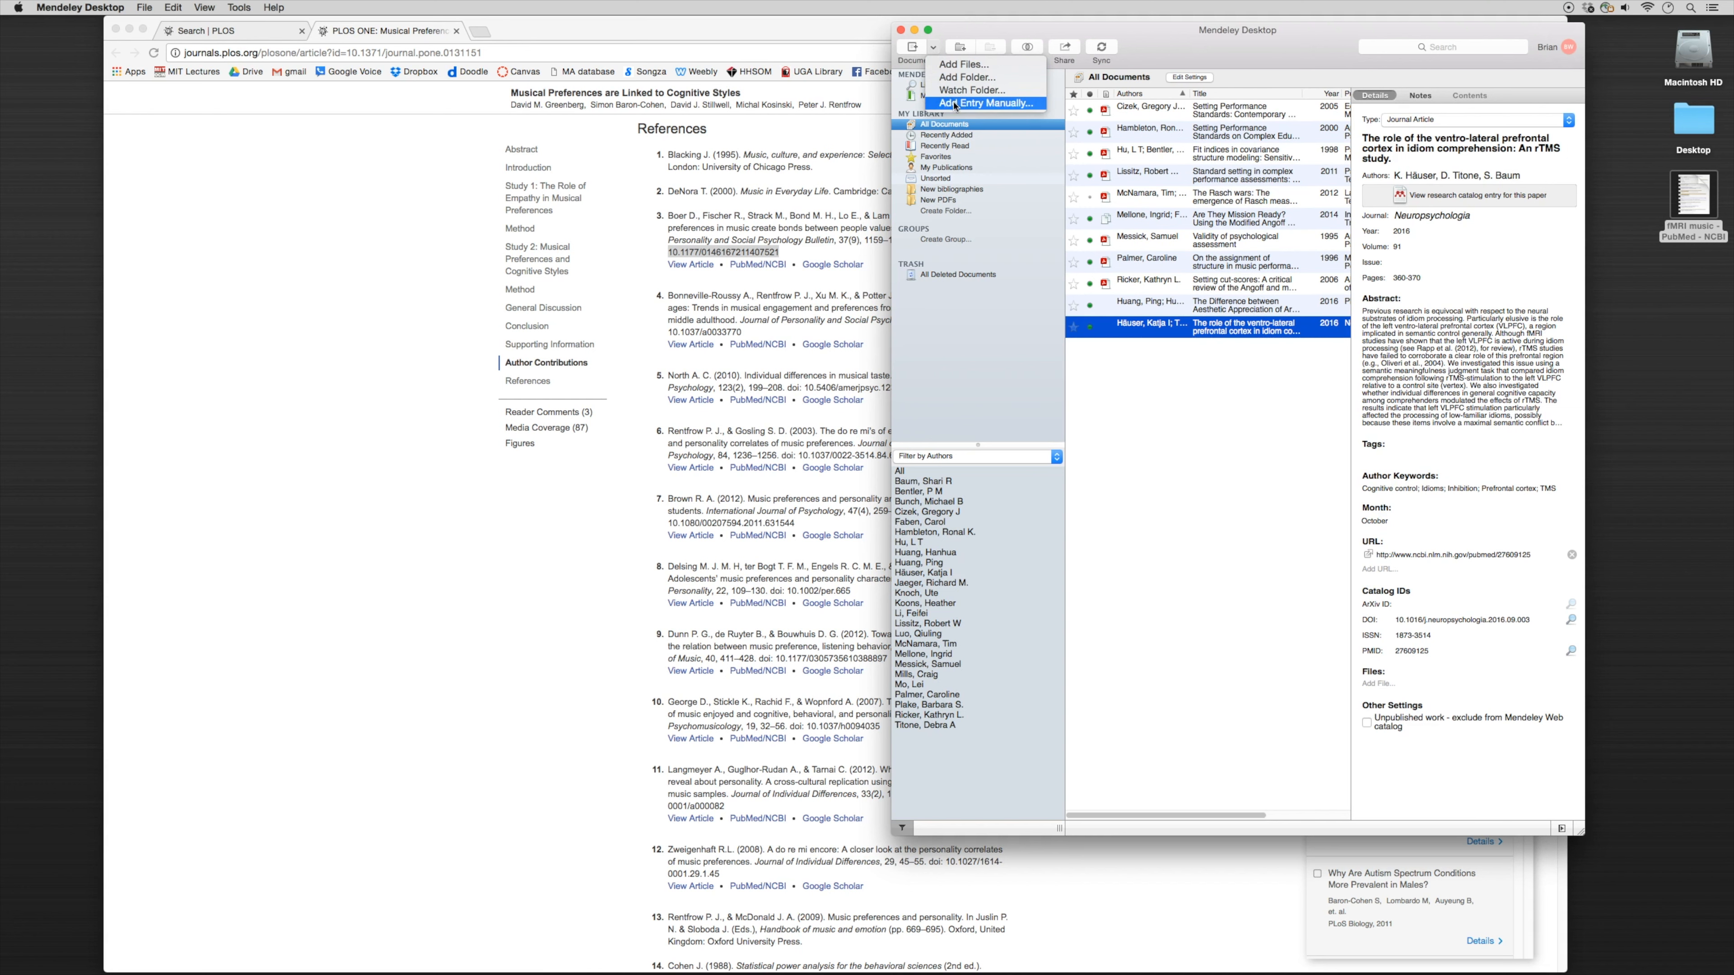
left_click(987, 103)
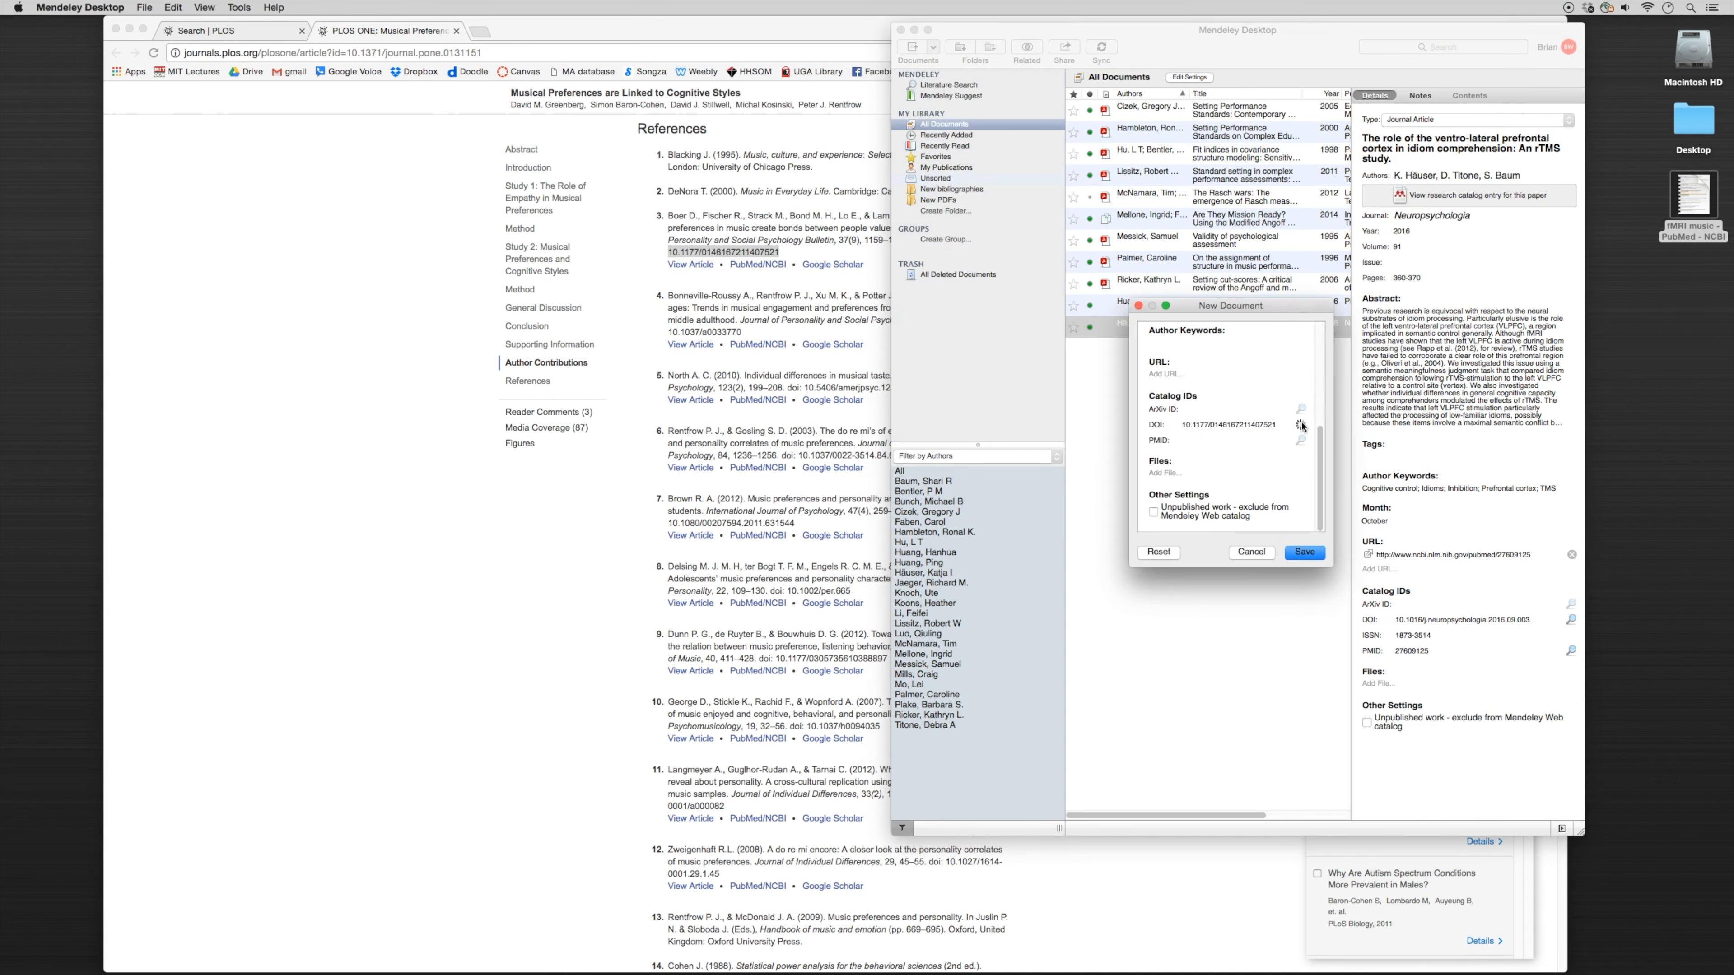
left_click(1301, 425)
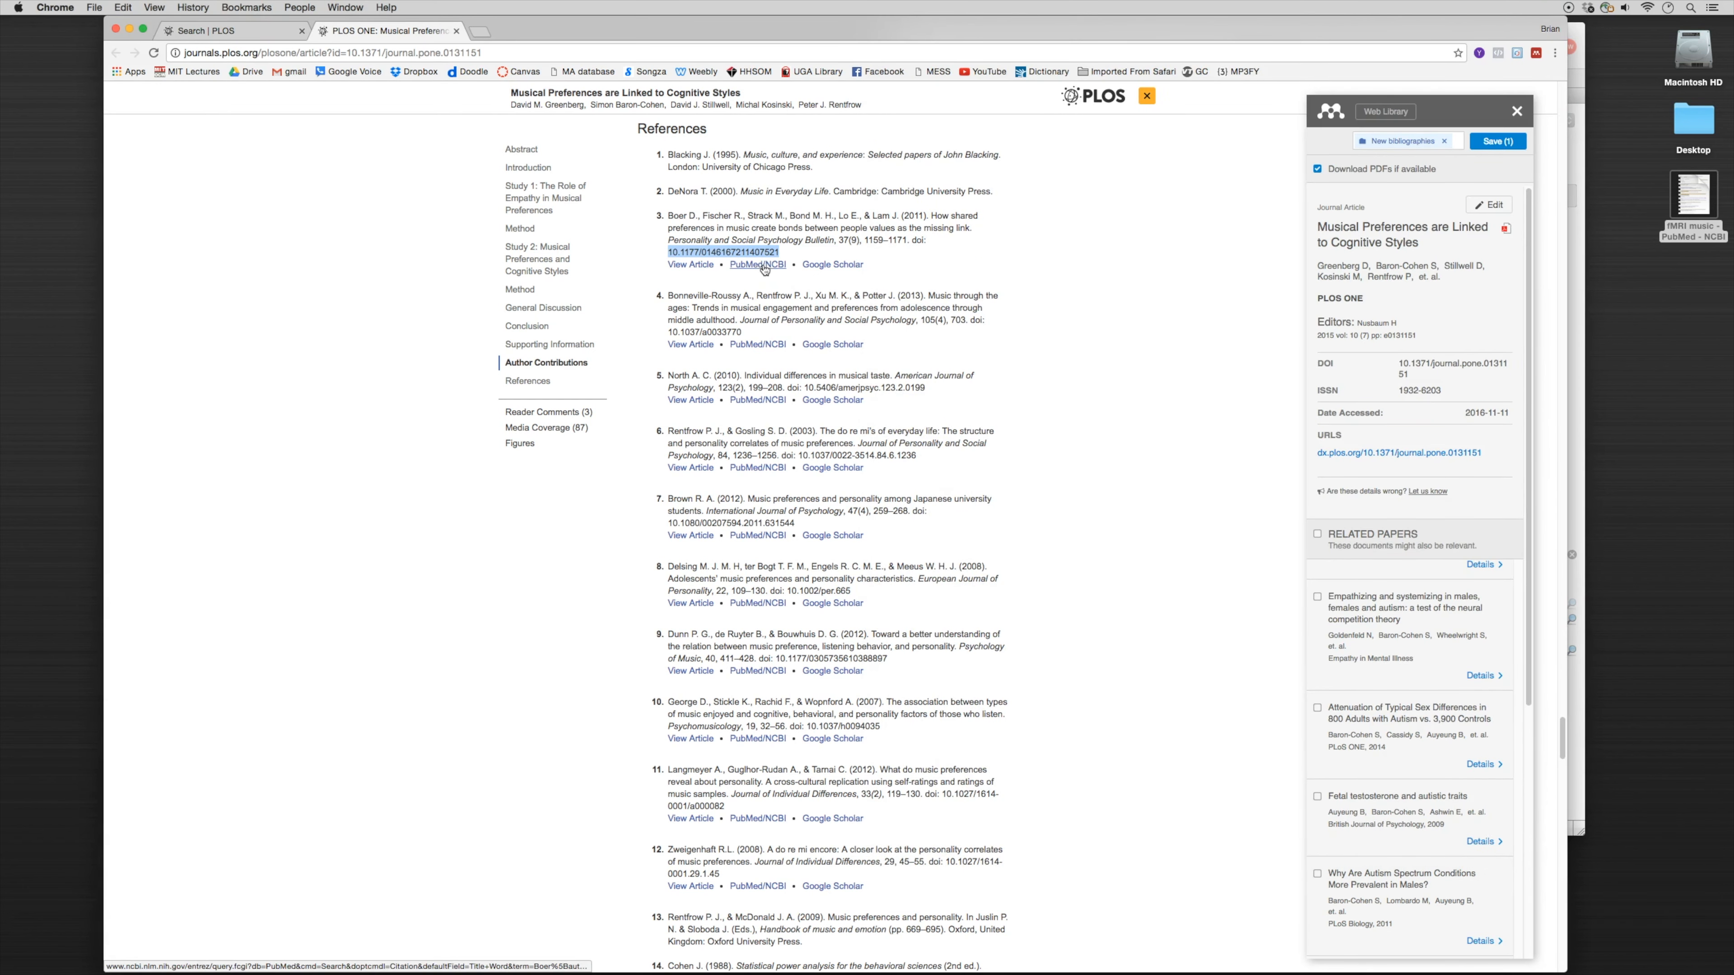
Step: Open the reference's PubMed abstract page and select its PMID number
left_click(758, 264)
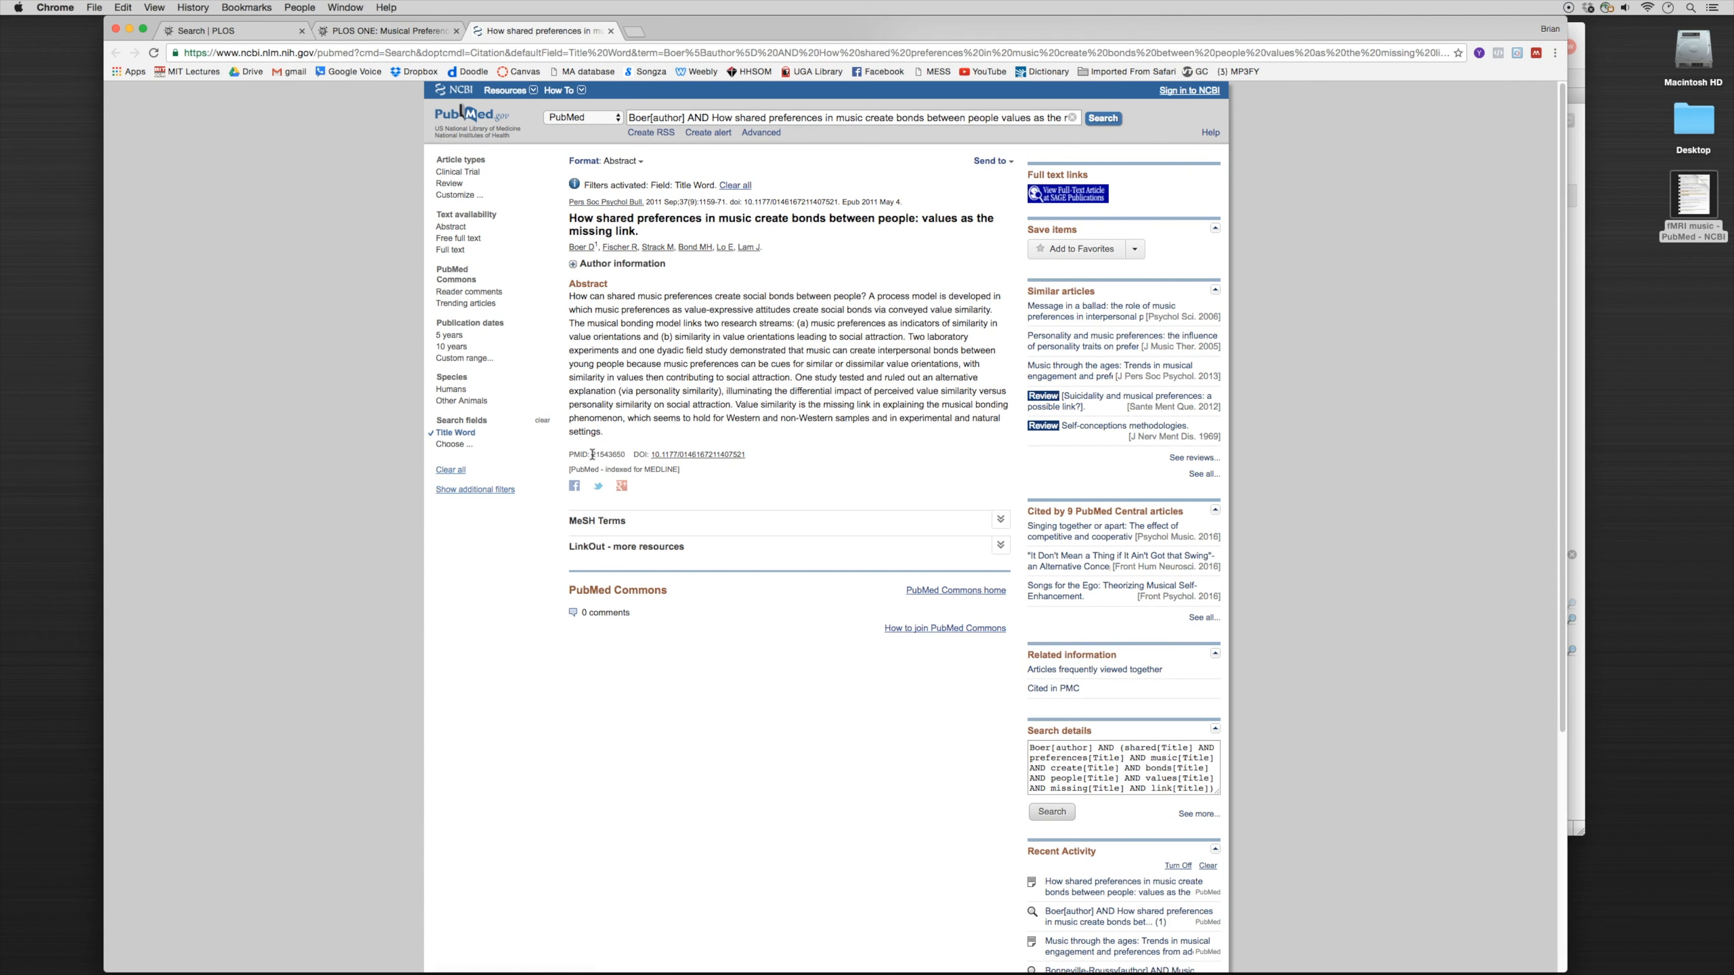
double_click(607, 455)
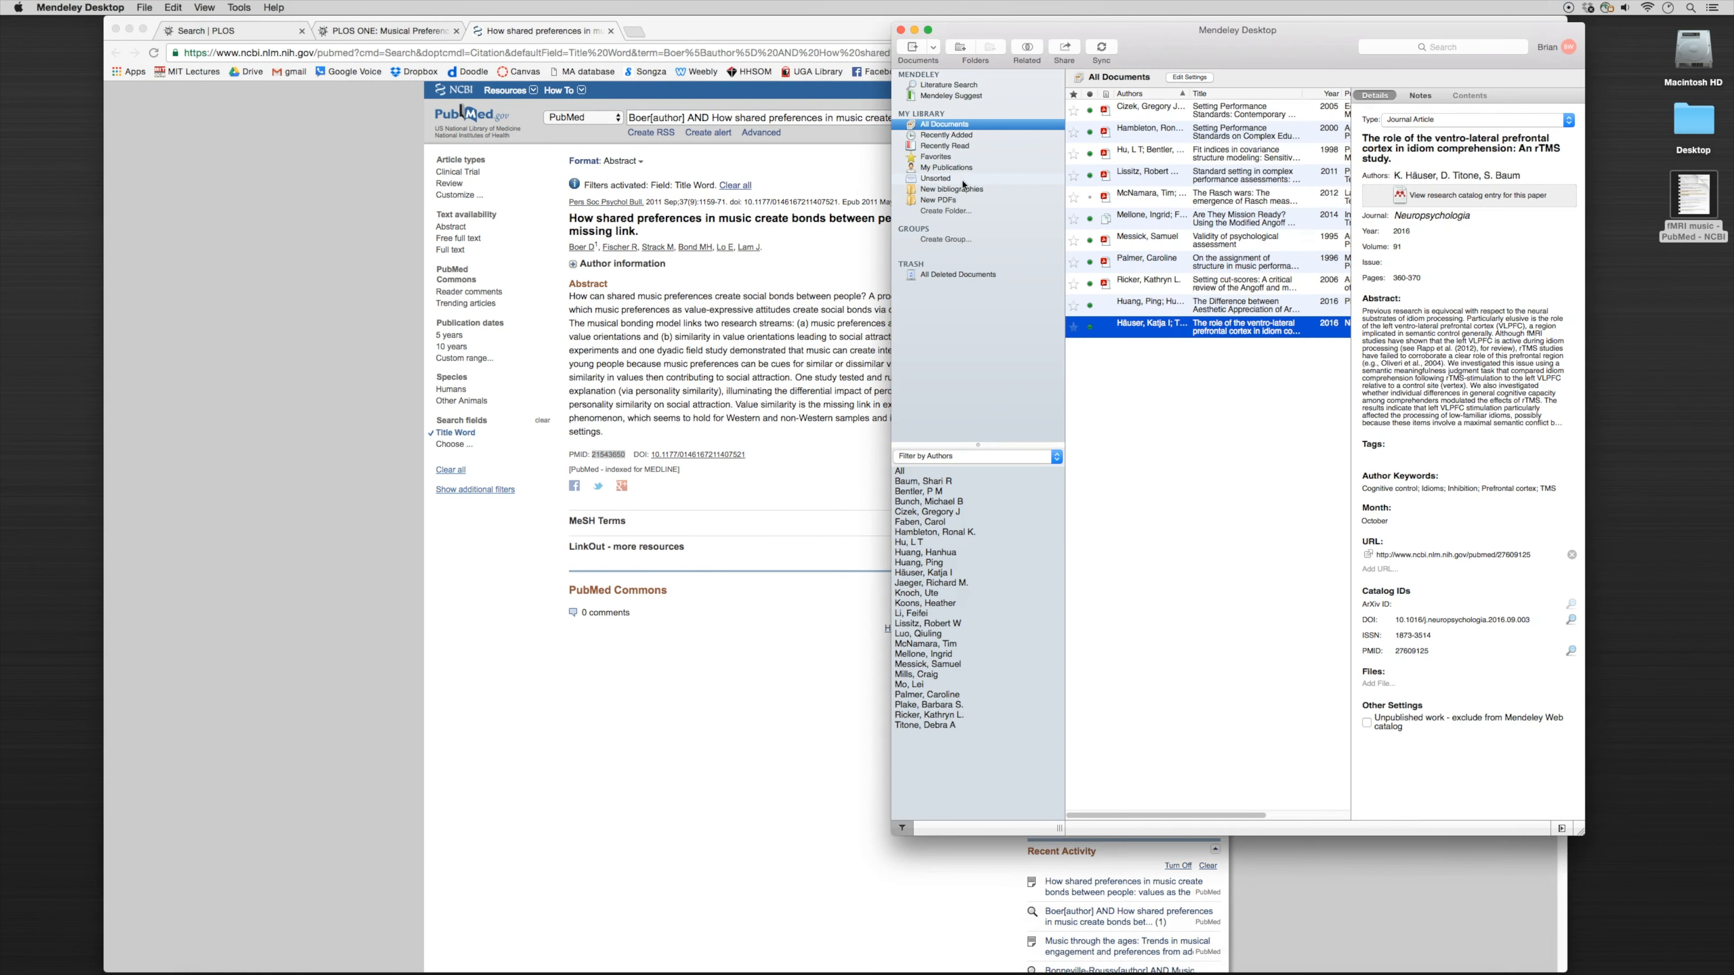
Step: Create a manual entry and fill its PMID field with 21543650
left_click(932, 47)
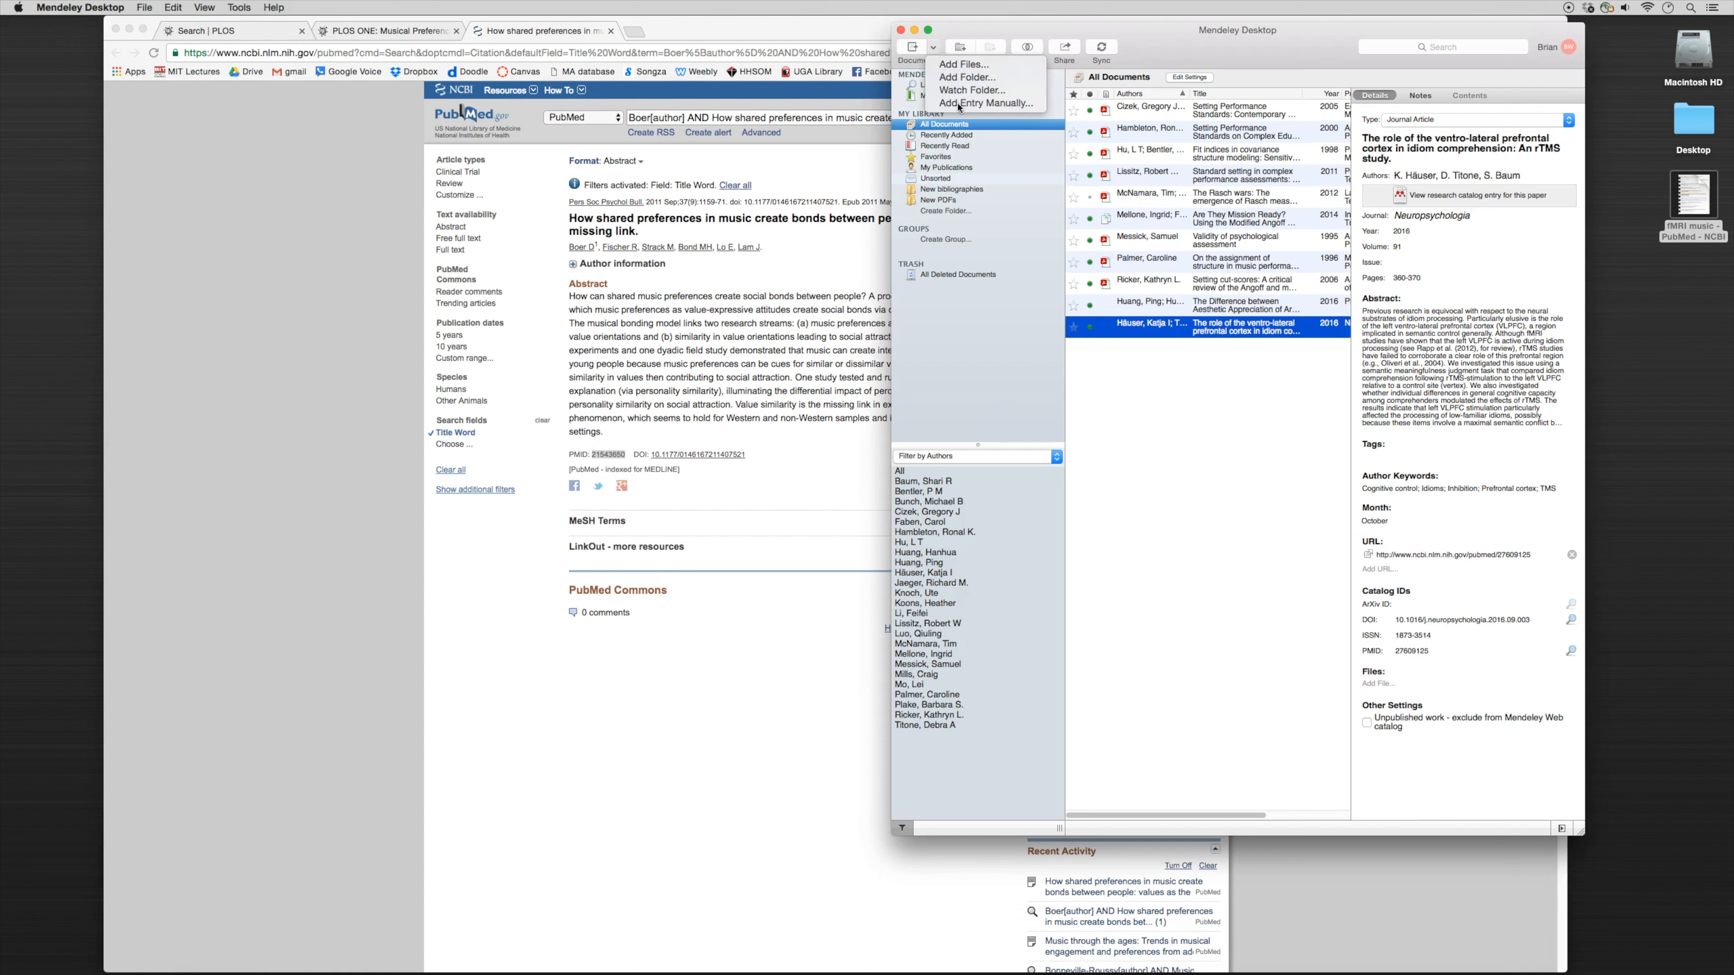
left_click(984, 103)
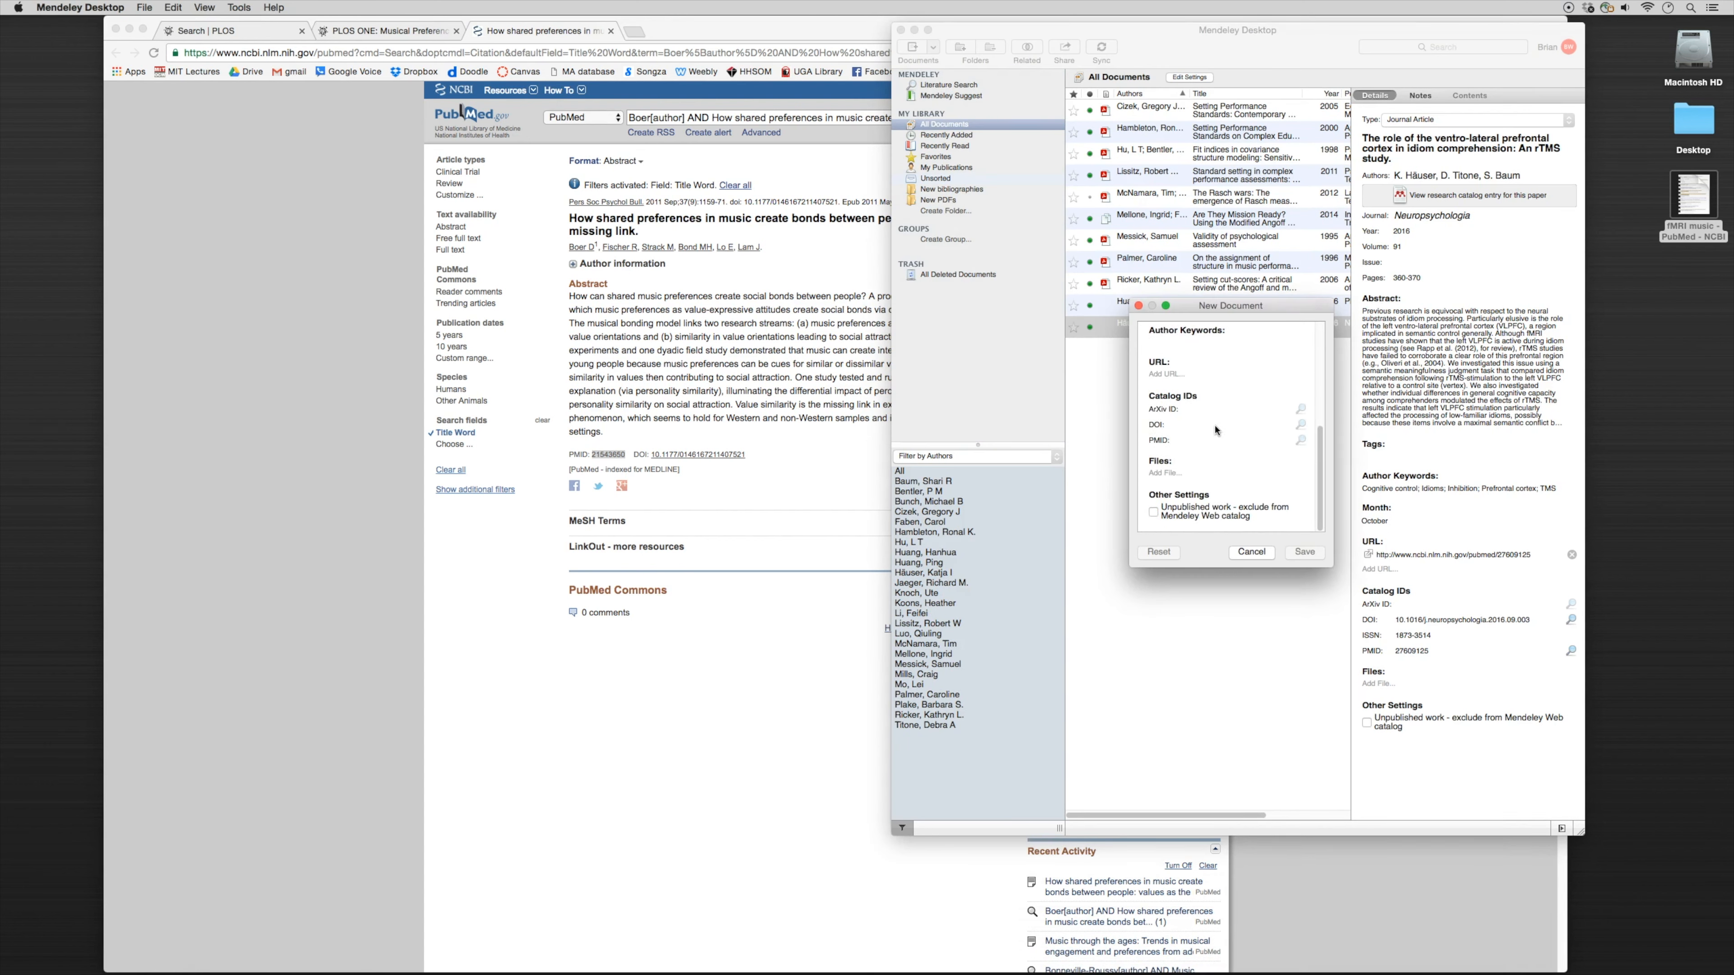
type("21543650")
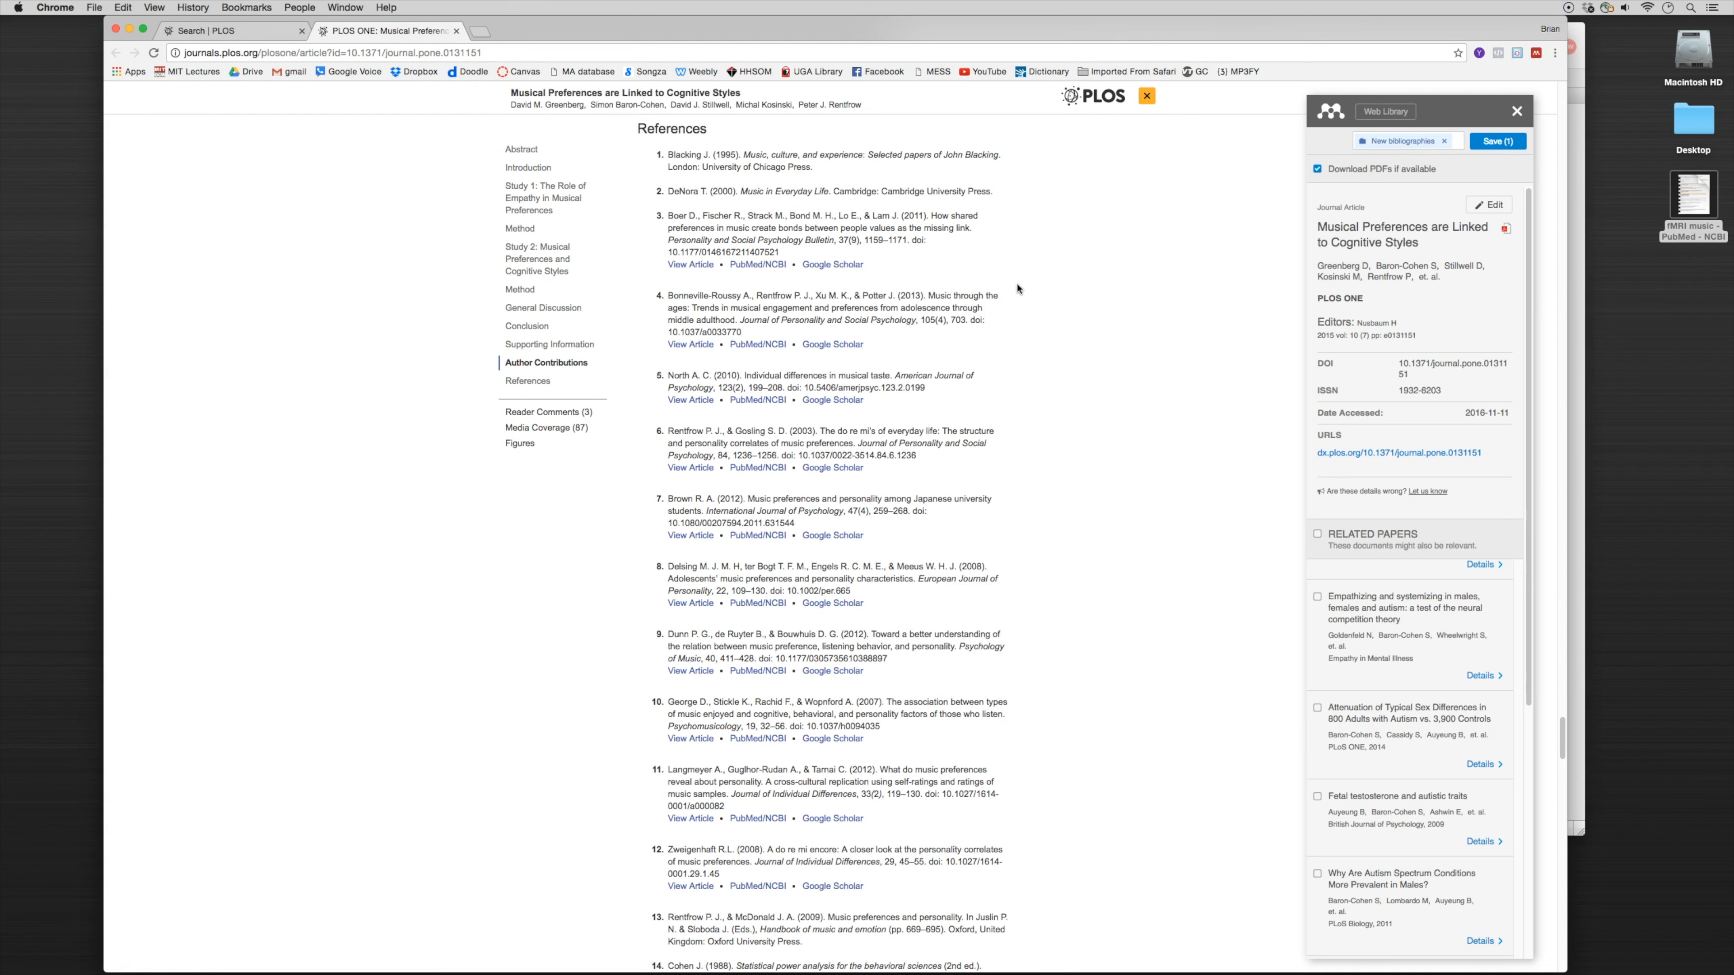
Step: Open a blank manual entry form and place the cursor in its Catalog IDs fields
left_click(631, 952)
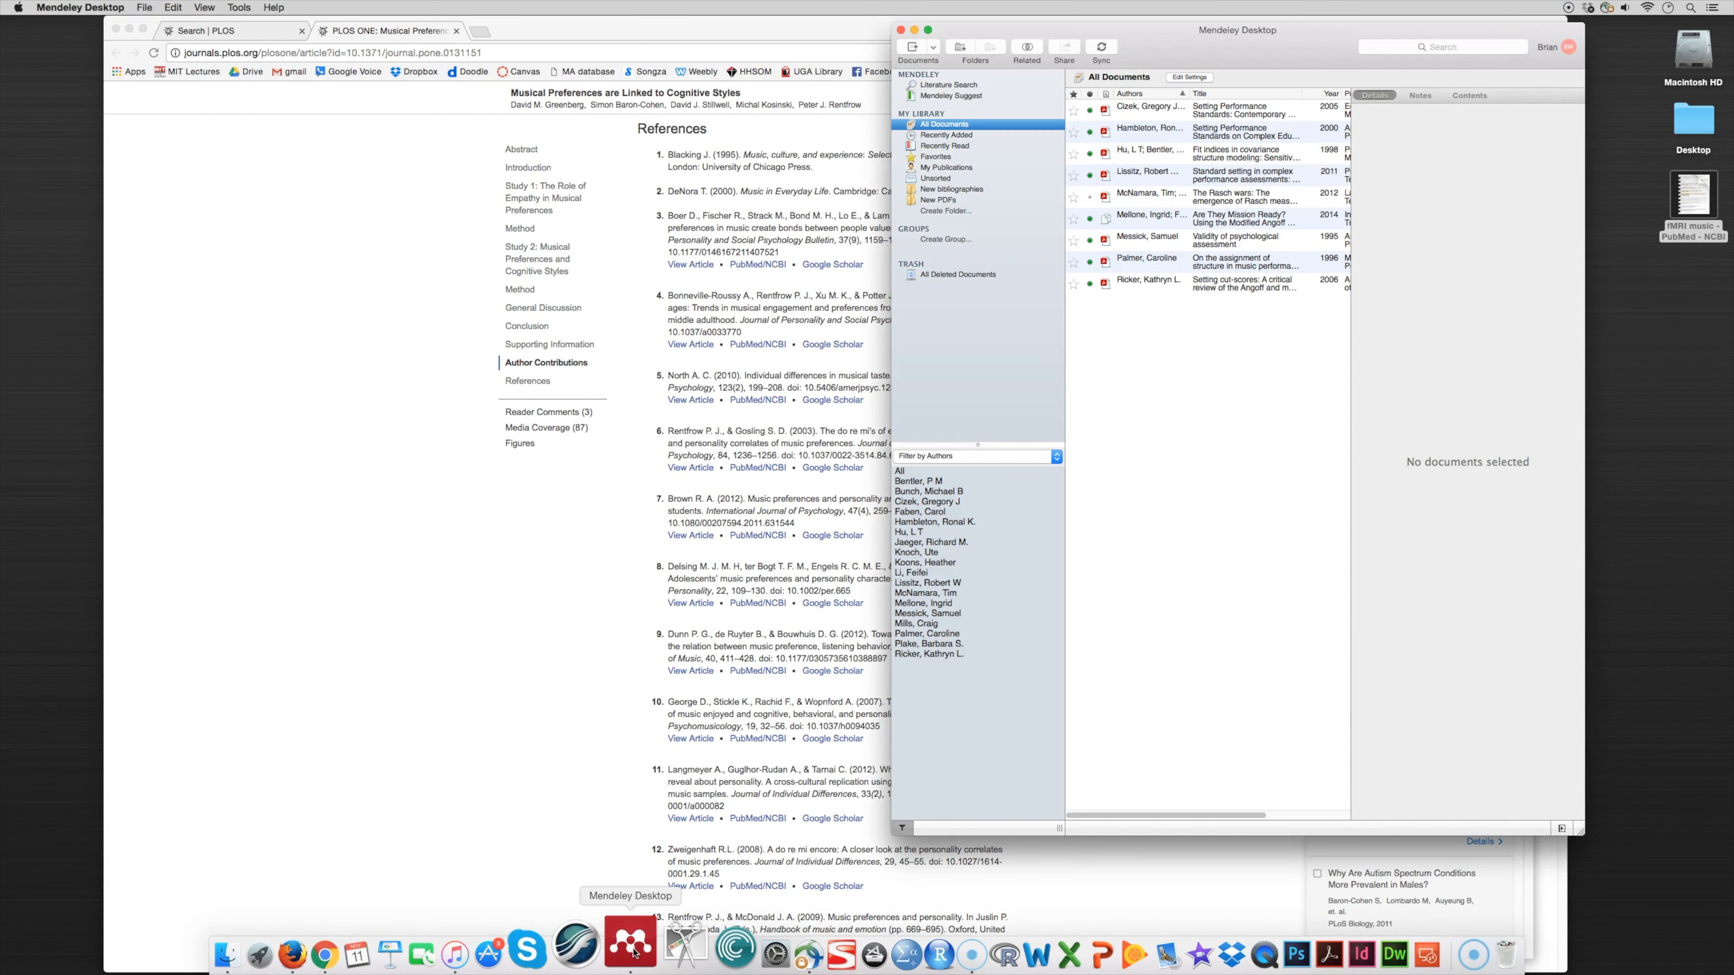
left_click(933, 47)
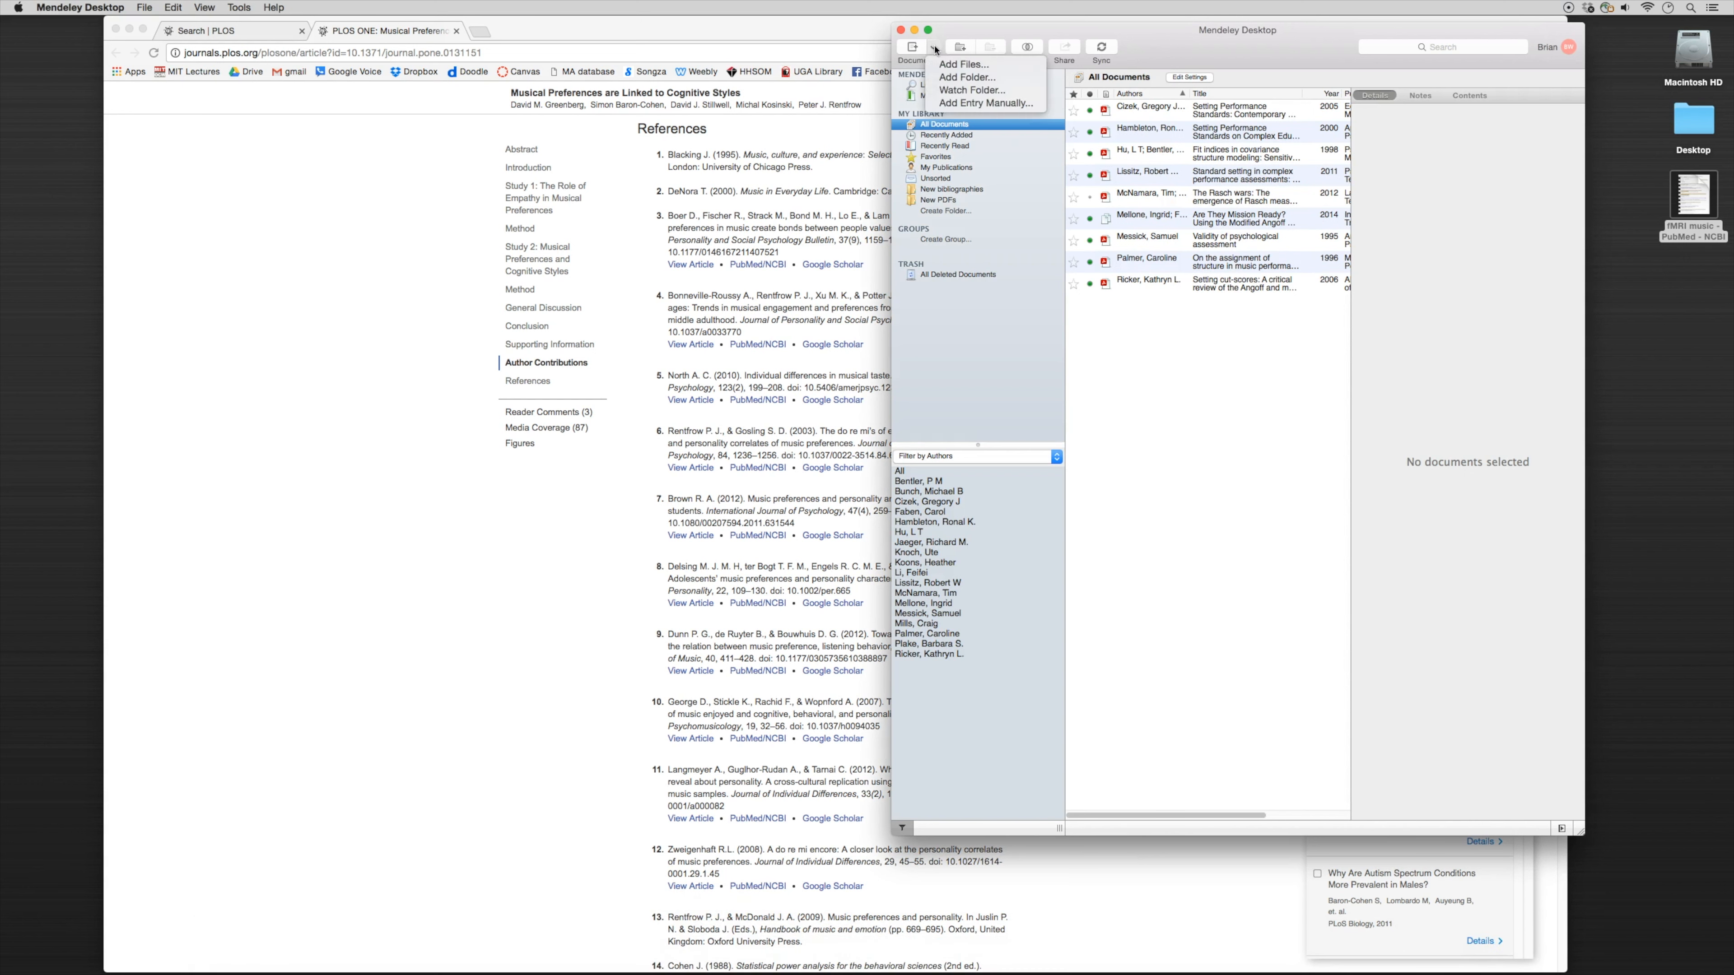
left_click(986, 103)
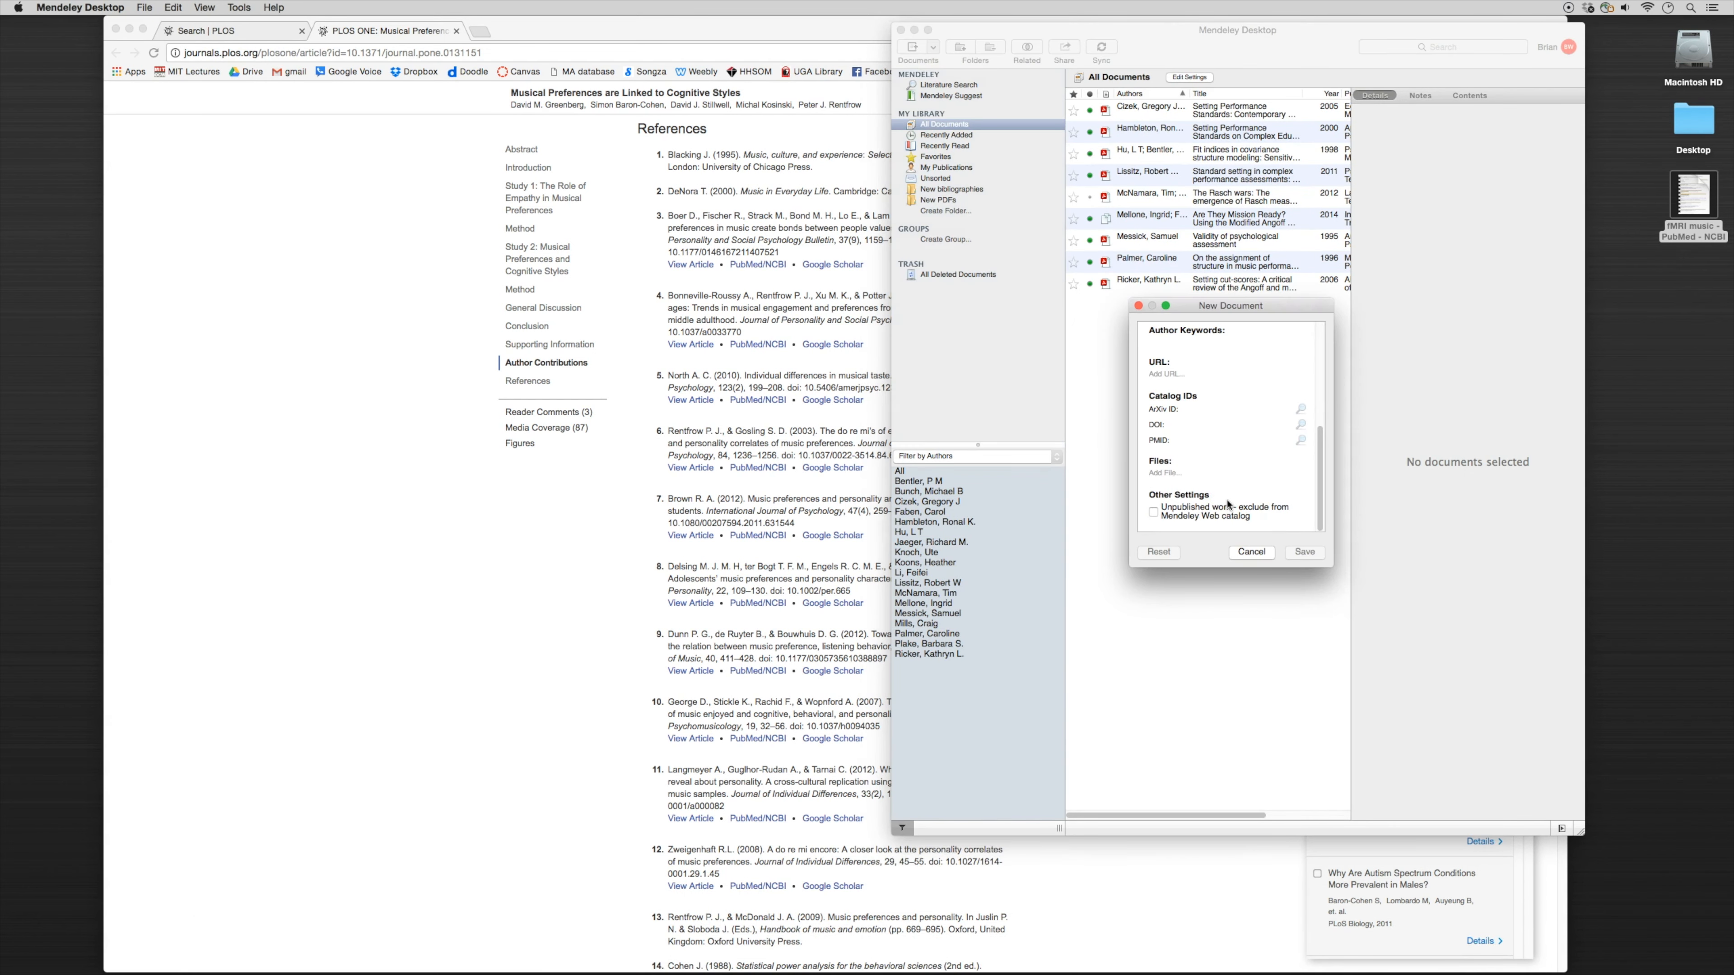
left_click(1238, 410)
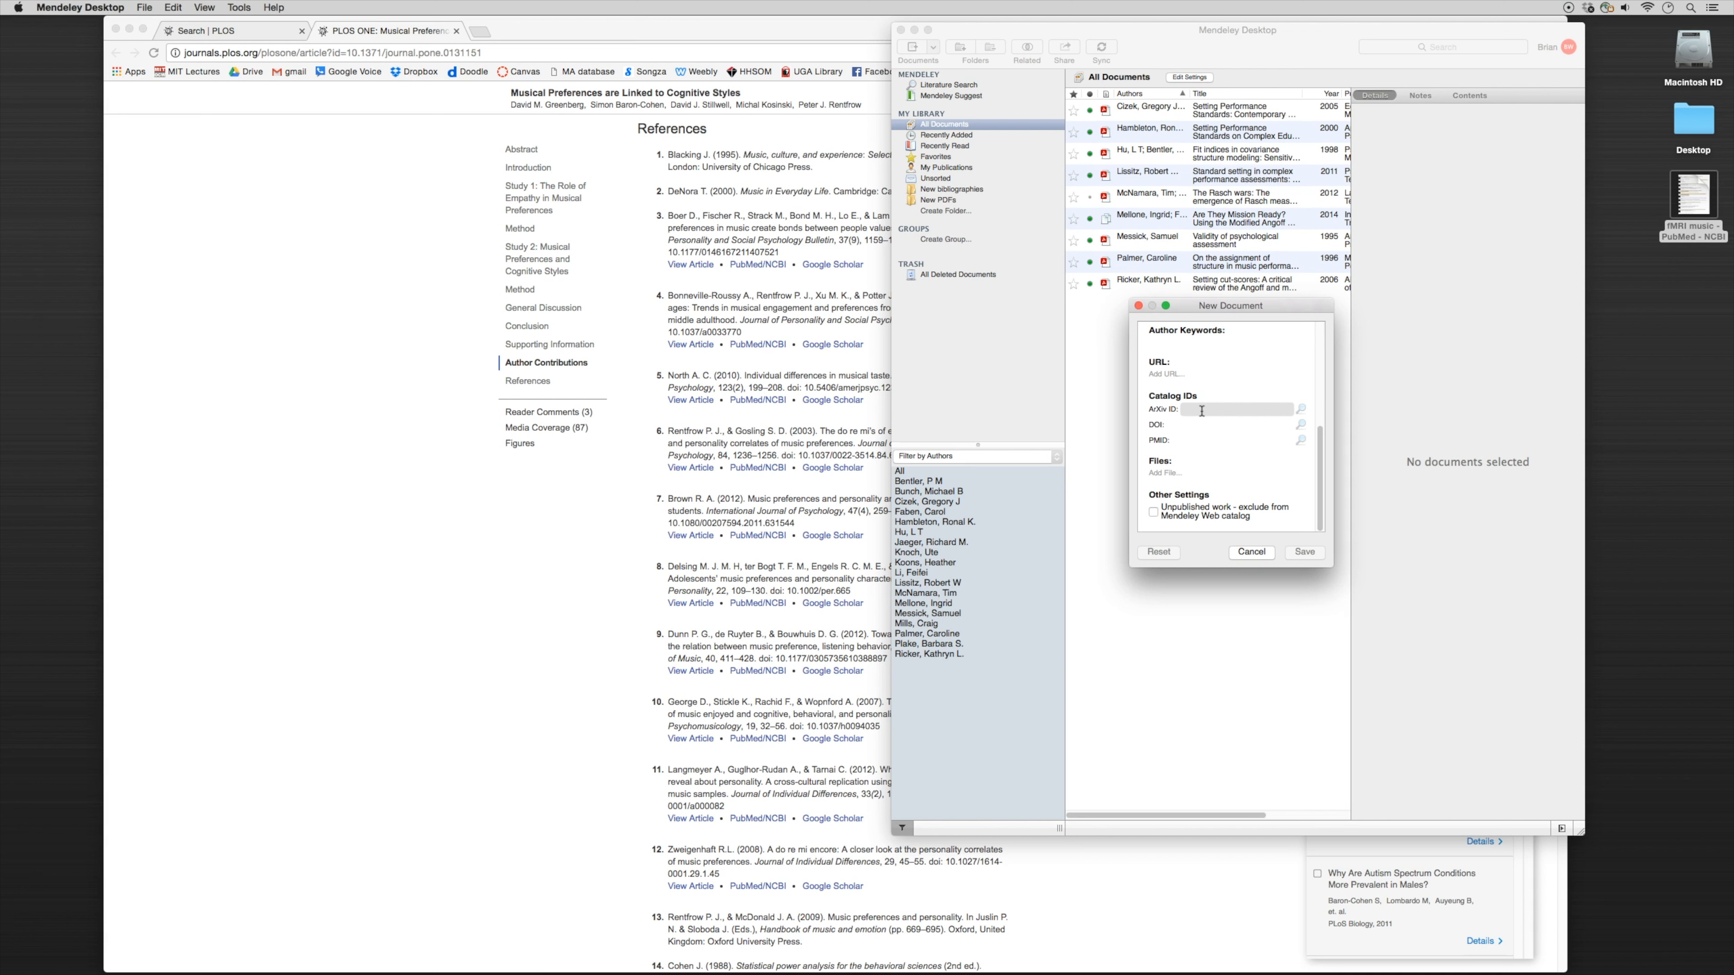
left_click(1252, 553)
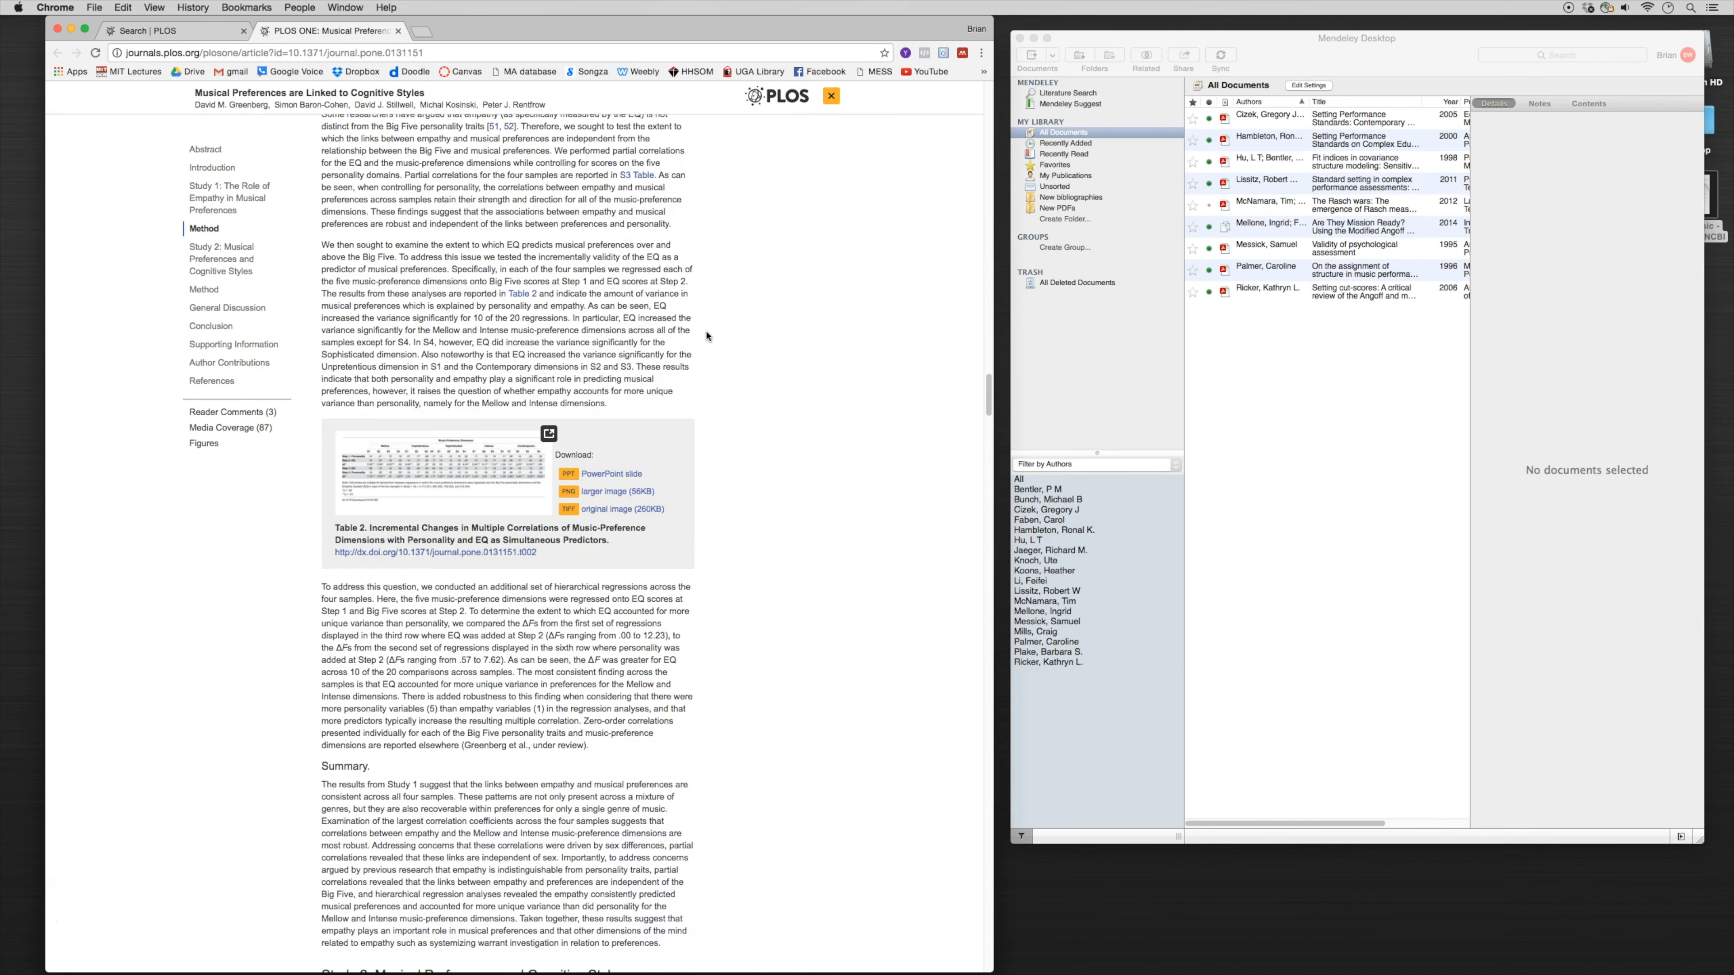
Step: Scroll the PLOS ONE article down to its References section beside Mendeley Desktop
scroll("down", 3)
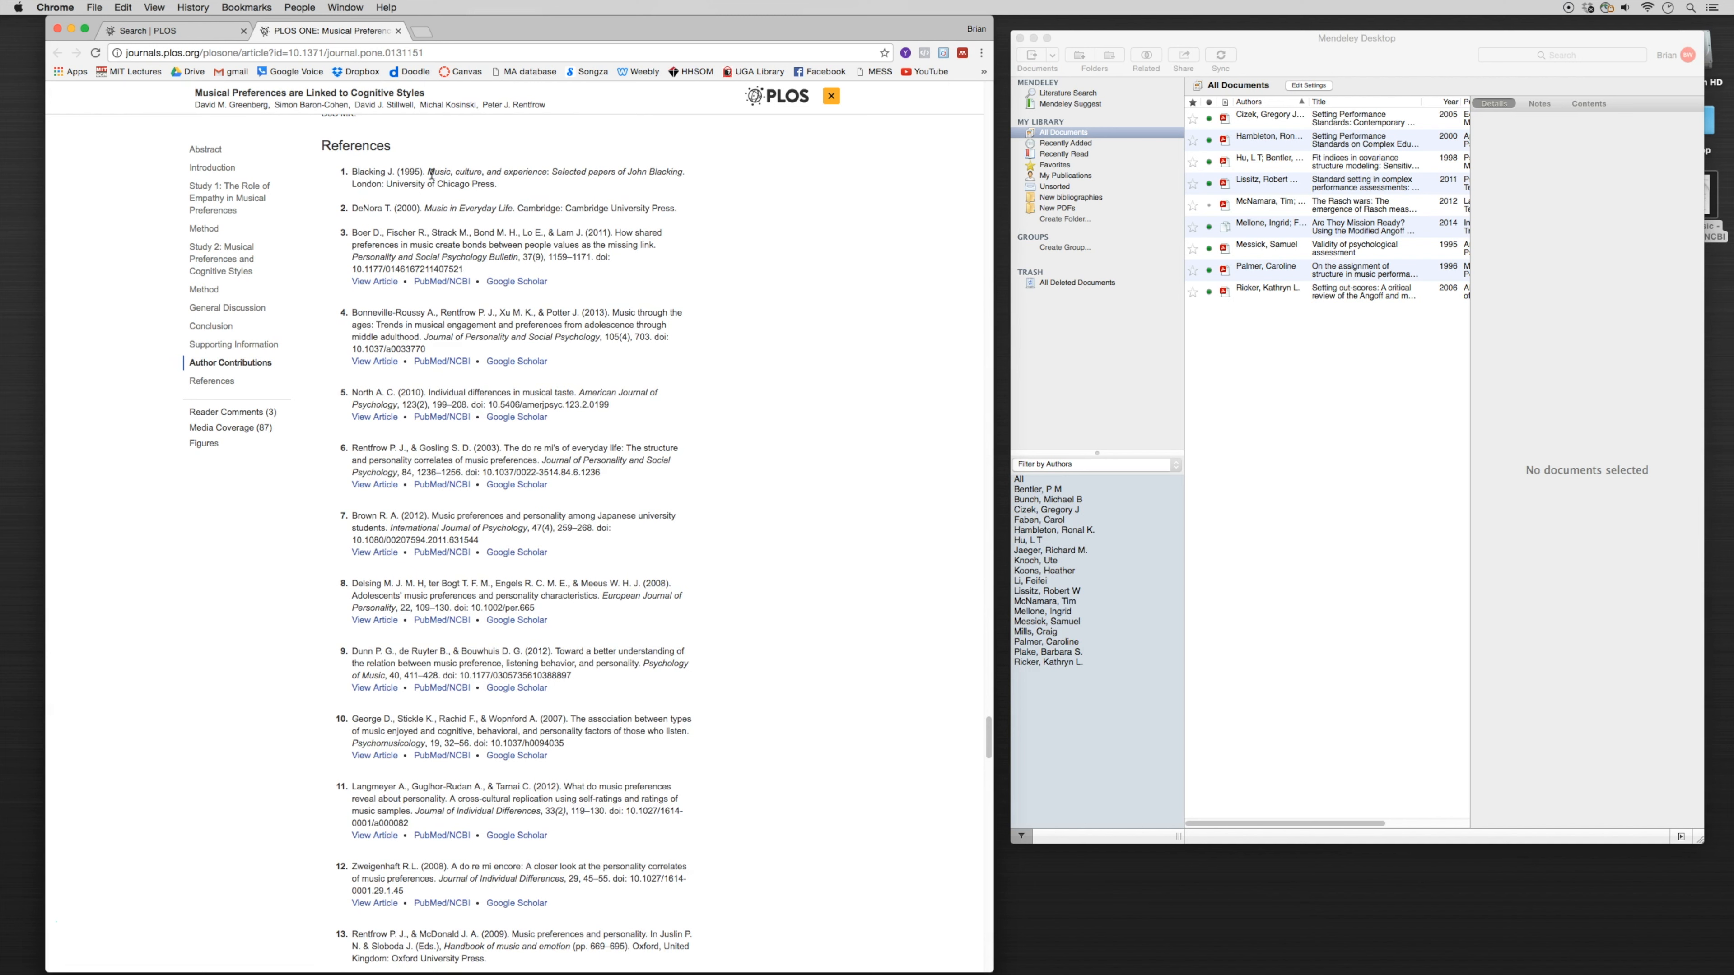
Step: Save a manual entry titled 'Music, culture, and experience: Selected papers of John Blacking'
left_click_drag(428, 172, 685, 171)
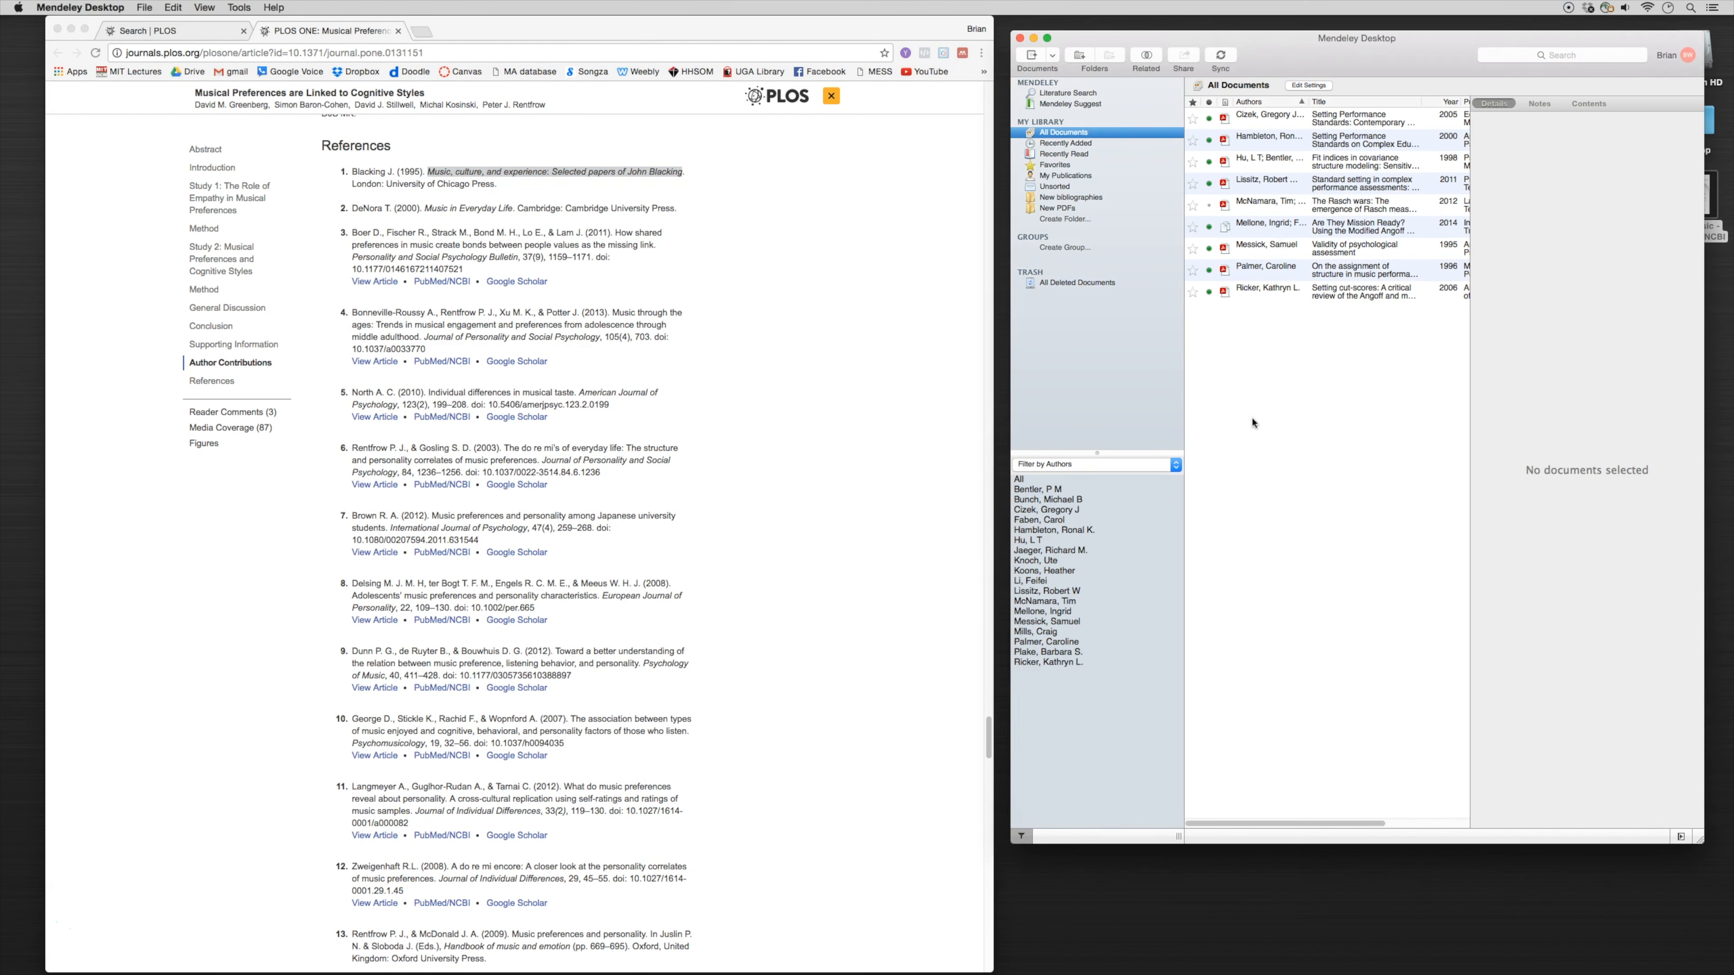
left_click(1031, 54)
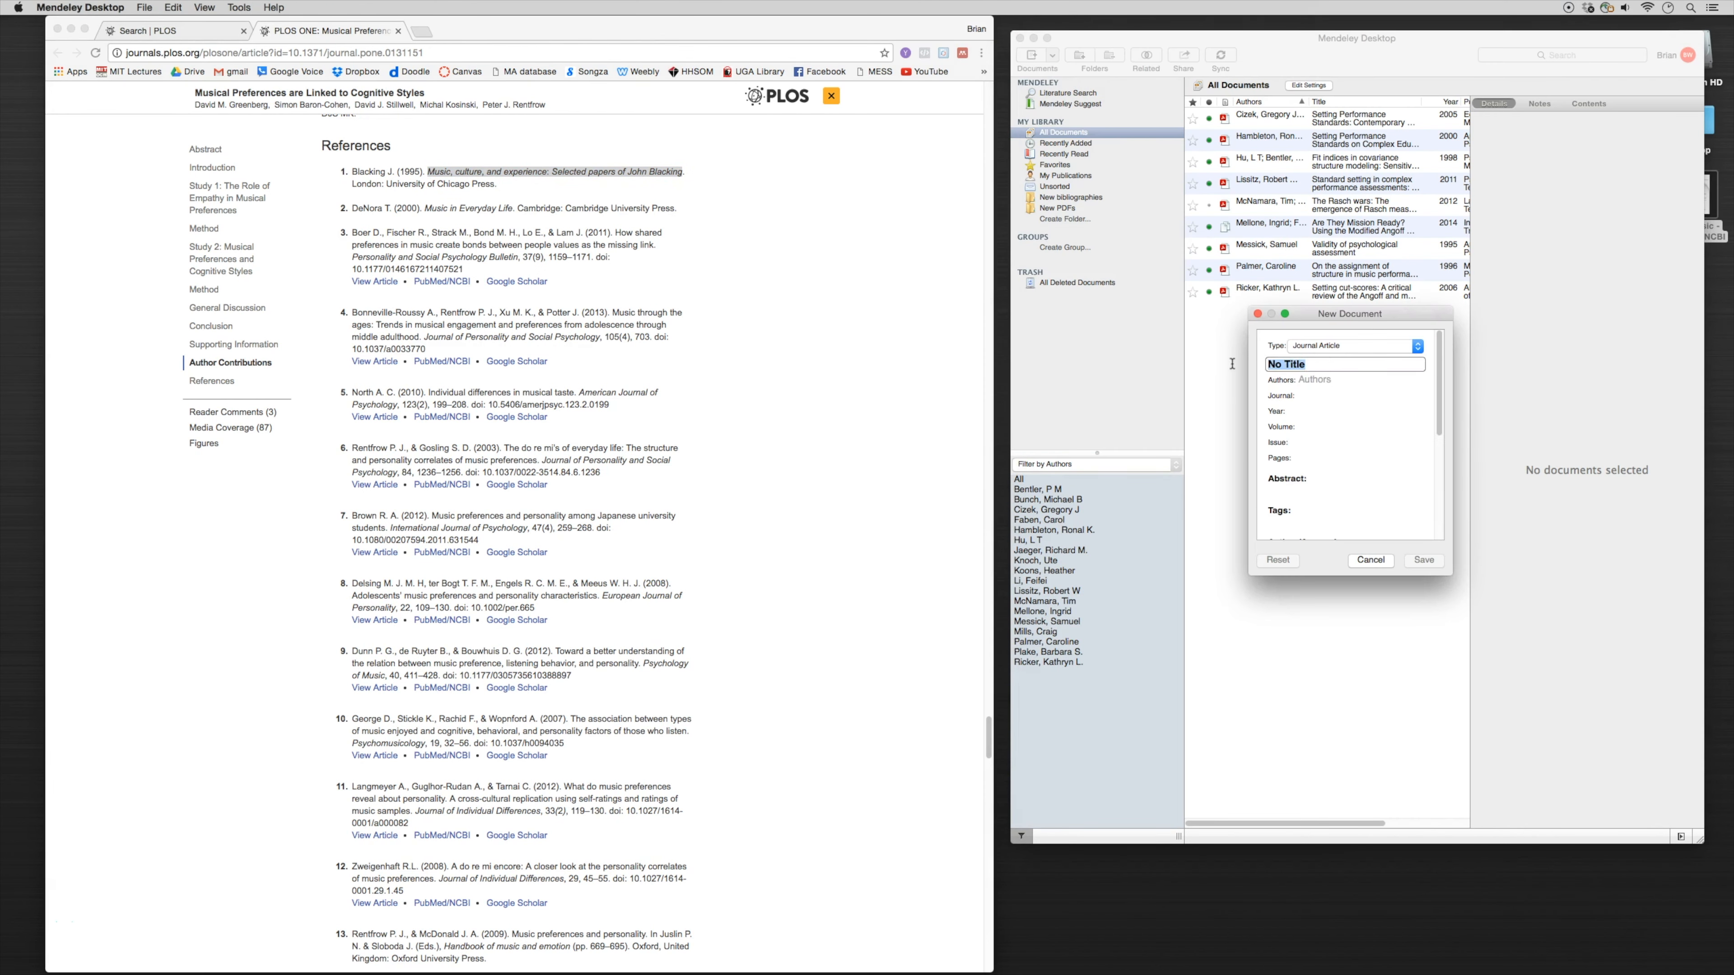
type("Music, culture, and experience: Selected papers of John Blacking")
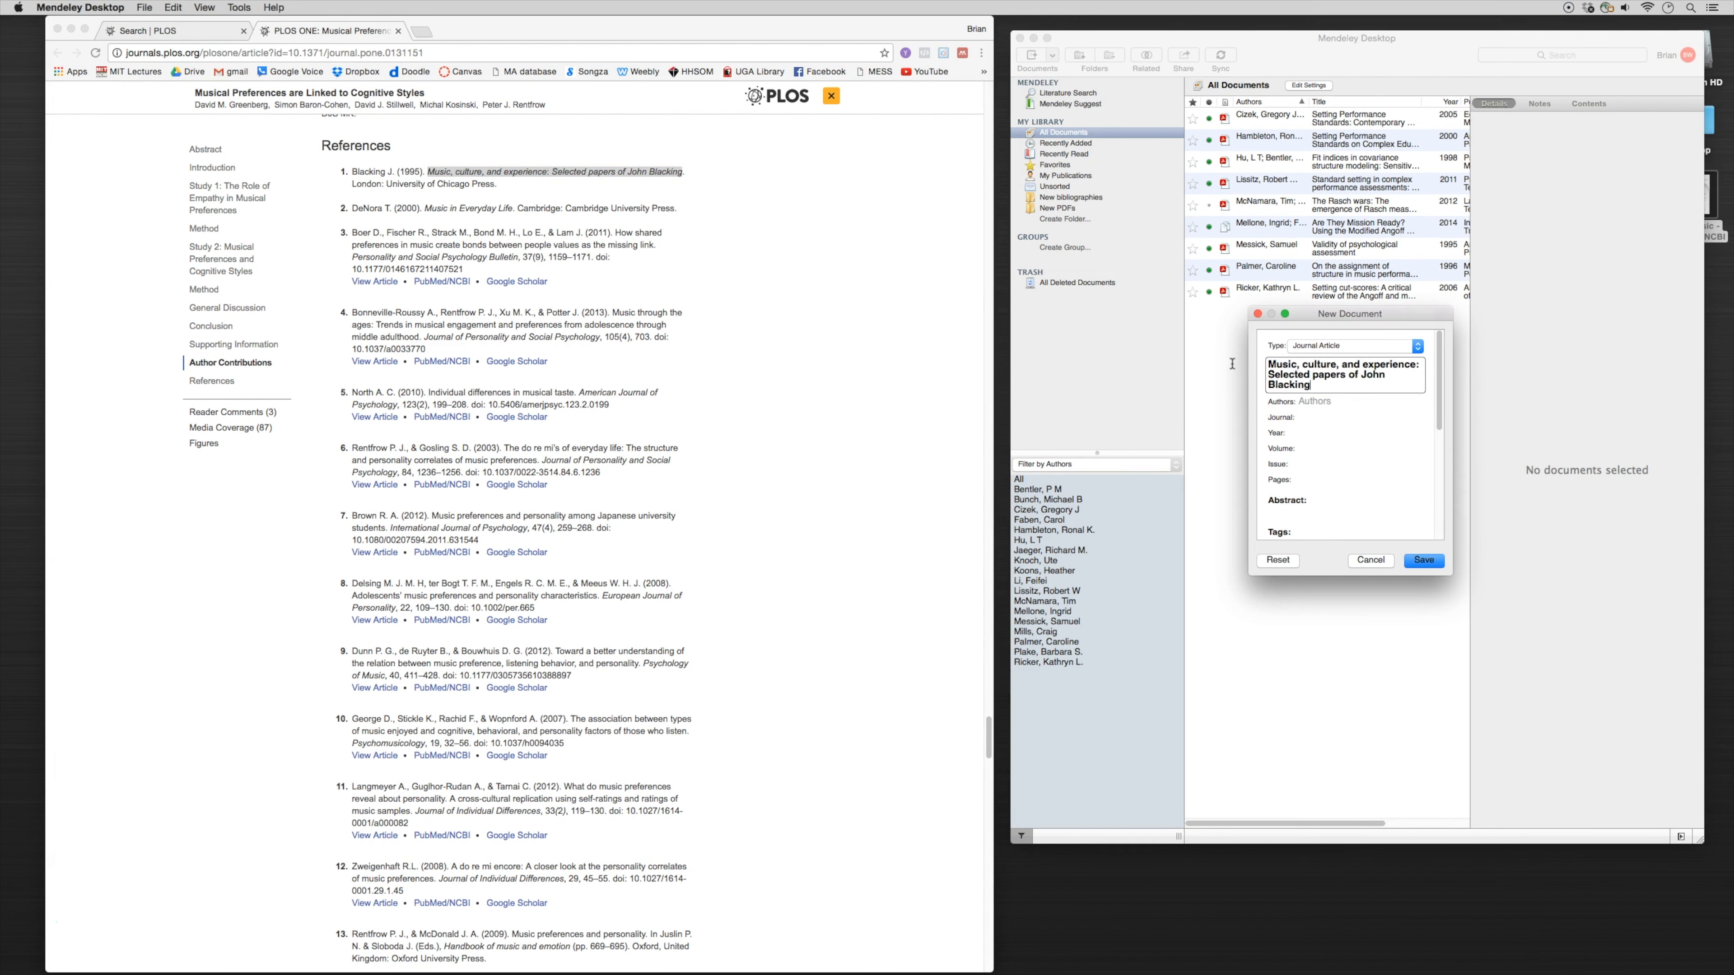
left_click(1423, 561)
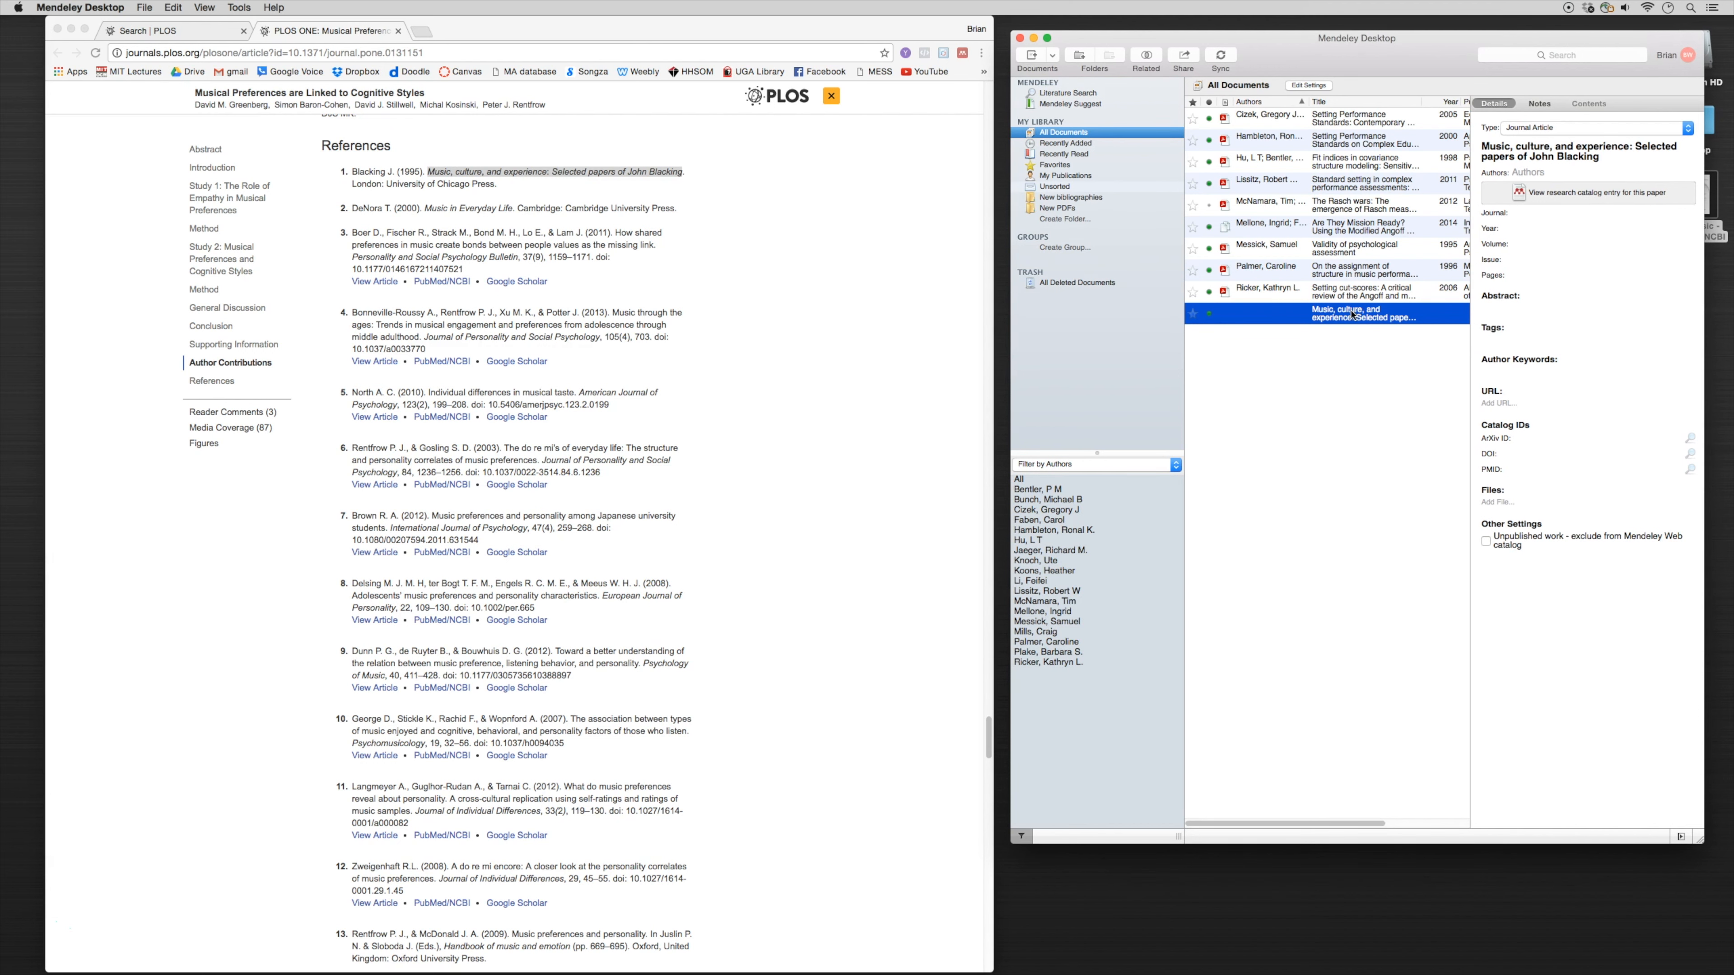
mouse_move(1577, 197)
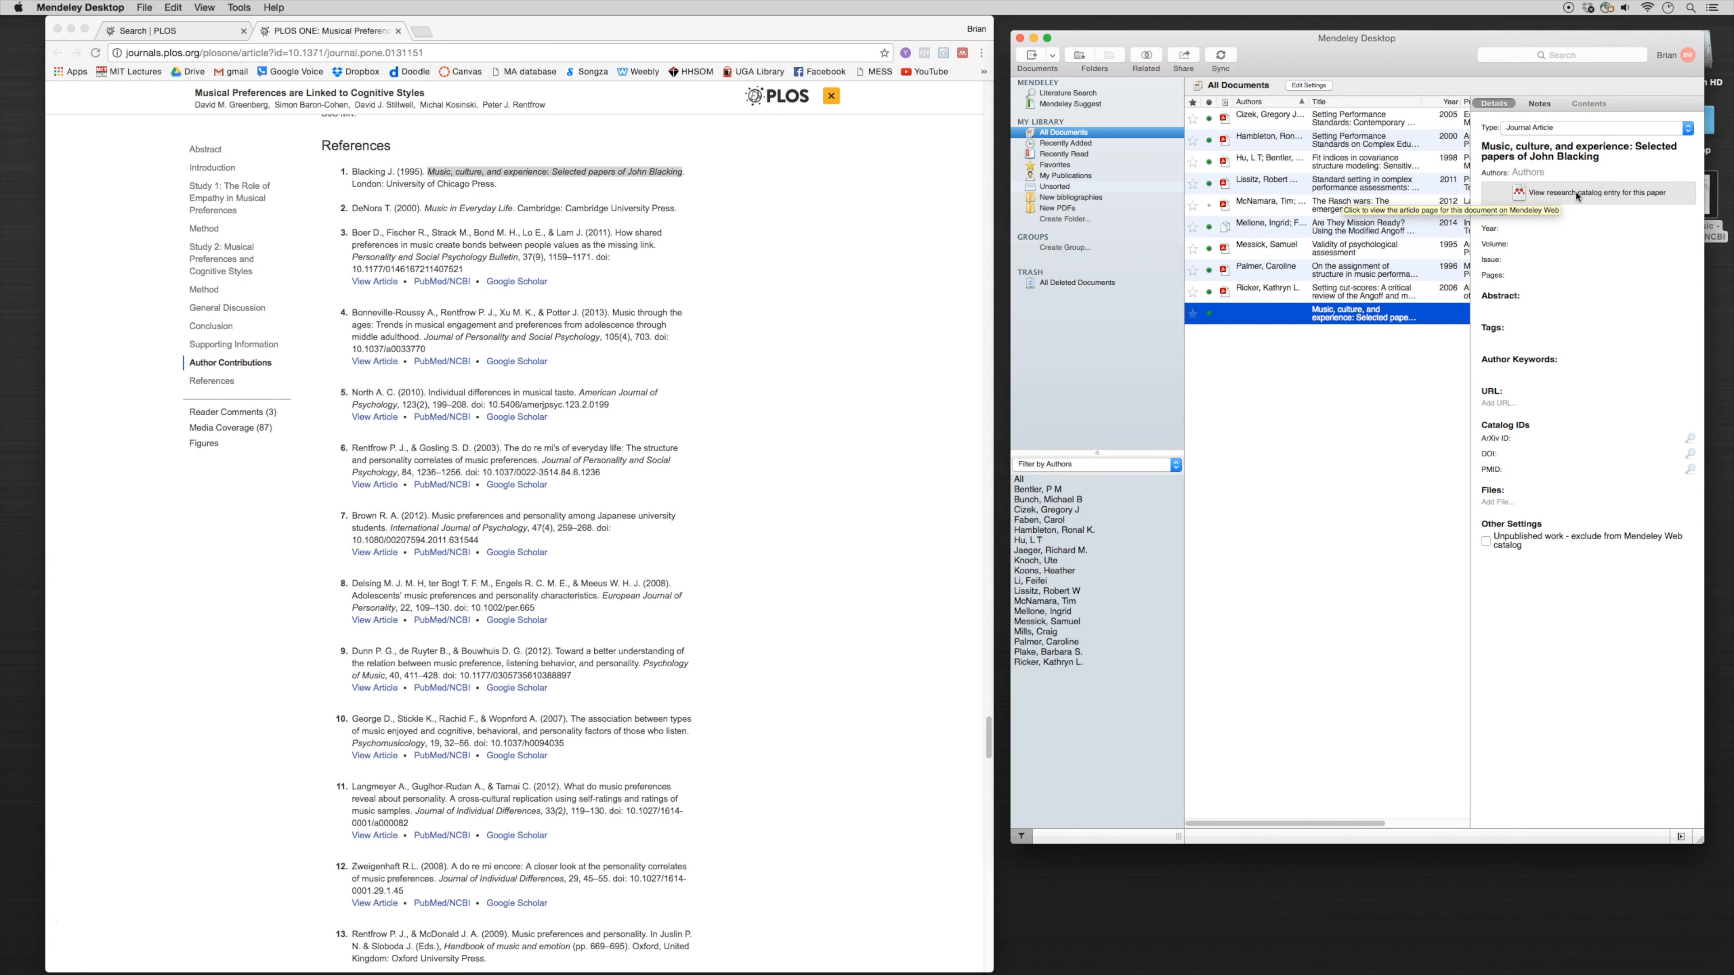
Step: Save the catalog's Music, Culture and Experience record to the library and sync it to desktop
left_click(1599, 192)
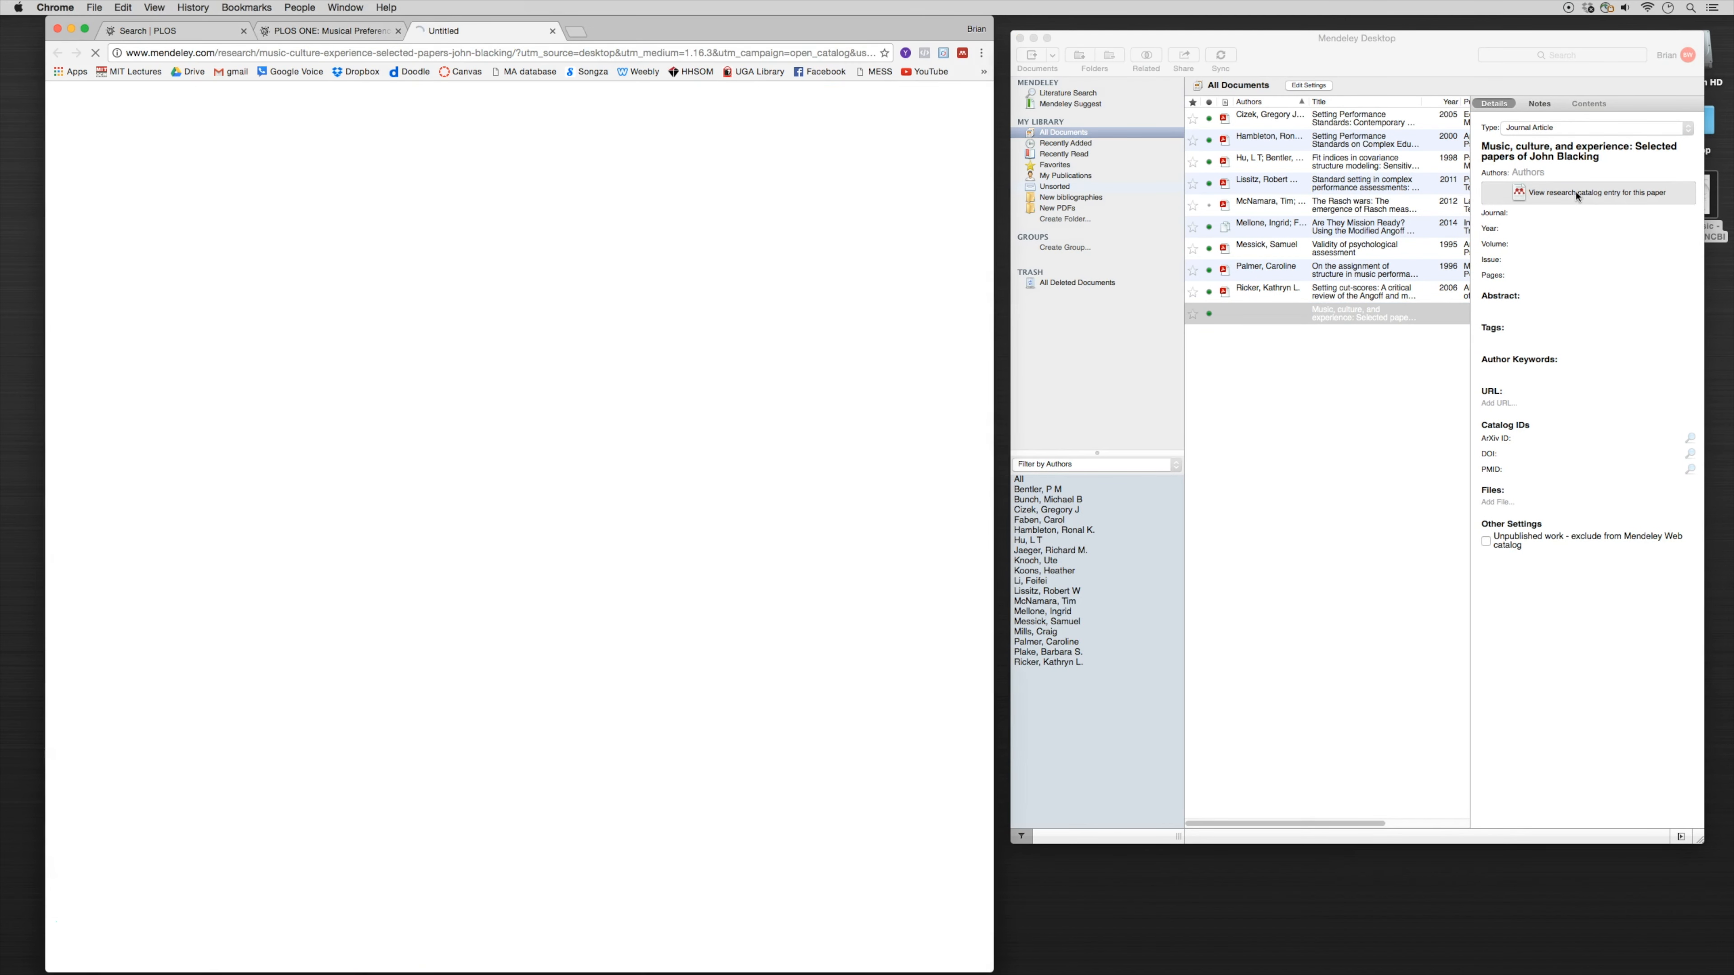
left_click(1588, 192)
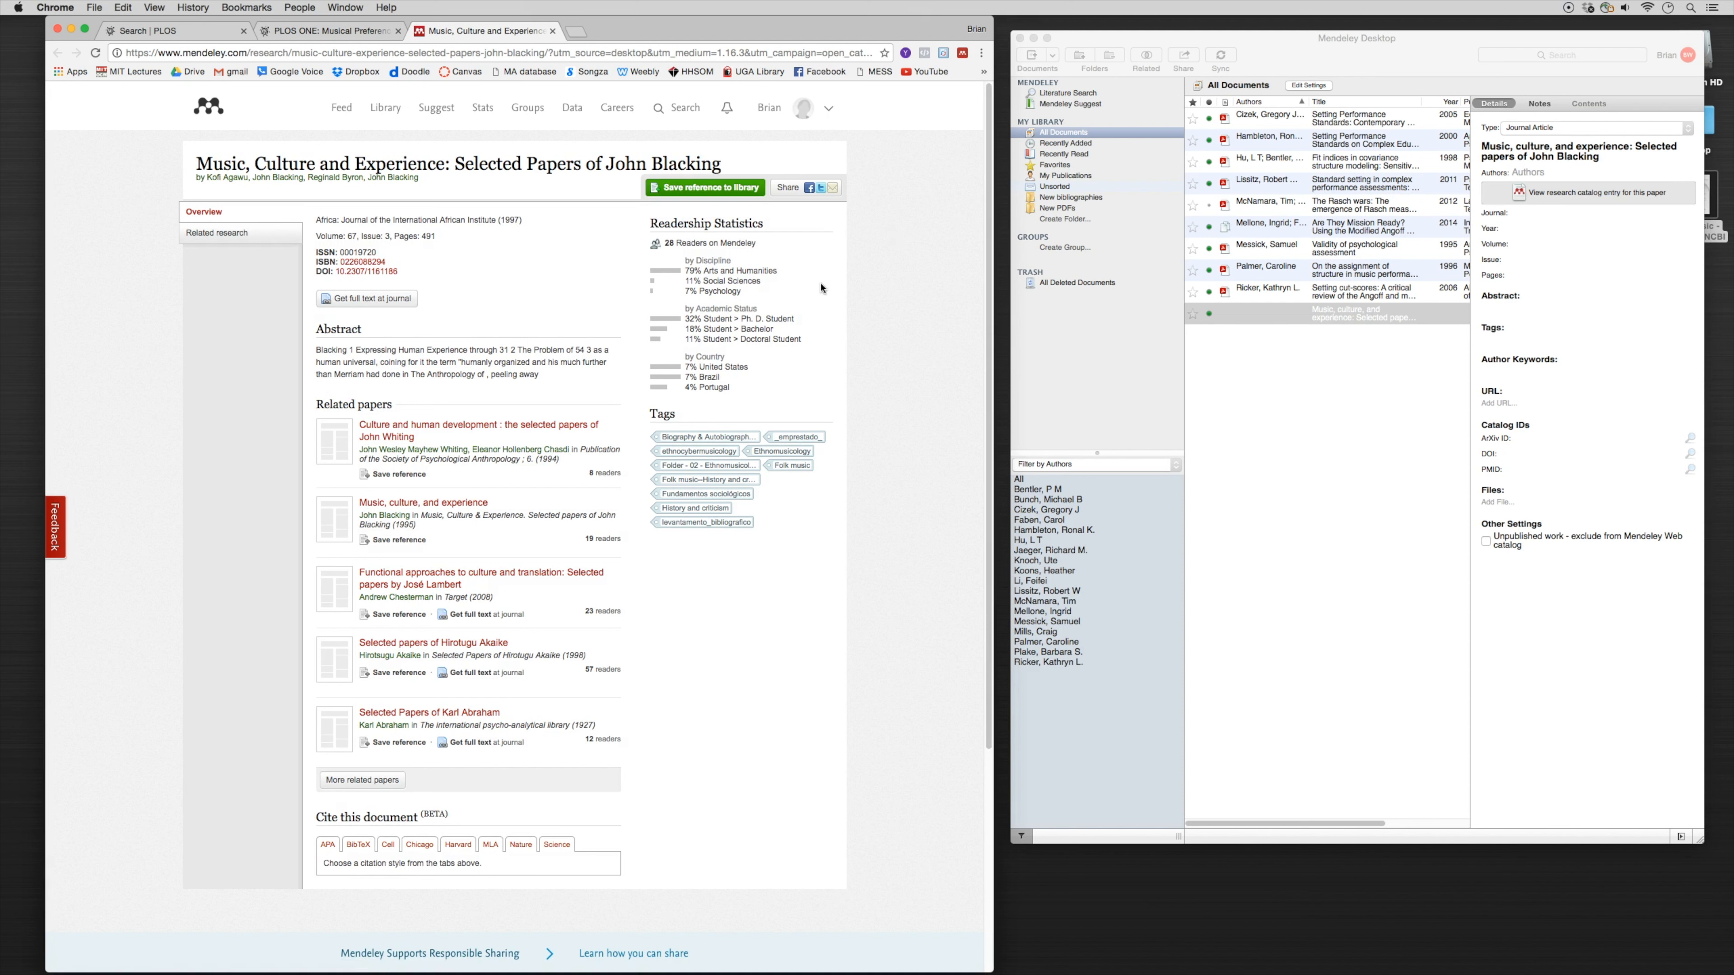
mouse_move(434, 215)
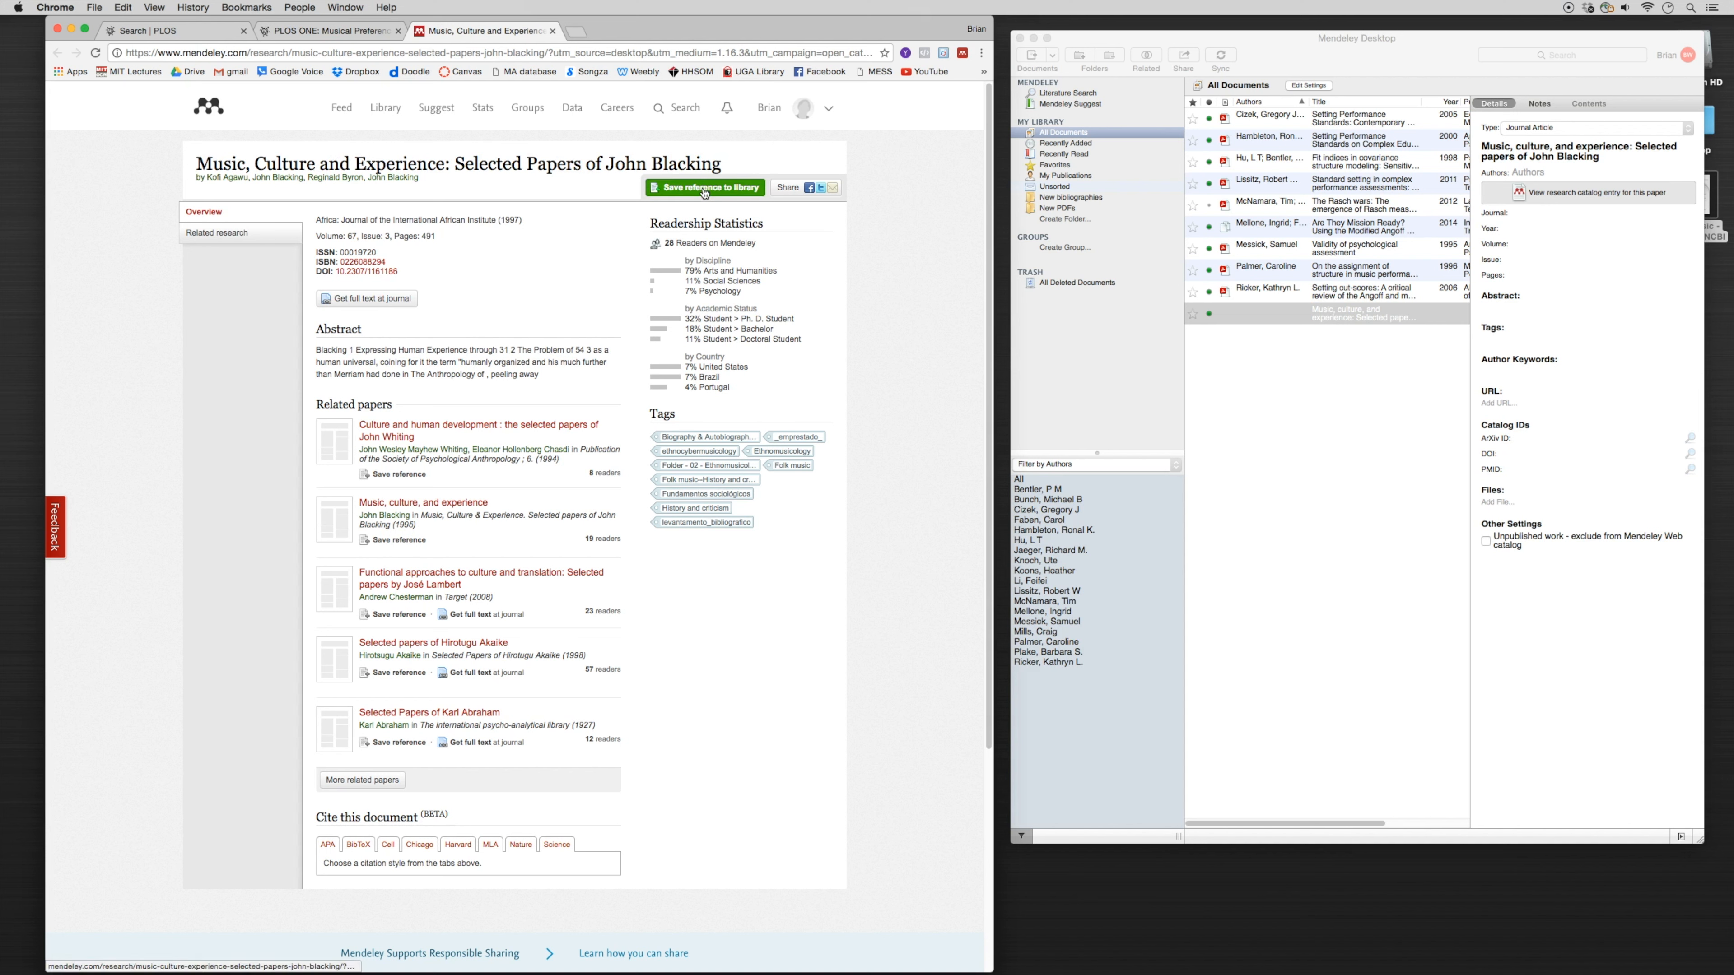
left_click(705, 187)
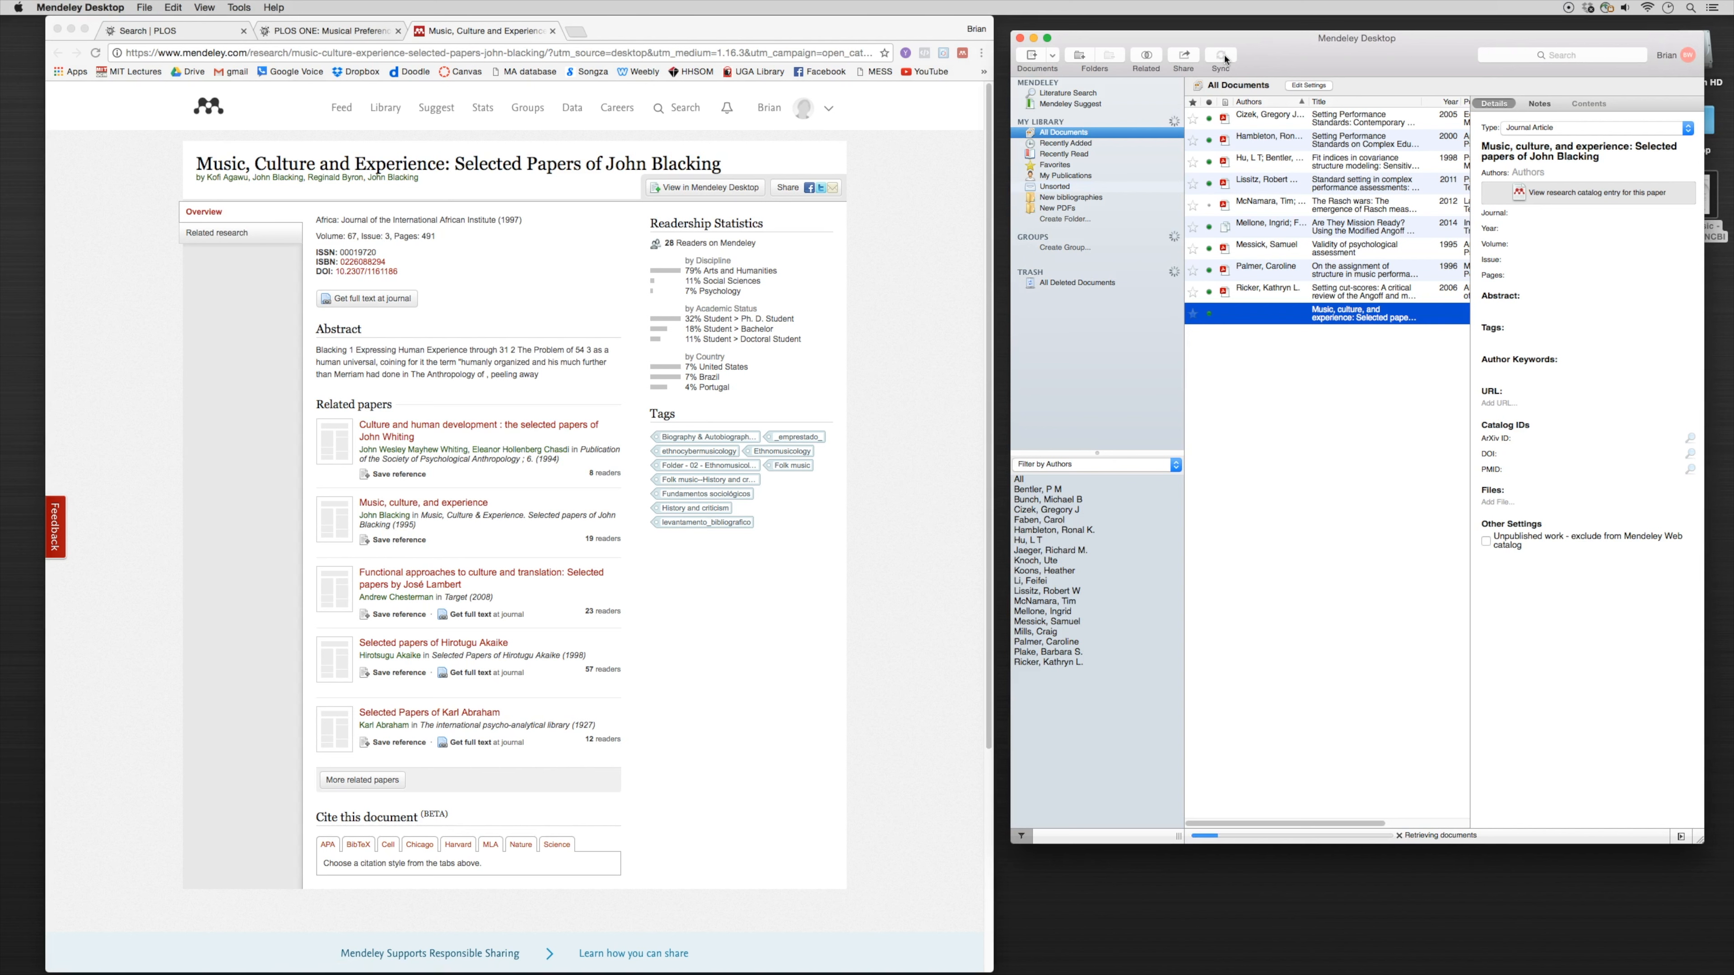
left_click(330, 31)
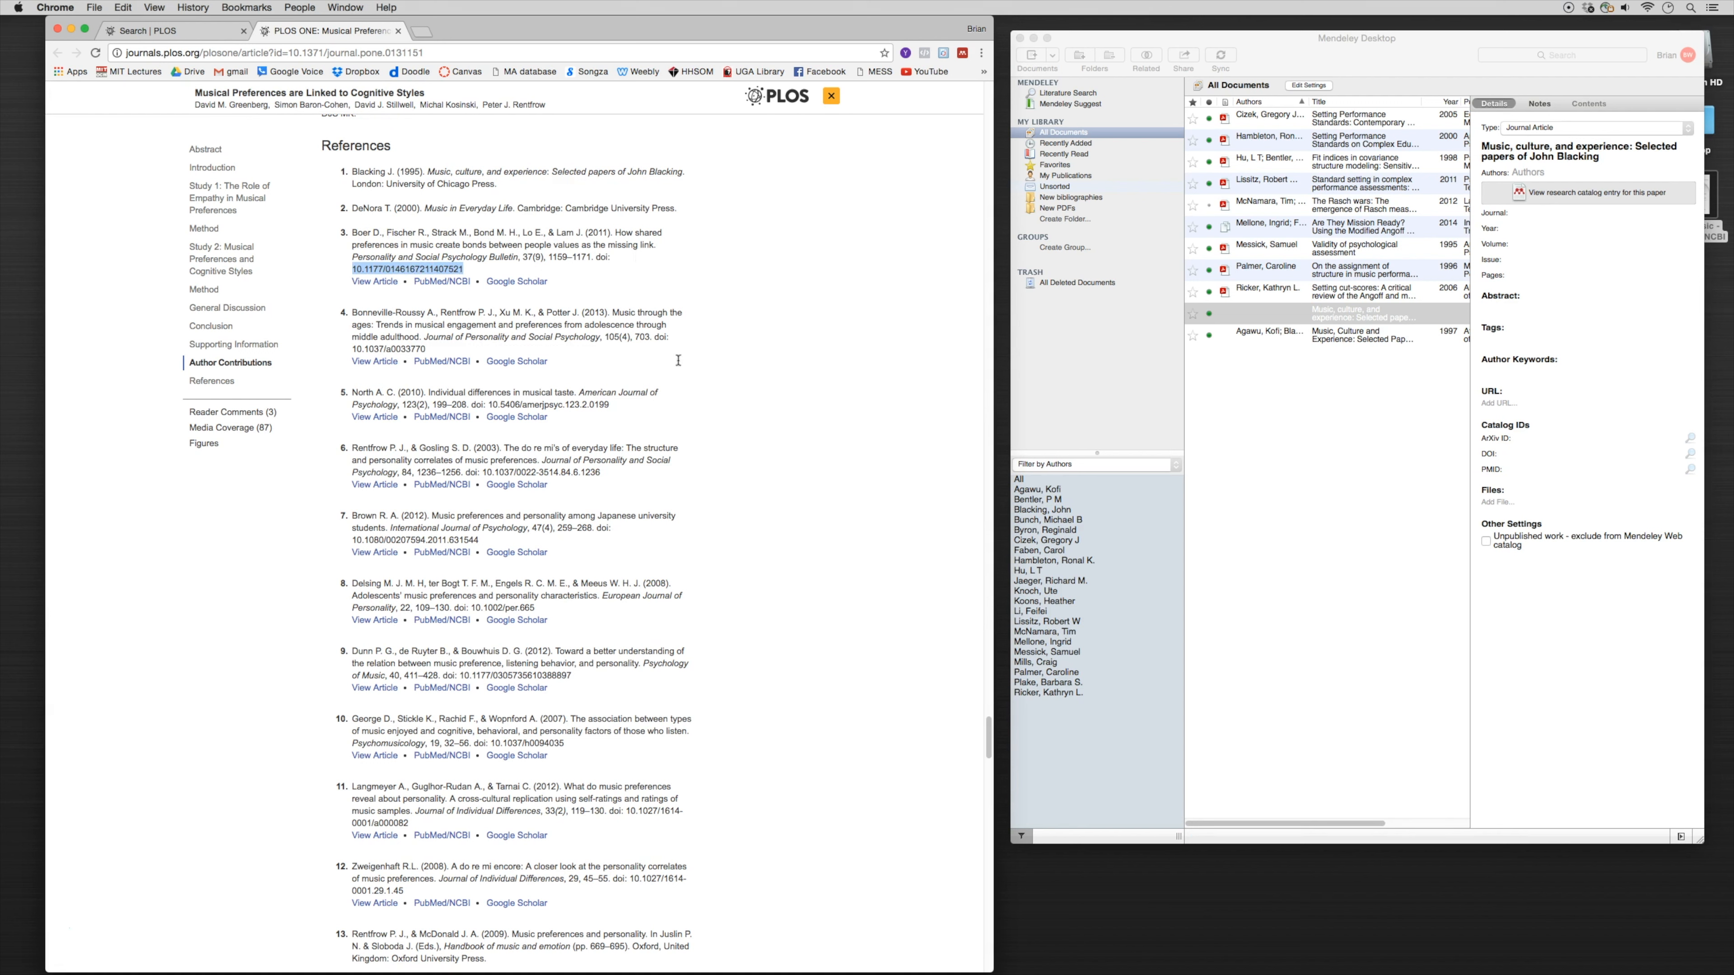
Step: Add Boer et al.'s 2011 shared music preferences article via a new manual entry
left_click(1052, 54)
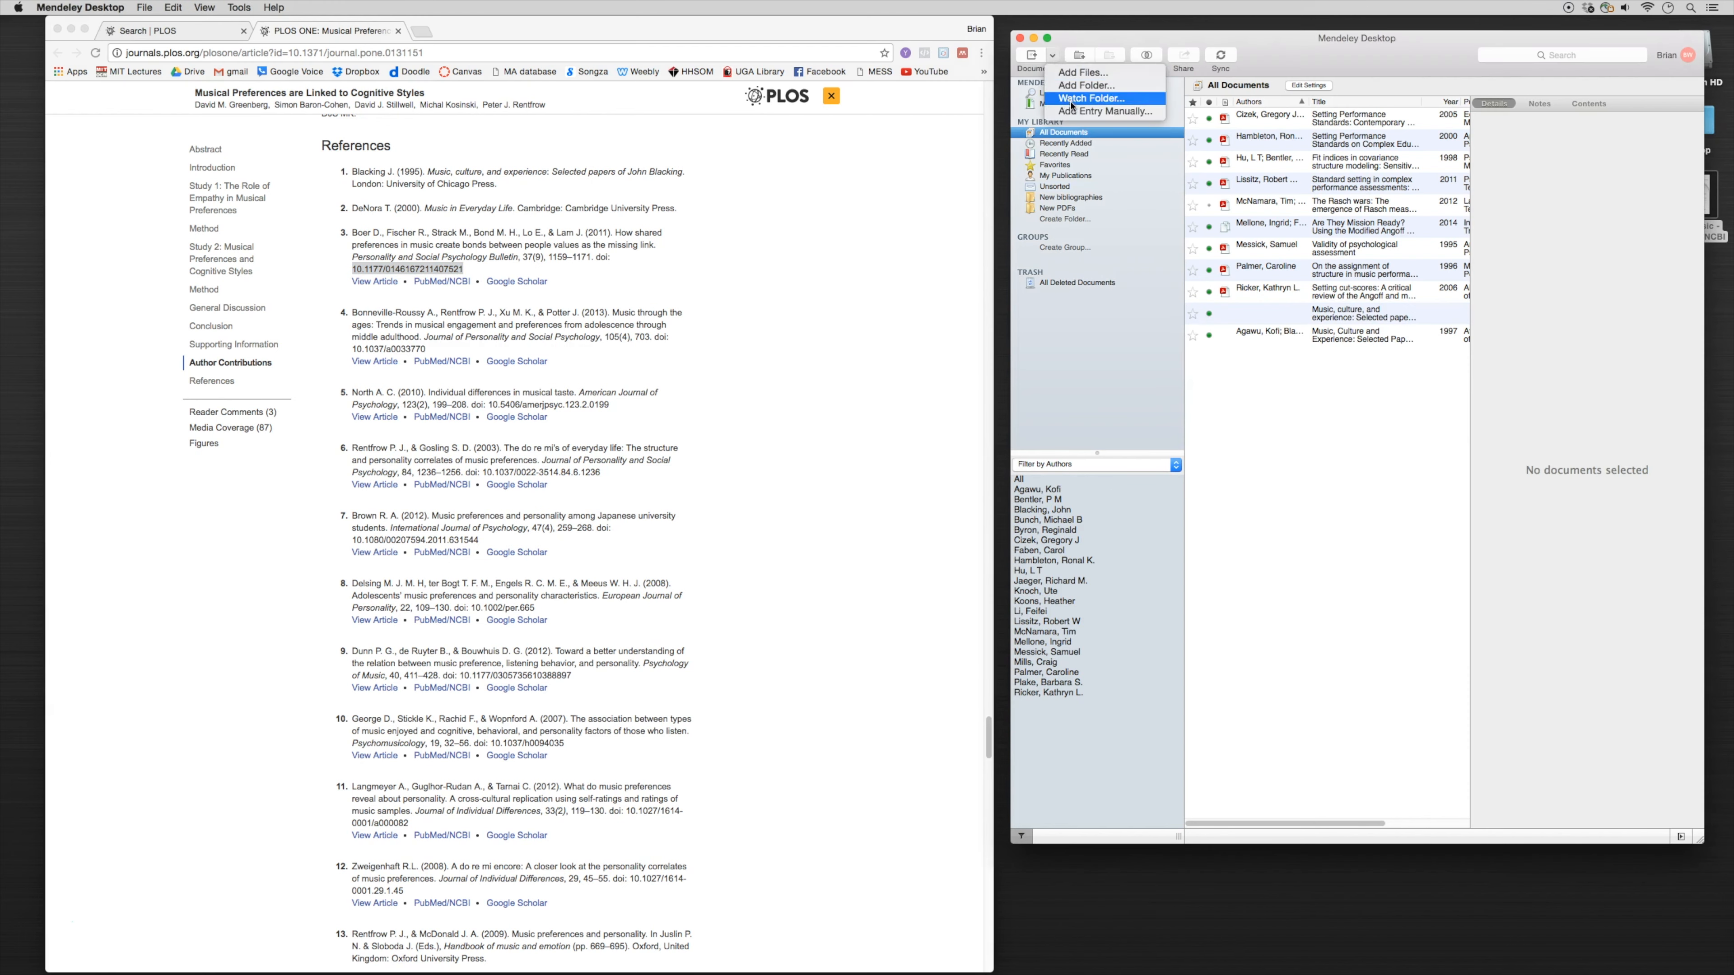
left_click(1105, 111)
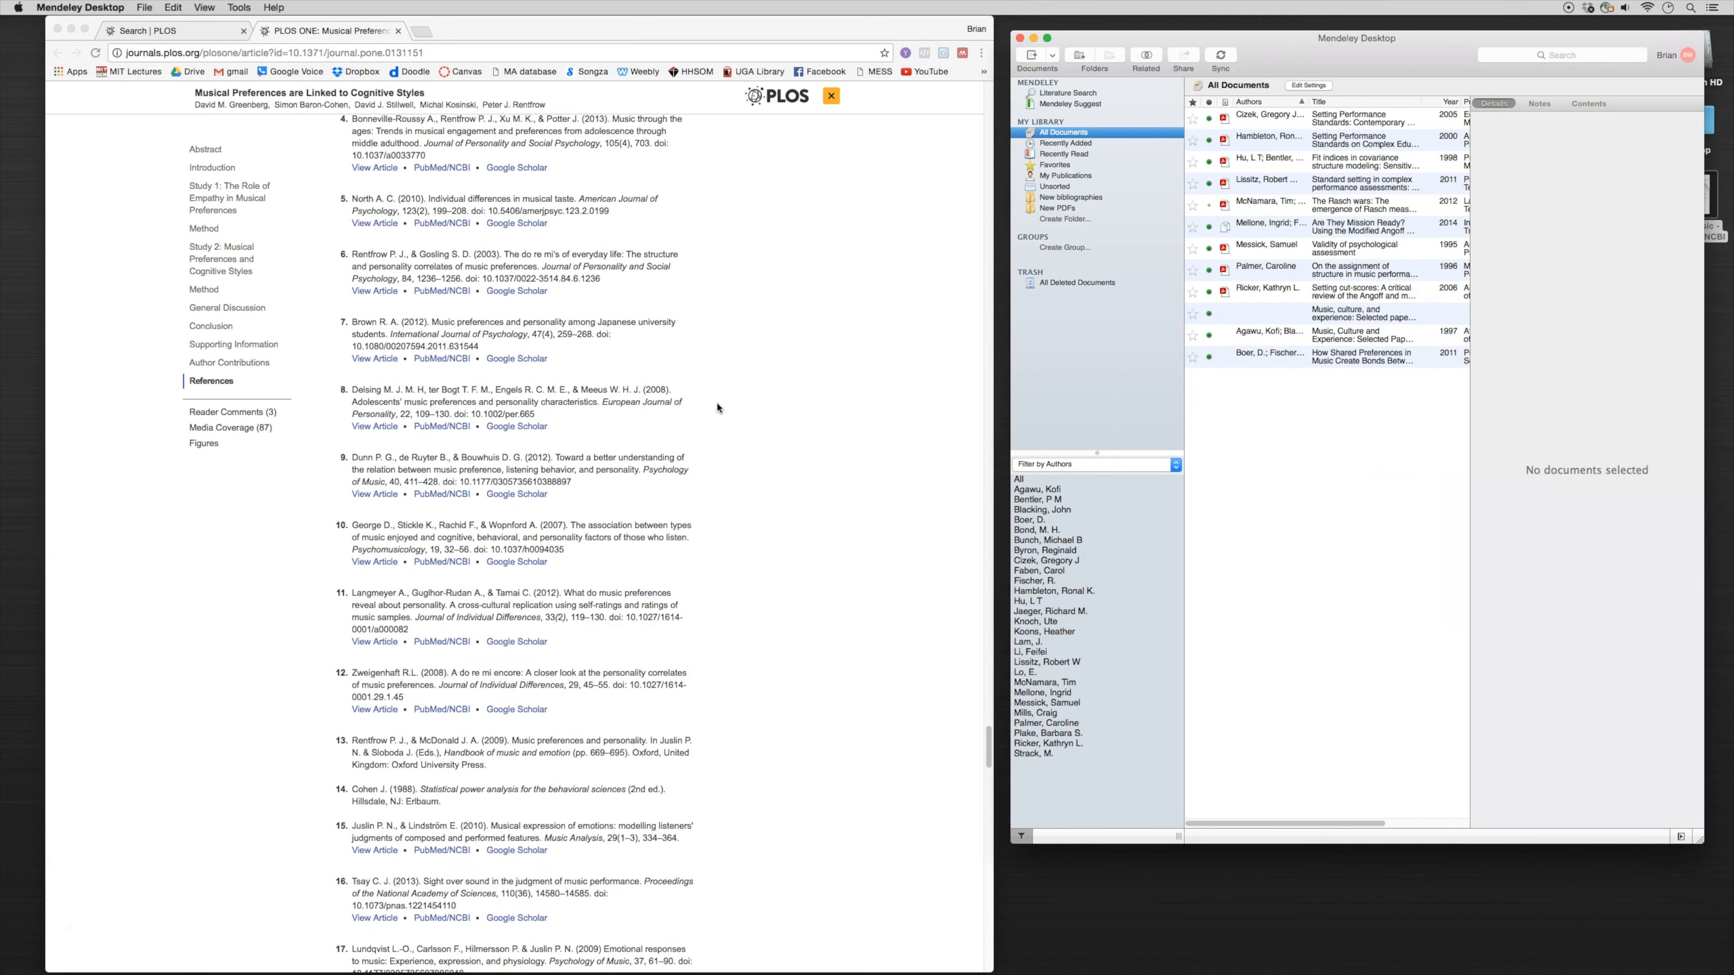
Step: Scroll to reference 33, Empathizing and systemizing in autism spectrum conditions, and highlight its title
scroll("down", 3)
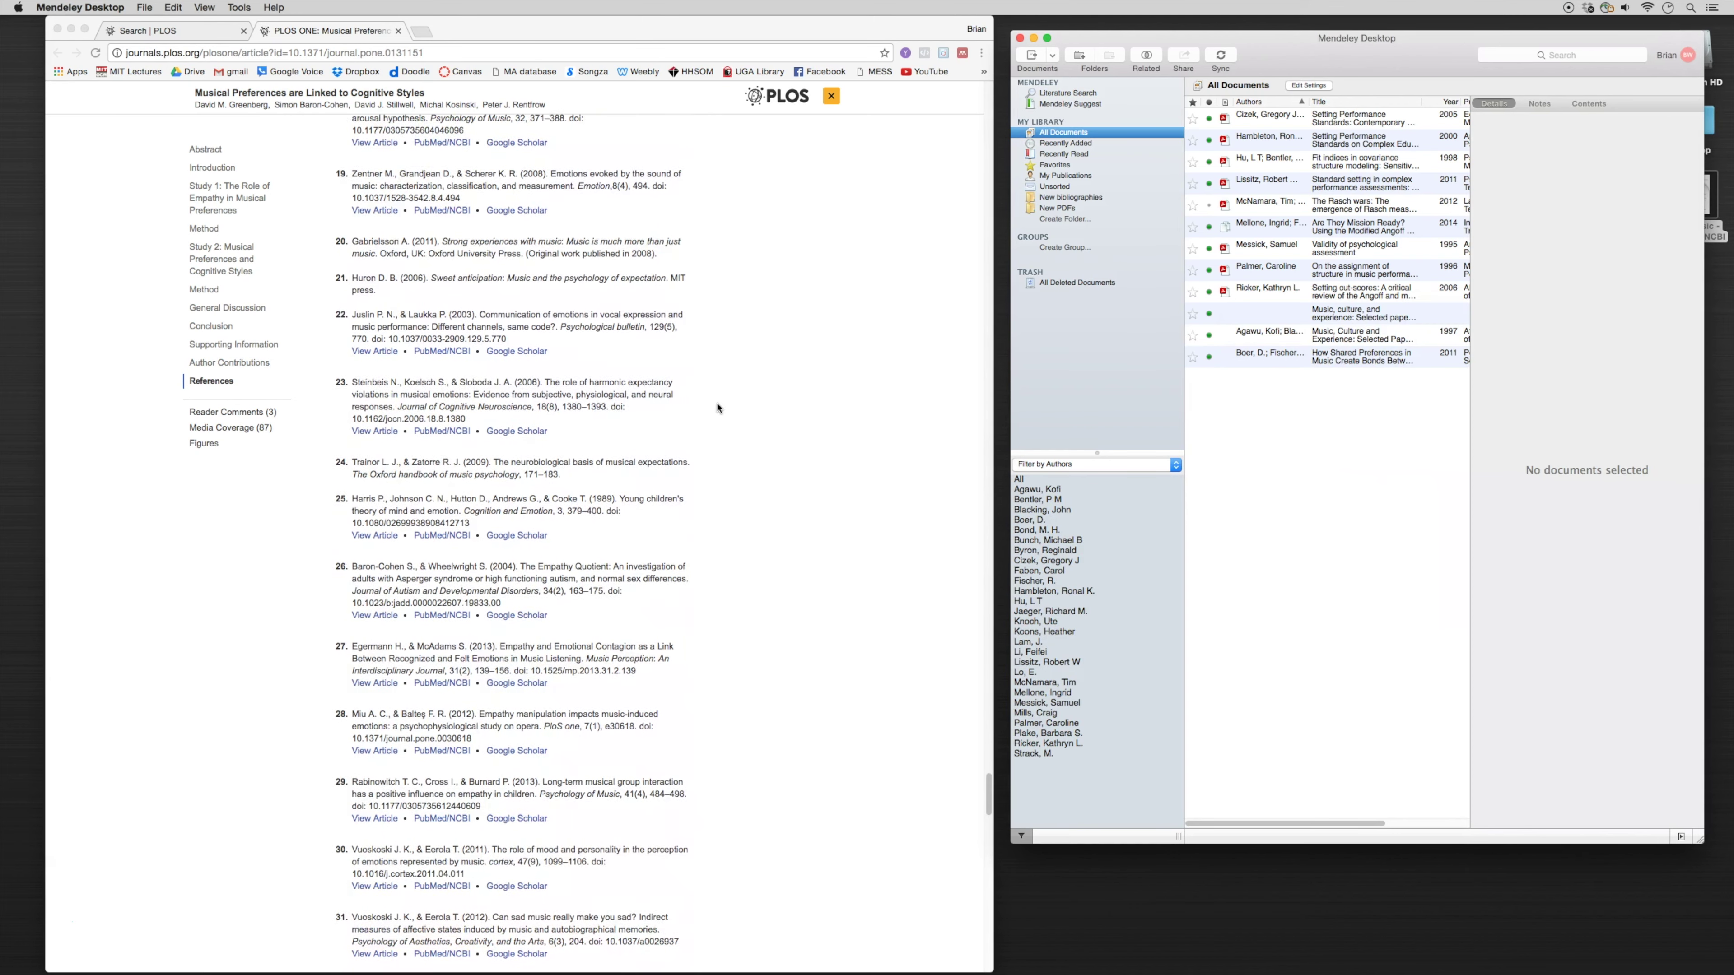
scroll("down", 3)
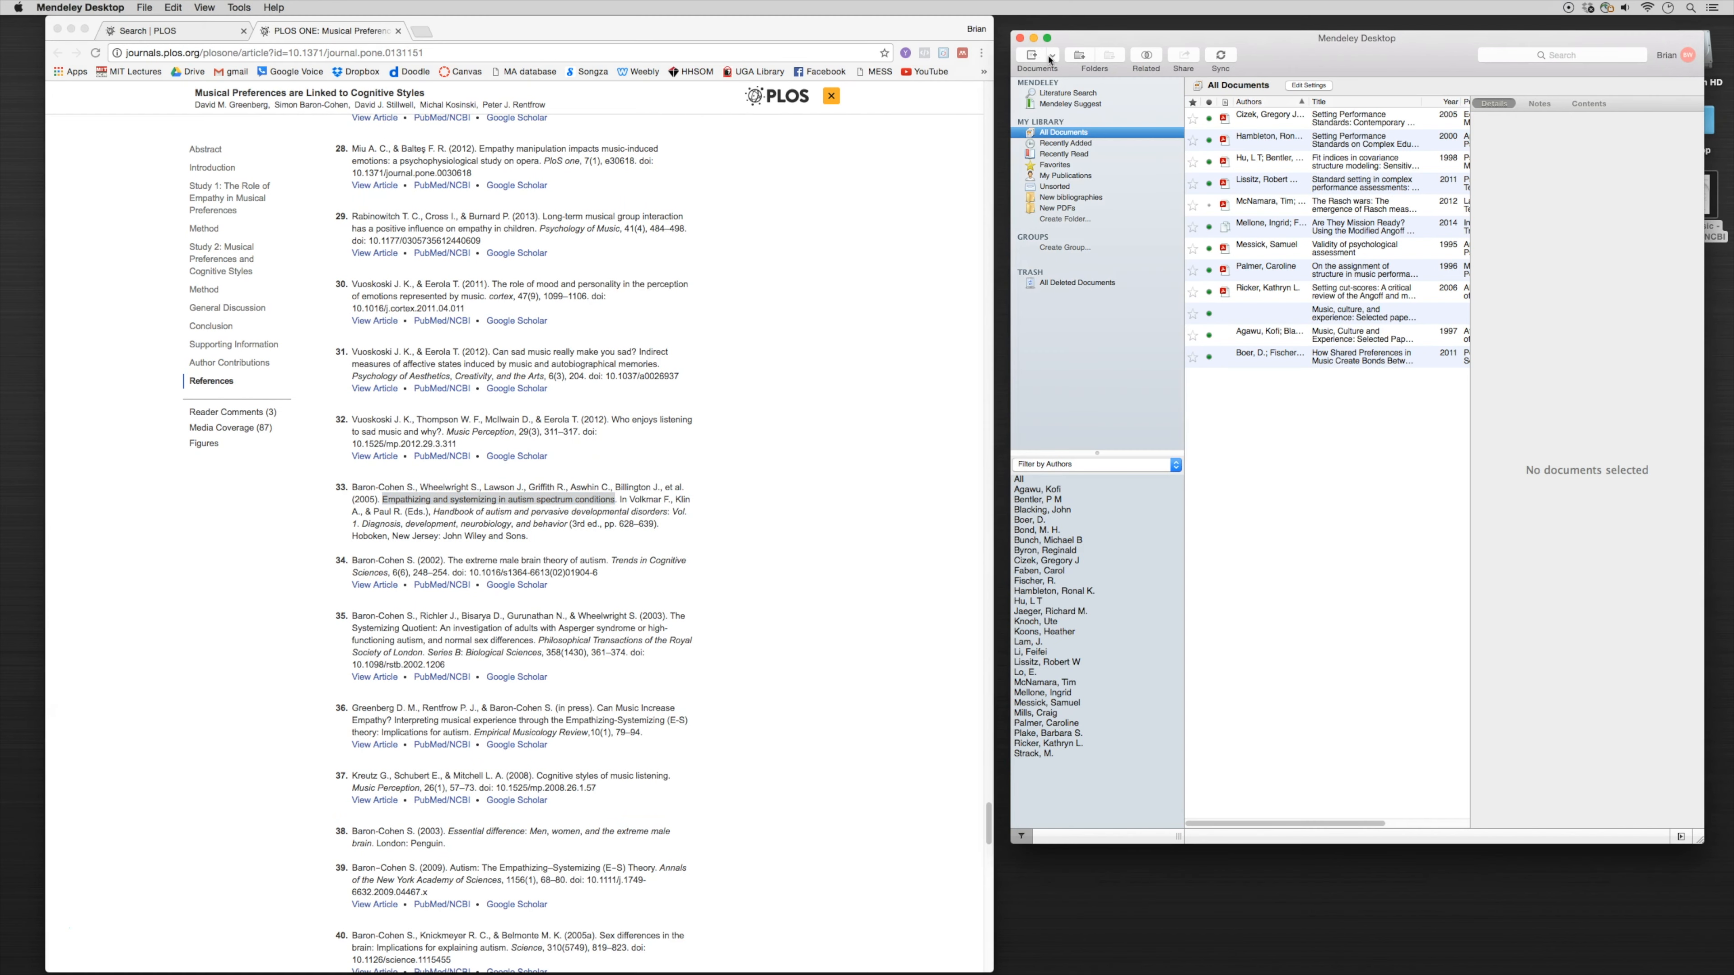
Step: Save a manual entry titled 'Empathizing and systemizing in autism spectrum conditions' and look it up in the online catalog
left_click(1031, 54)
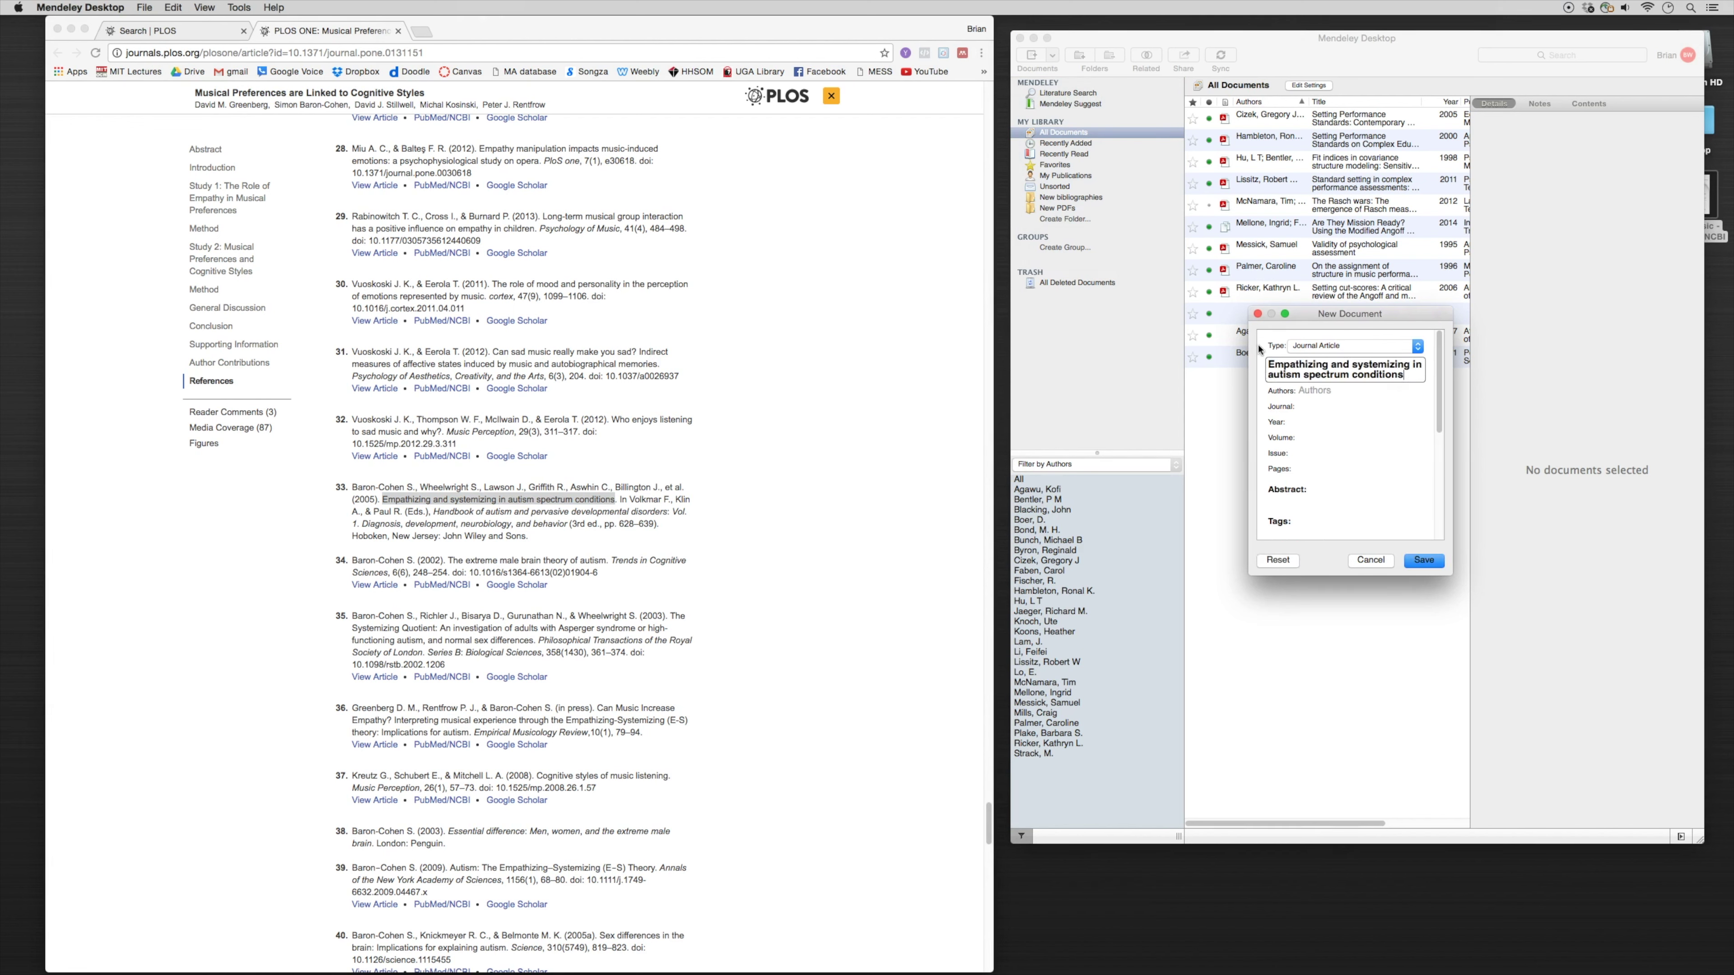
left_click(1423, 560)
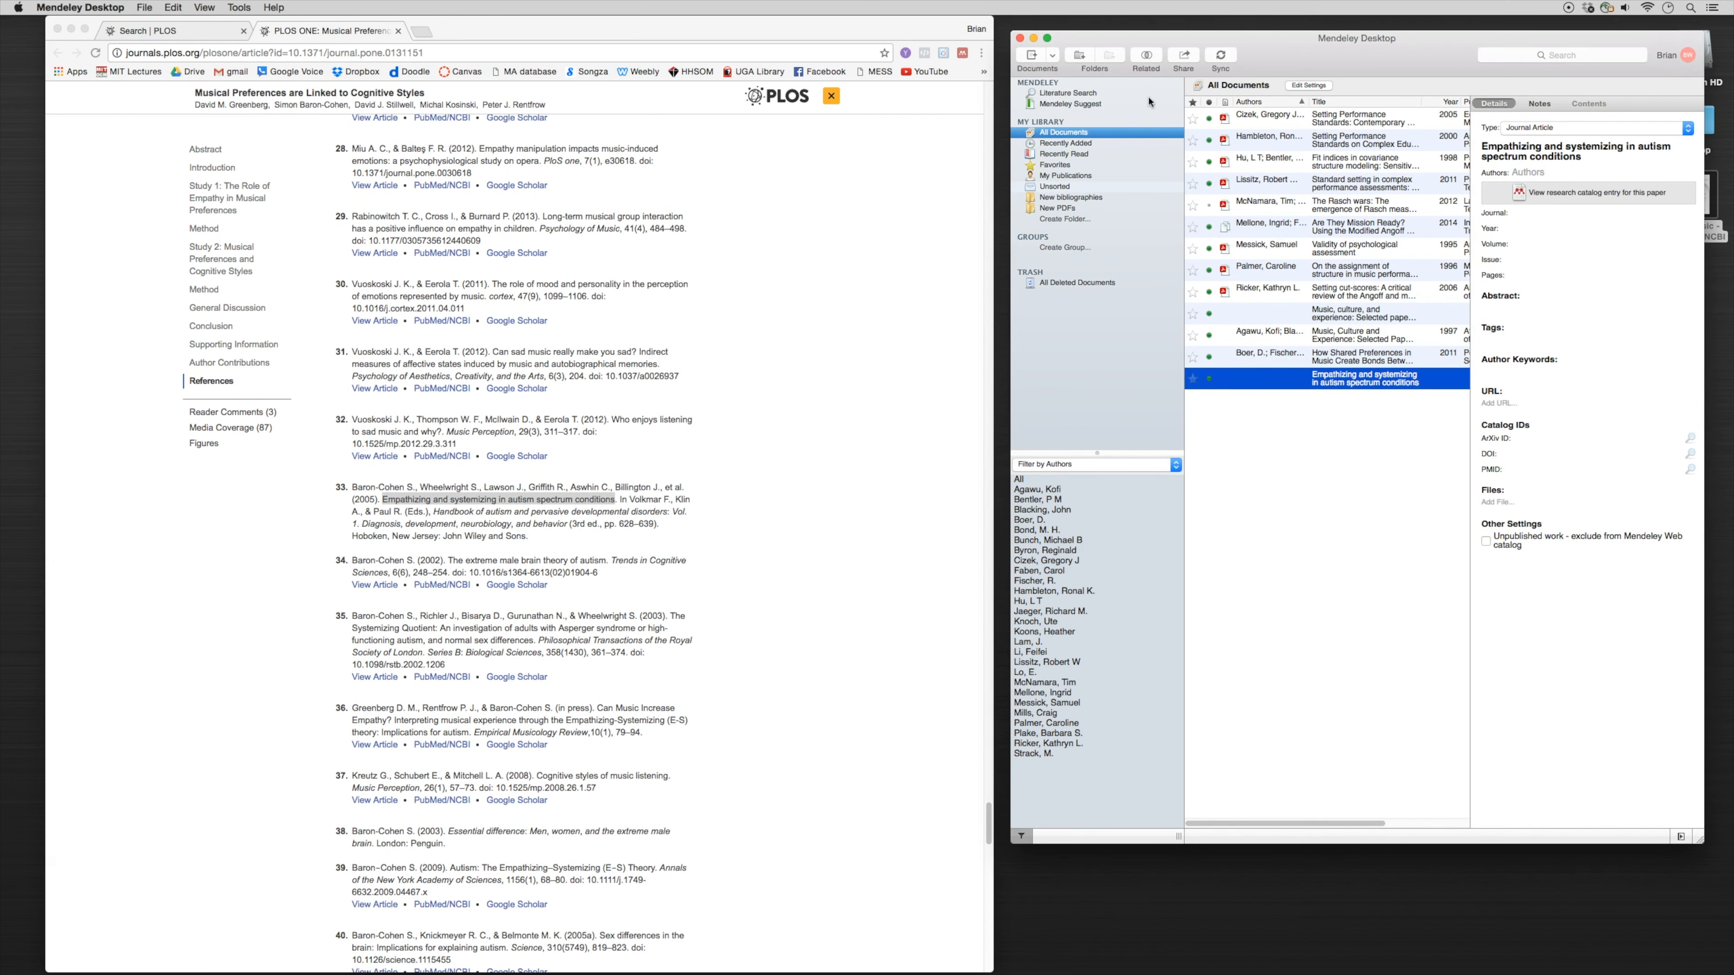
left_click(1593, 199)
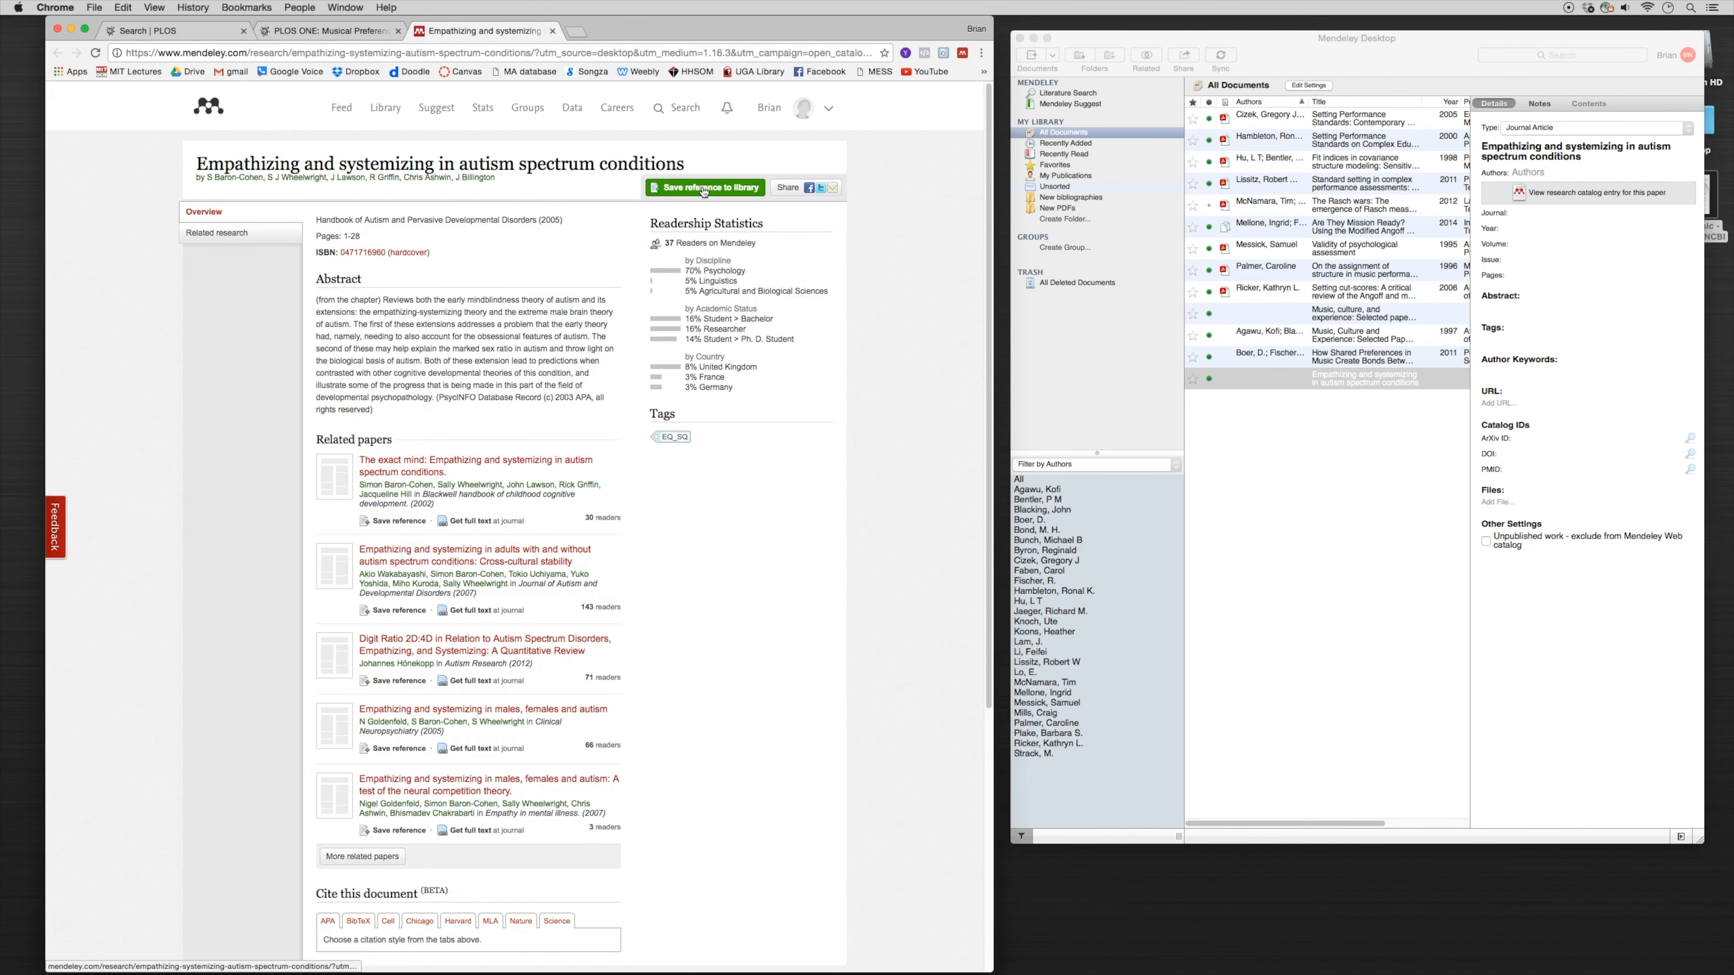
Step: Save the 2005 Baron-Cohen et al. catalog record to the library and review its filled-in details
left_click(706, 188)
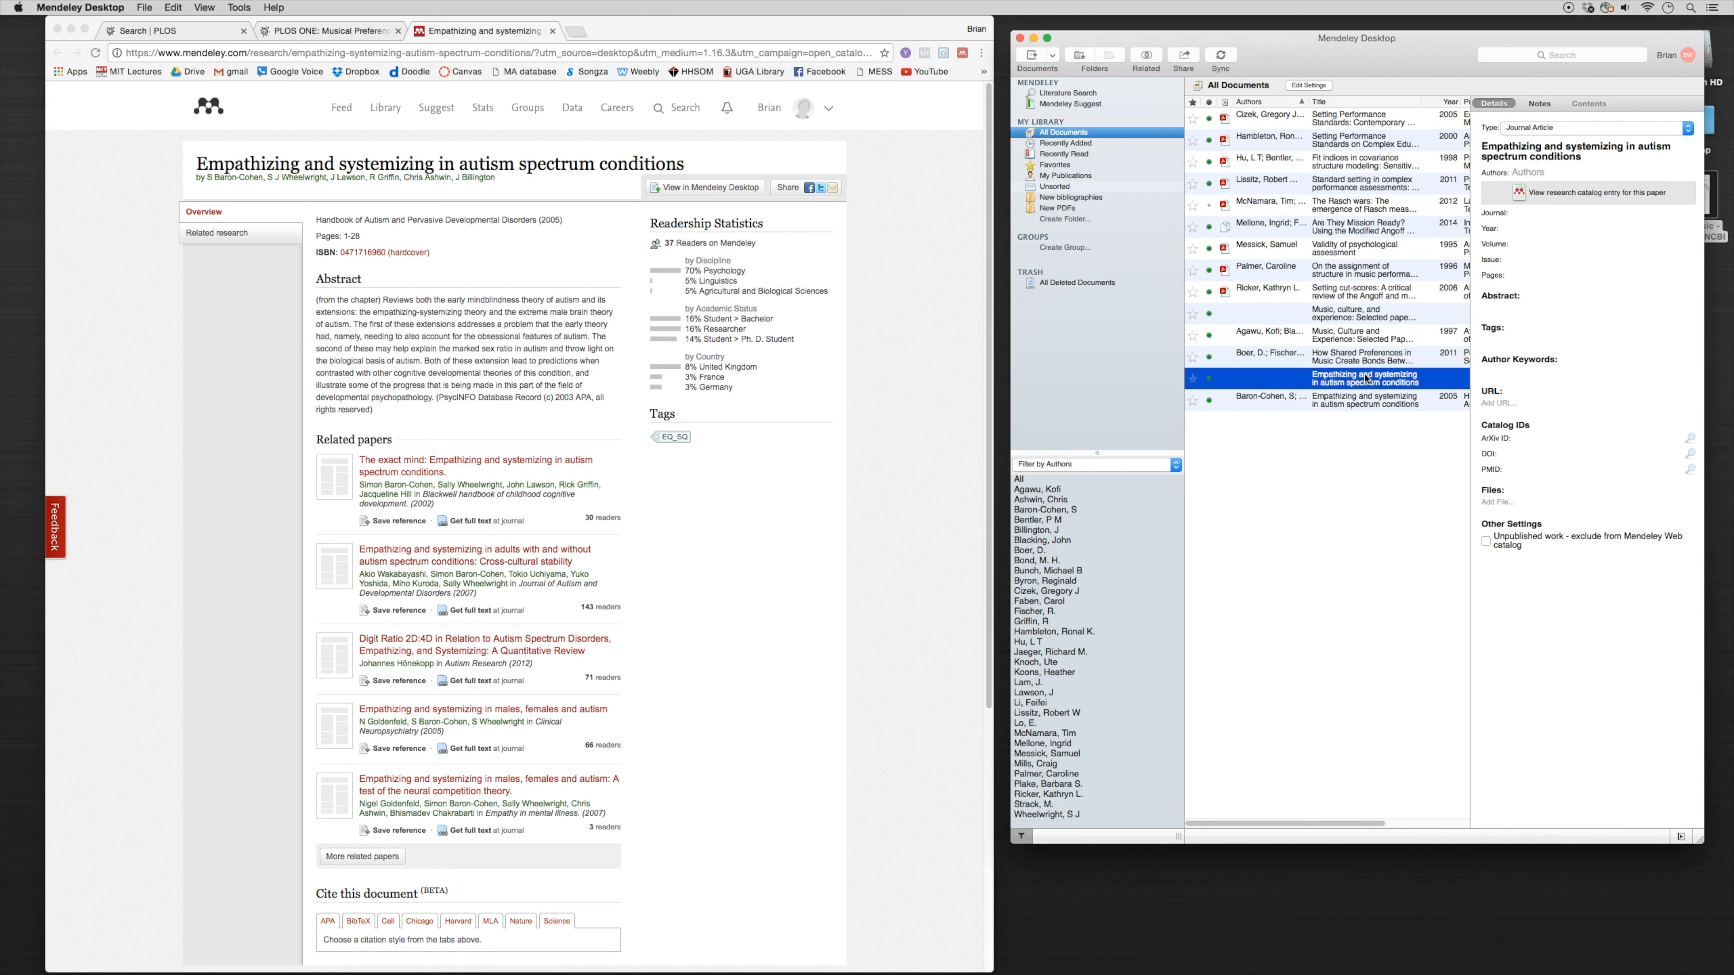
left_click(1365, 401)
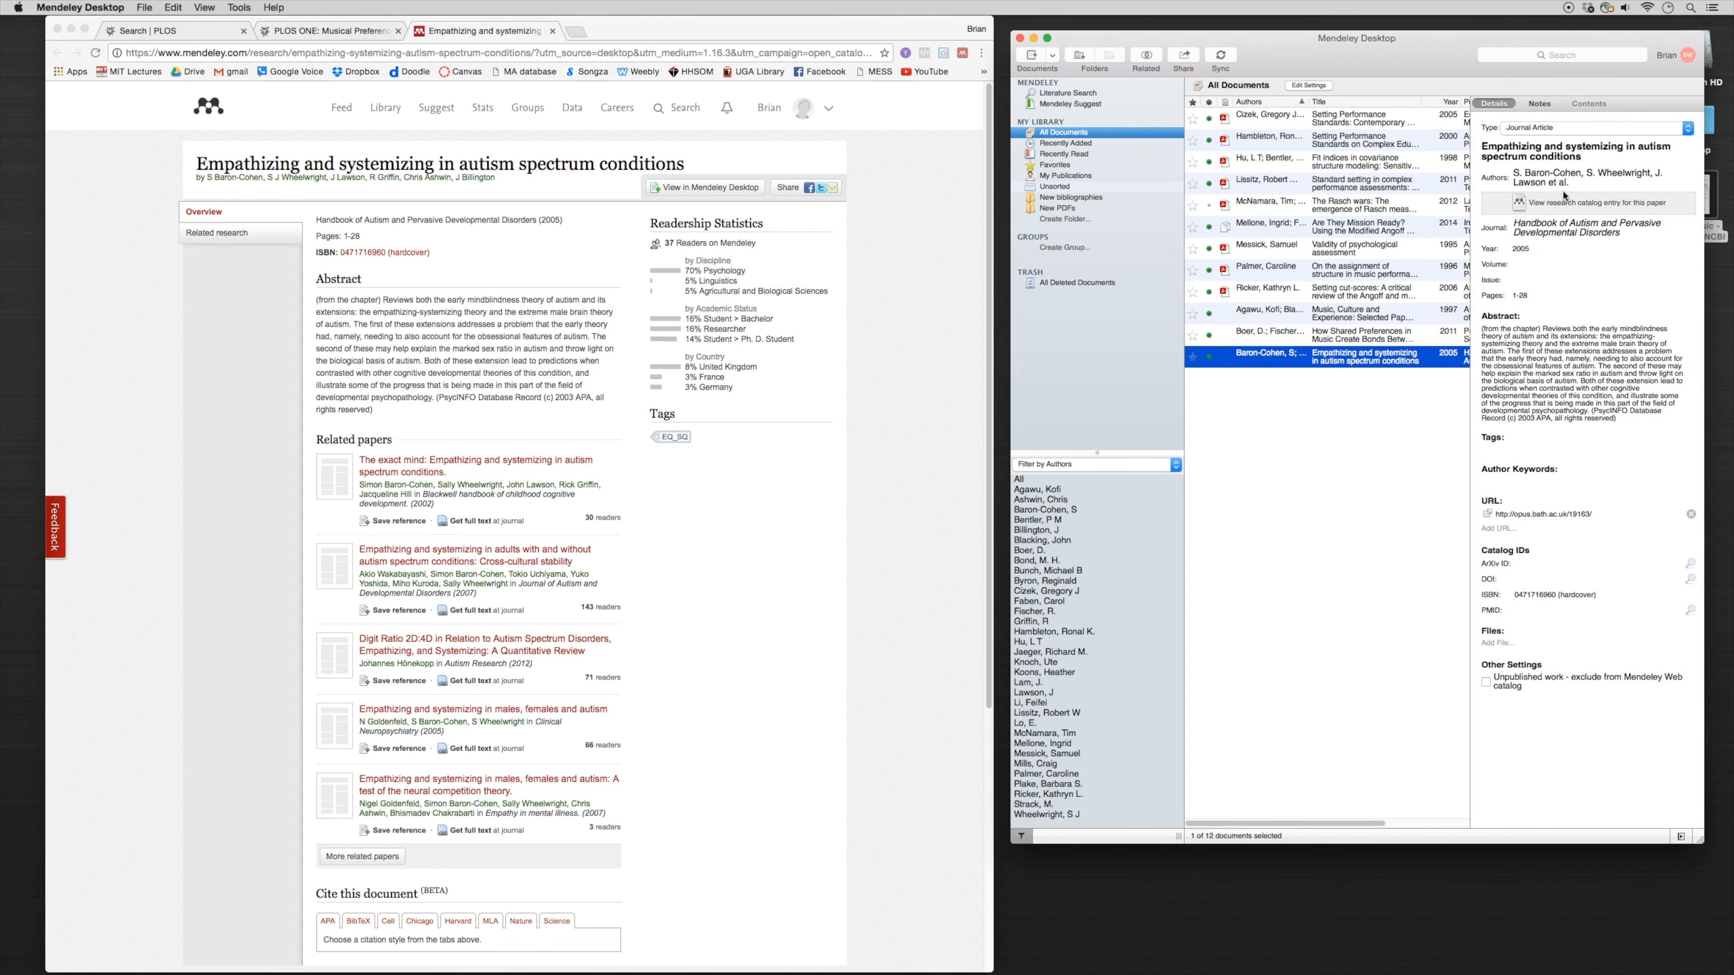
mouse_move(1400, 459)
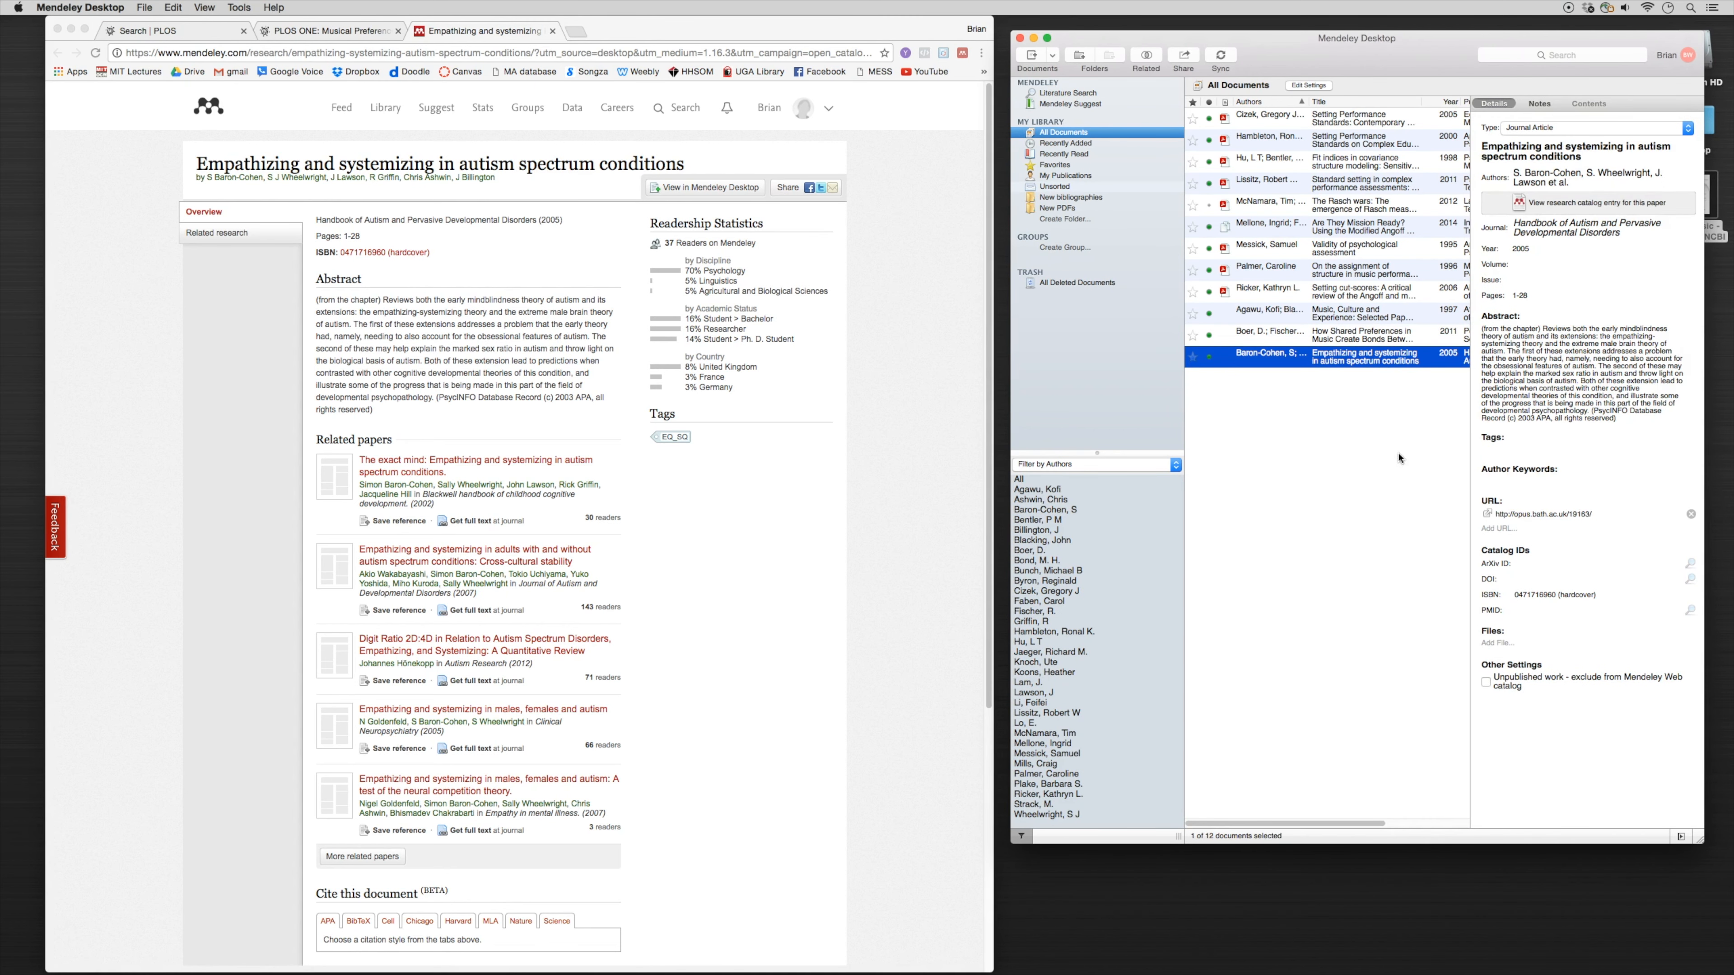
mouse_move(842, 578)
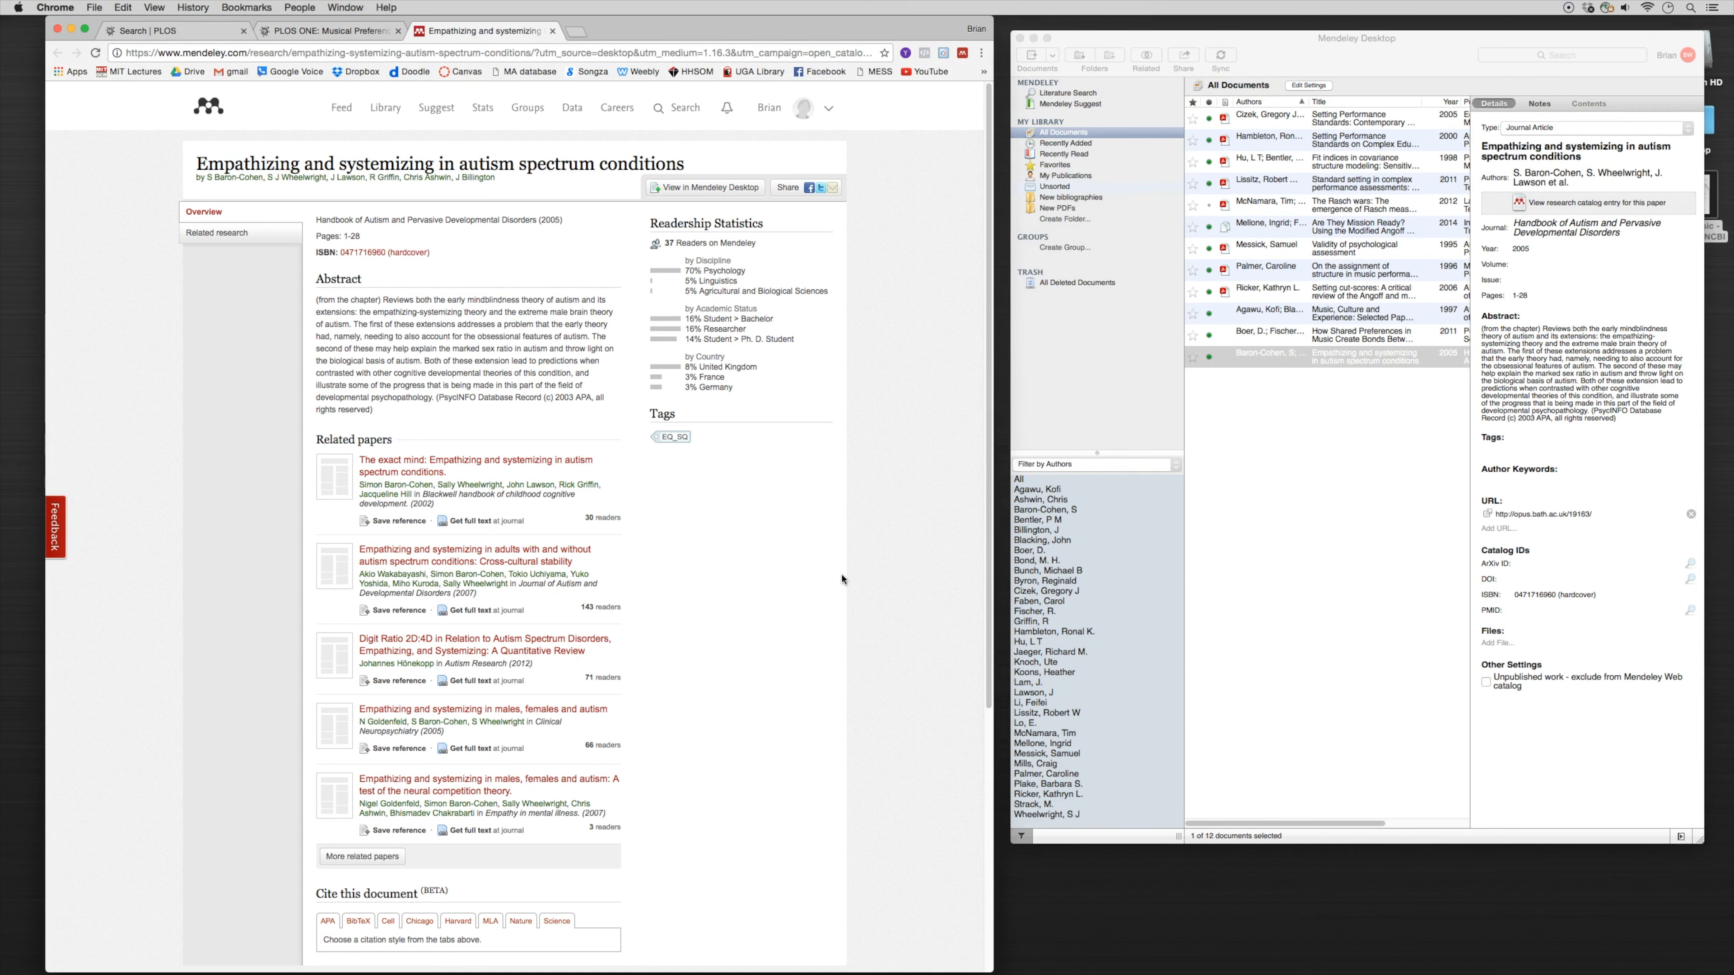
mouse_move(1292, 603)
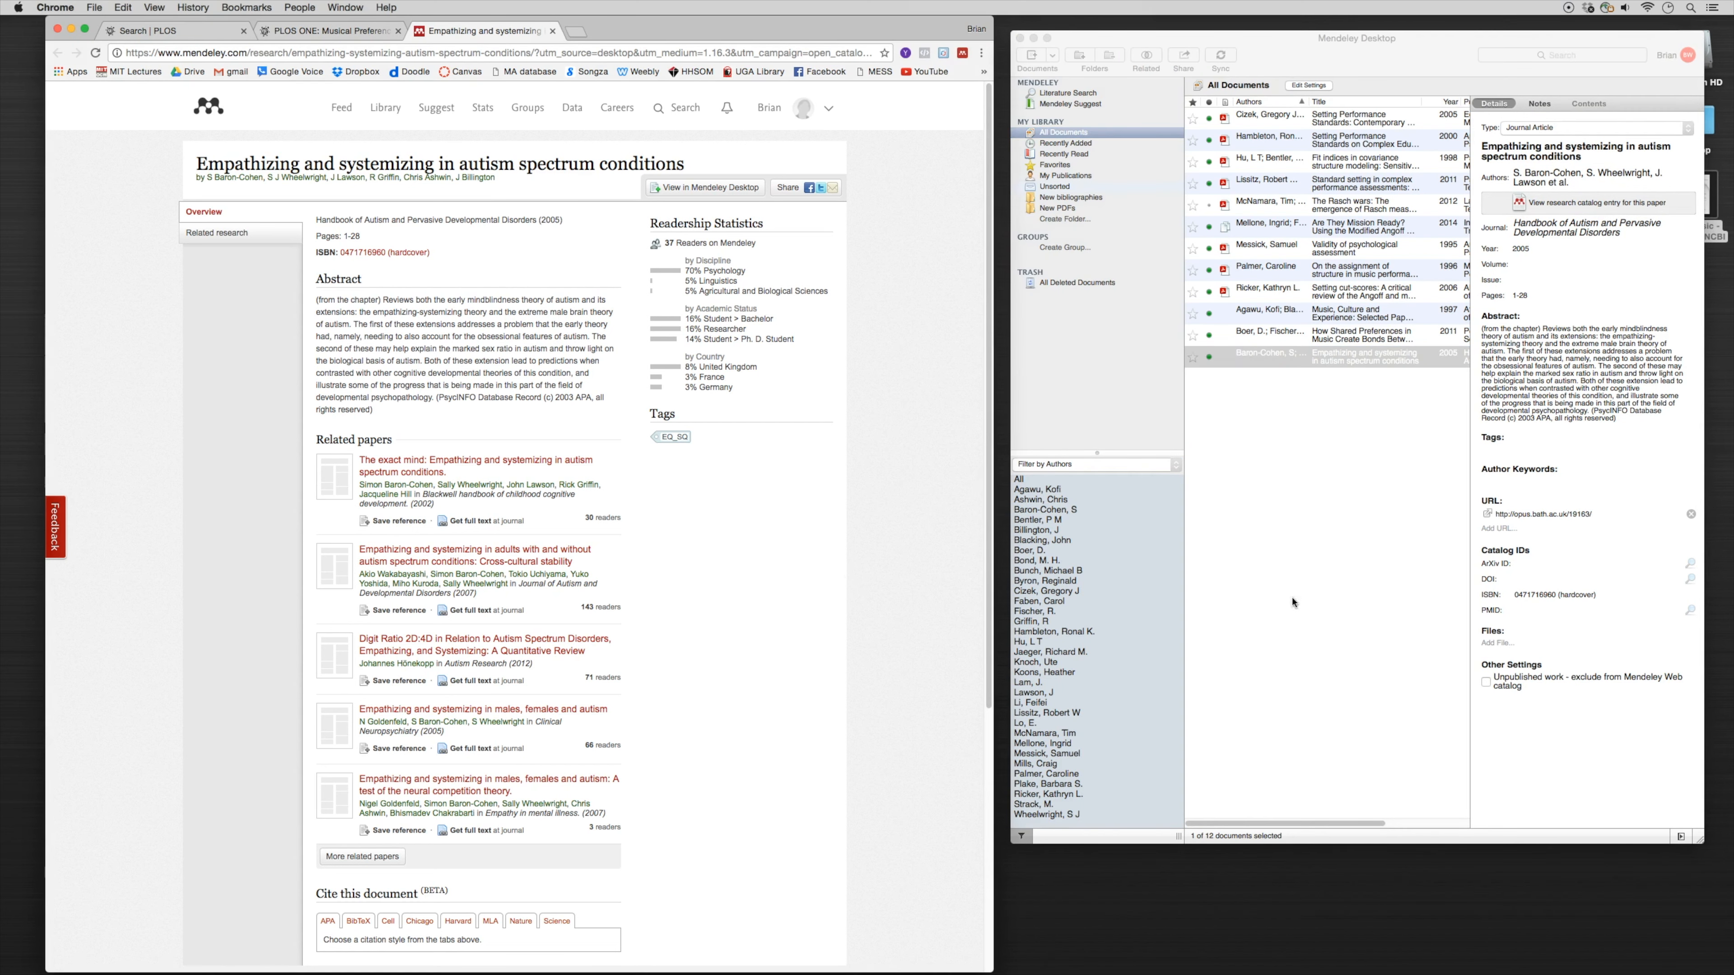
mouse_move(861, 571)
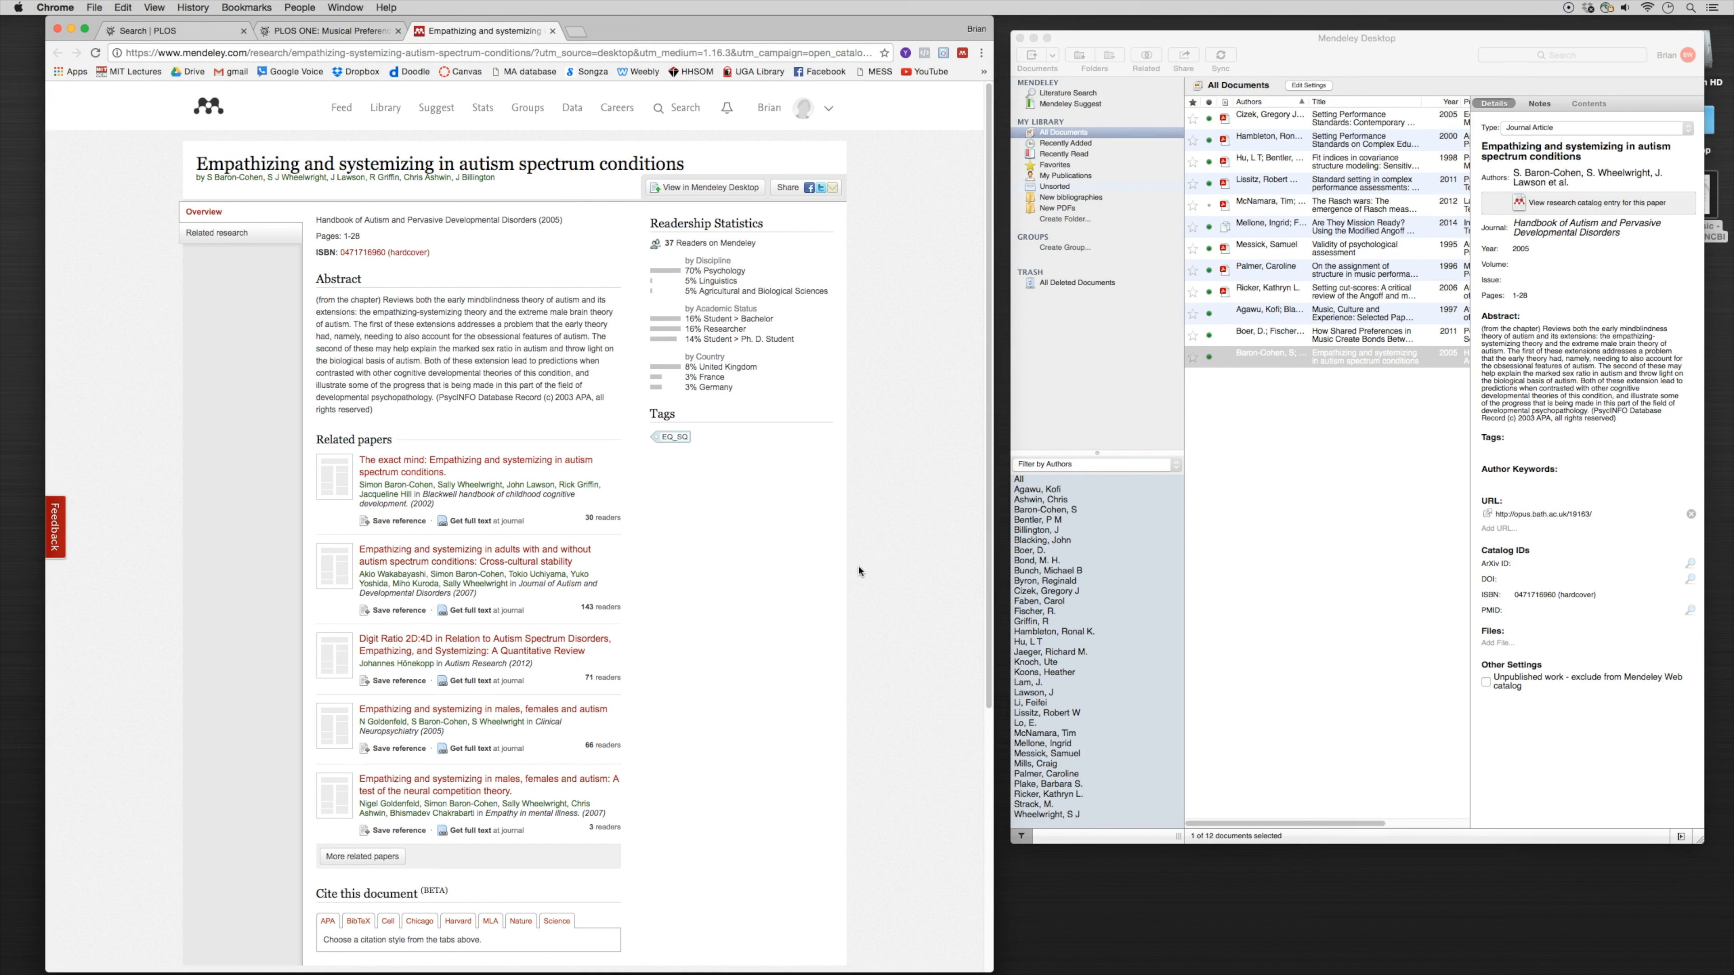